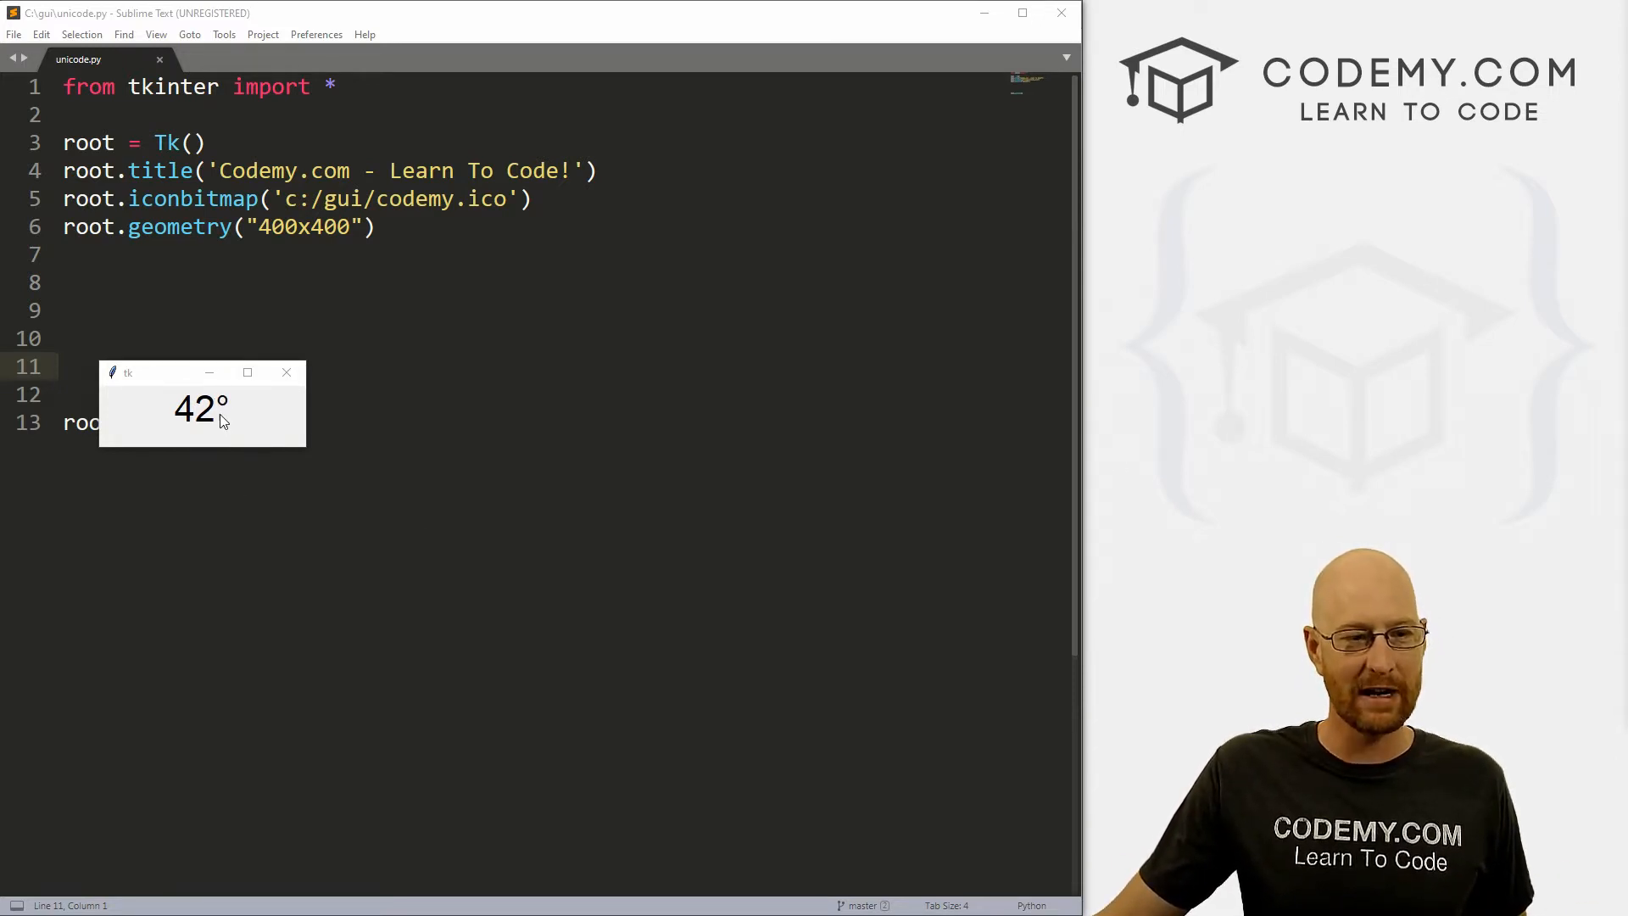
pyautogui.moveTo(258, 448)
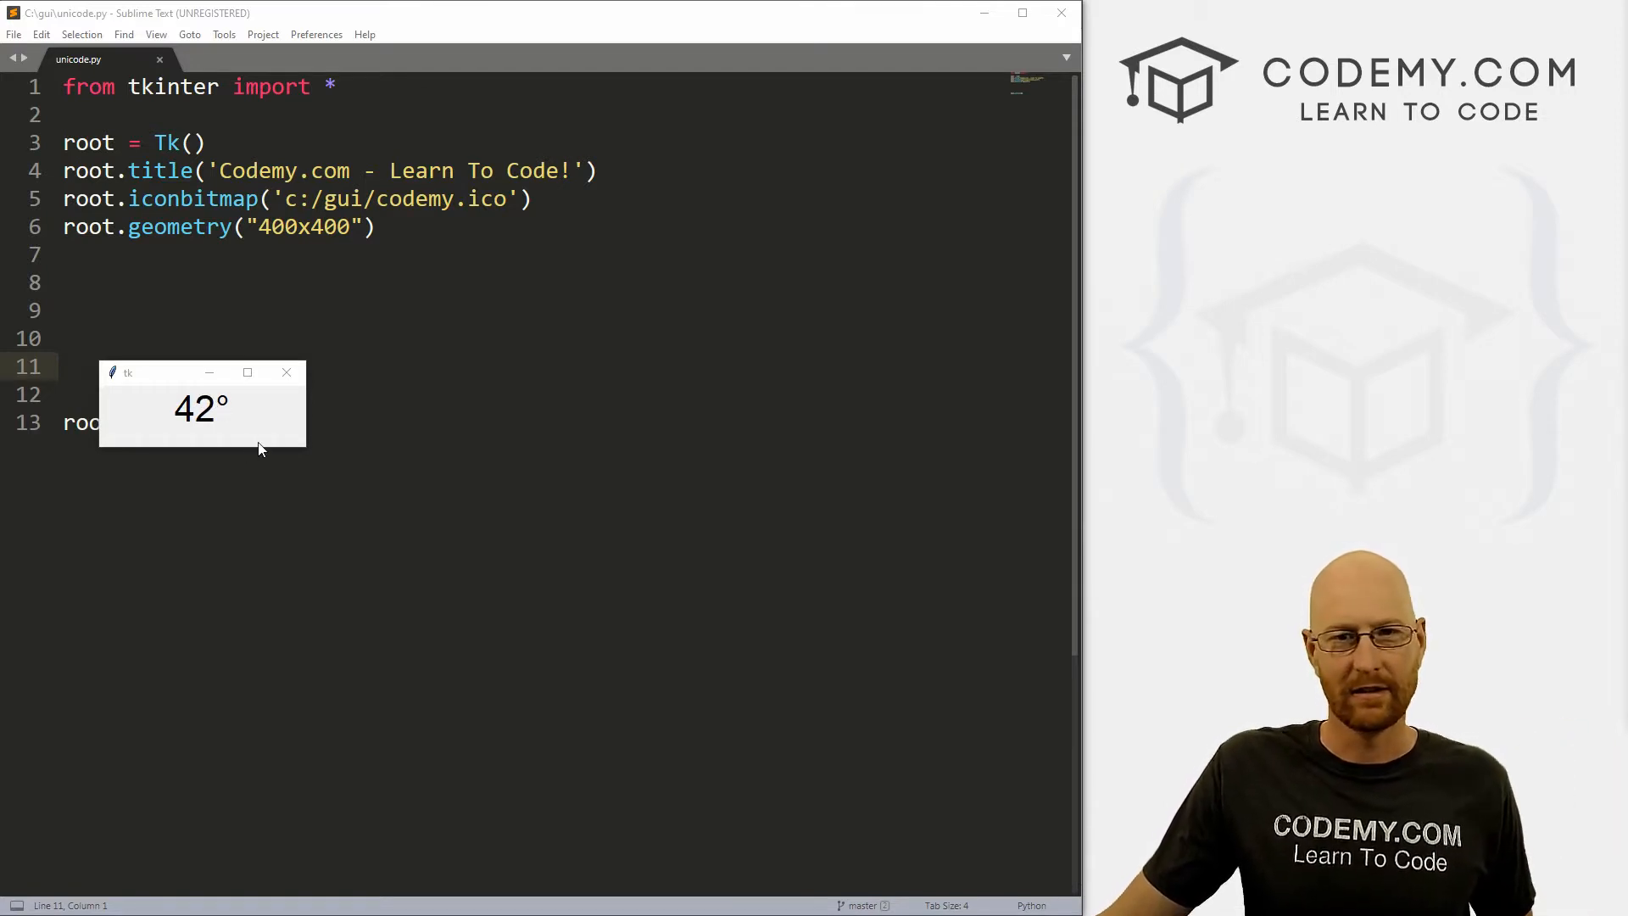
pyautogui.moveTo(231, 407)
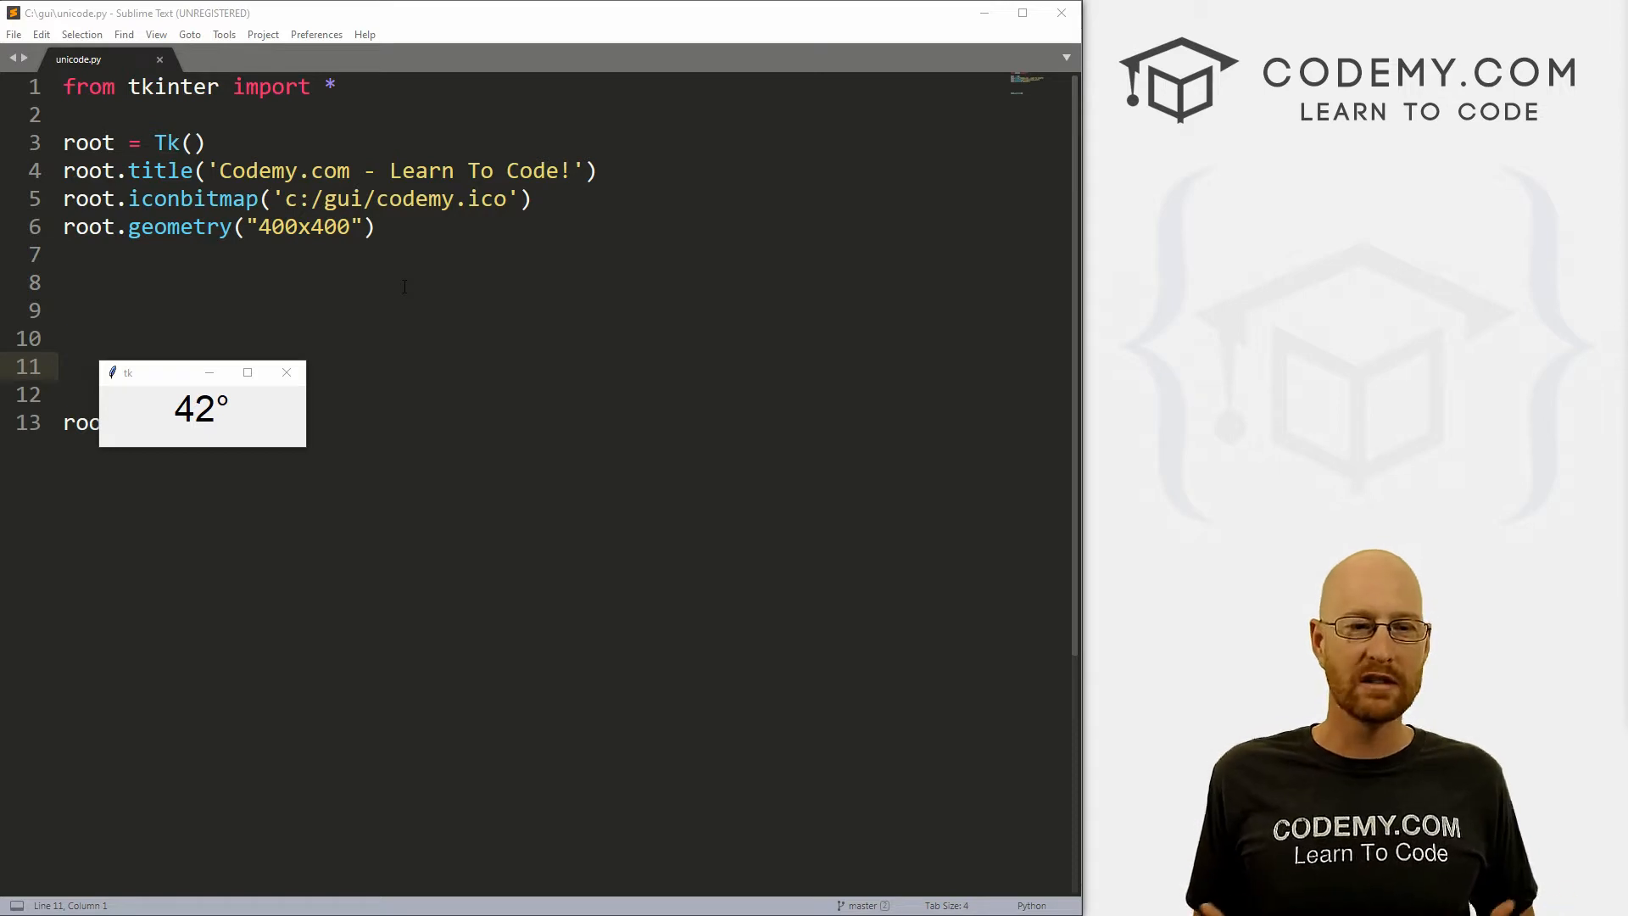
pyautogui.moveTo(287, 373)
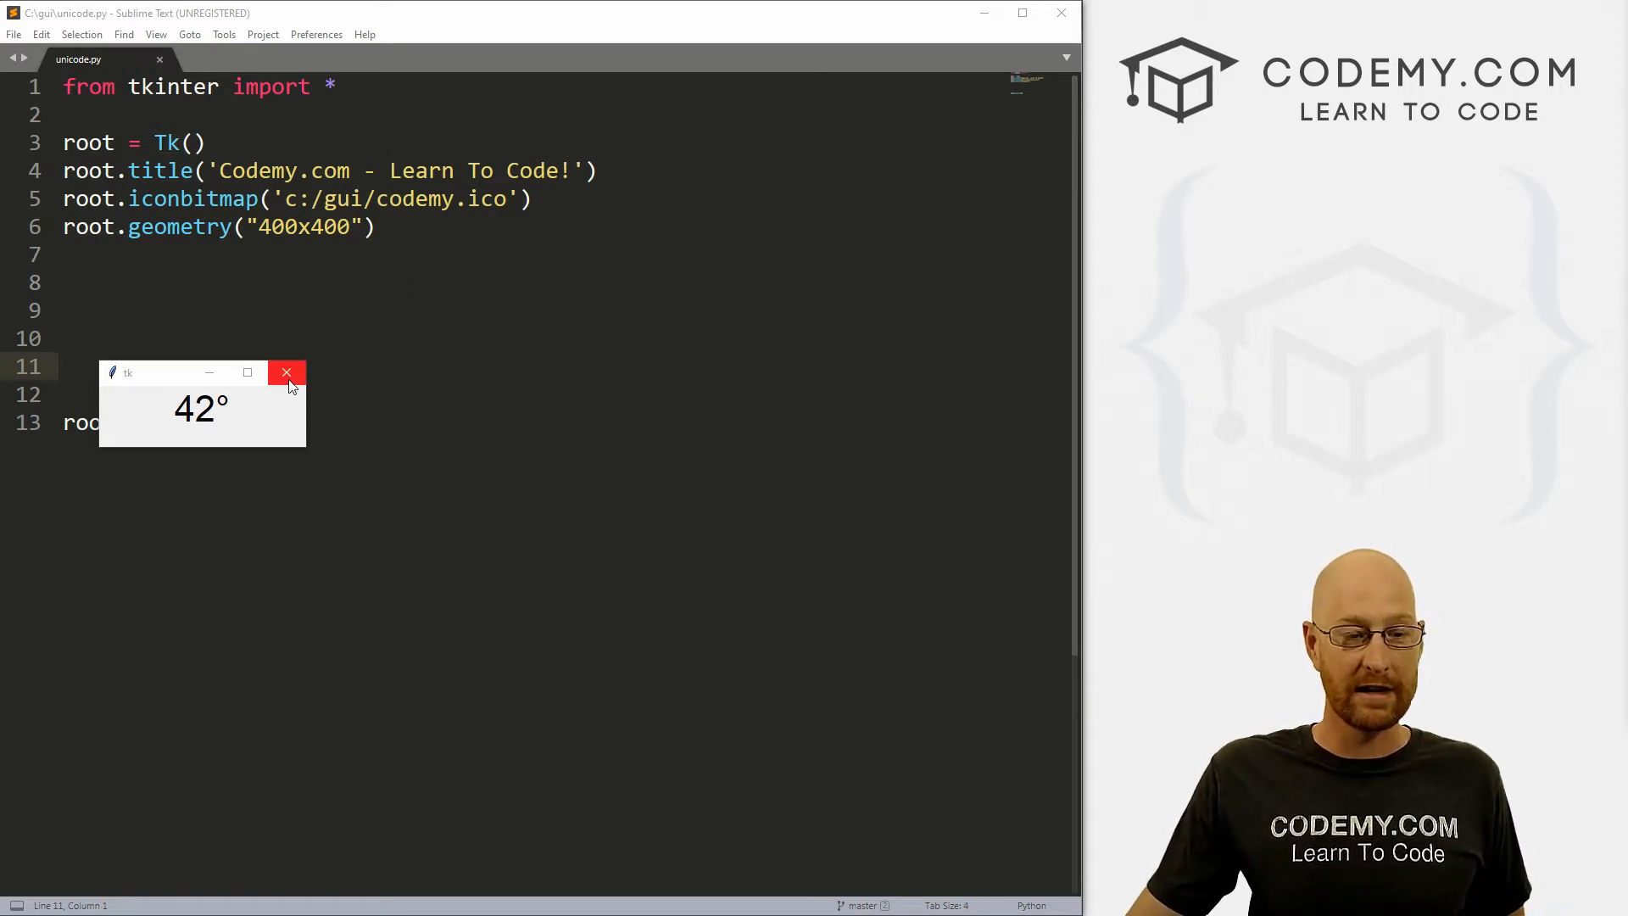
# Close the running 42° test window, leaving unicode.py in the editor
pyautogui.click(288, 373)
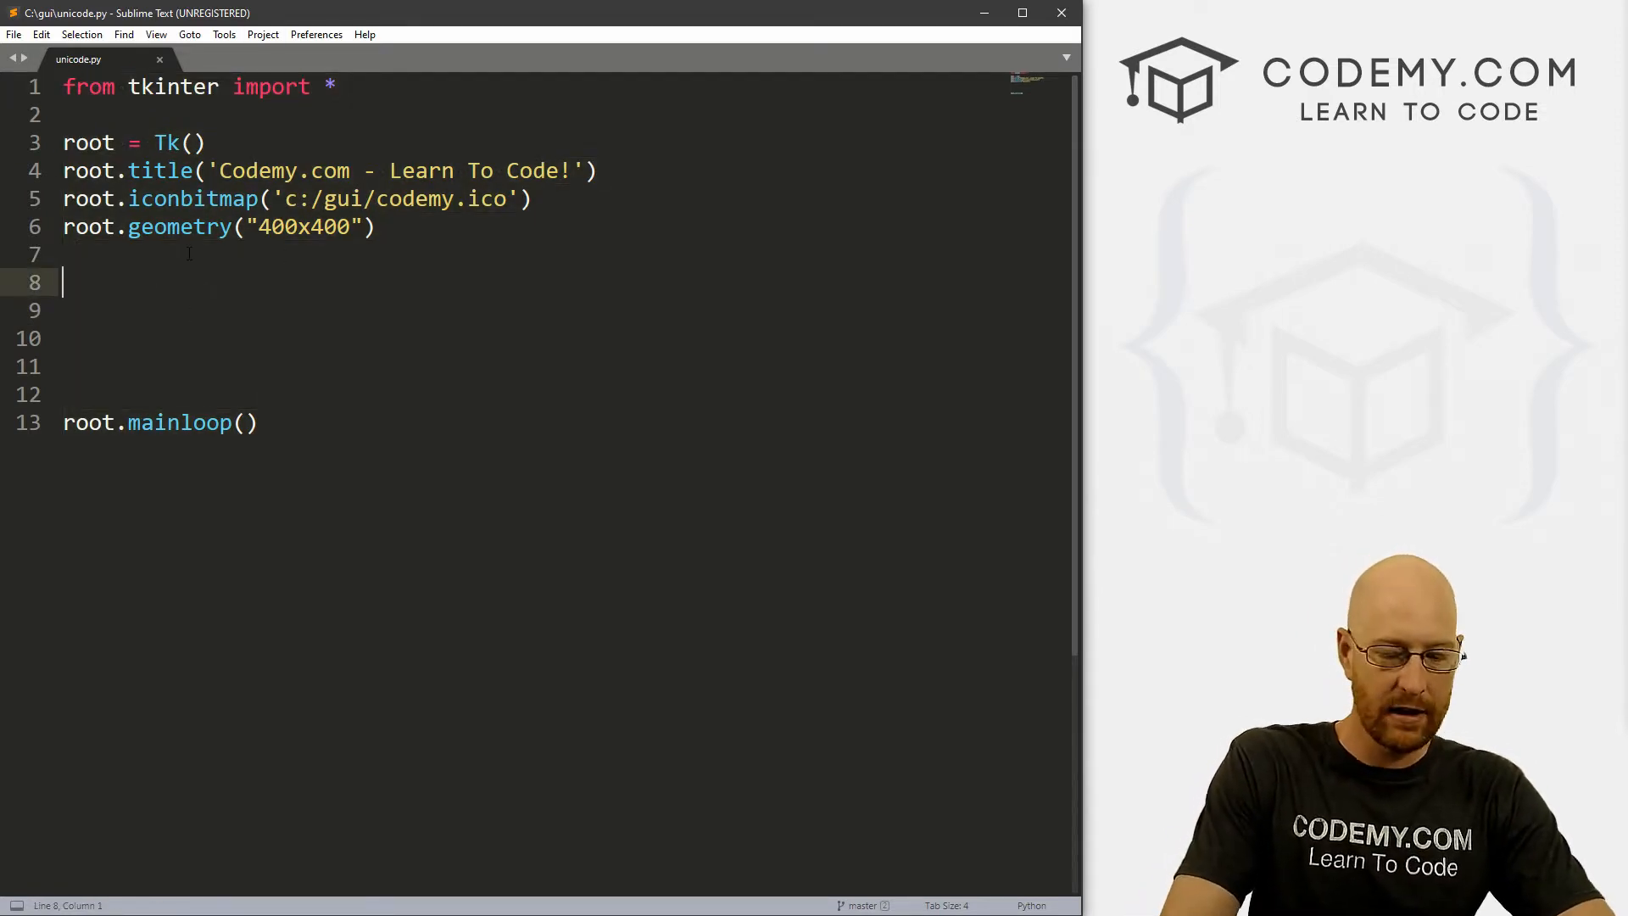
# Add my_label = Label(root, text=, font=("Helvetica", 32)).pack(pady=10) with the text still empty
pyautogui.write('my_;')
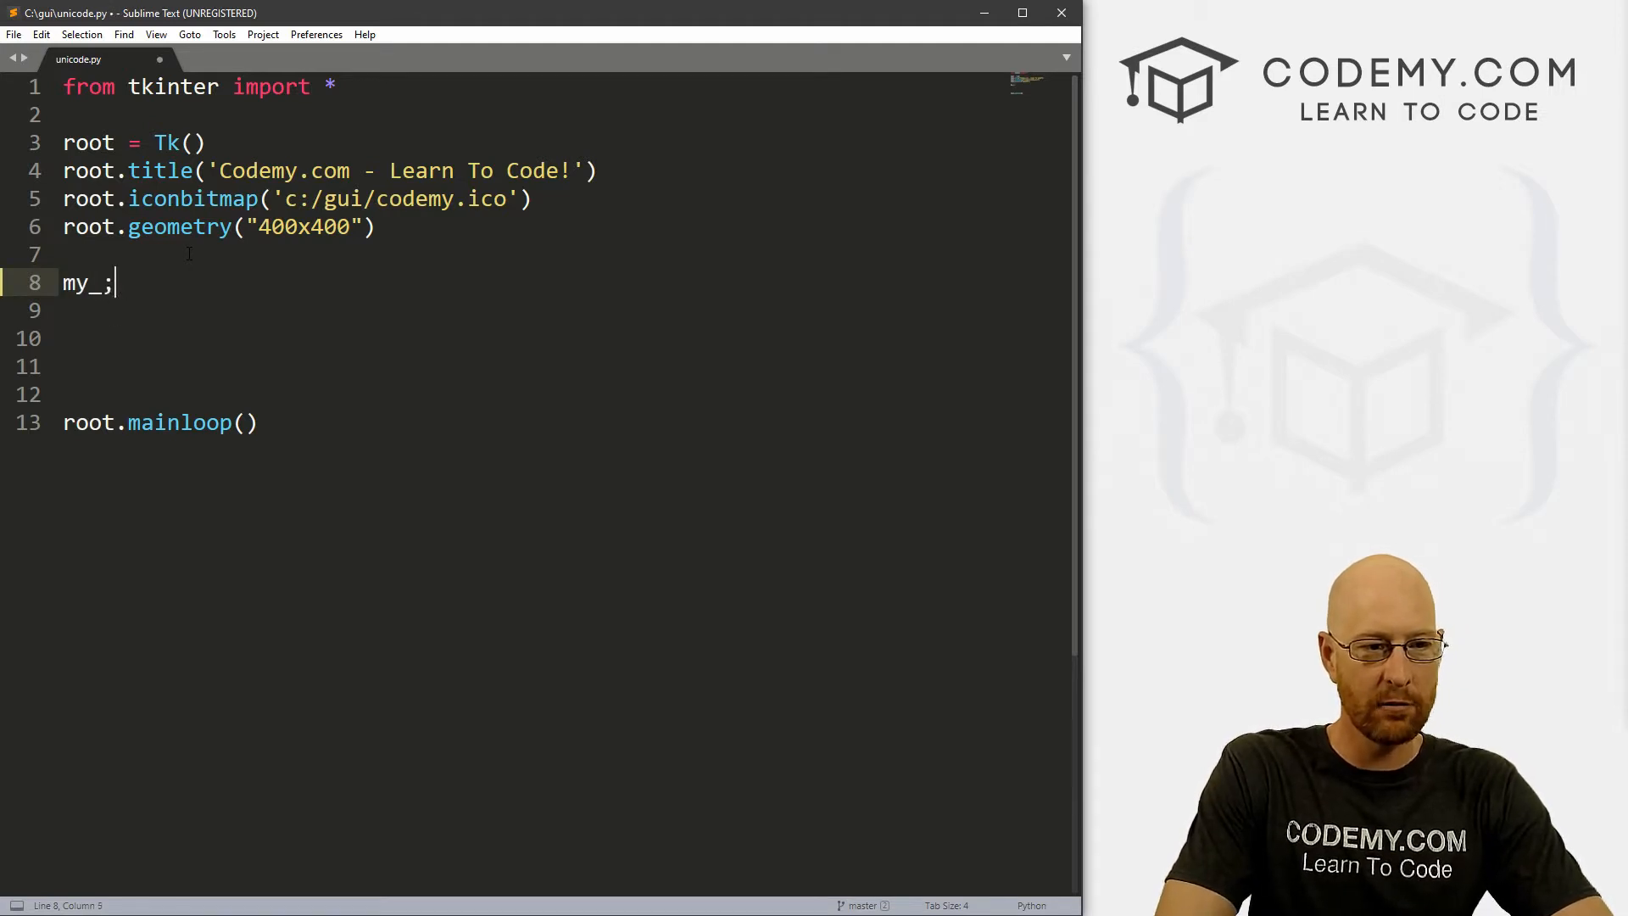
pyautogui.write('label = Label(root, text=')
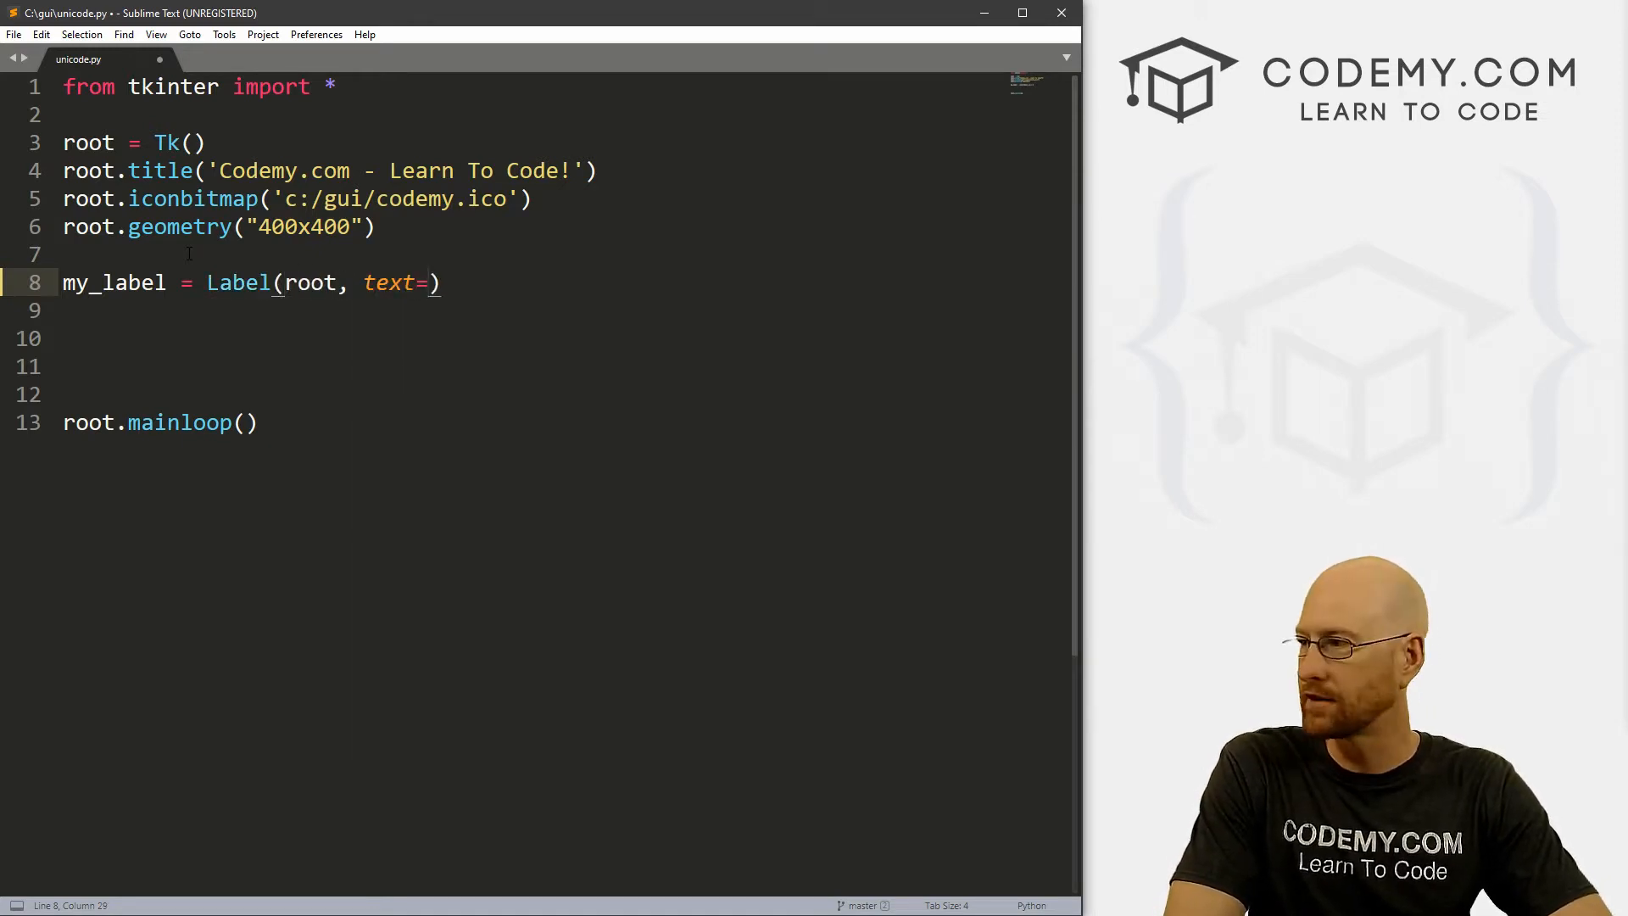
pyautogui.write(',')
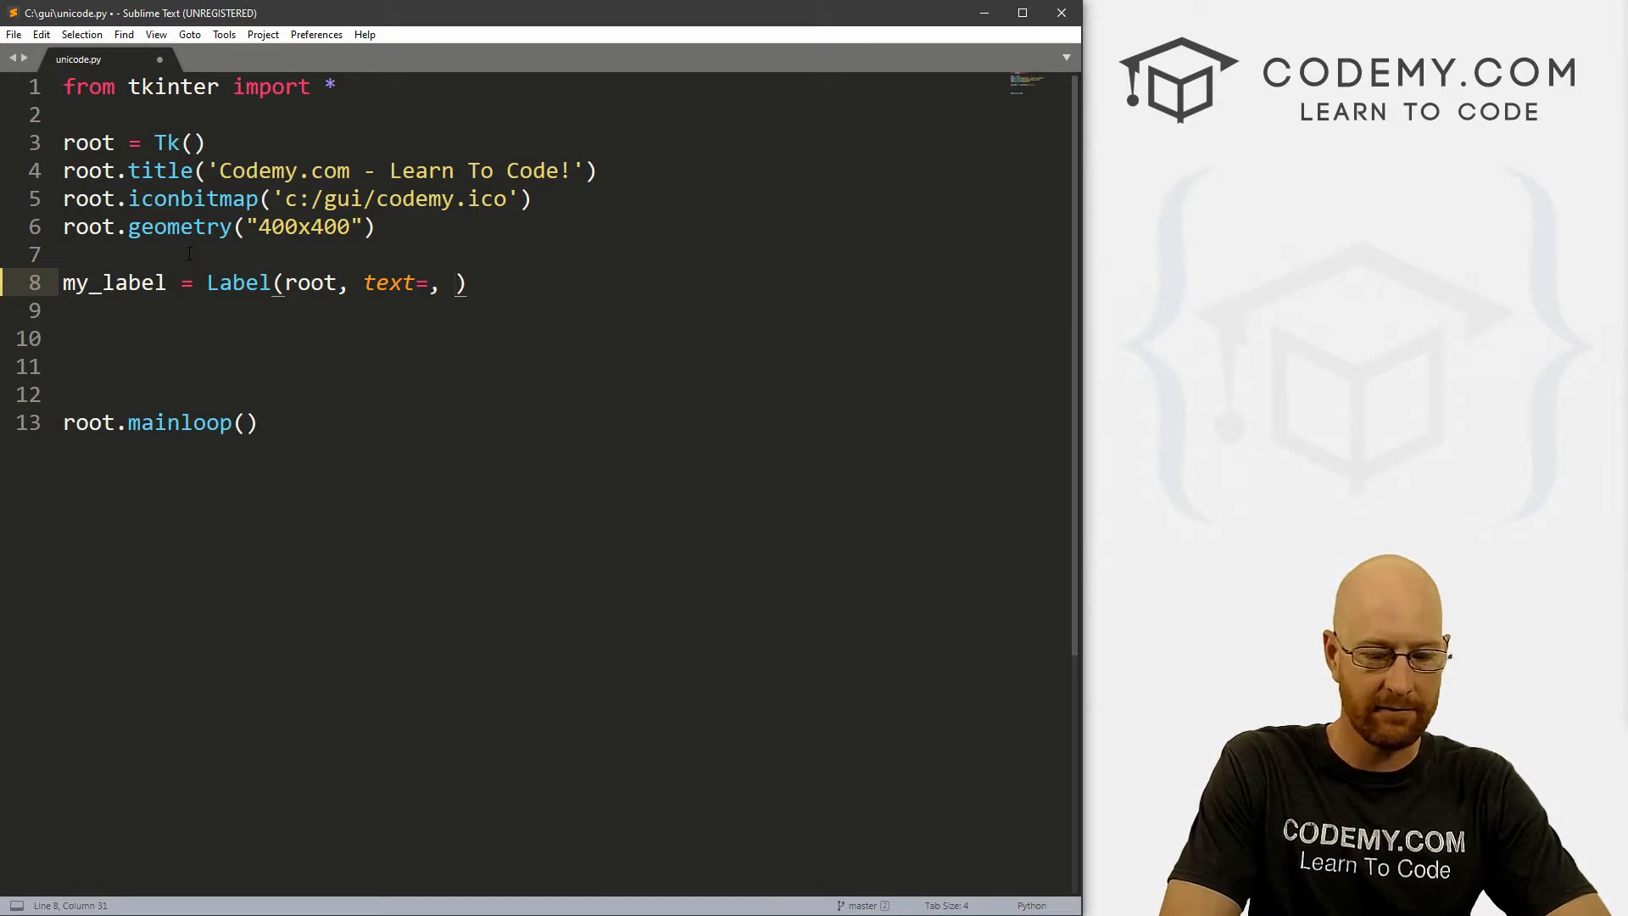
pyautogui.write('font=("')
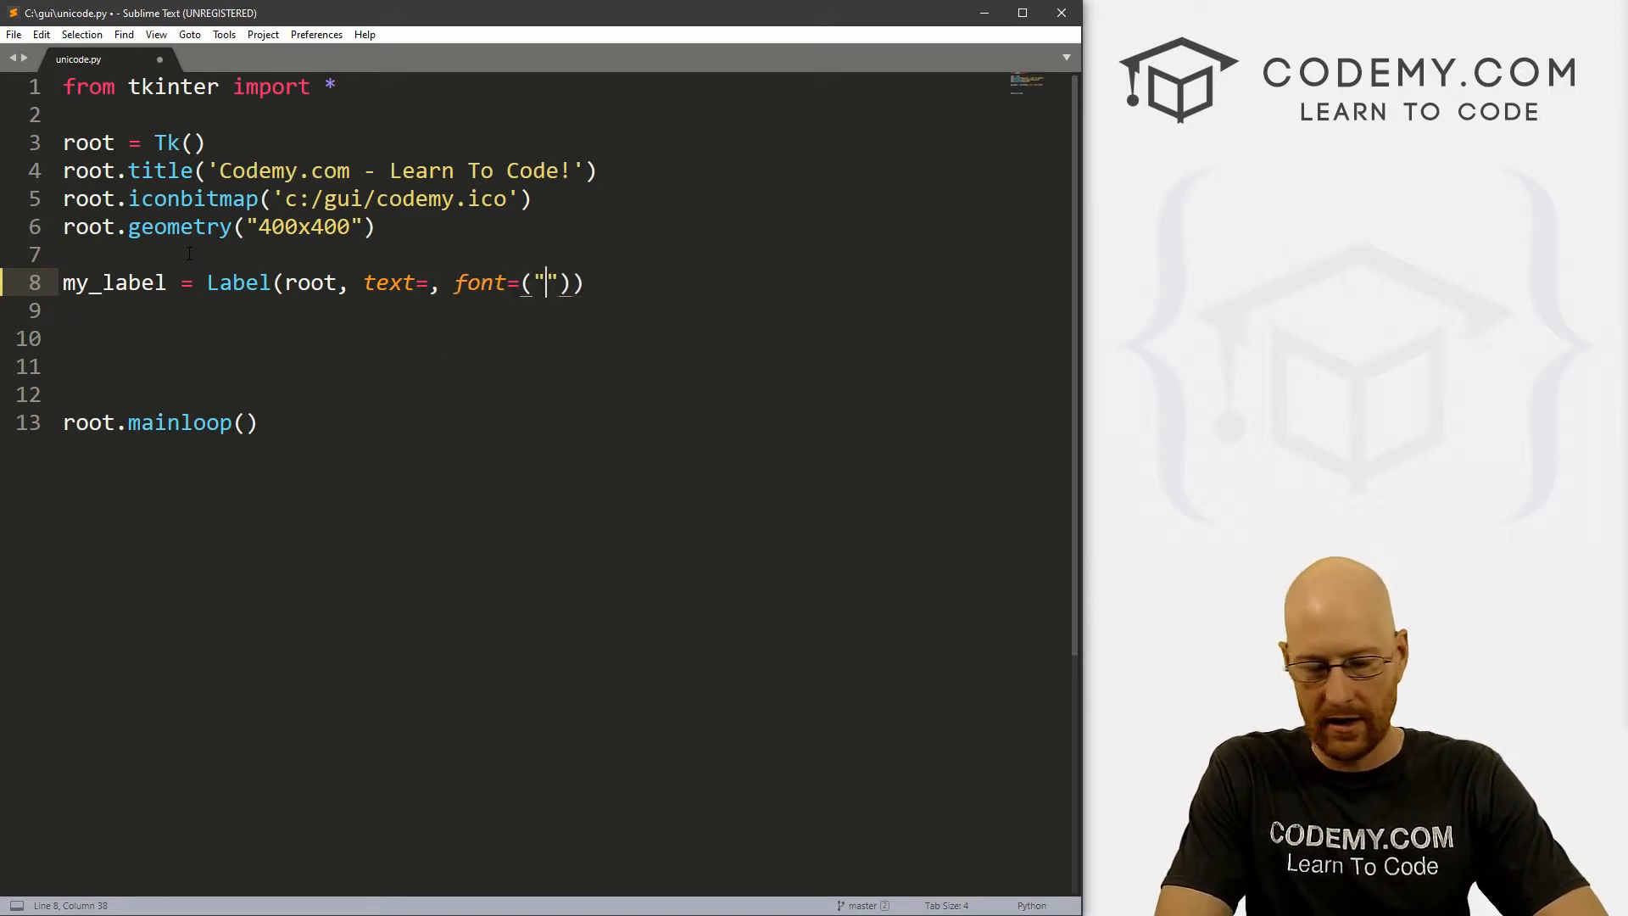
pyautogui.write('Helve')
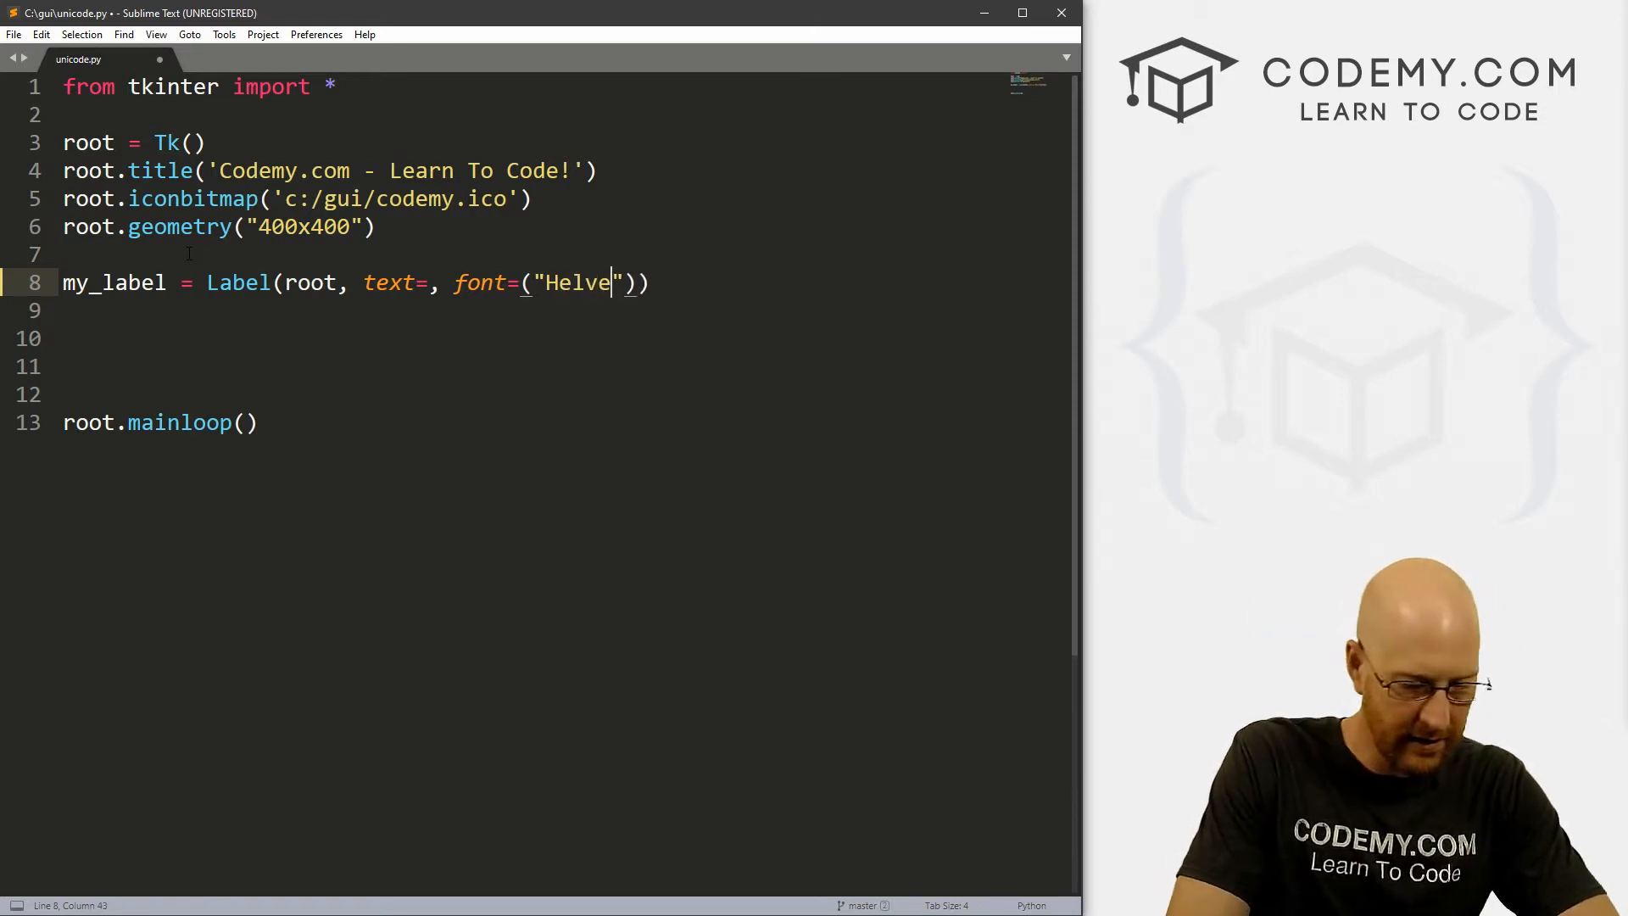
pyautogui.write('tica",')
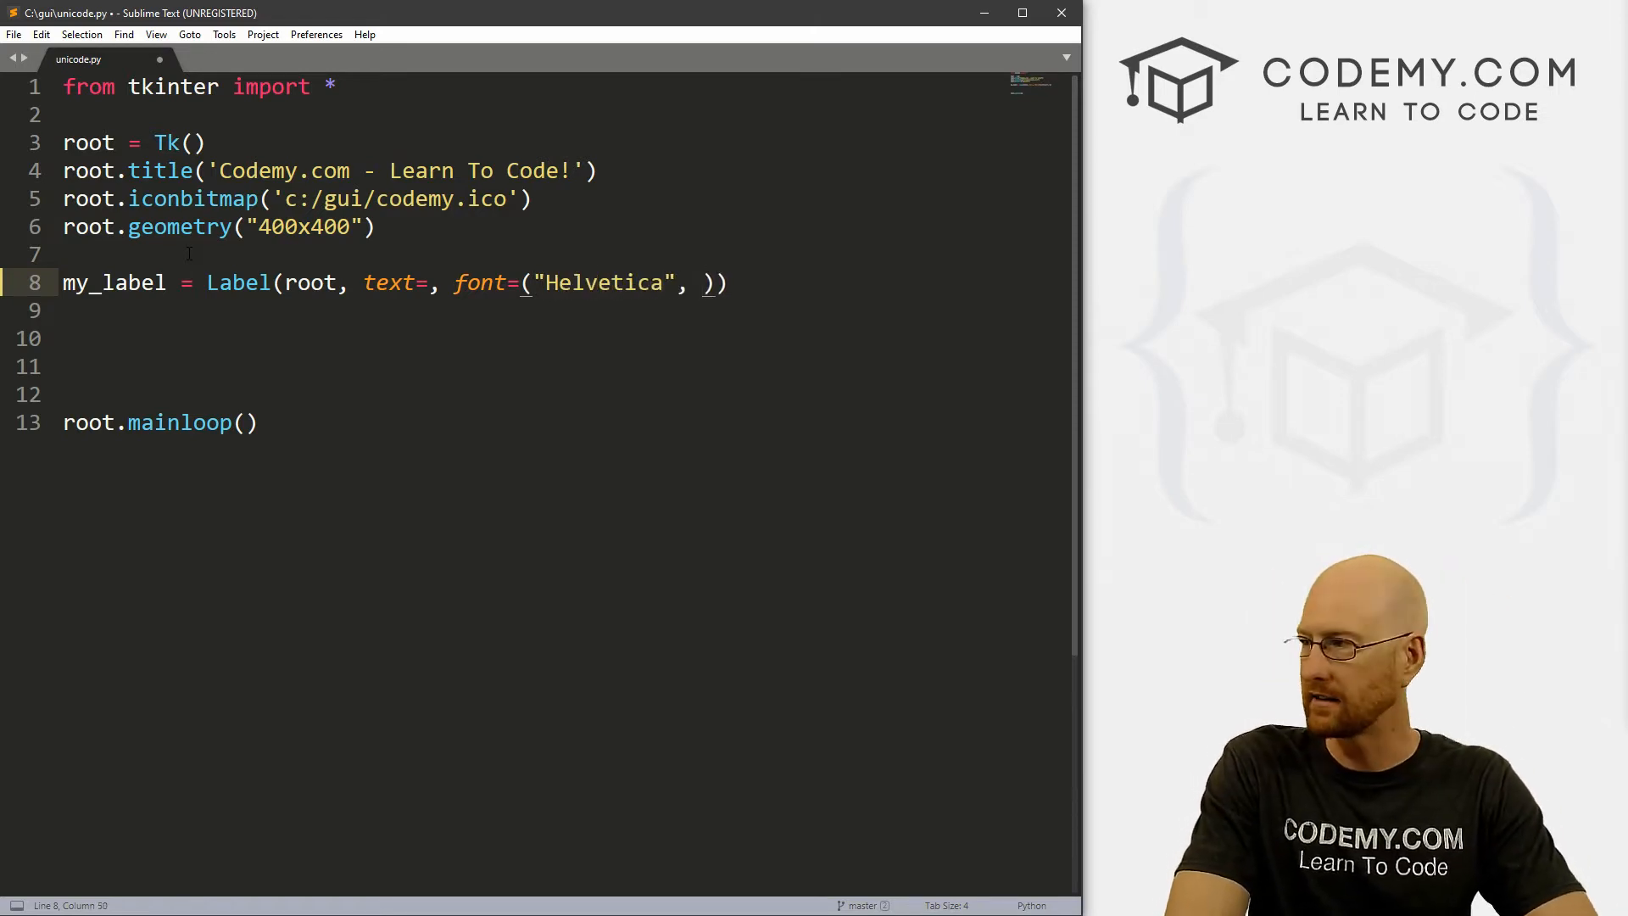
pyautogui.write('32')
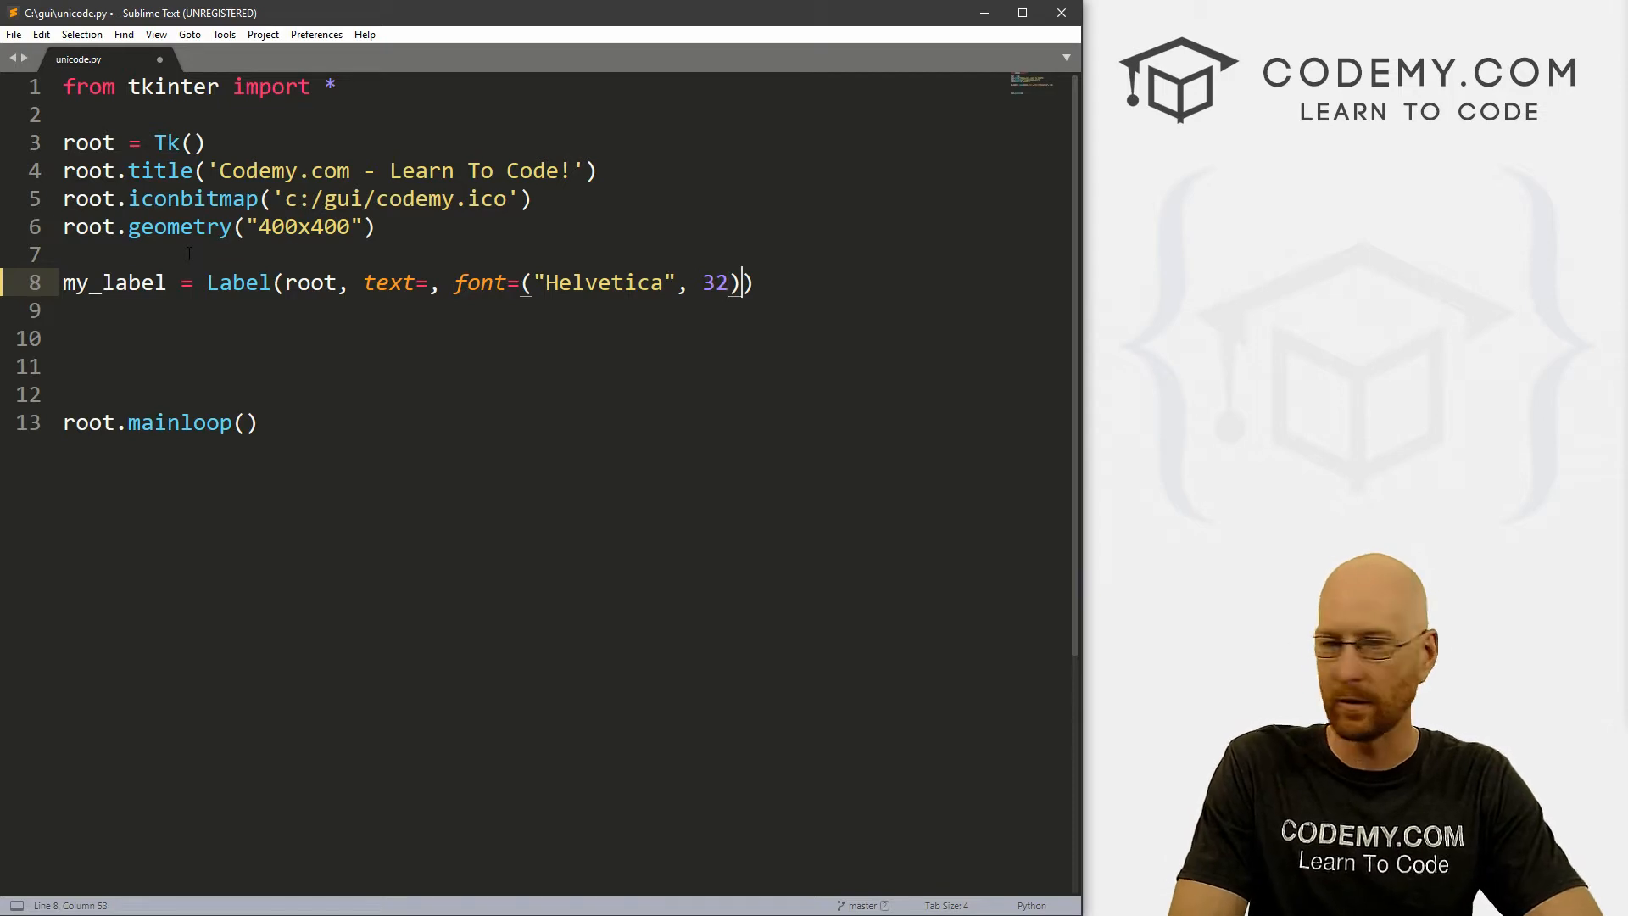
pyautogui.write('.pack()')
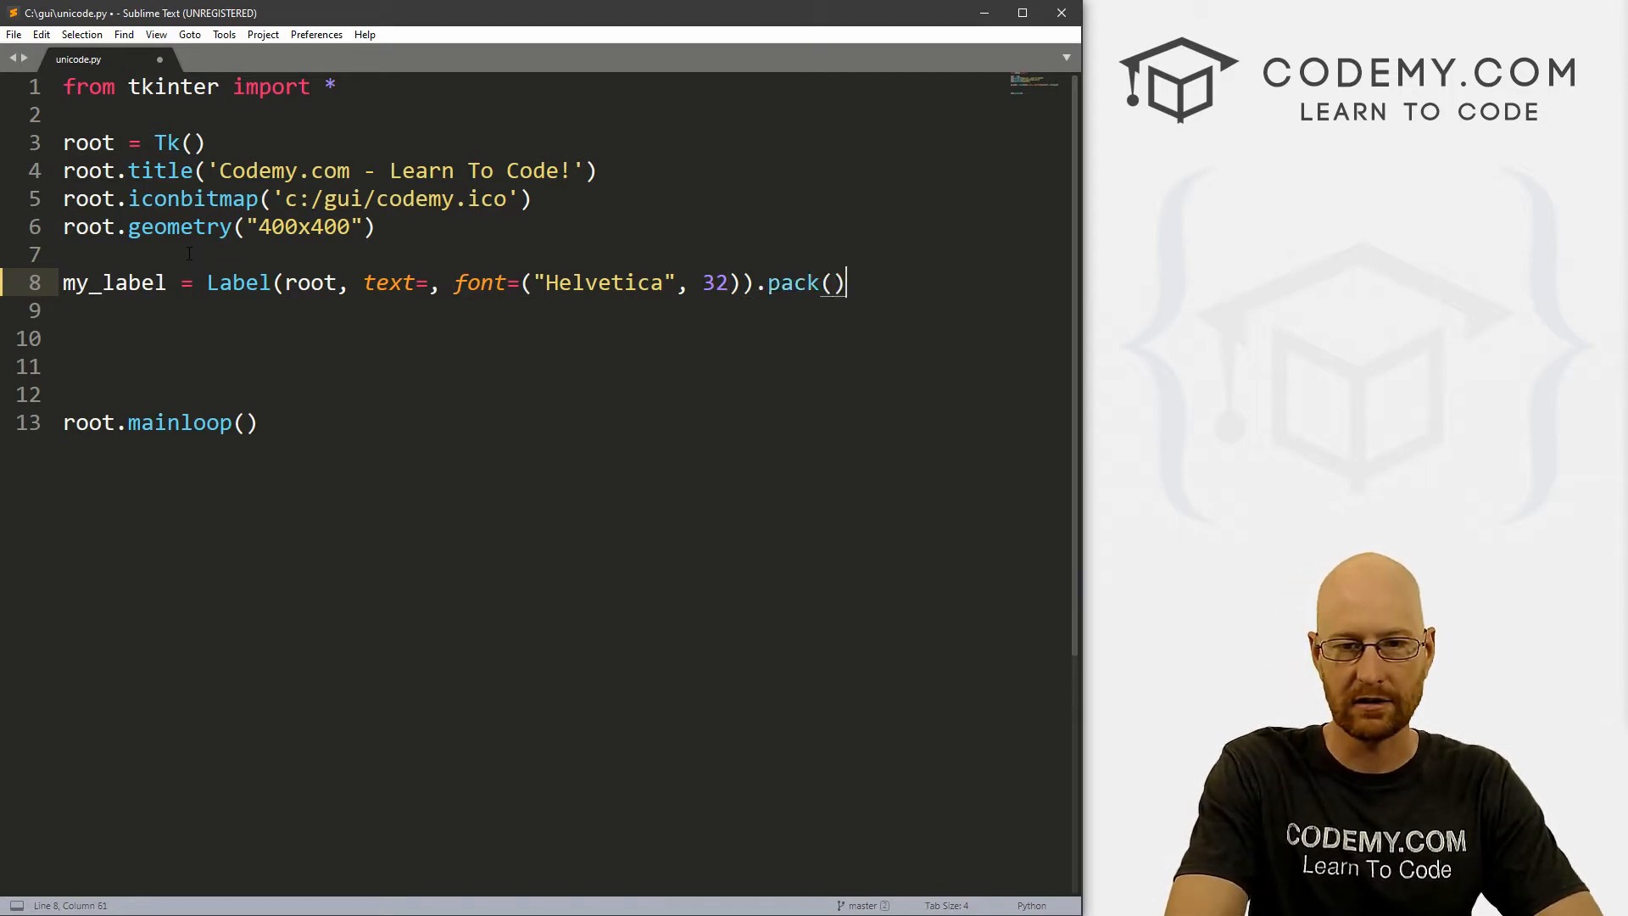
pyautogui.write('pady')
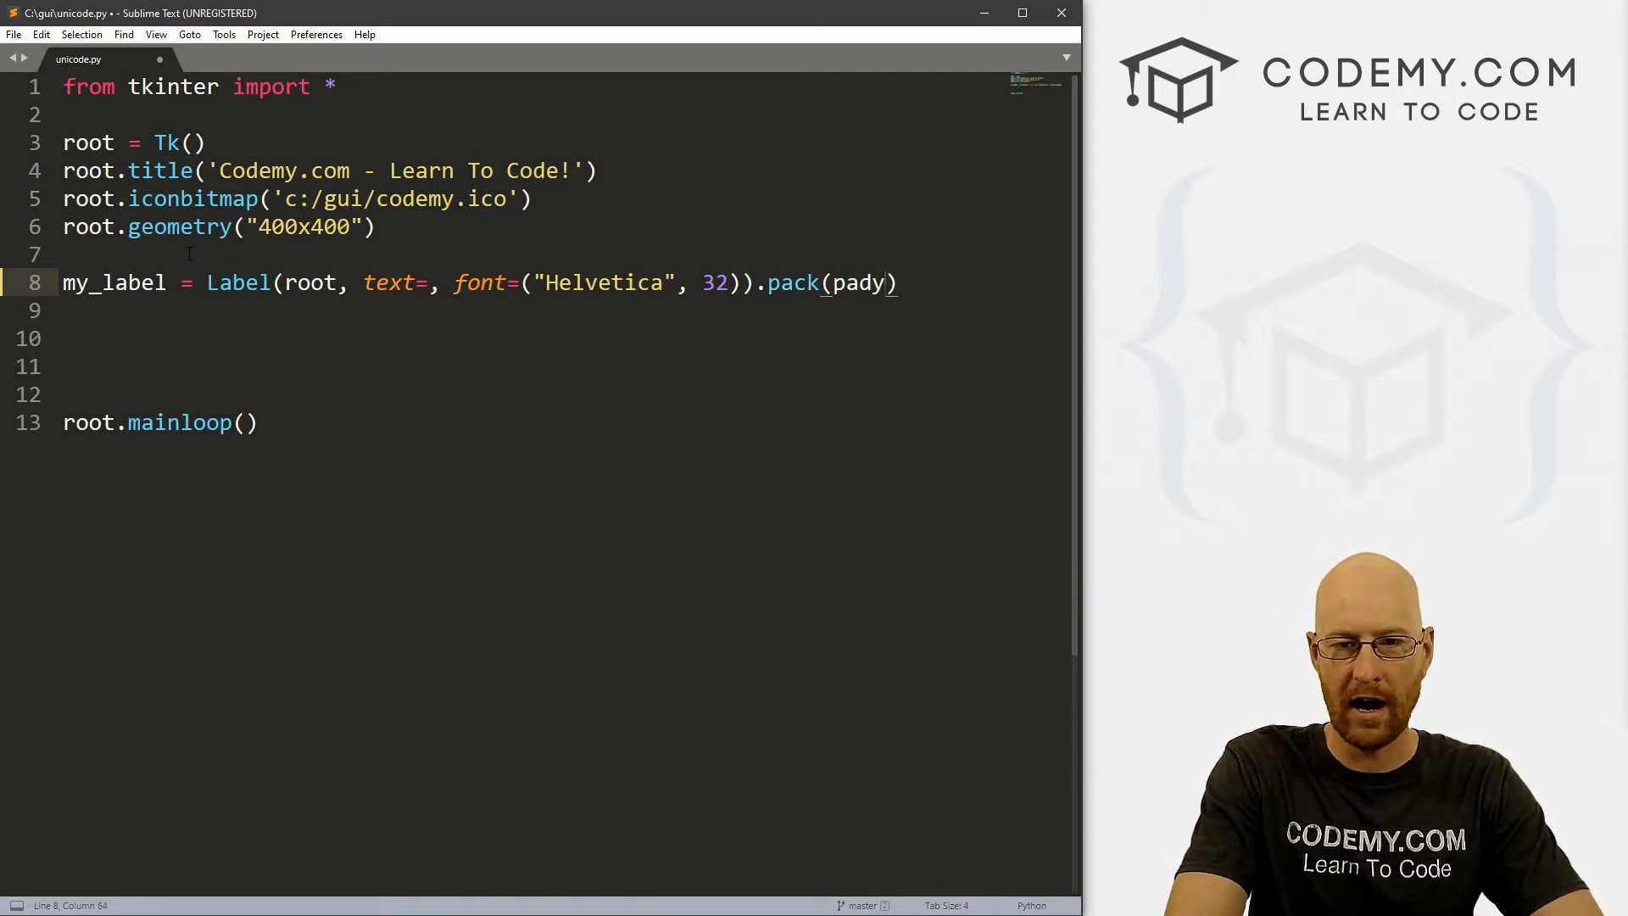
pyautogui.write('=10')
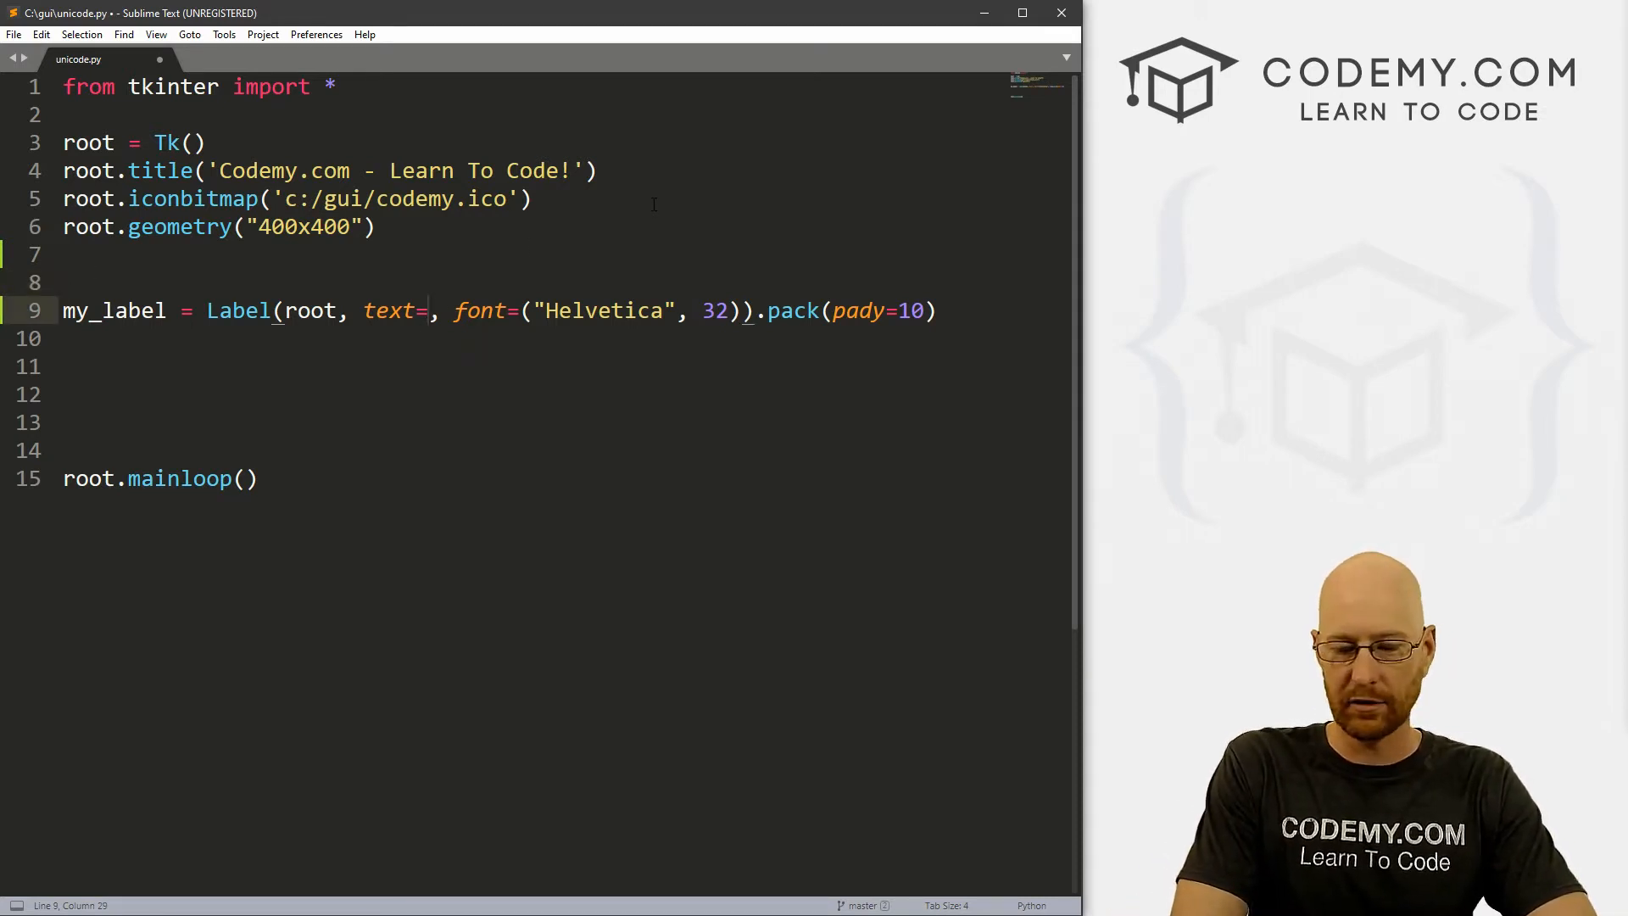
# Set the label text to '41' + u'\u00b0' for the degree sign and save the script
pyautogui.write("'42")
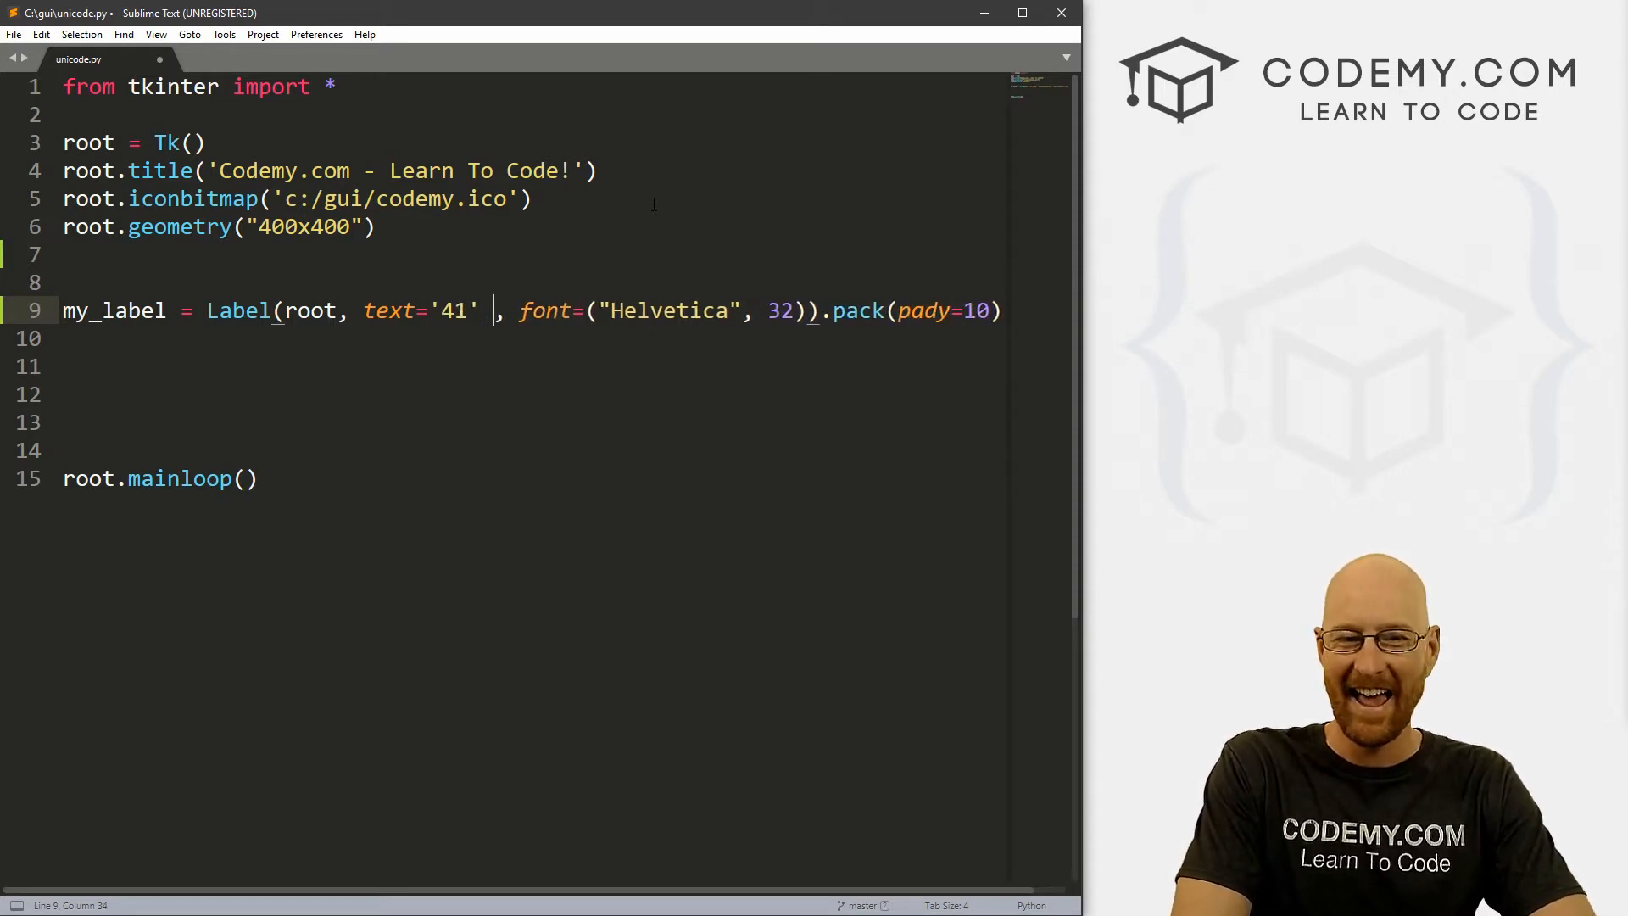
pyautogui.write('+')
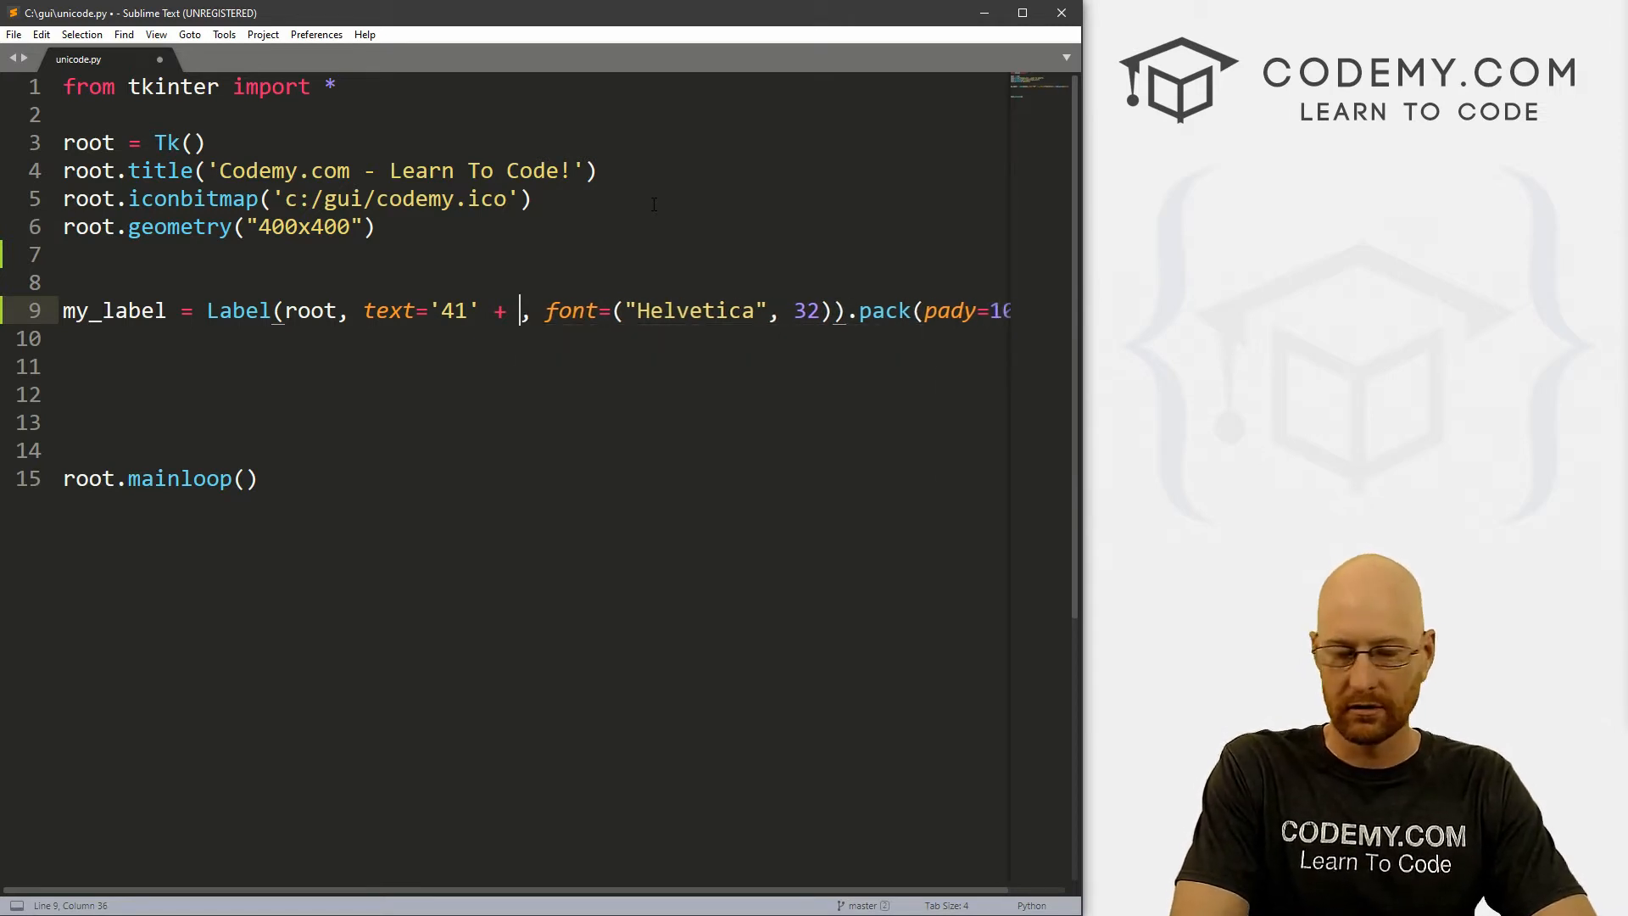
pyautogui.write('u')
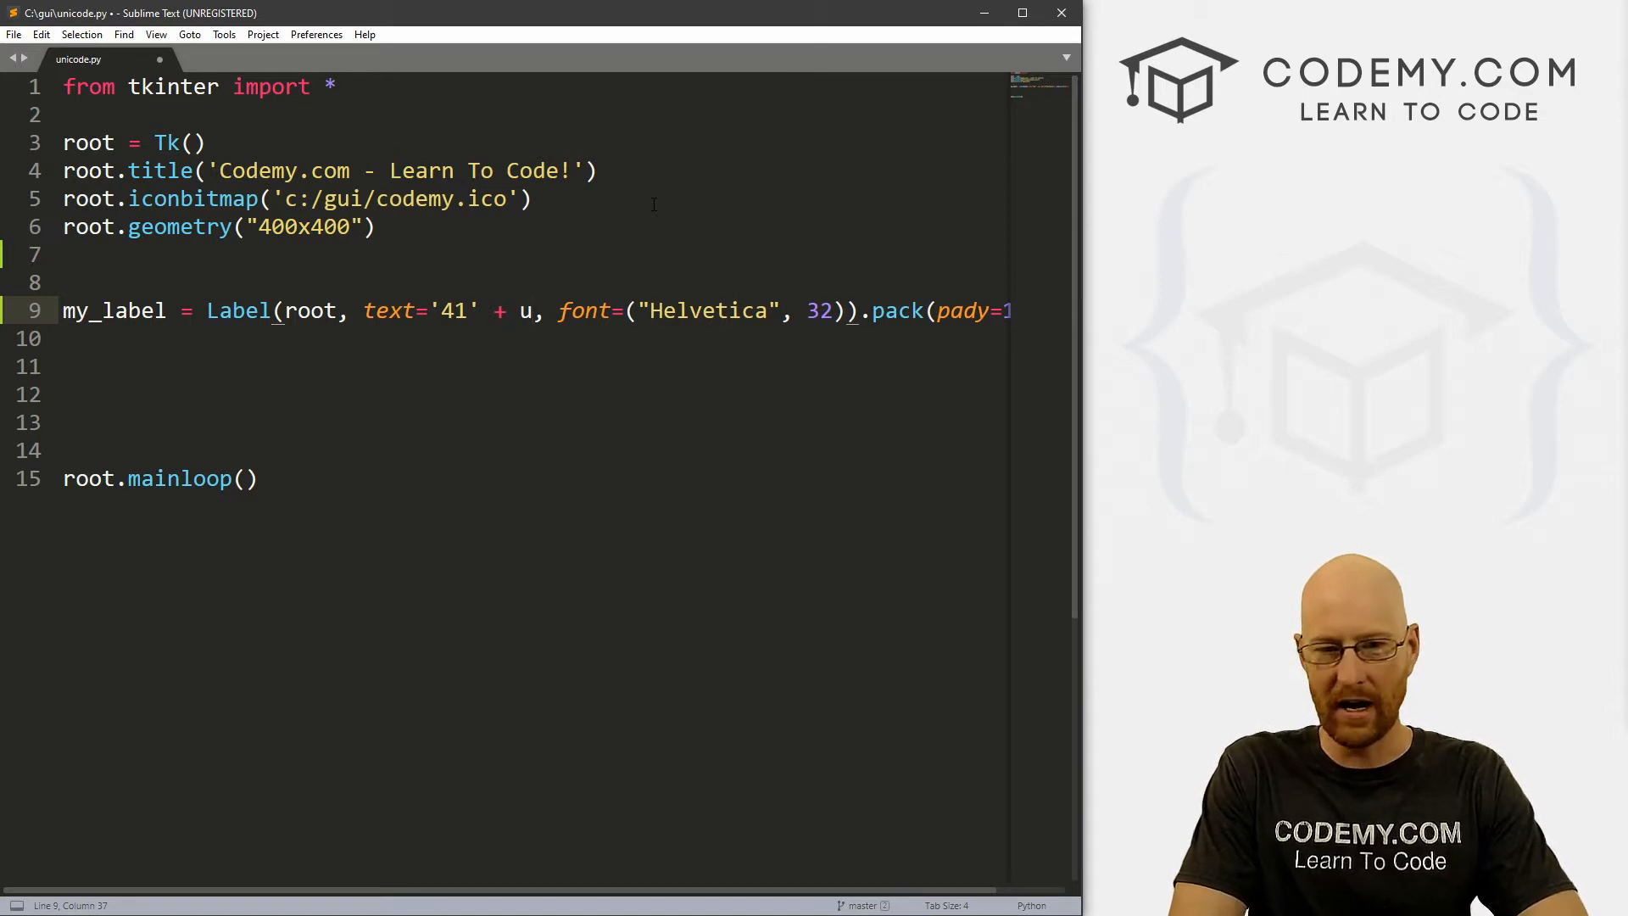
pyautogui.write("''")
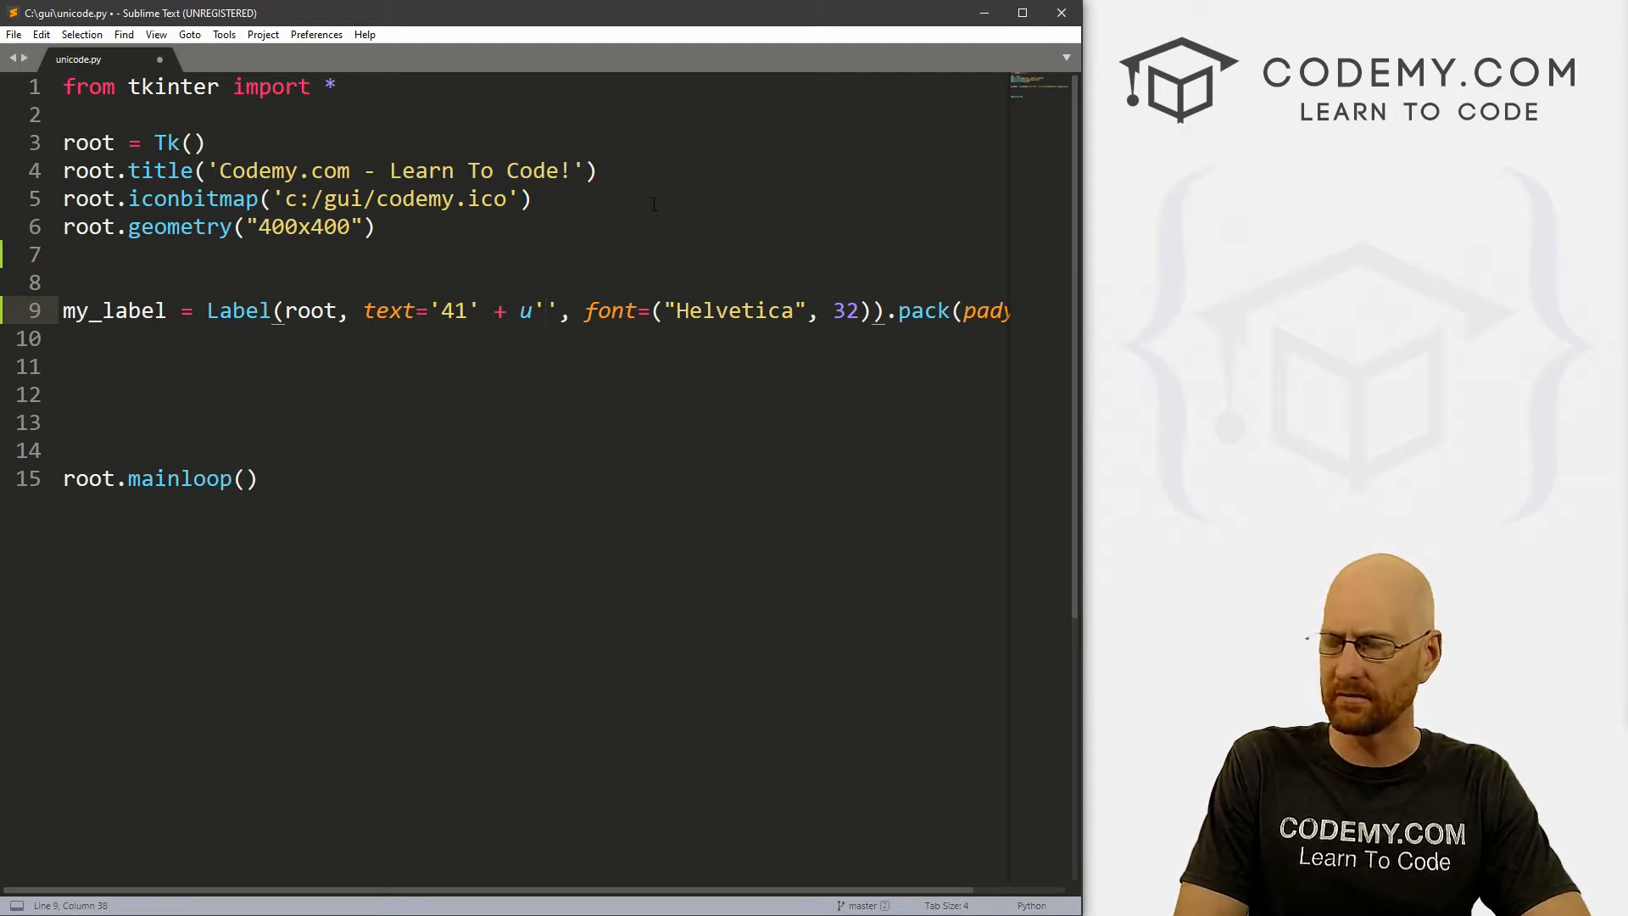
pyautogui.write('\\')
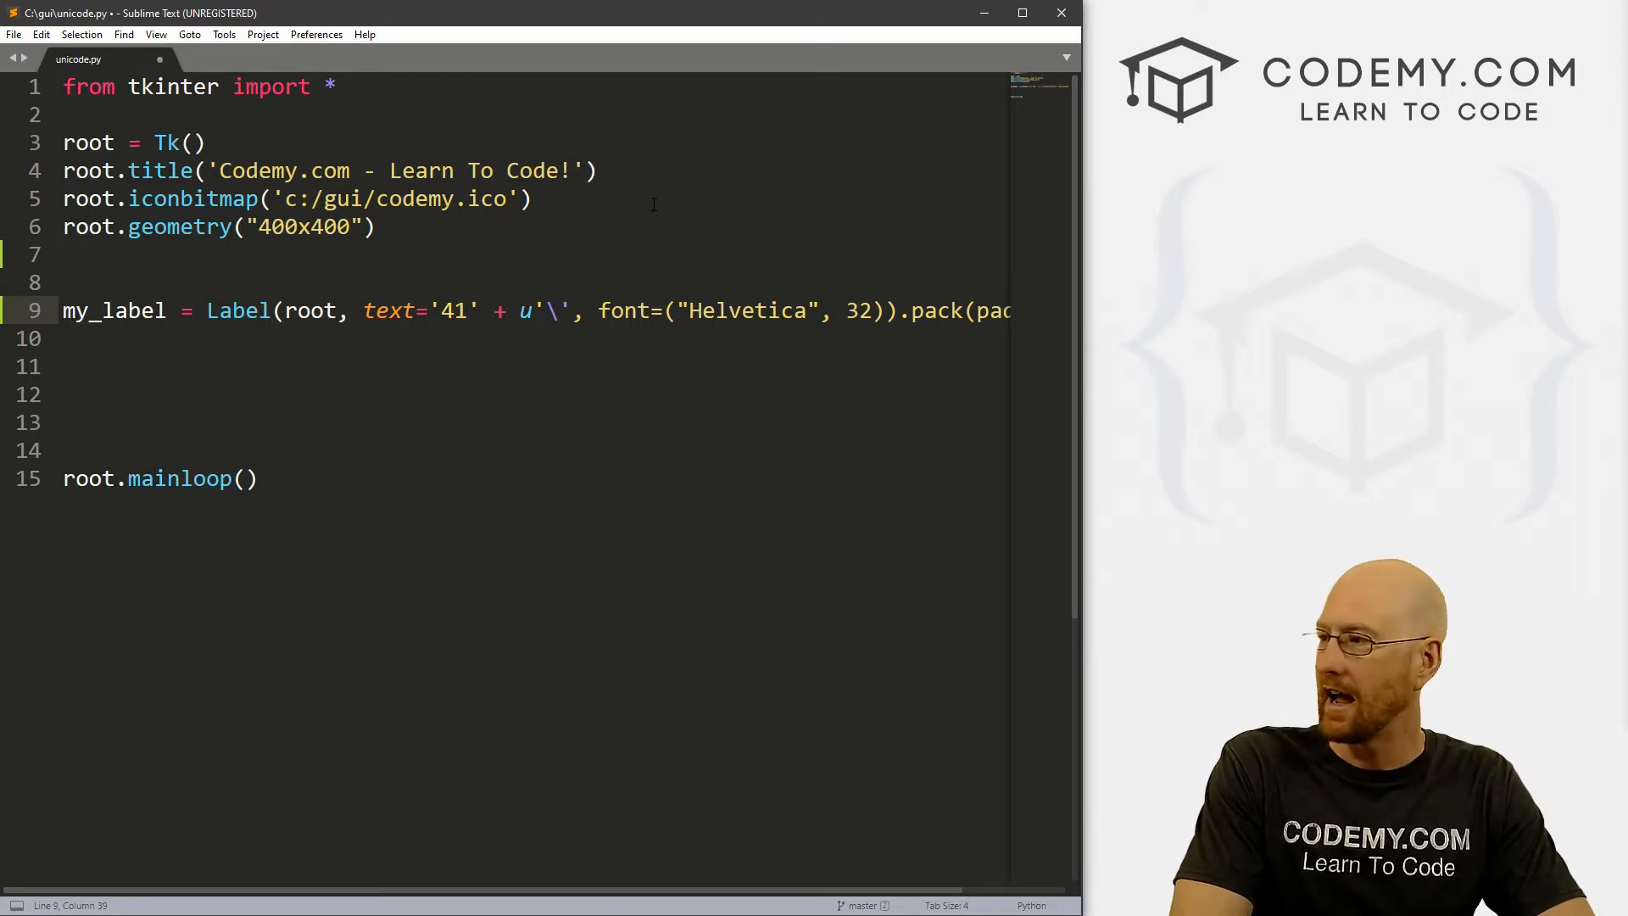
pyautogui.write('u))')
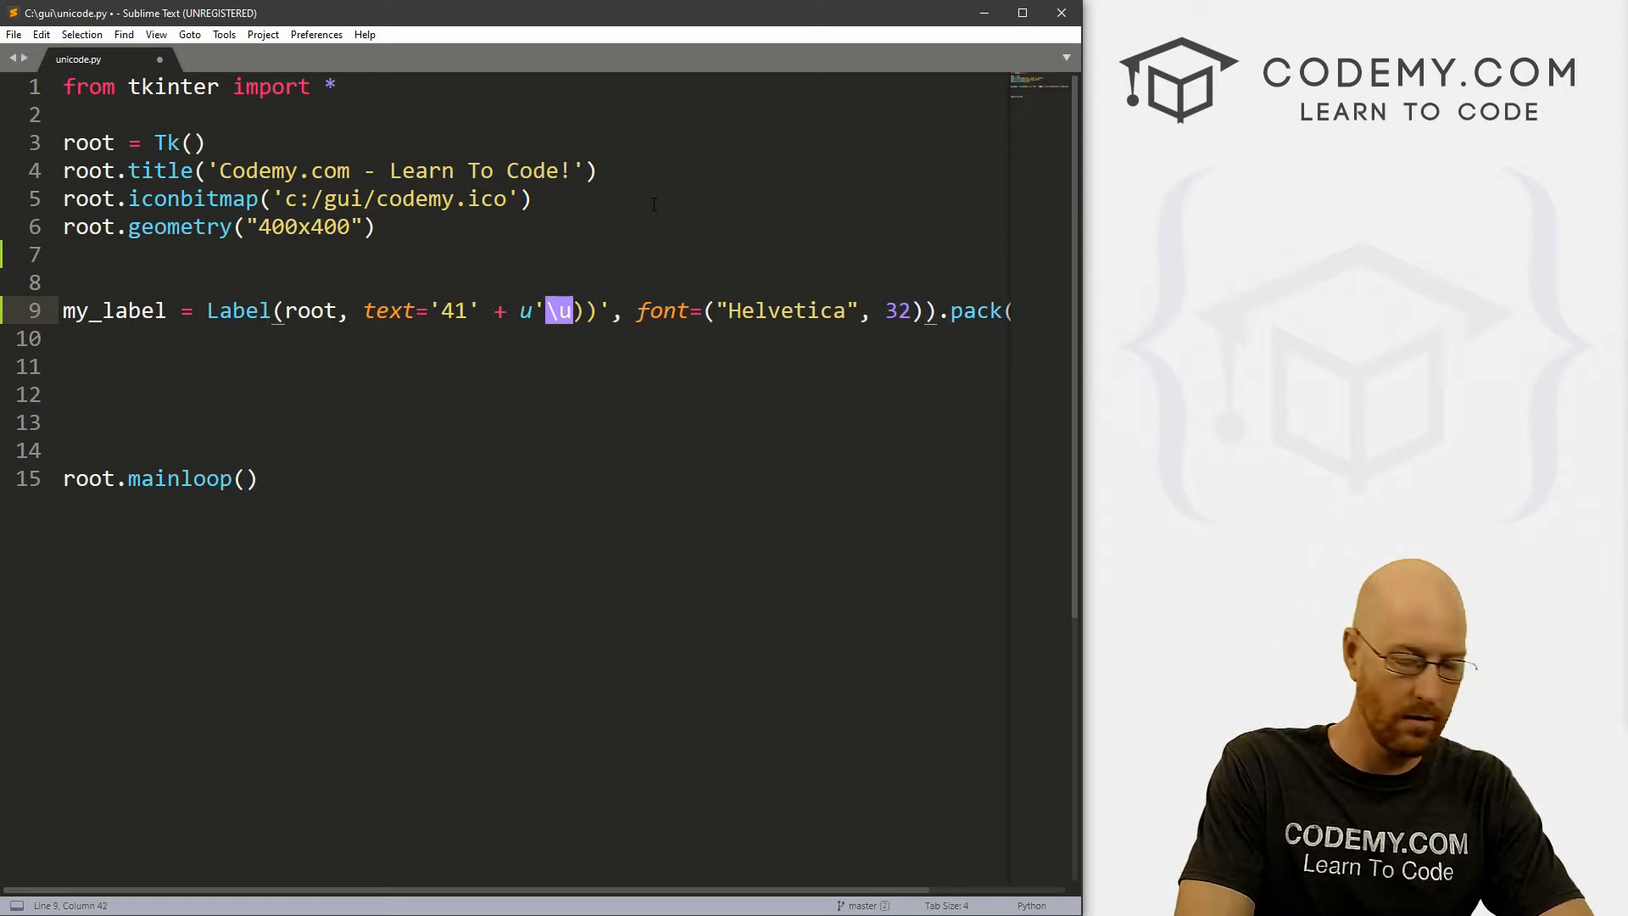
pyautogui.press('BackSpace')
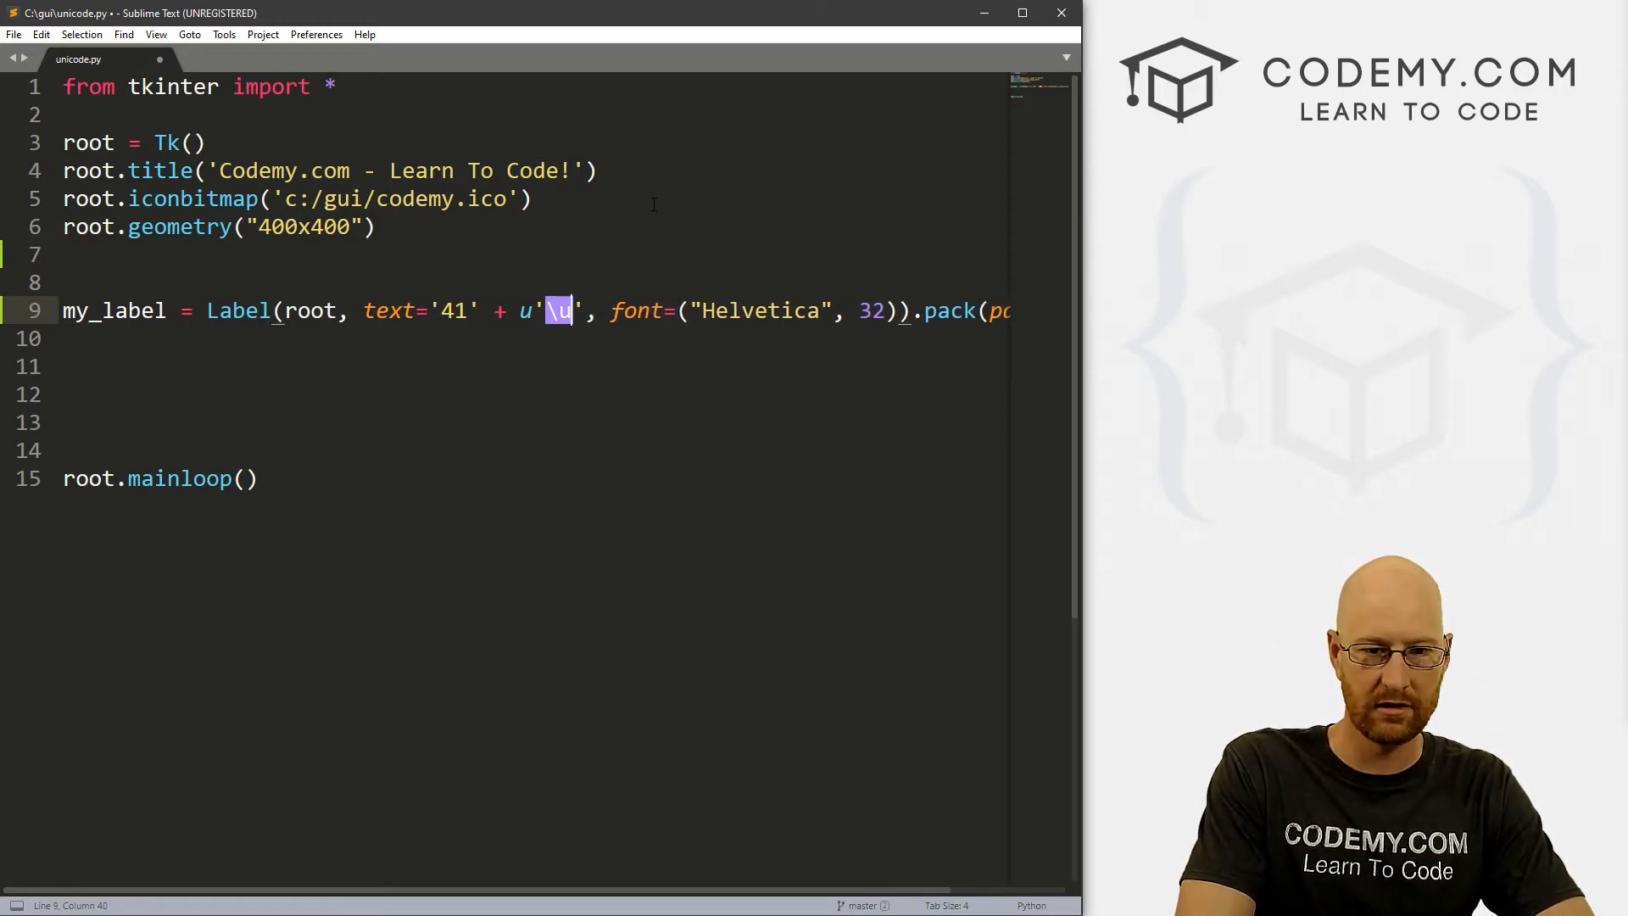
pyautogui.write('00b0')
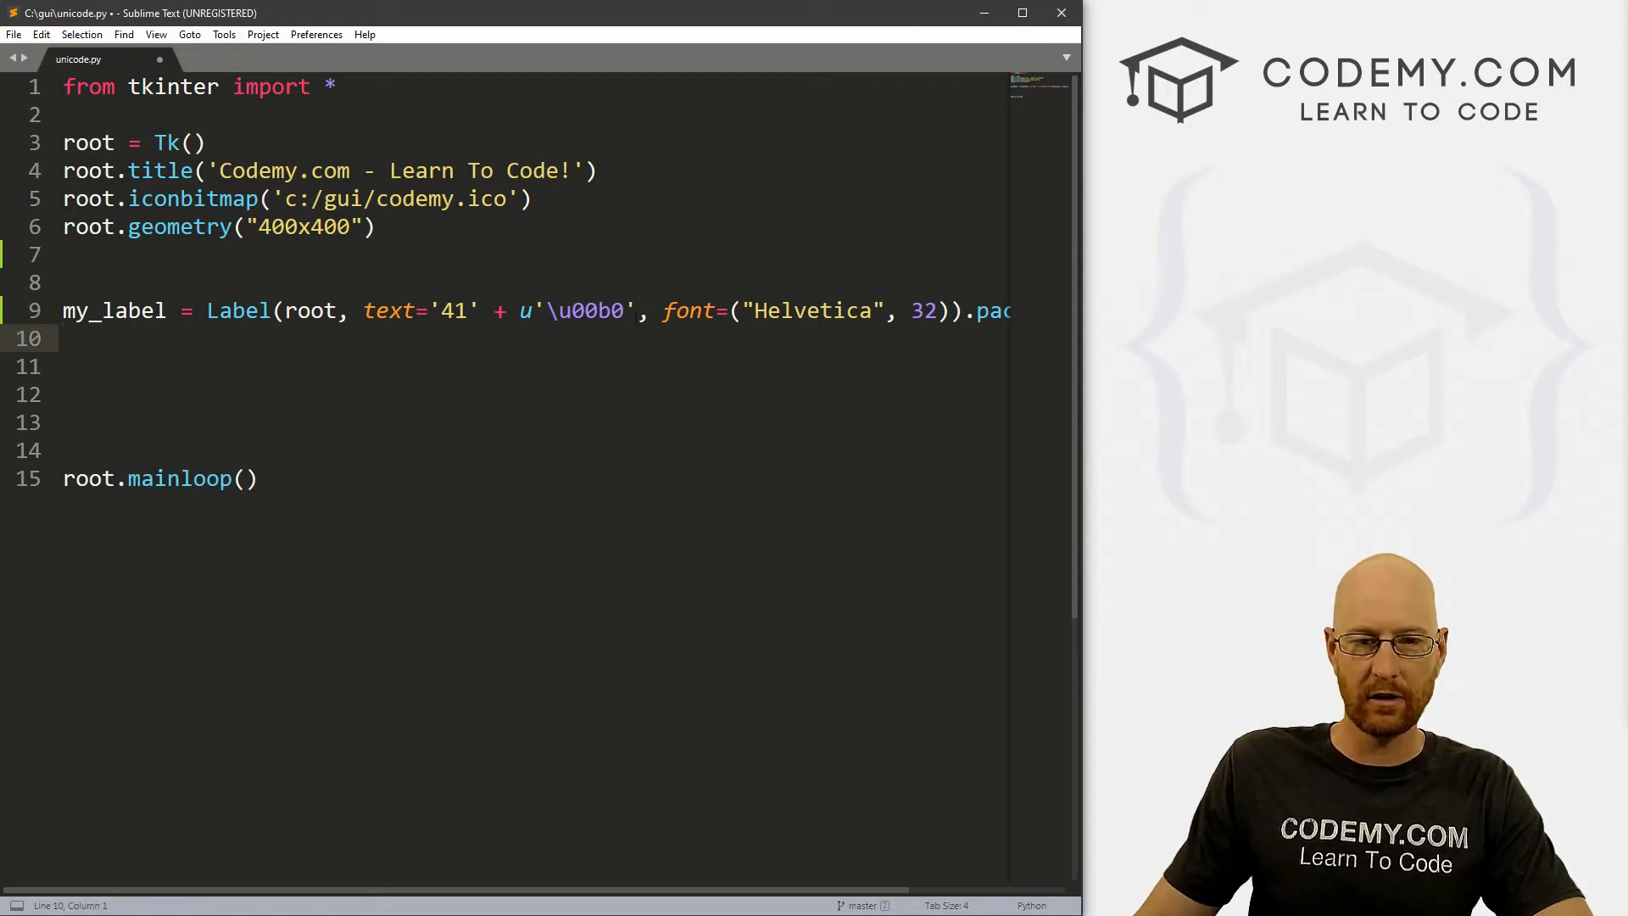
pyautogui.click(62, 338)
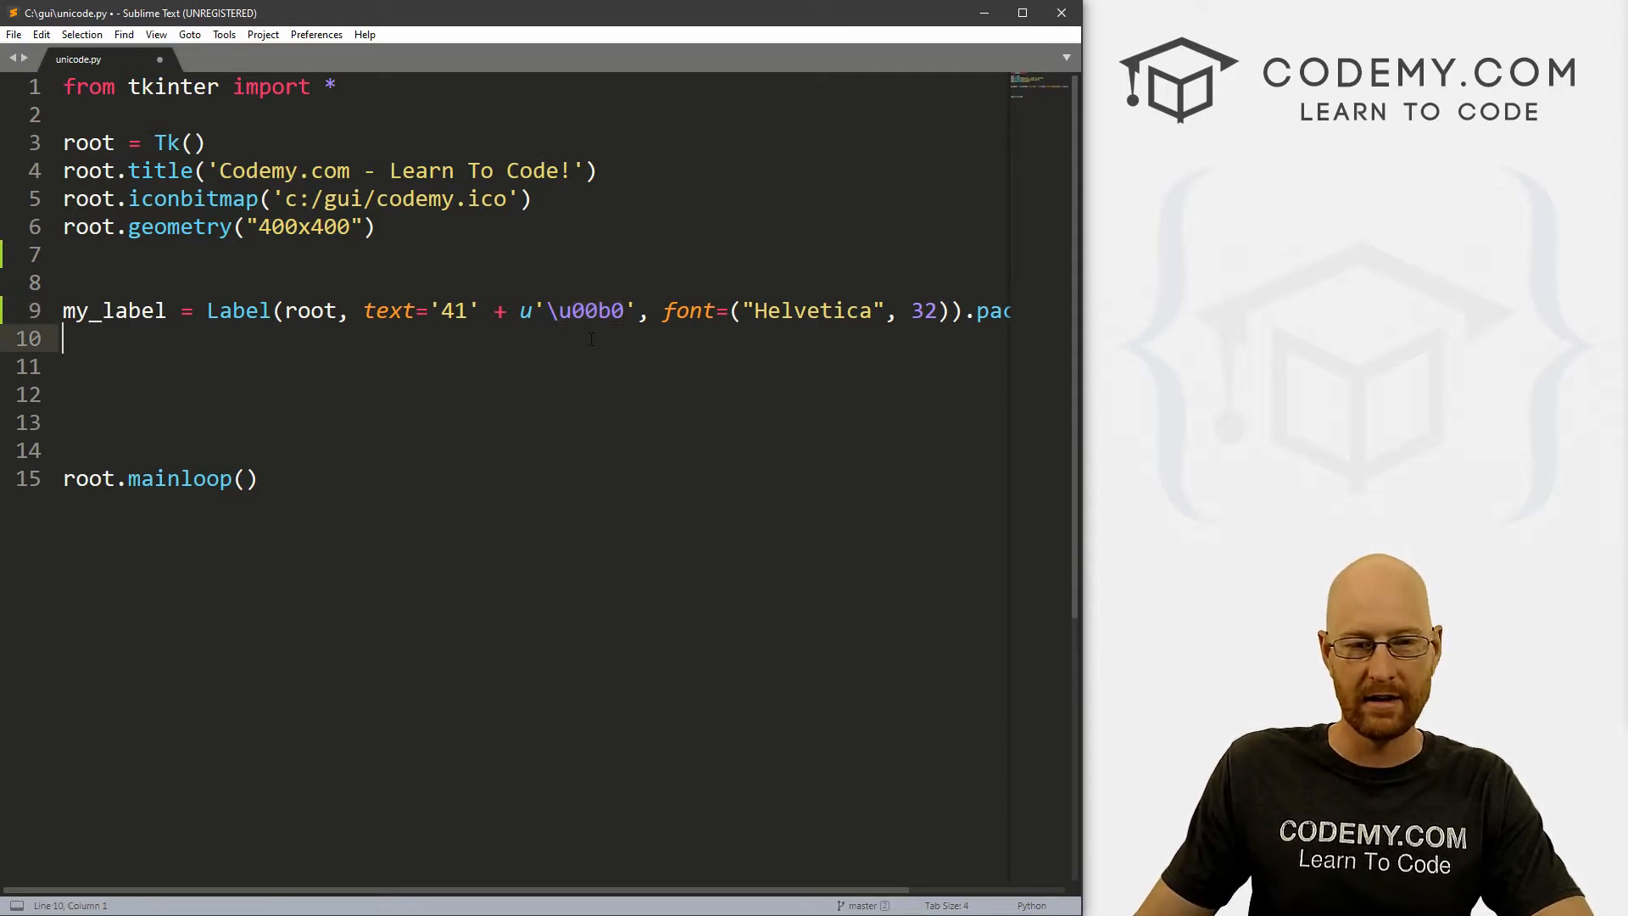
pyautogui.press('ctrl+s')
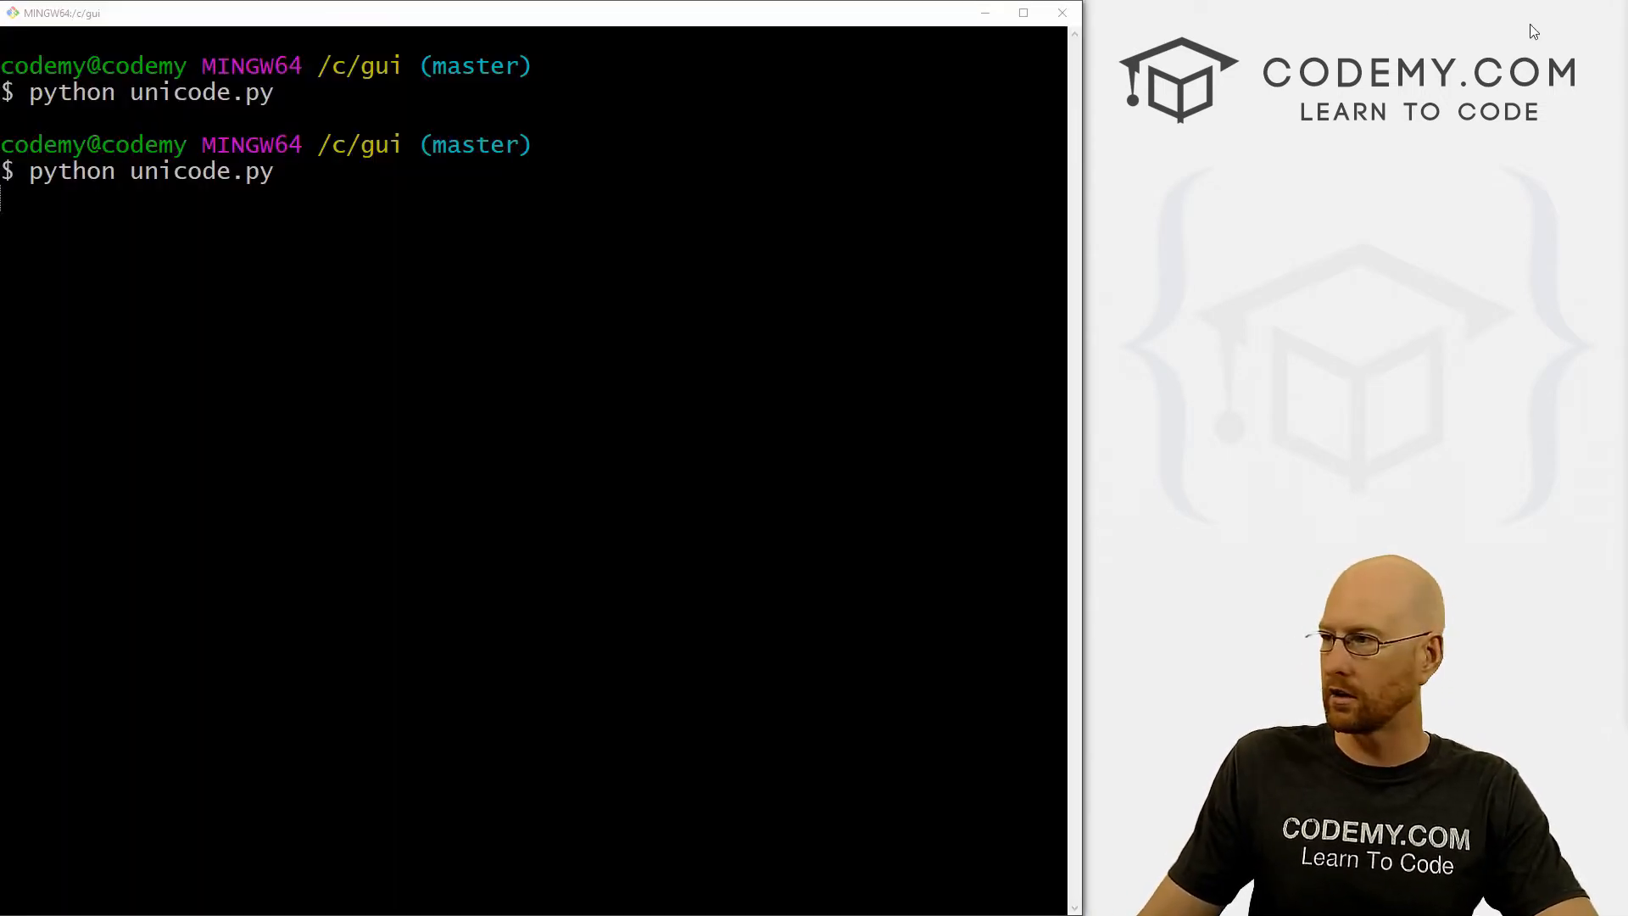
# Run python unicode.py in Git Bash so the window shows 41°
pyautogui.press('Return')
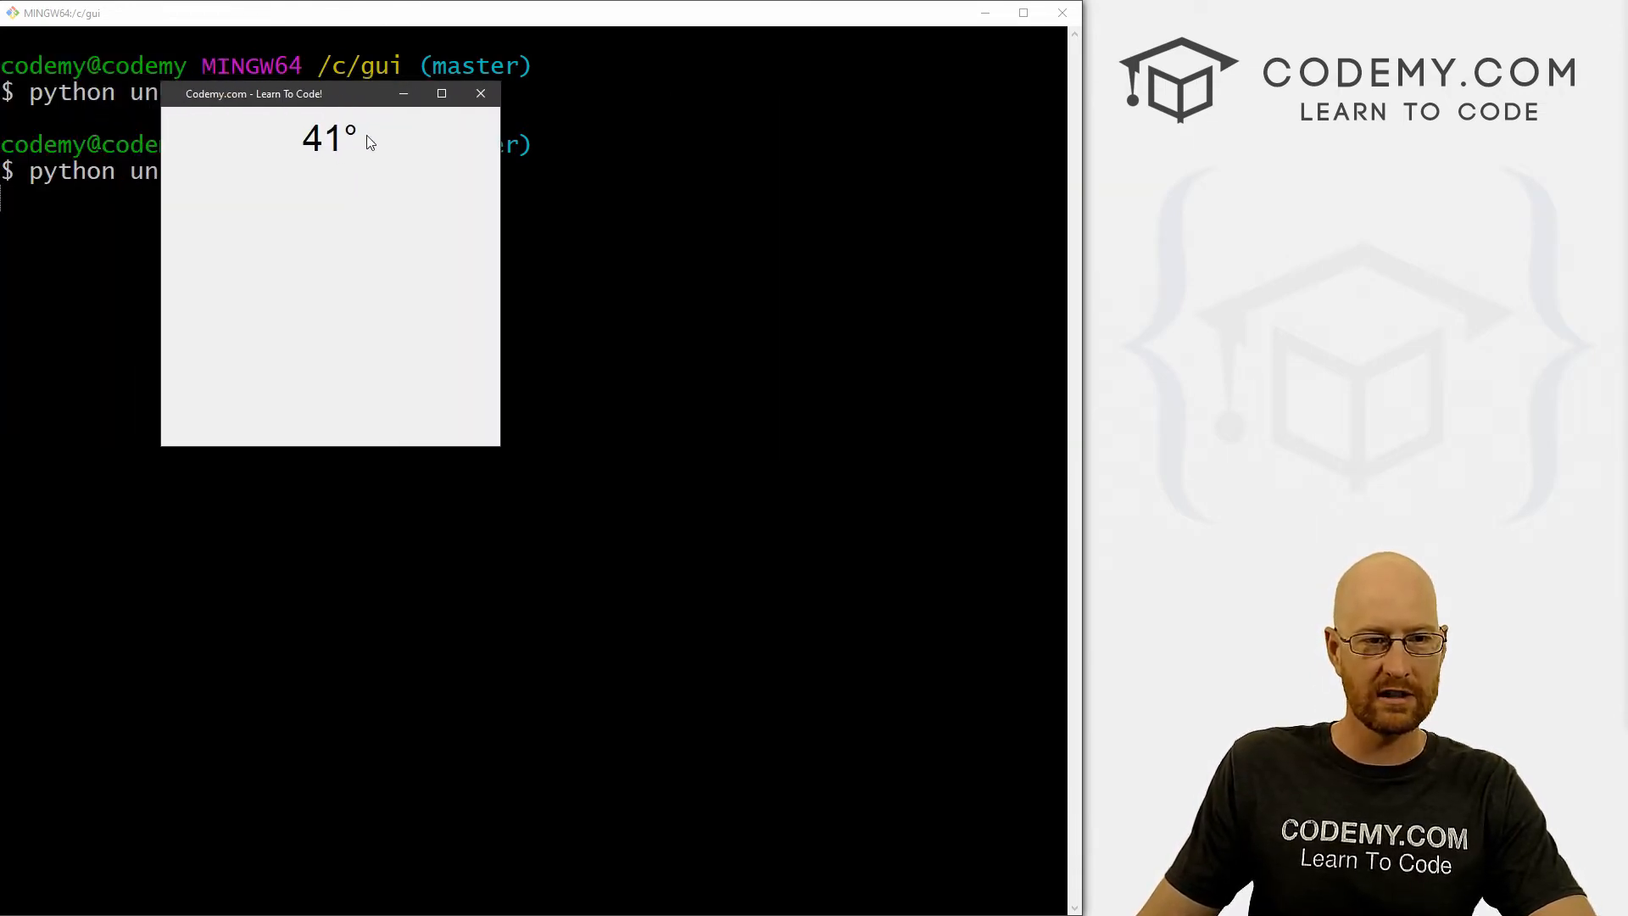
pyautogui.moveTo(365, 144)
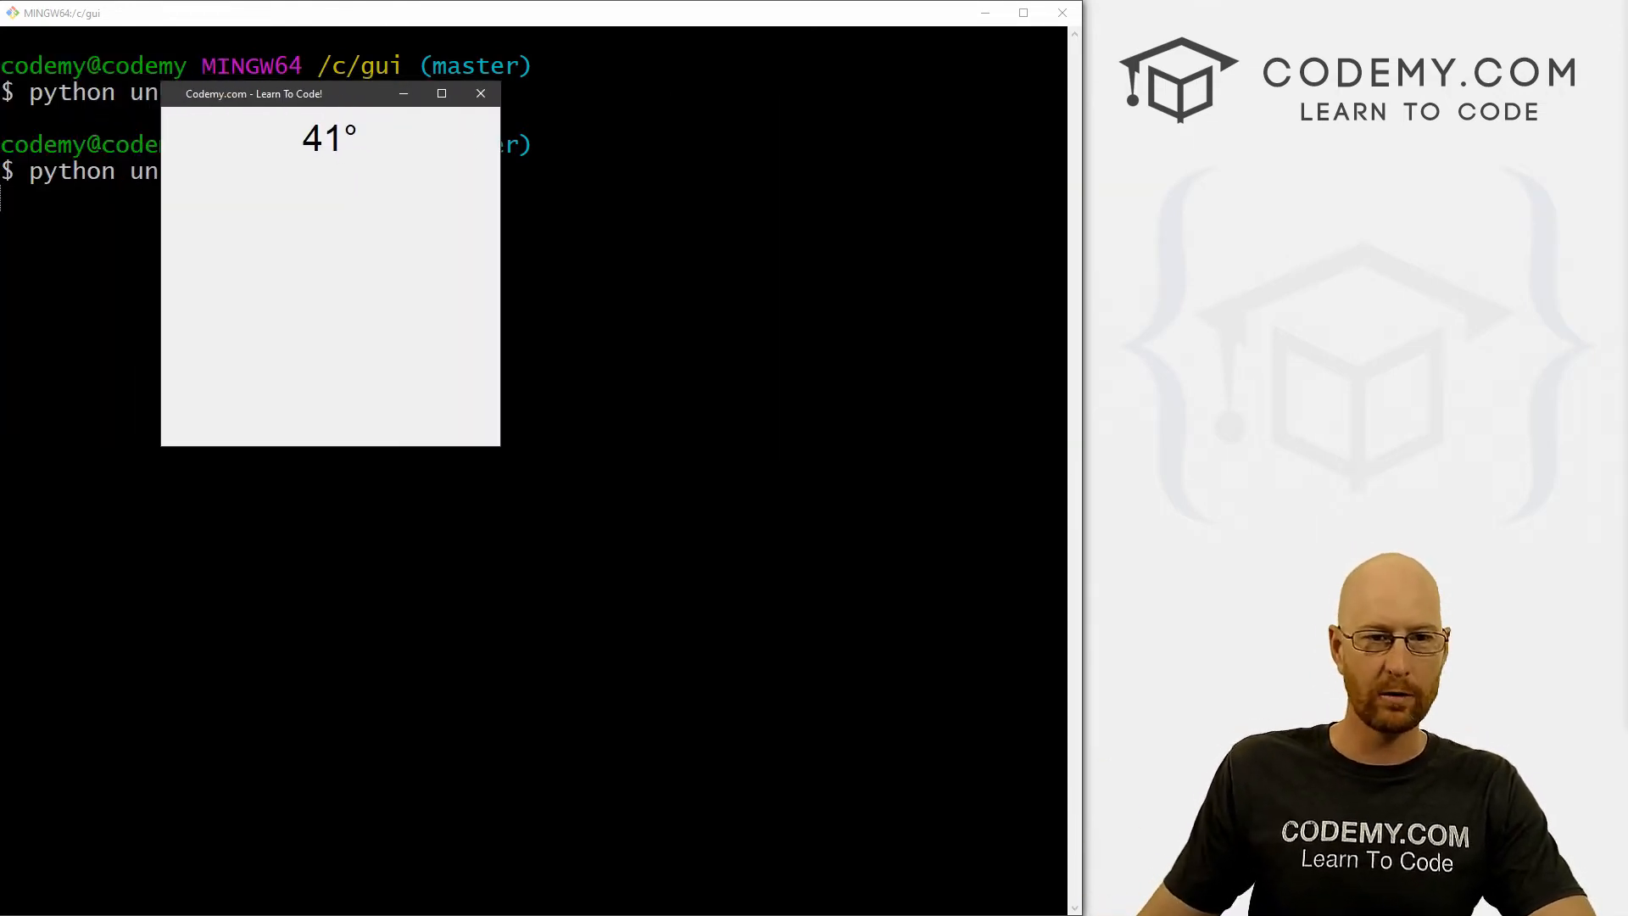
pyautogui.click(480, 94)
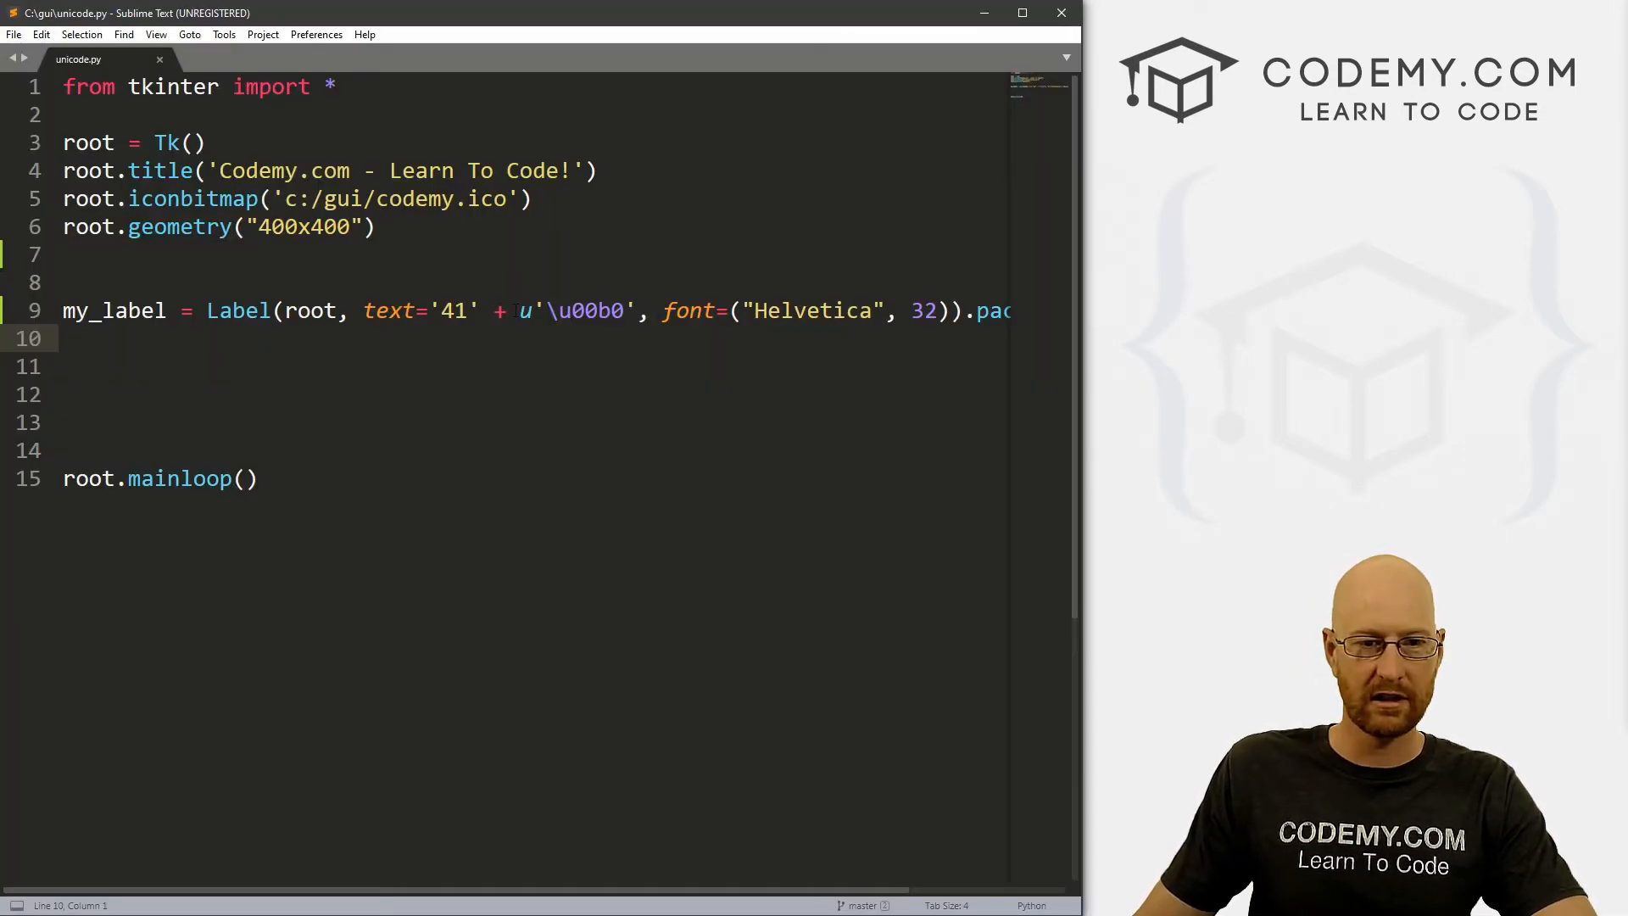
# Select the u00b0 code inside the label's Unicode escape on line 9
pyautogui.doubleClick(577, 310)
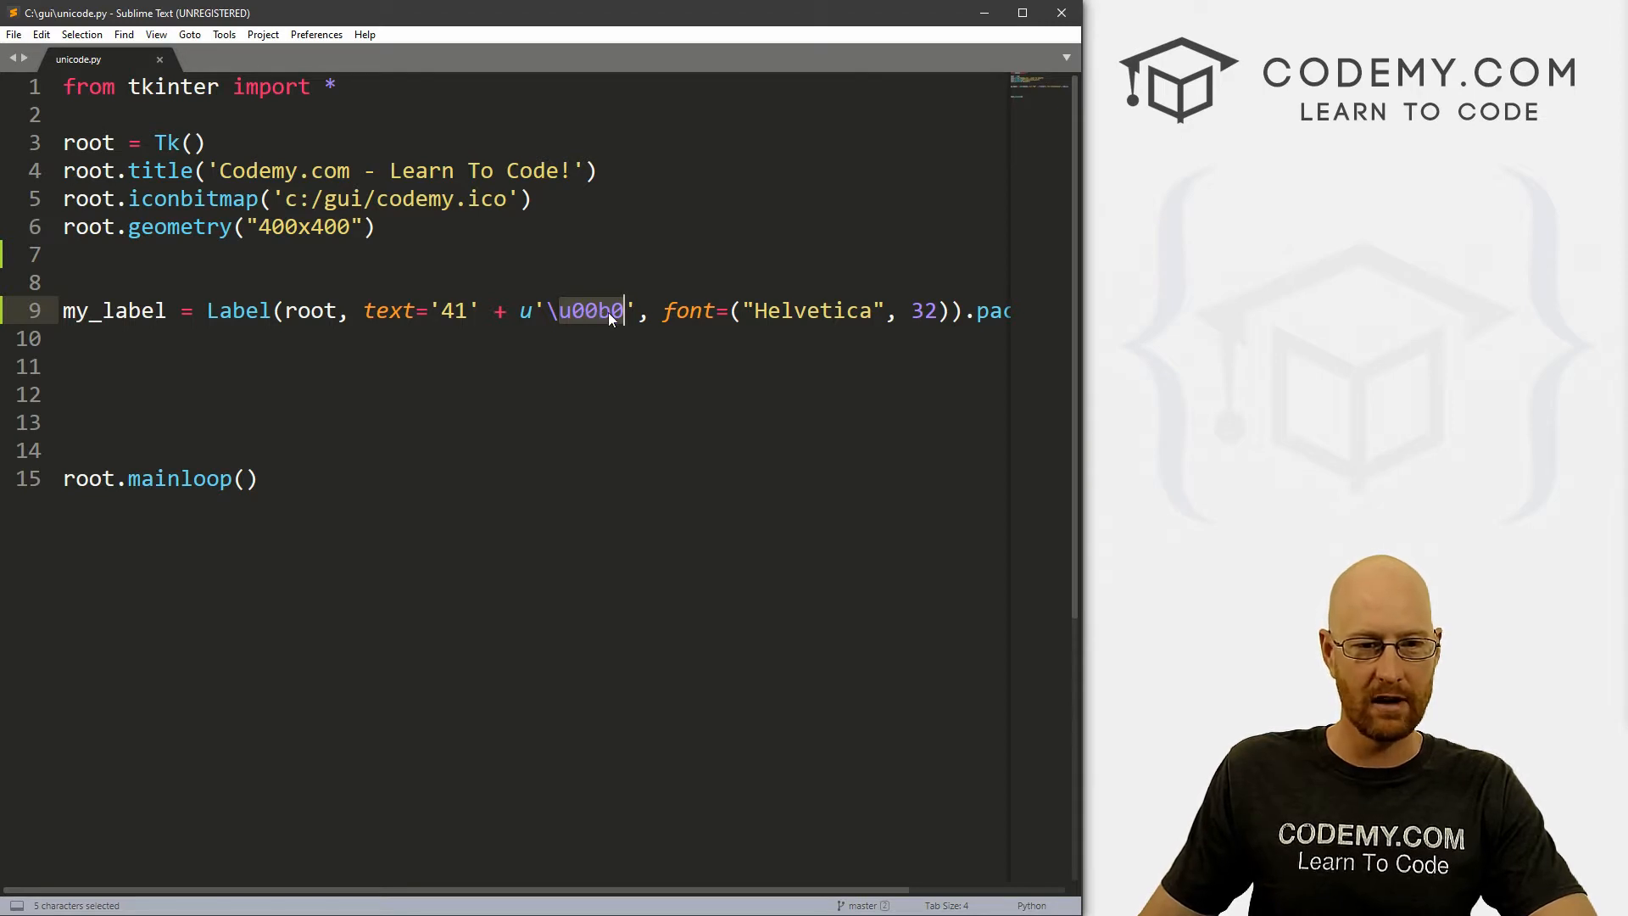
pyautogui.moveTo(578, 369)
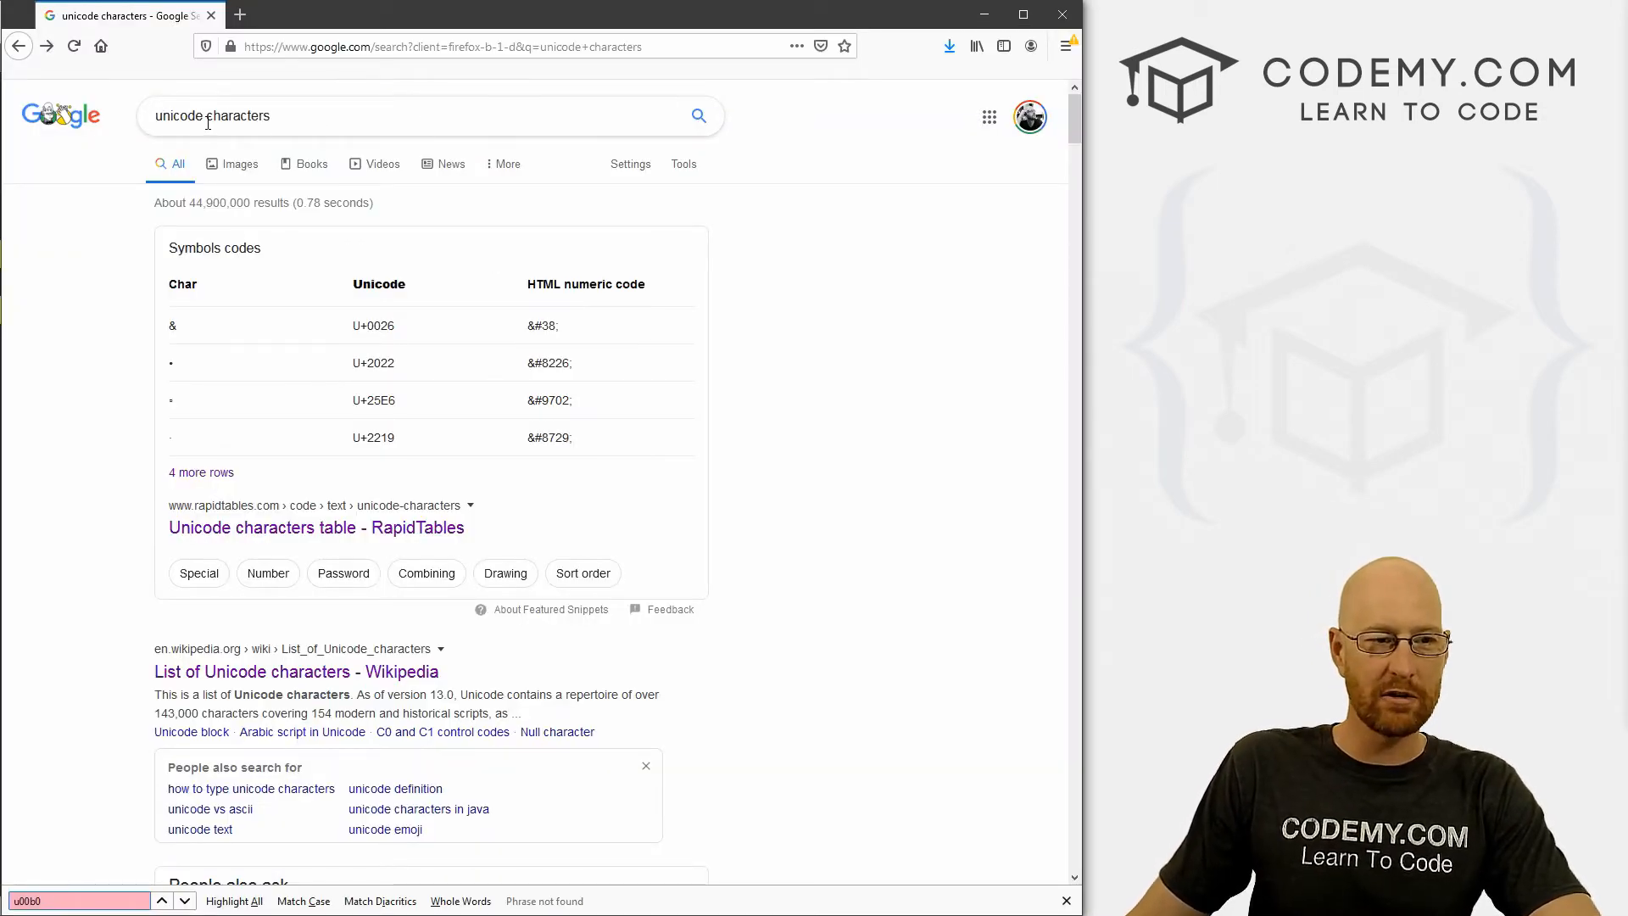
# Open Wikipedia's List of Unicode characters and select U+00B0, the degree symbol, in the Latin-1 Supplement table
pyautogui.scroll(-3)
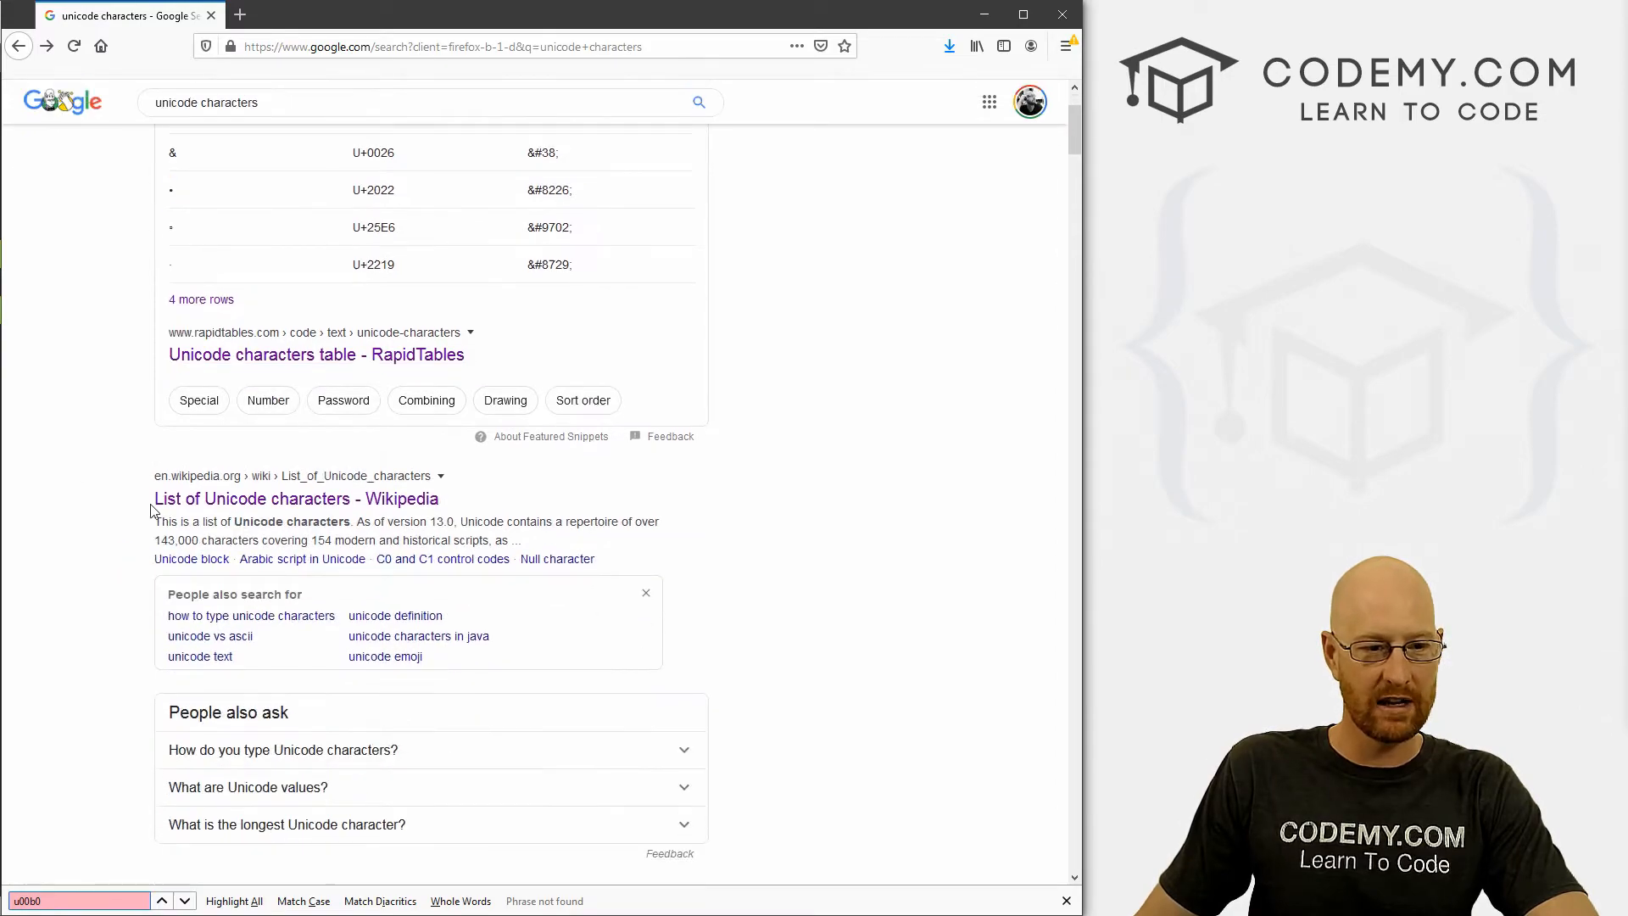
pyautogui.click(296, 499)
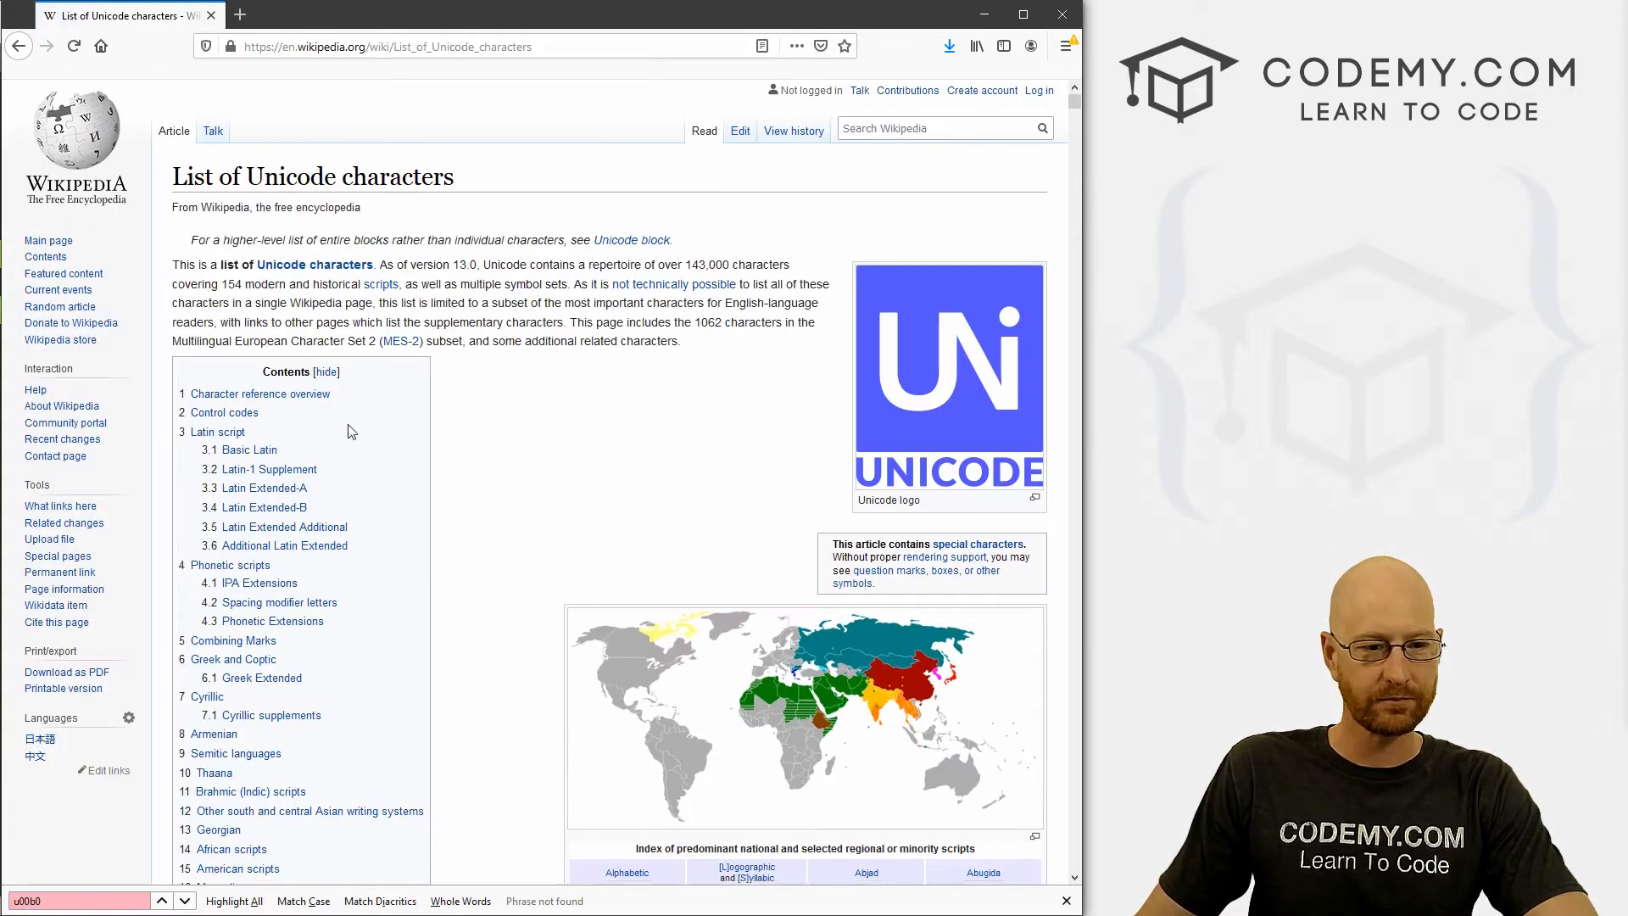
pyautogui.scroll(-3)
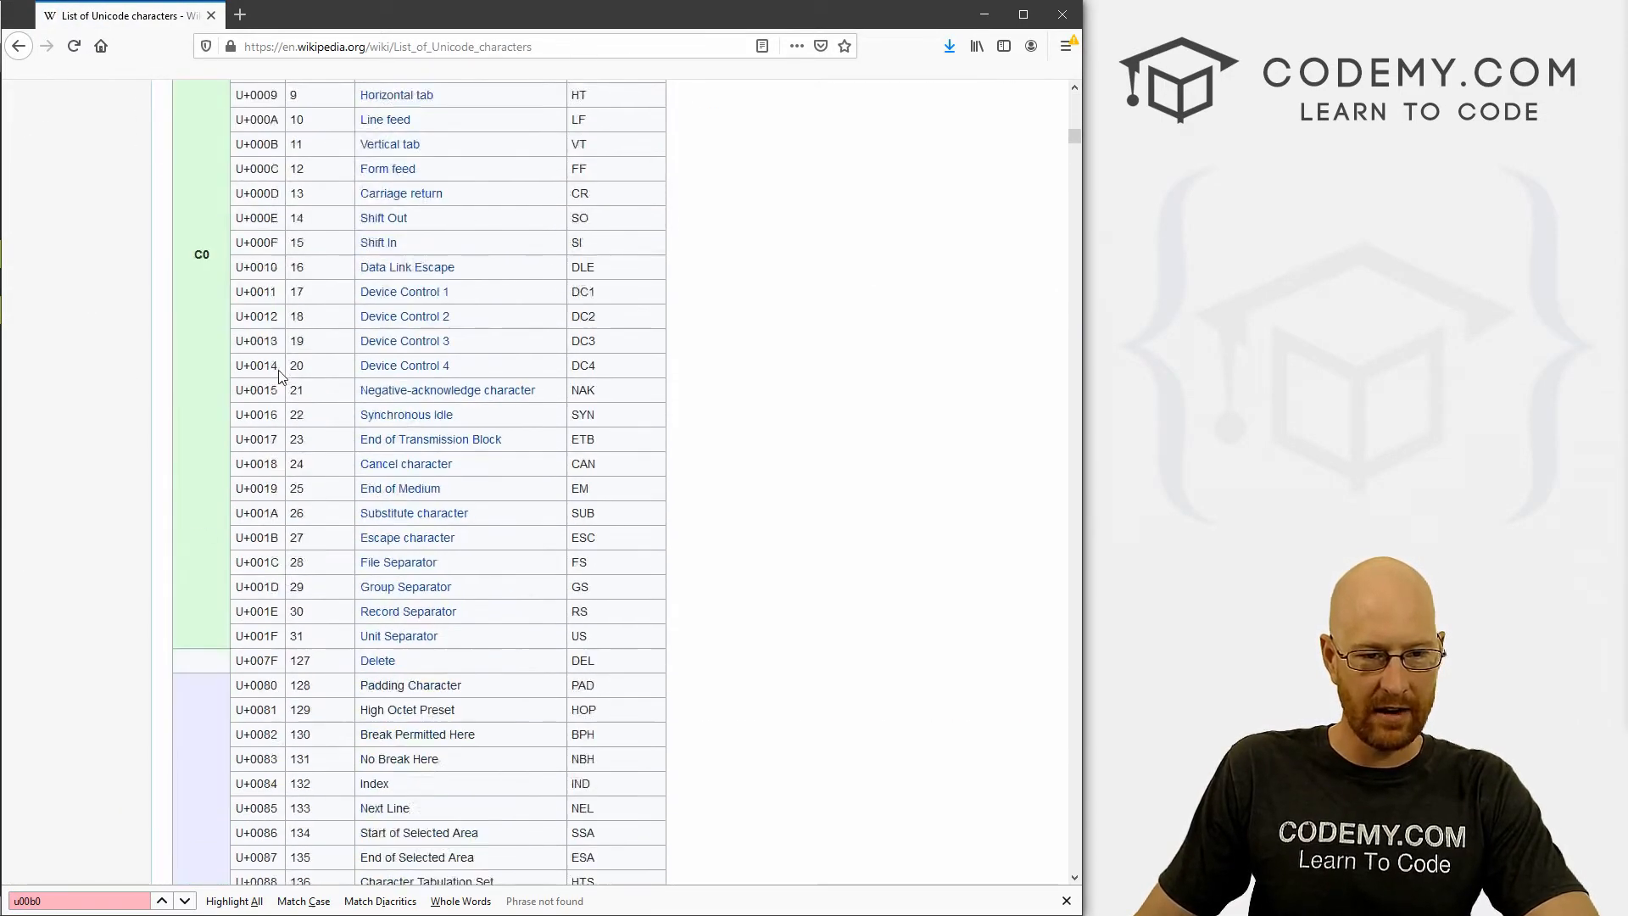
pyautogui.scroll(-3)
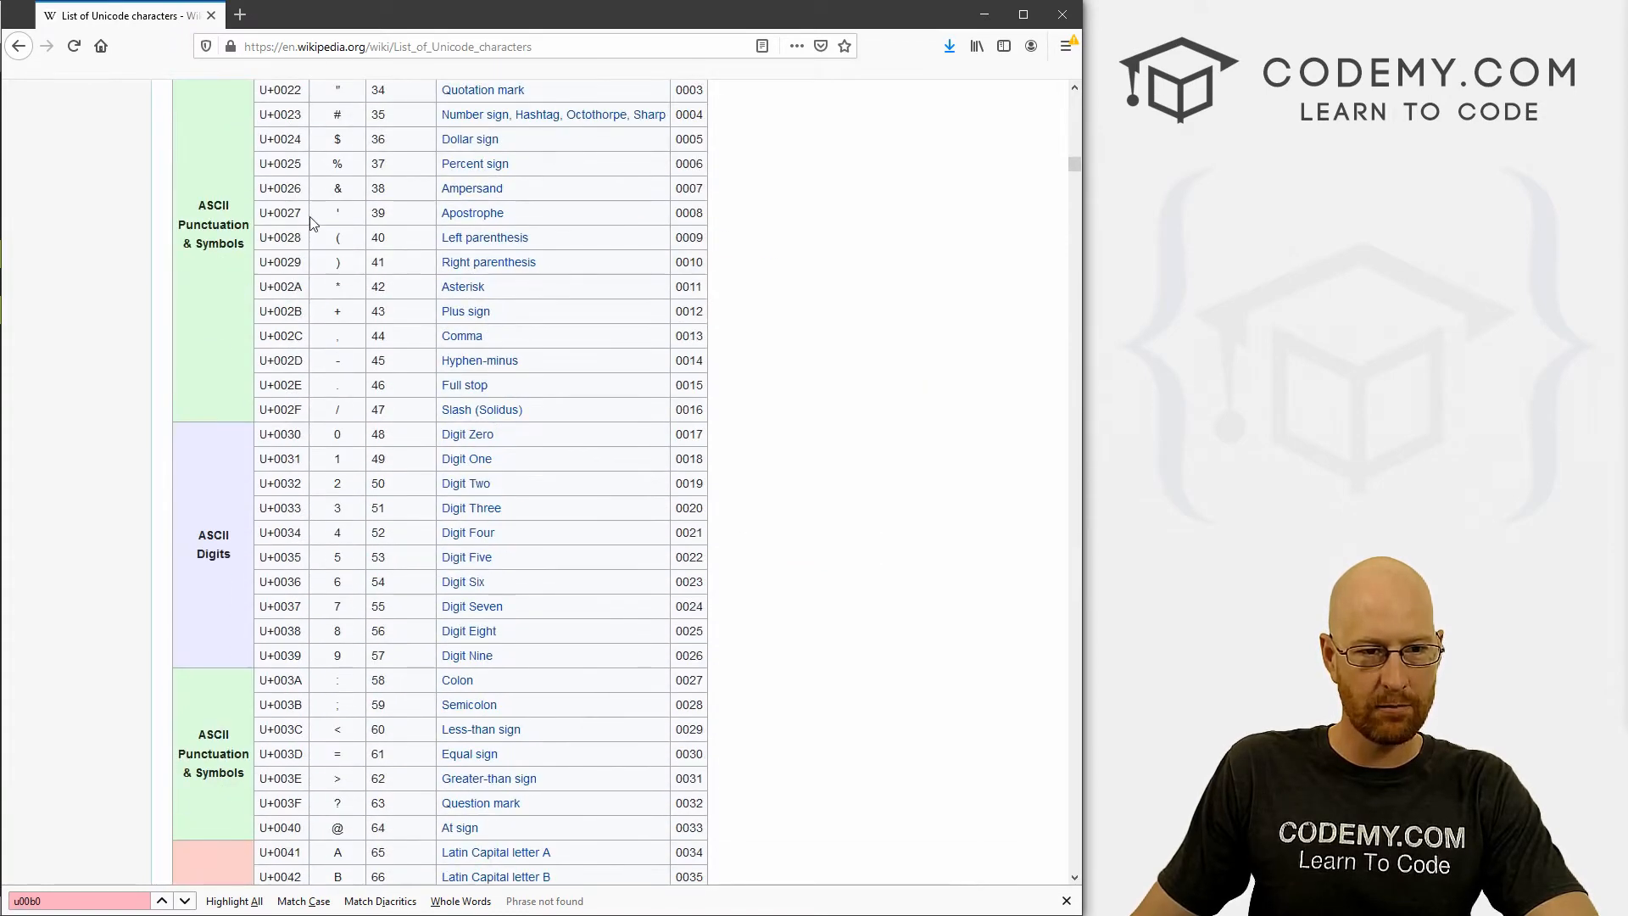
pyautogui.scroll(-3)
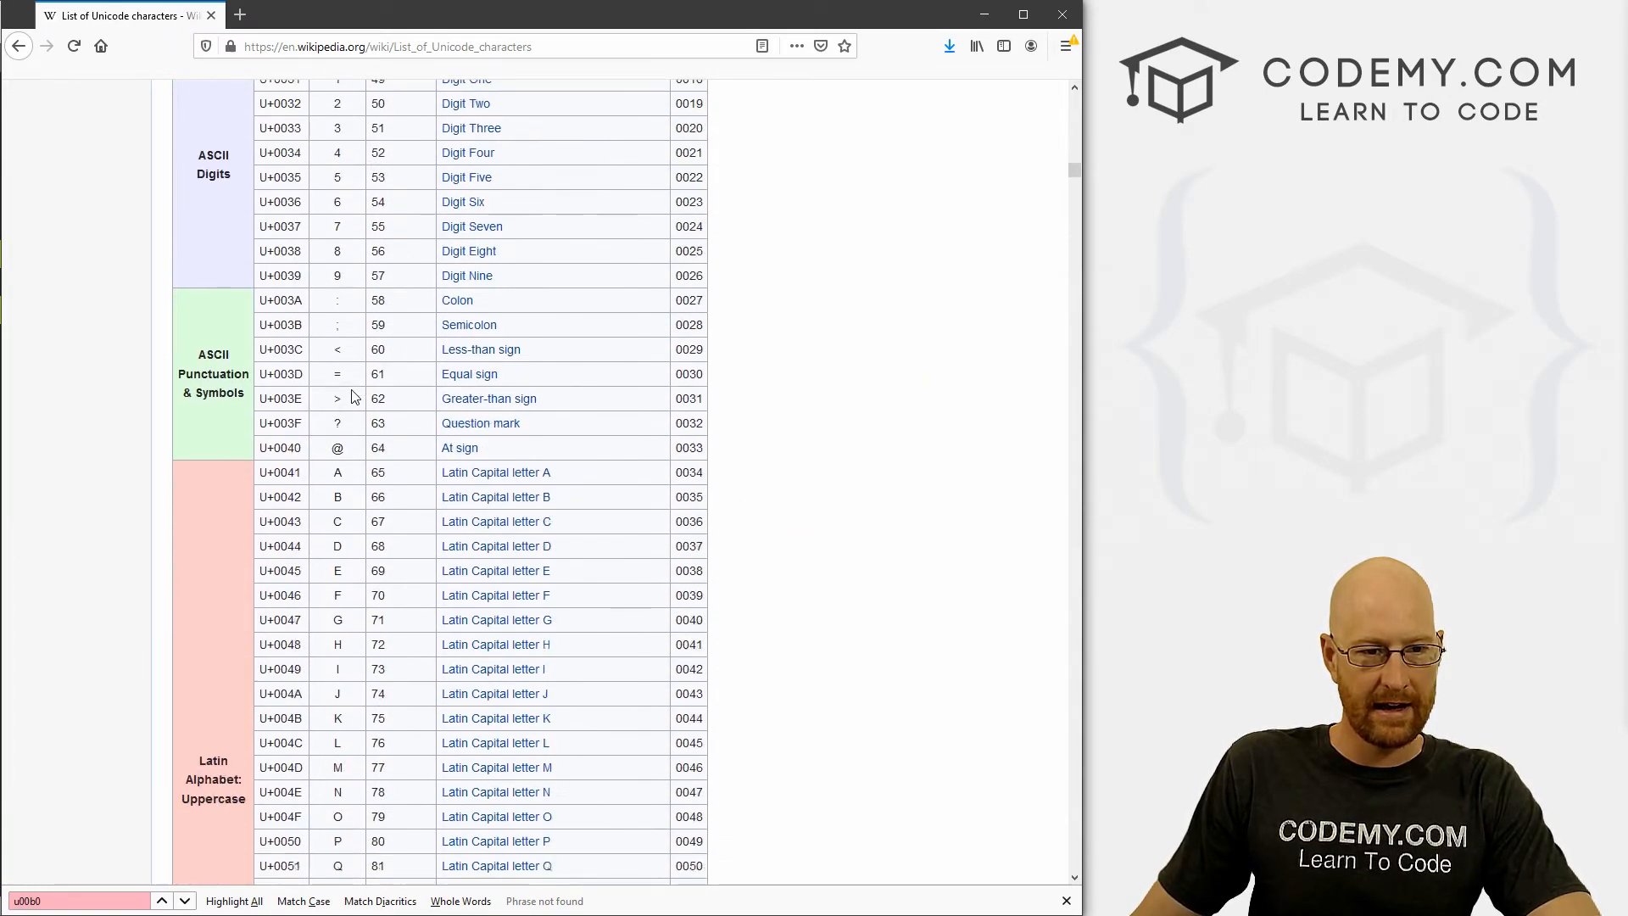
pyautogui.scroll(-3)
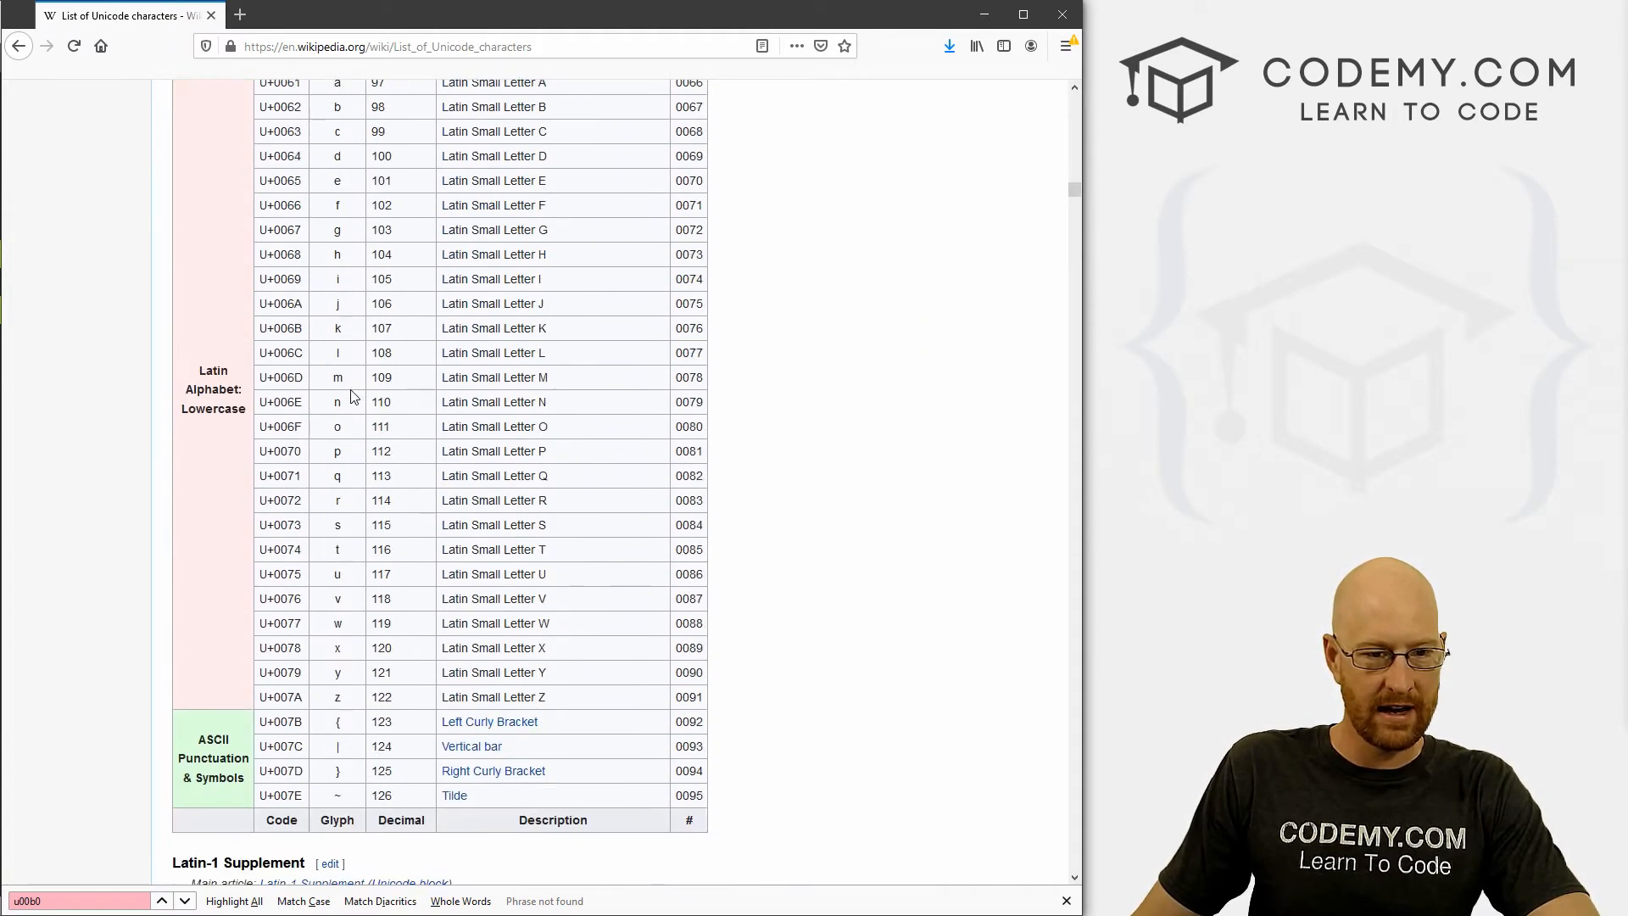
pyautogui.scroll(-3)
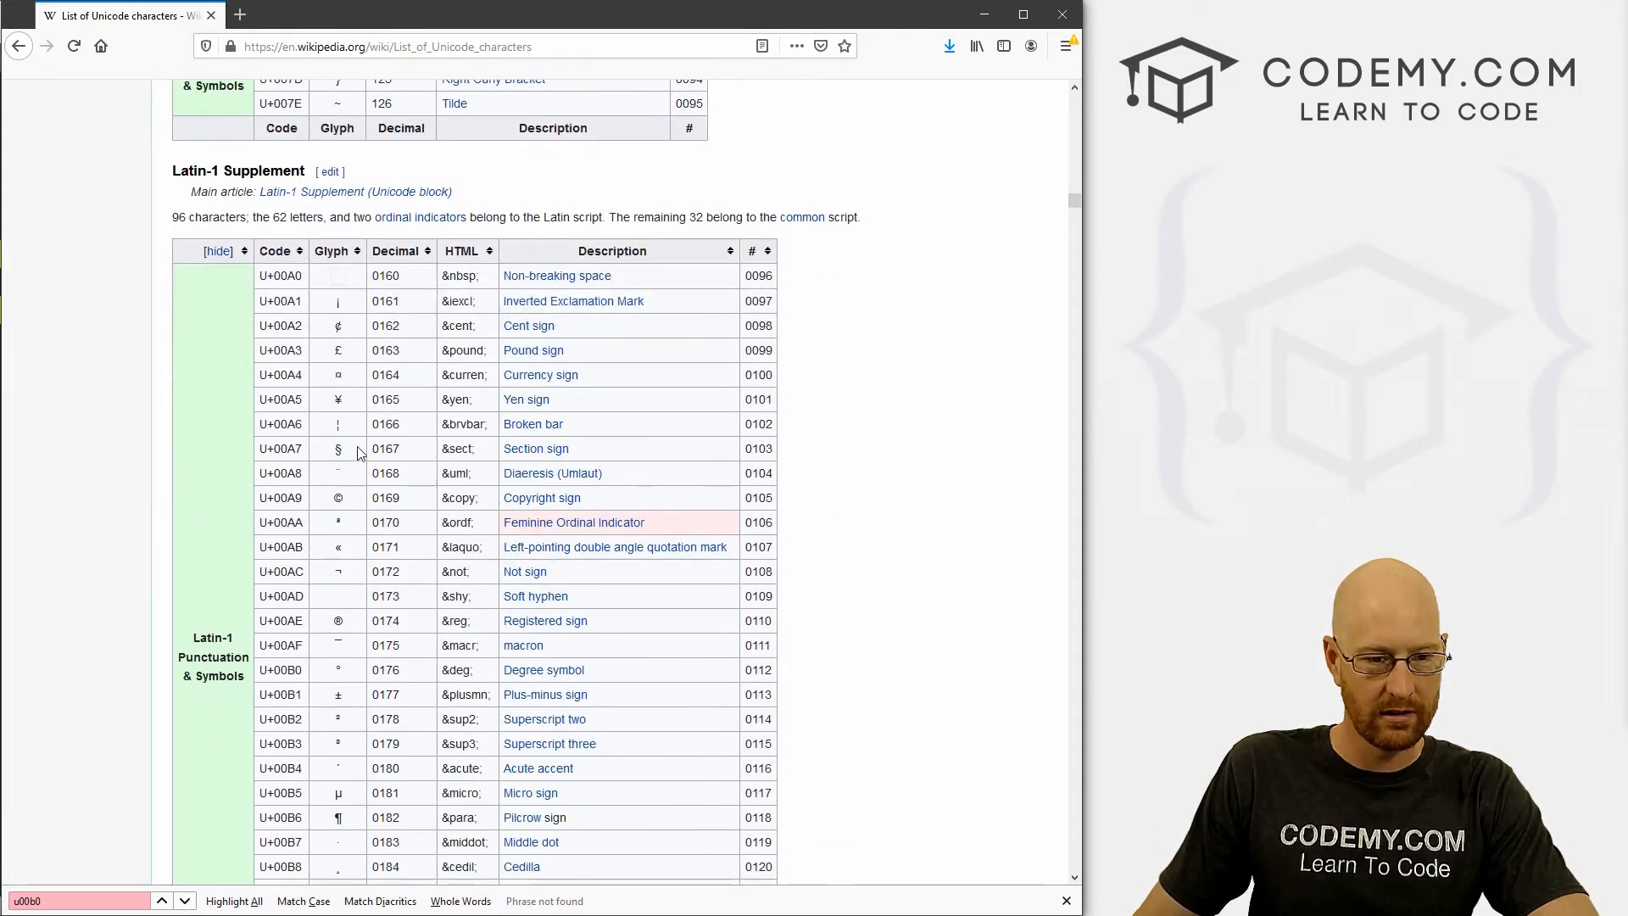
pyautogui.scroll(-3)
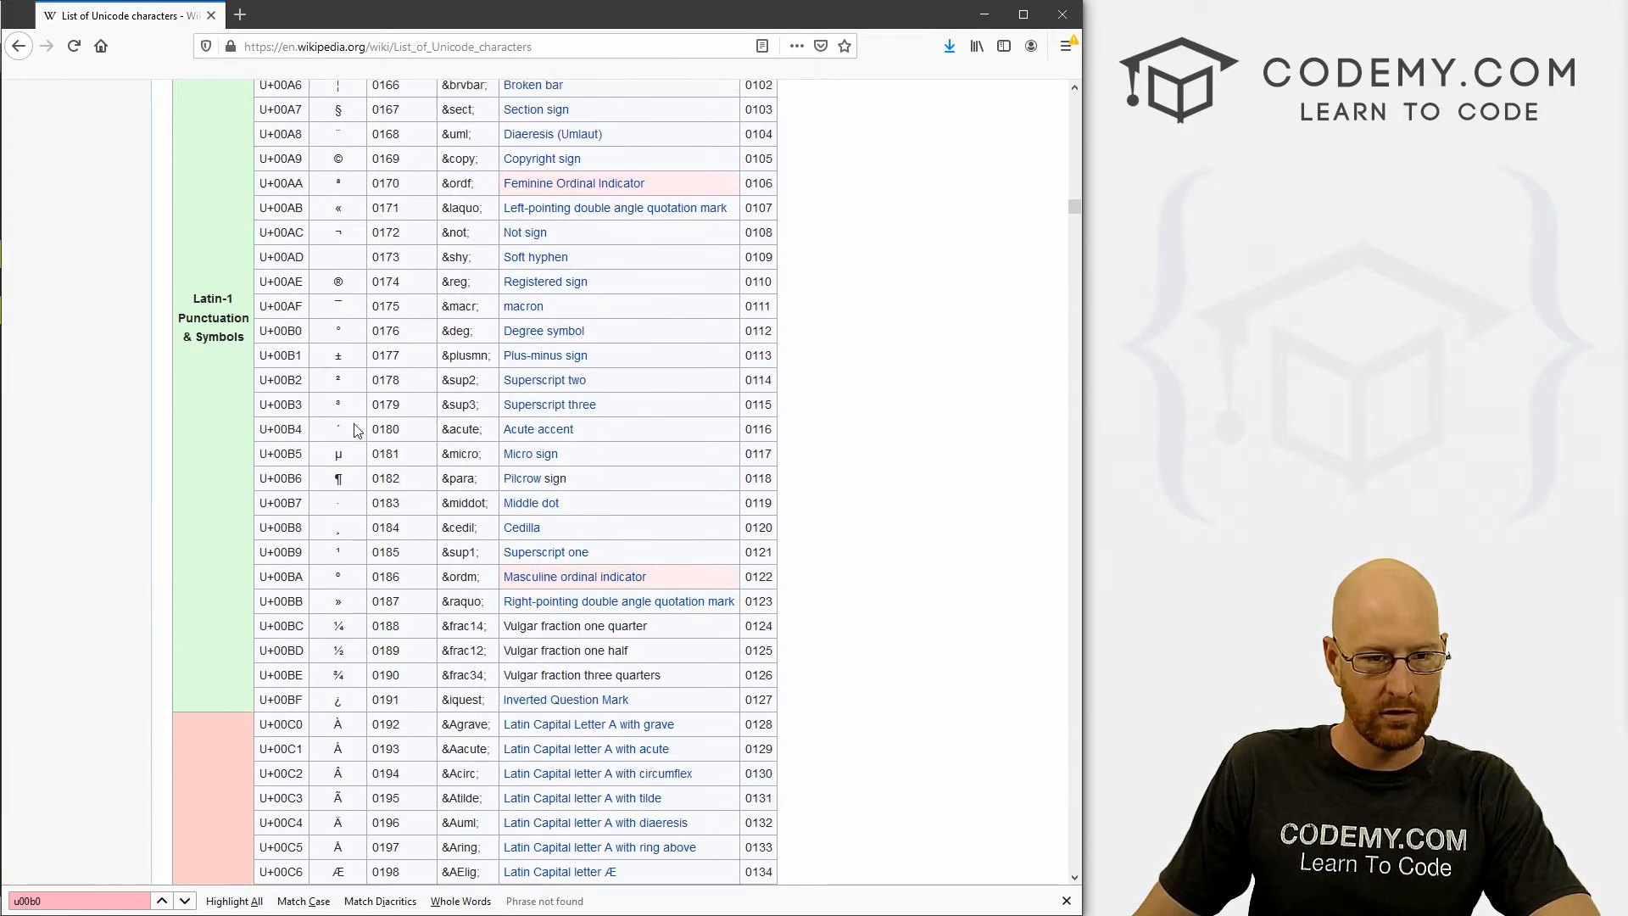
pyautogui.scroll(3)
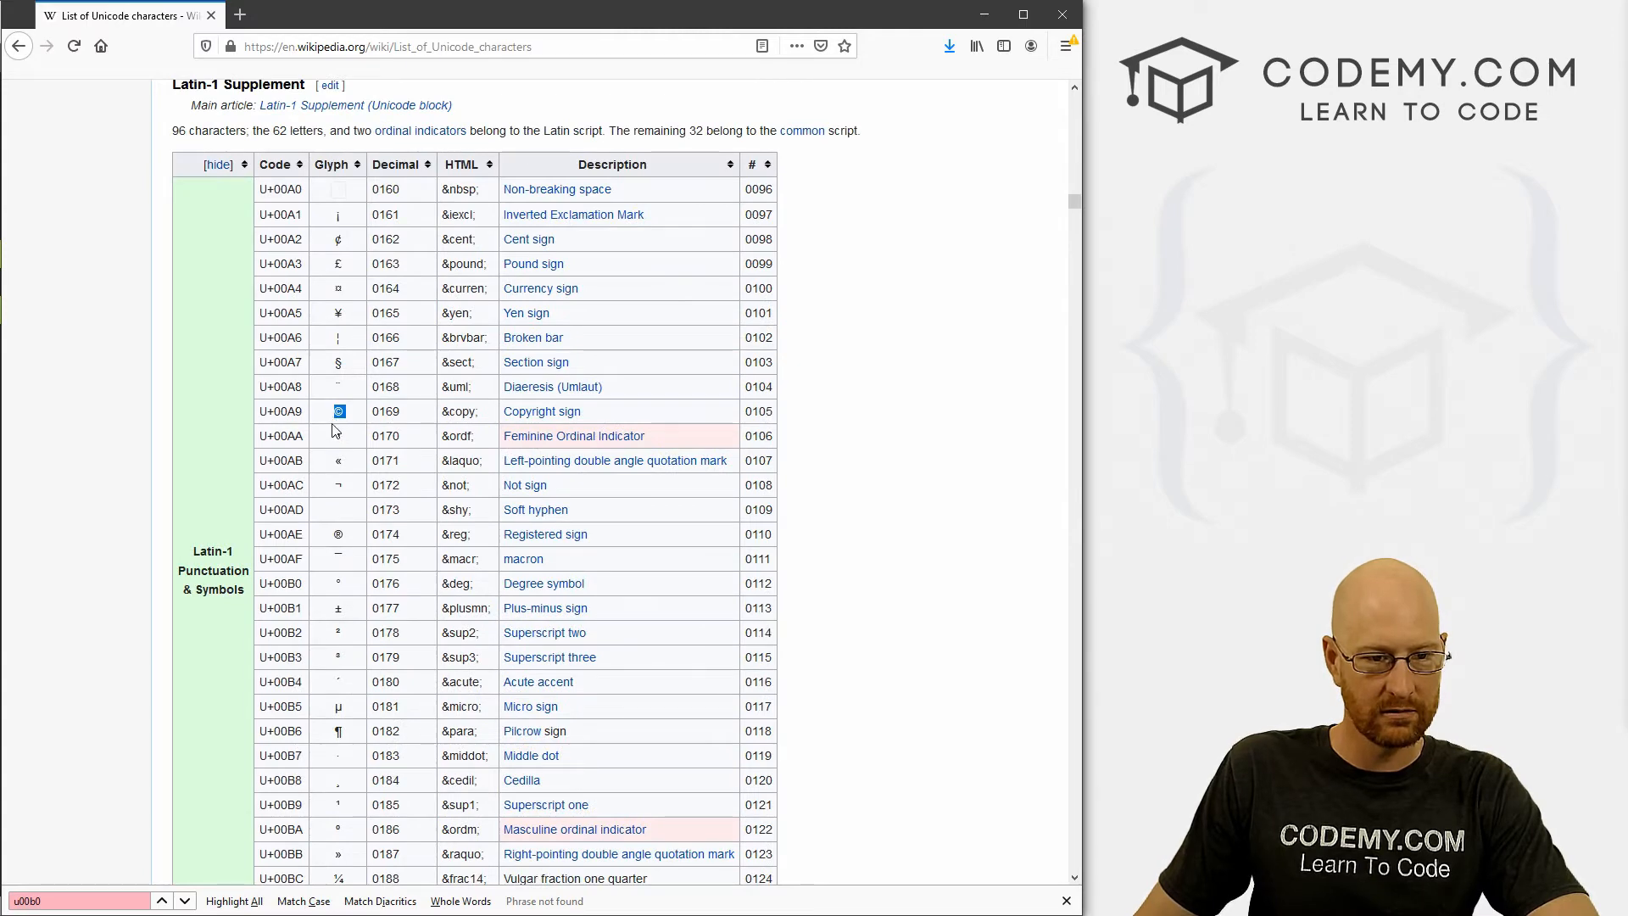
pyautogui.scroll(-3)
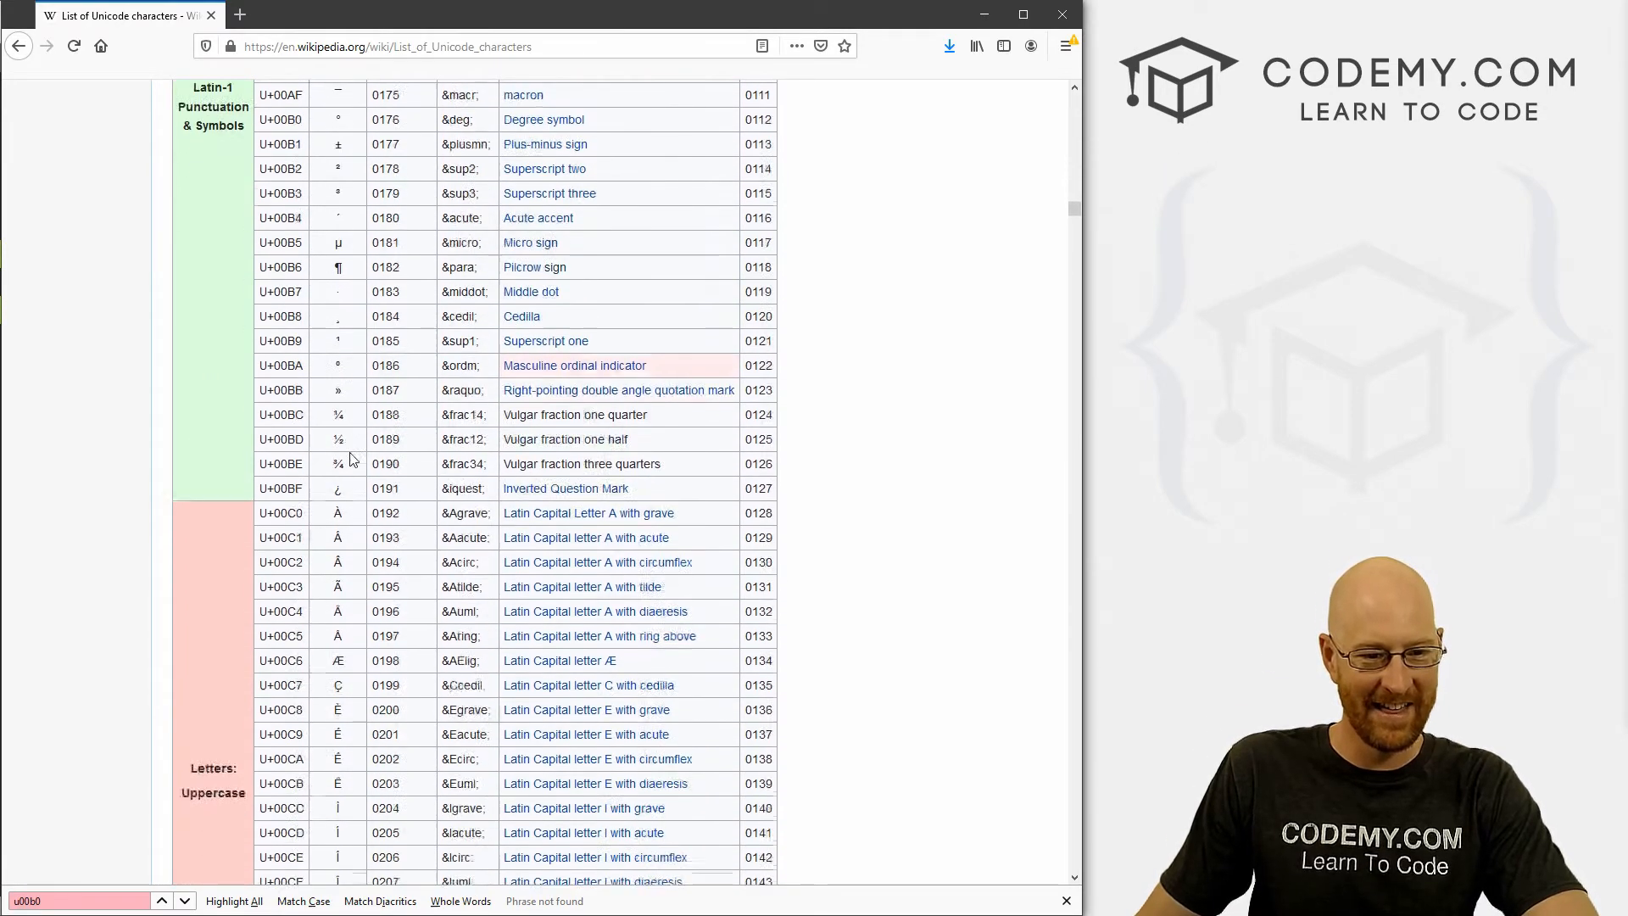
pyautogui.scroll(-3)
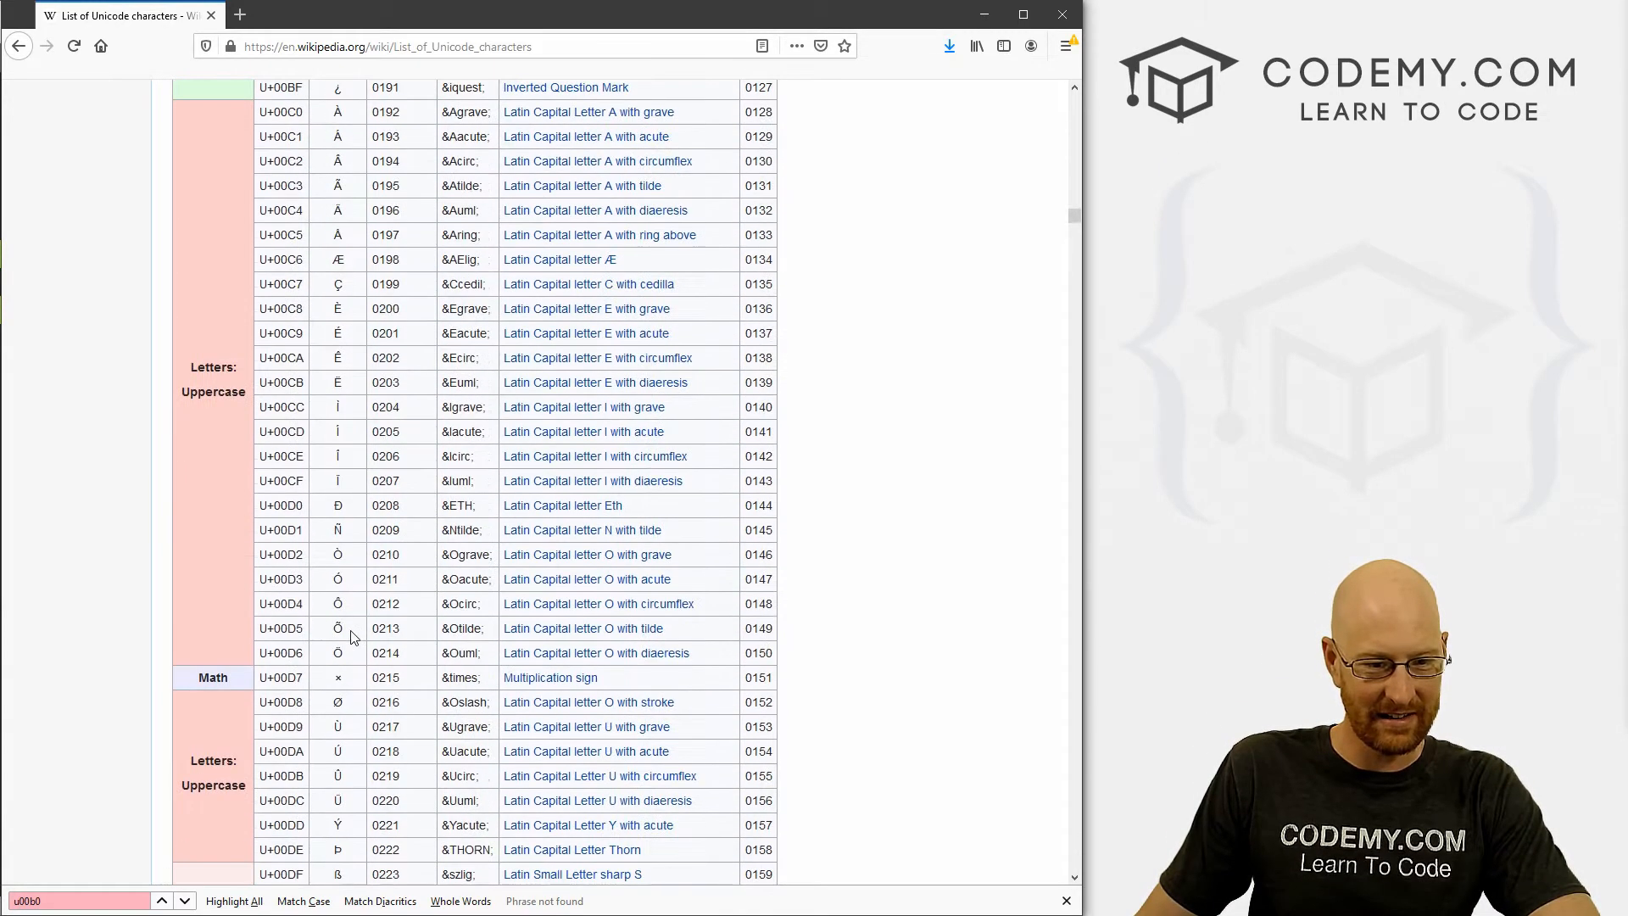
pyautogui.scroll(-3)
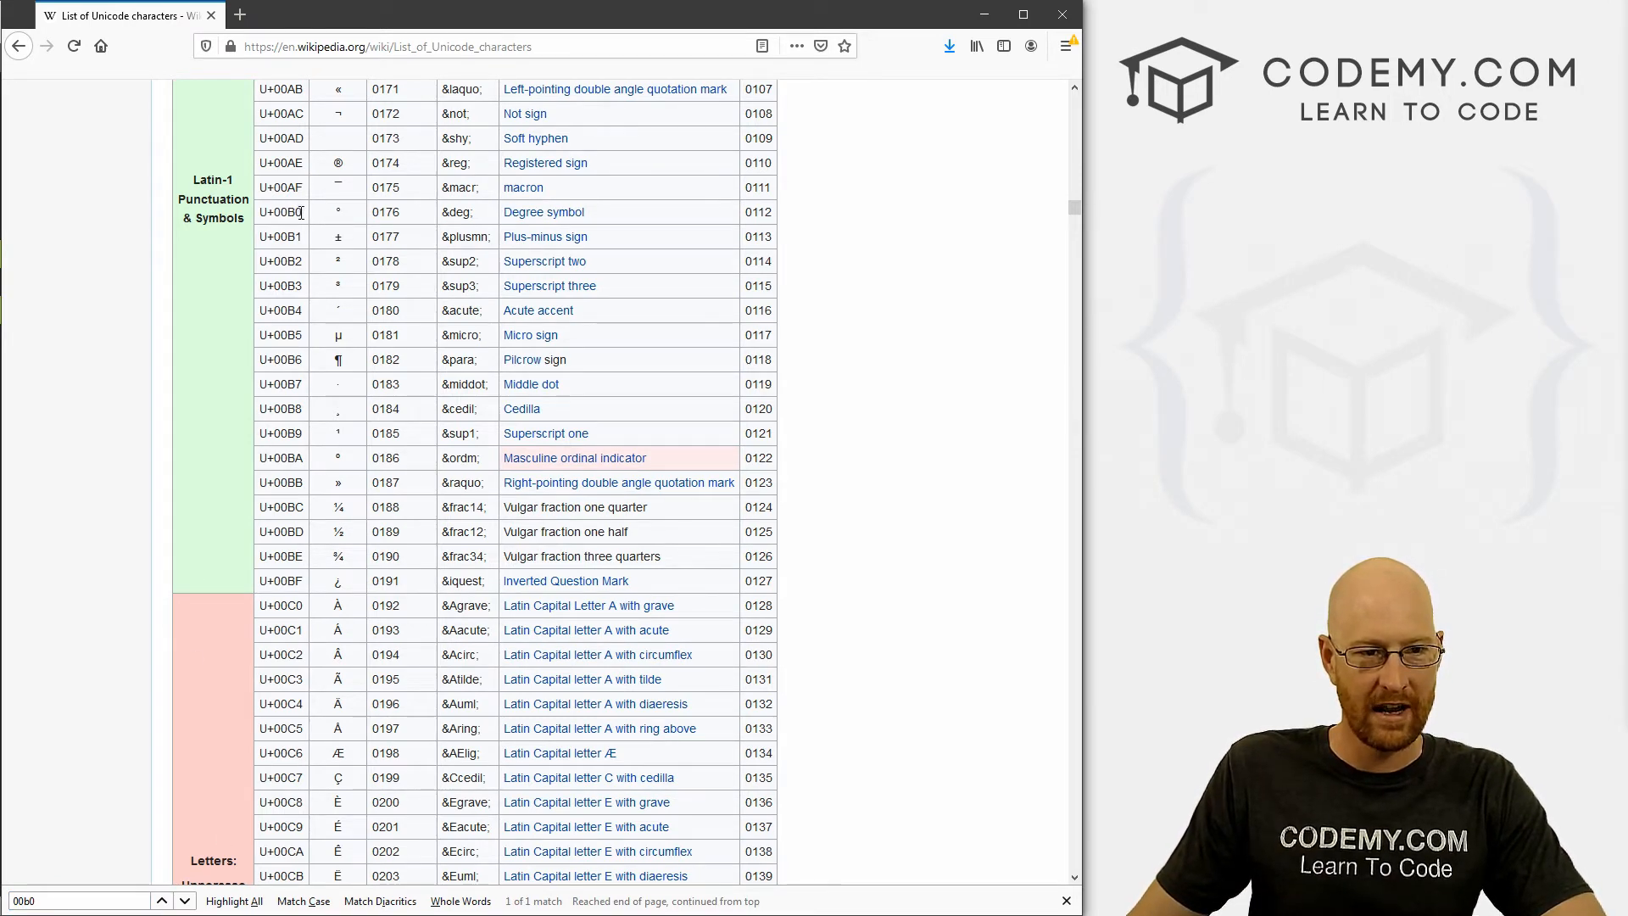
pyautogui.doubleClick(281, 212)
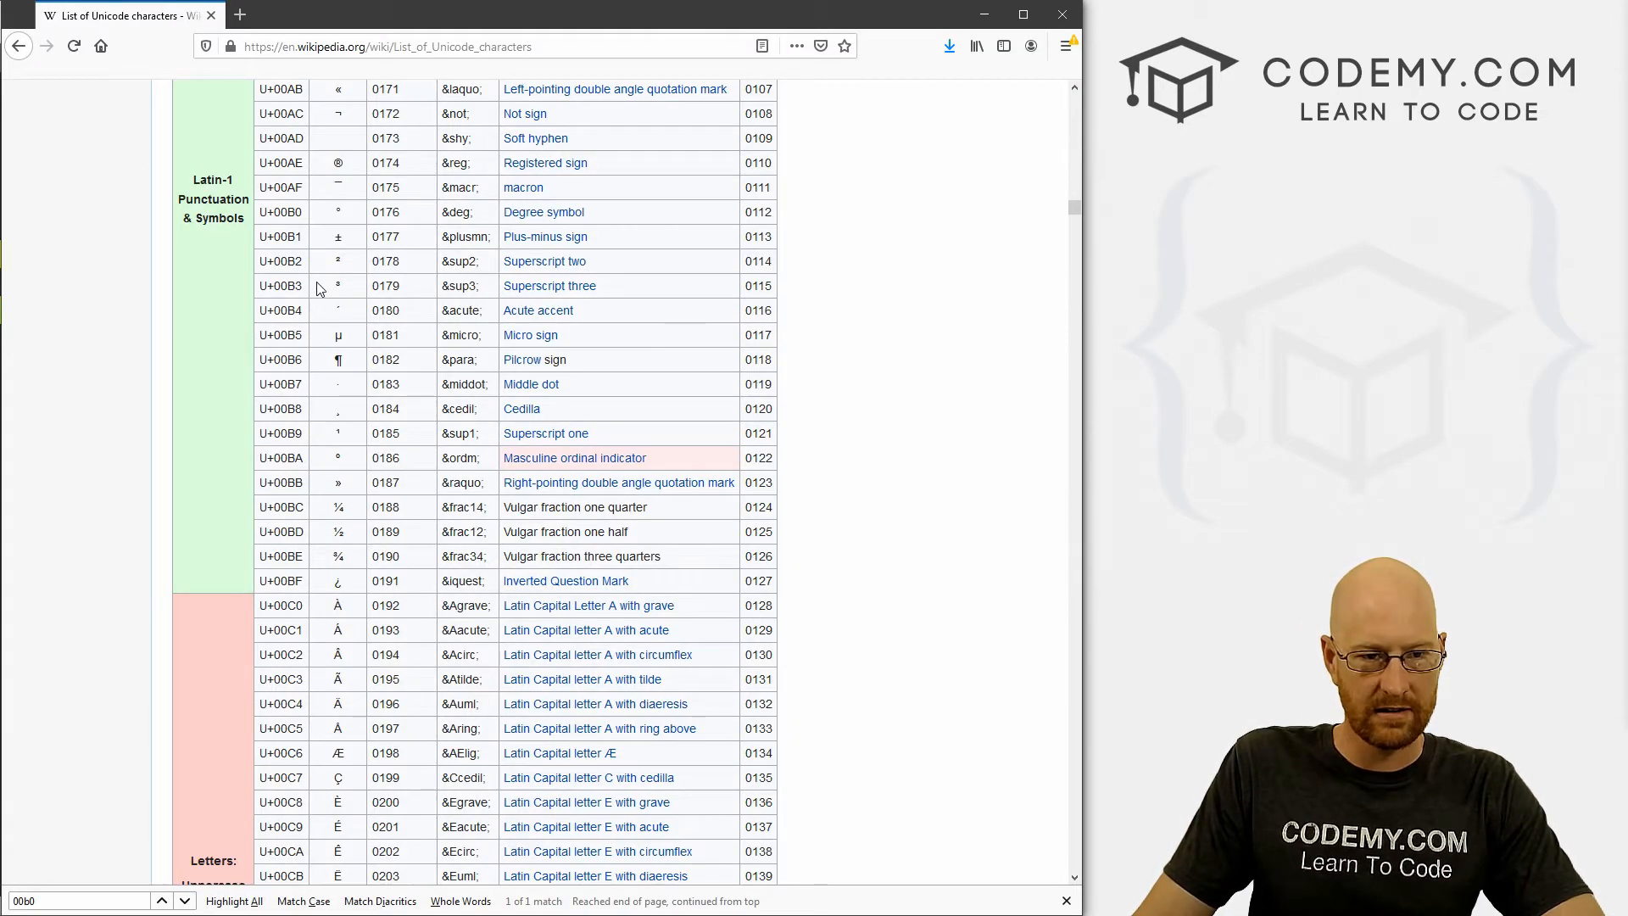
pyautogui.moveTo(345, 768)
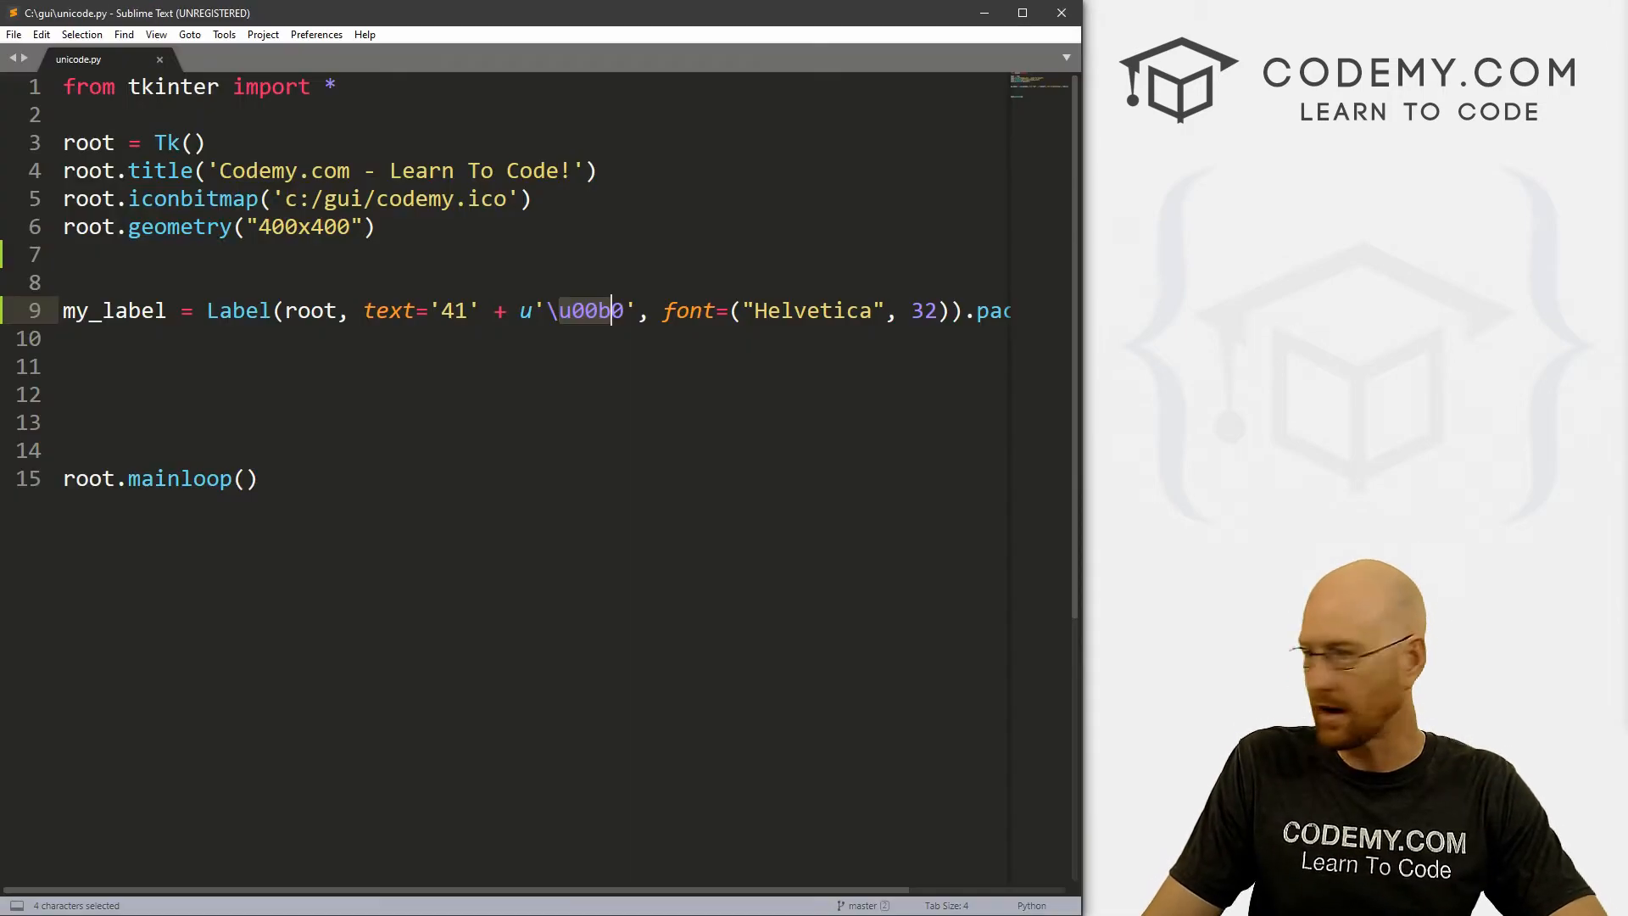
# Replace the escape with U+00B0, save and run to see the resulting error
pyautogui.press('shift+left')
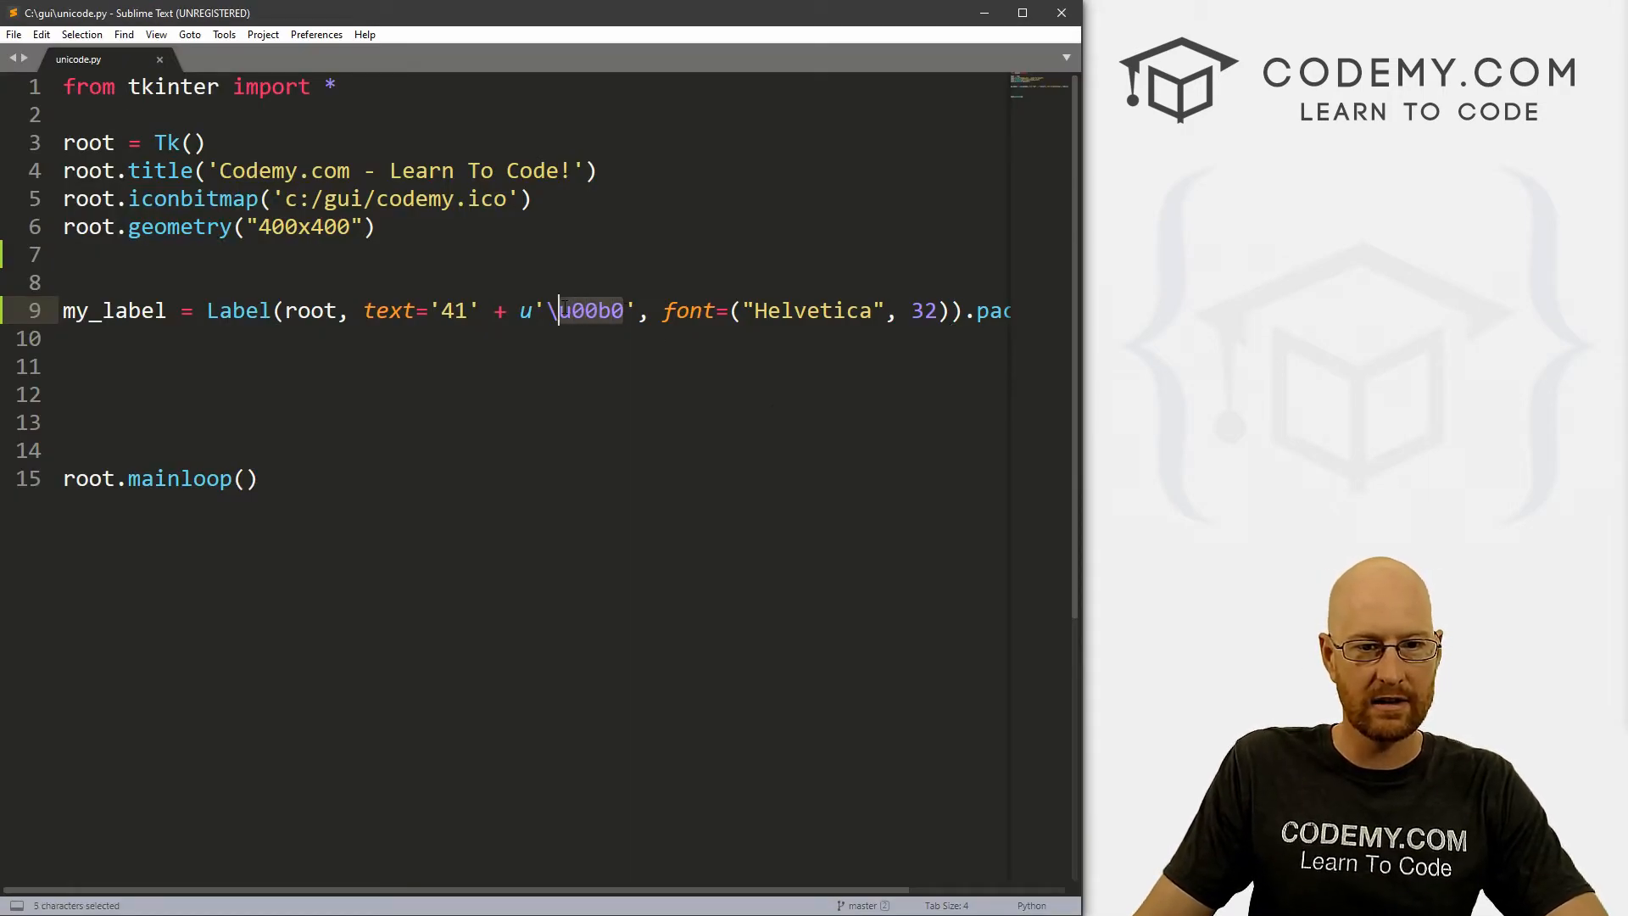
pyautogui.write('U+00B0')
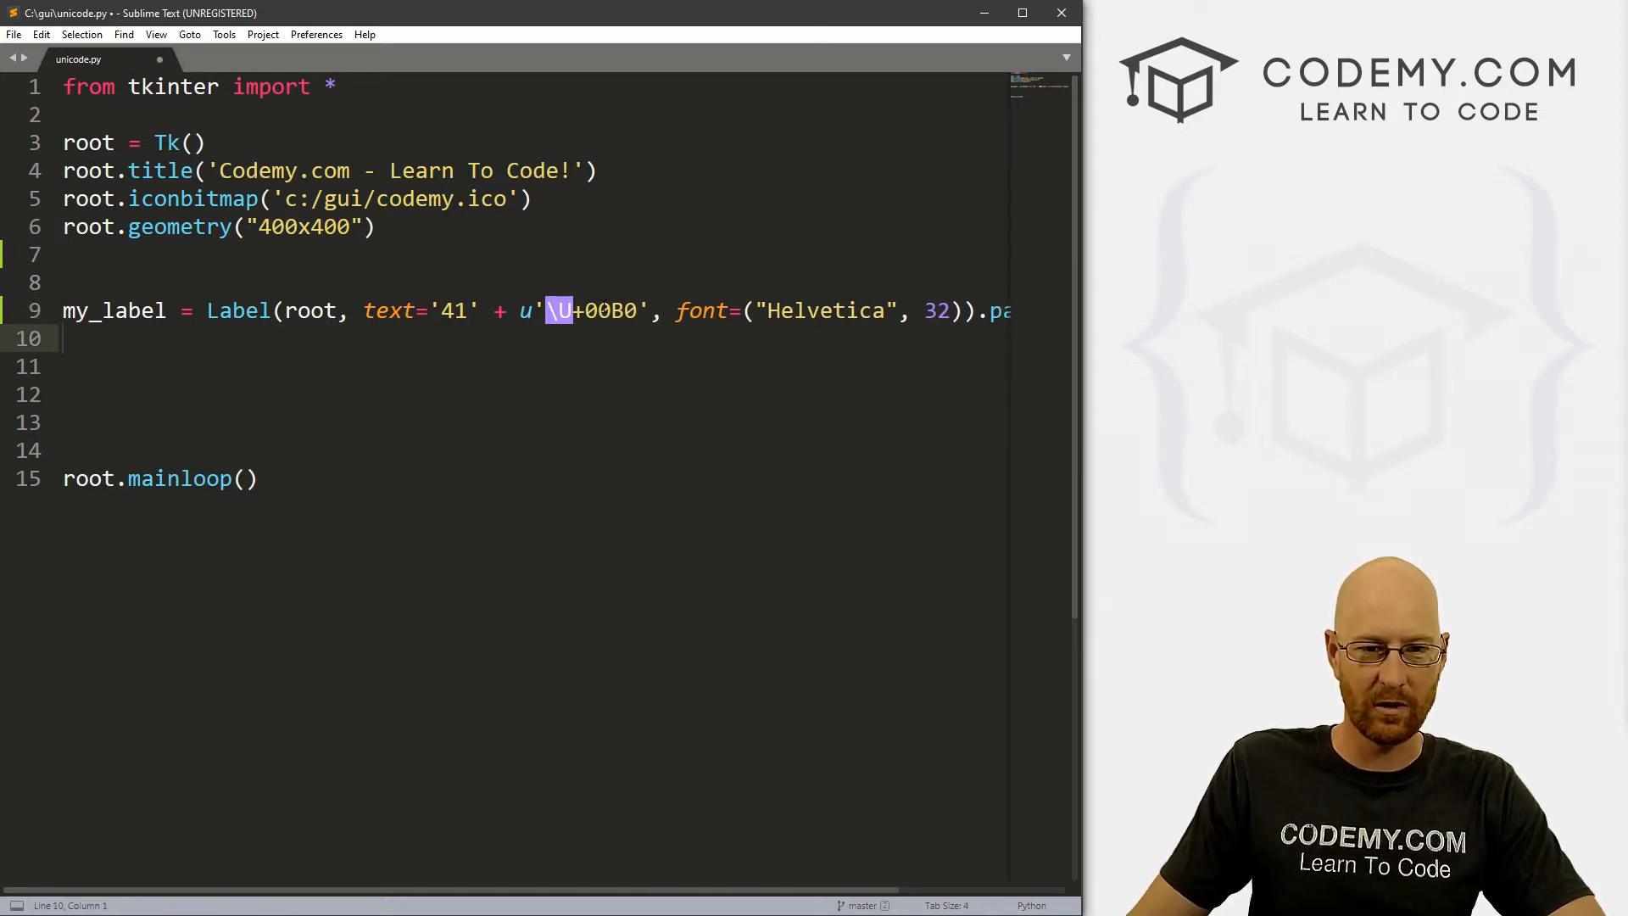
pyautogui.press('ctrl+s')
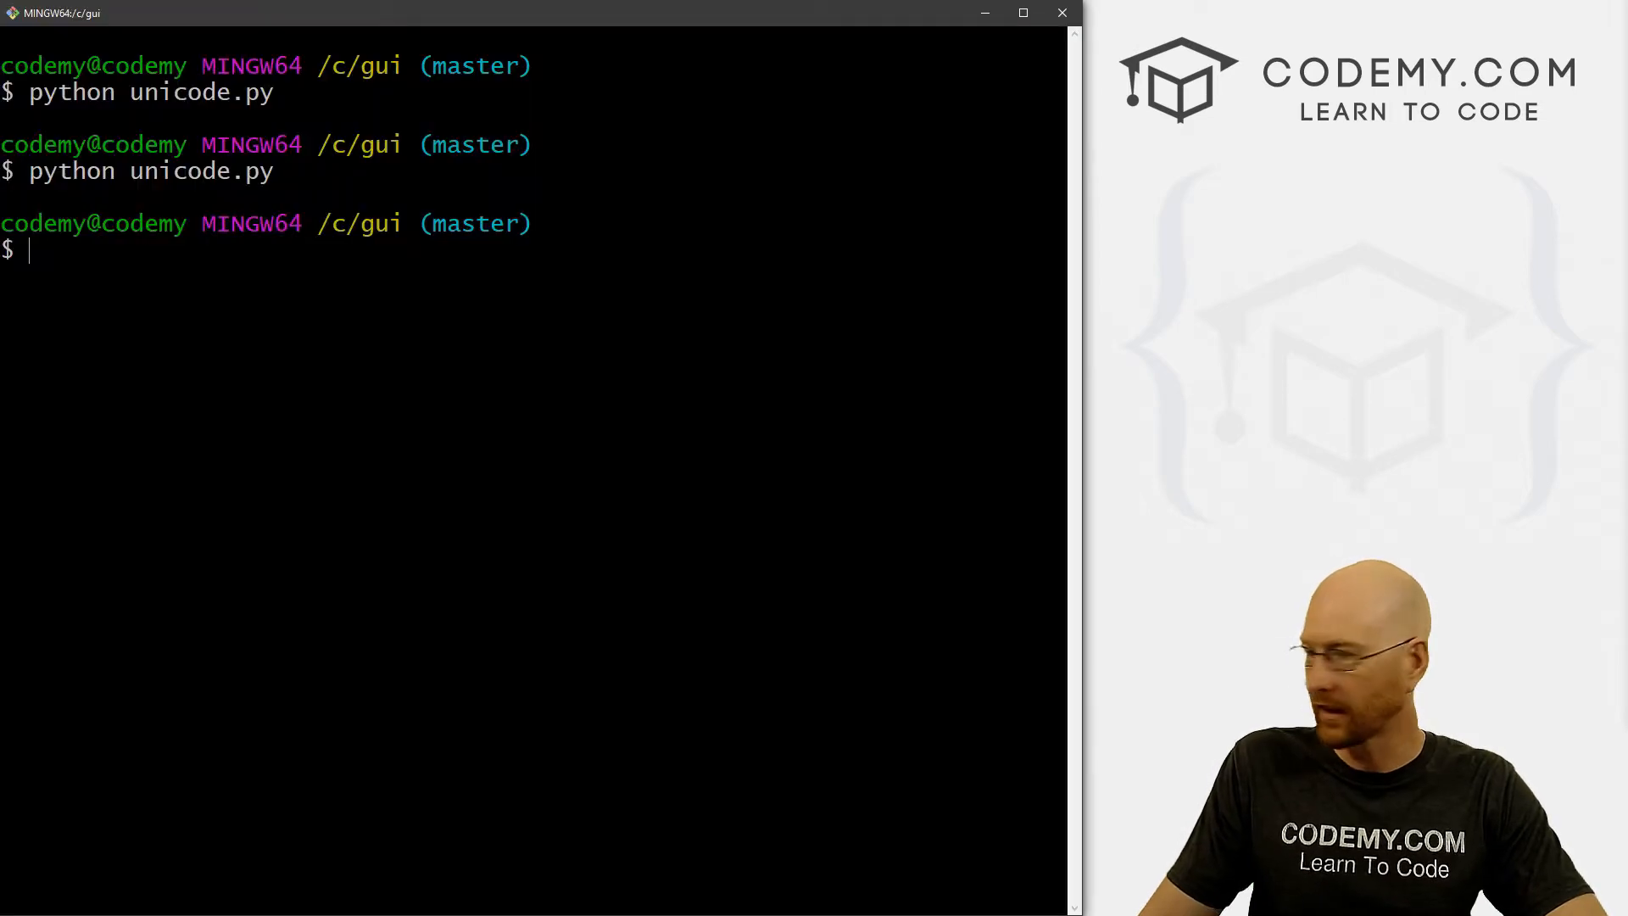
pyautogui.press('Return')
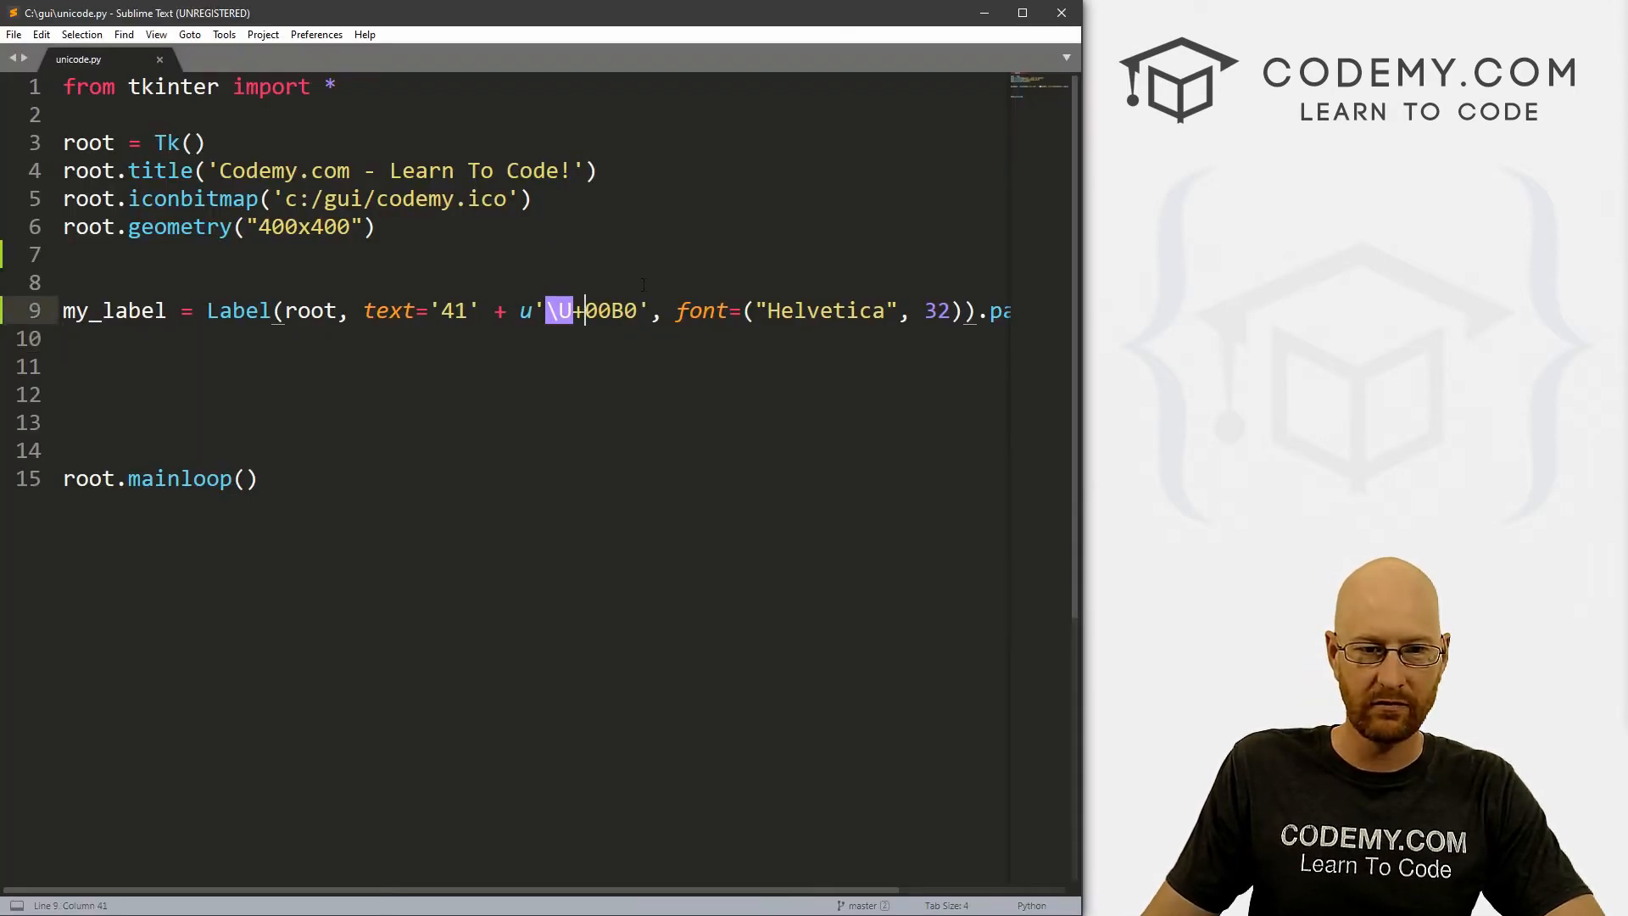
# Restore the escape as \u00A9, the copyright sign, save and rerun the script
pyautogui.press('Backspace')
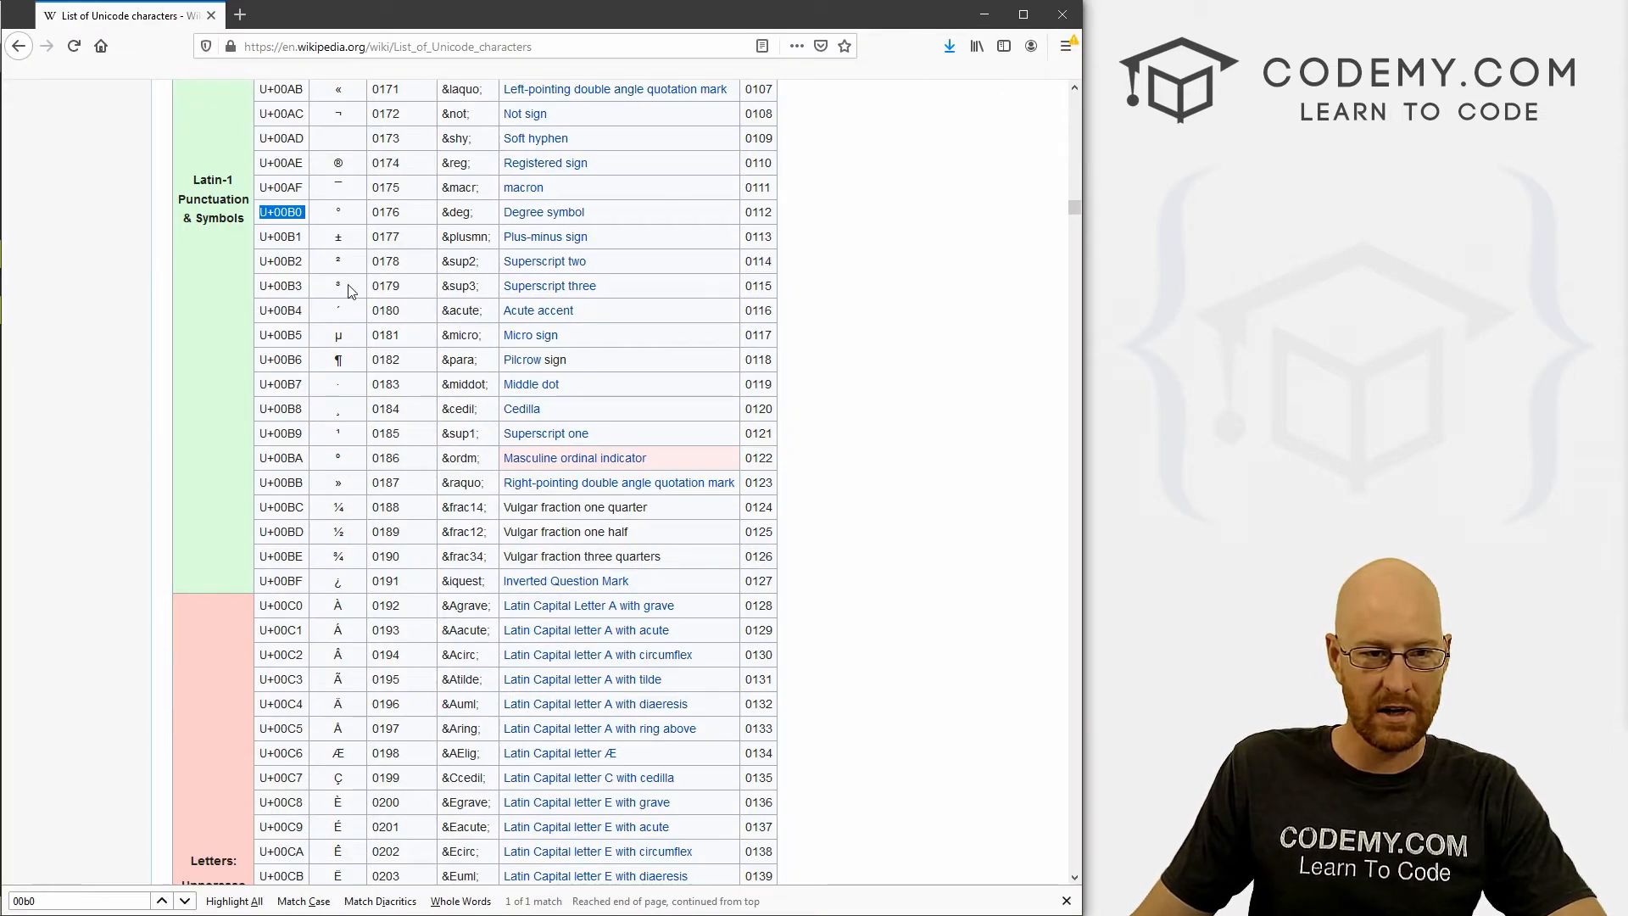
pyautogui.scroll(3)
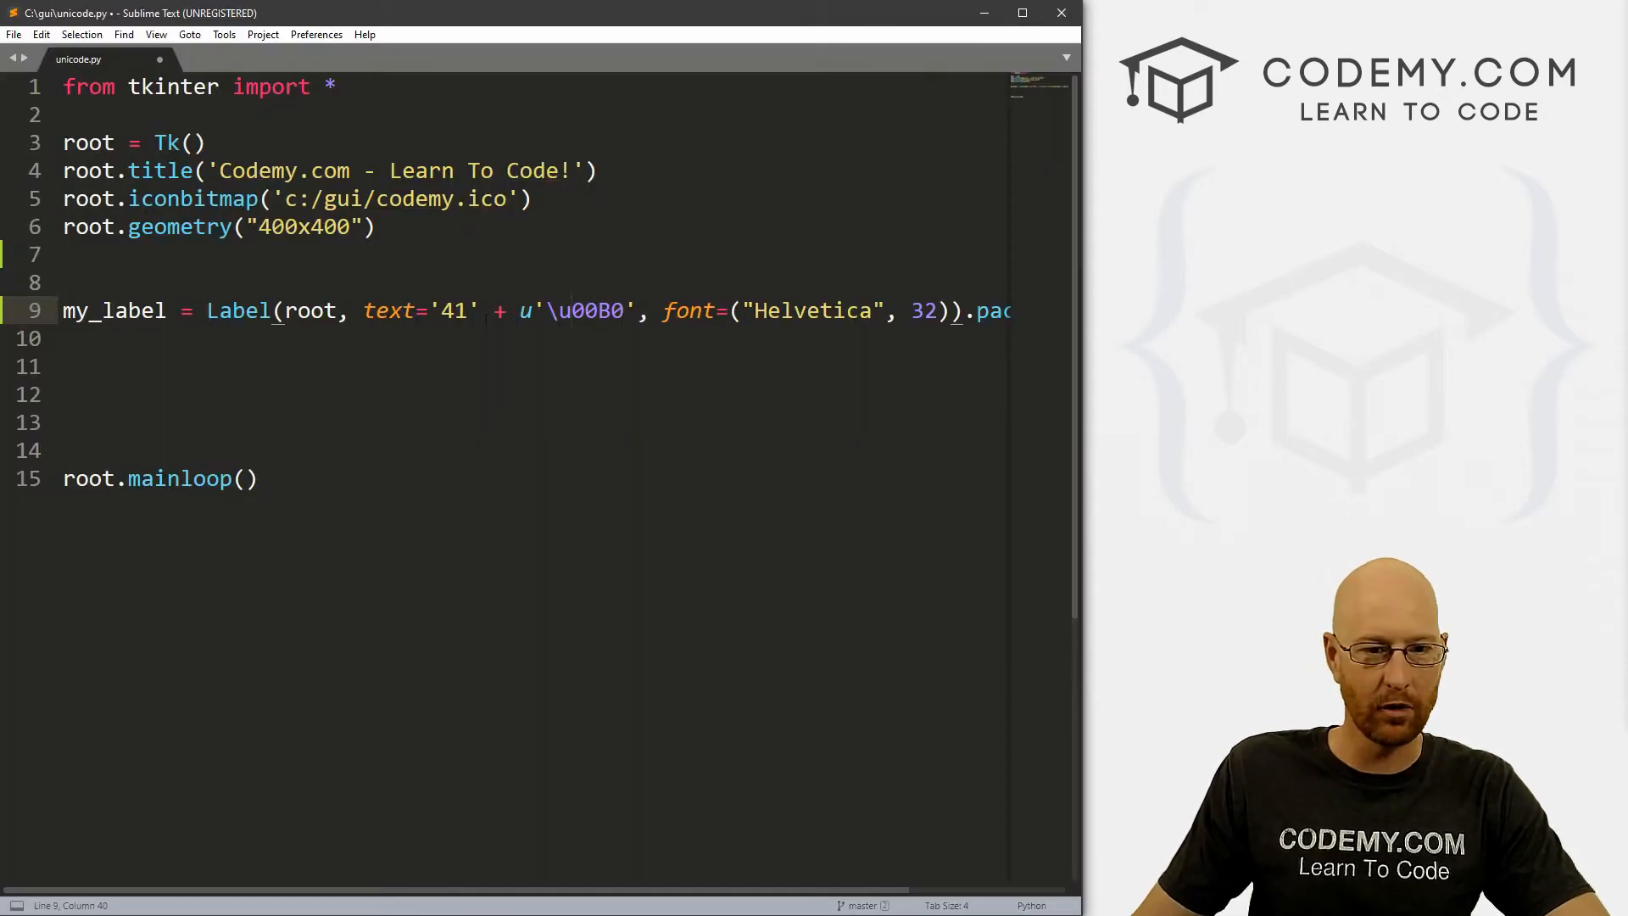
pyautogui.write('A9')
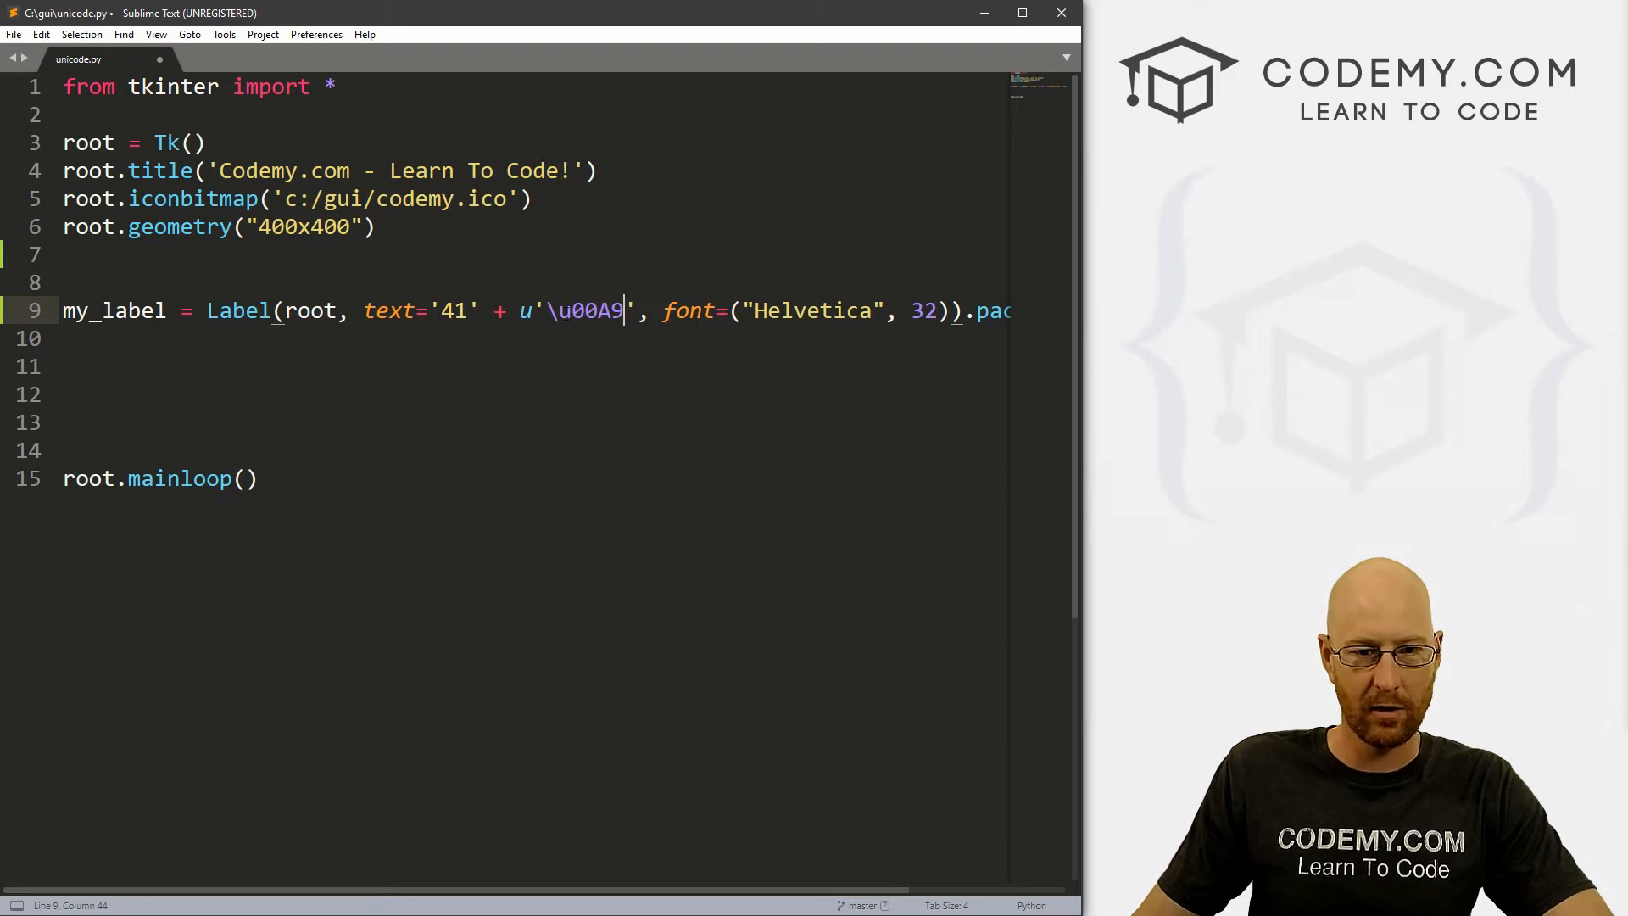
pyautogui.press('ctrl+s')
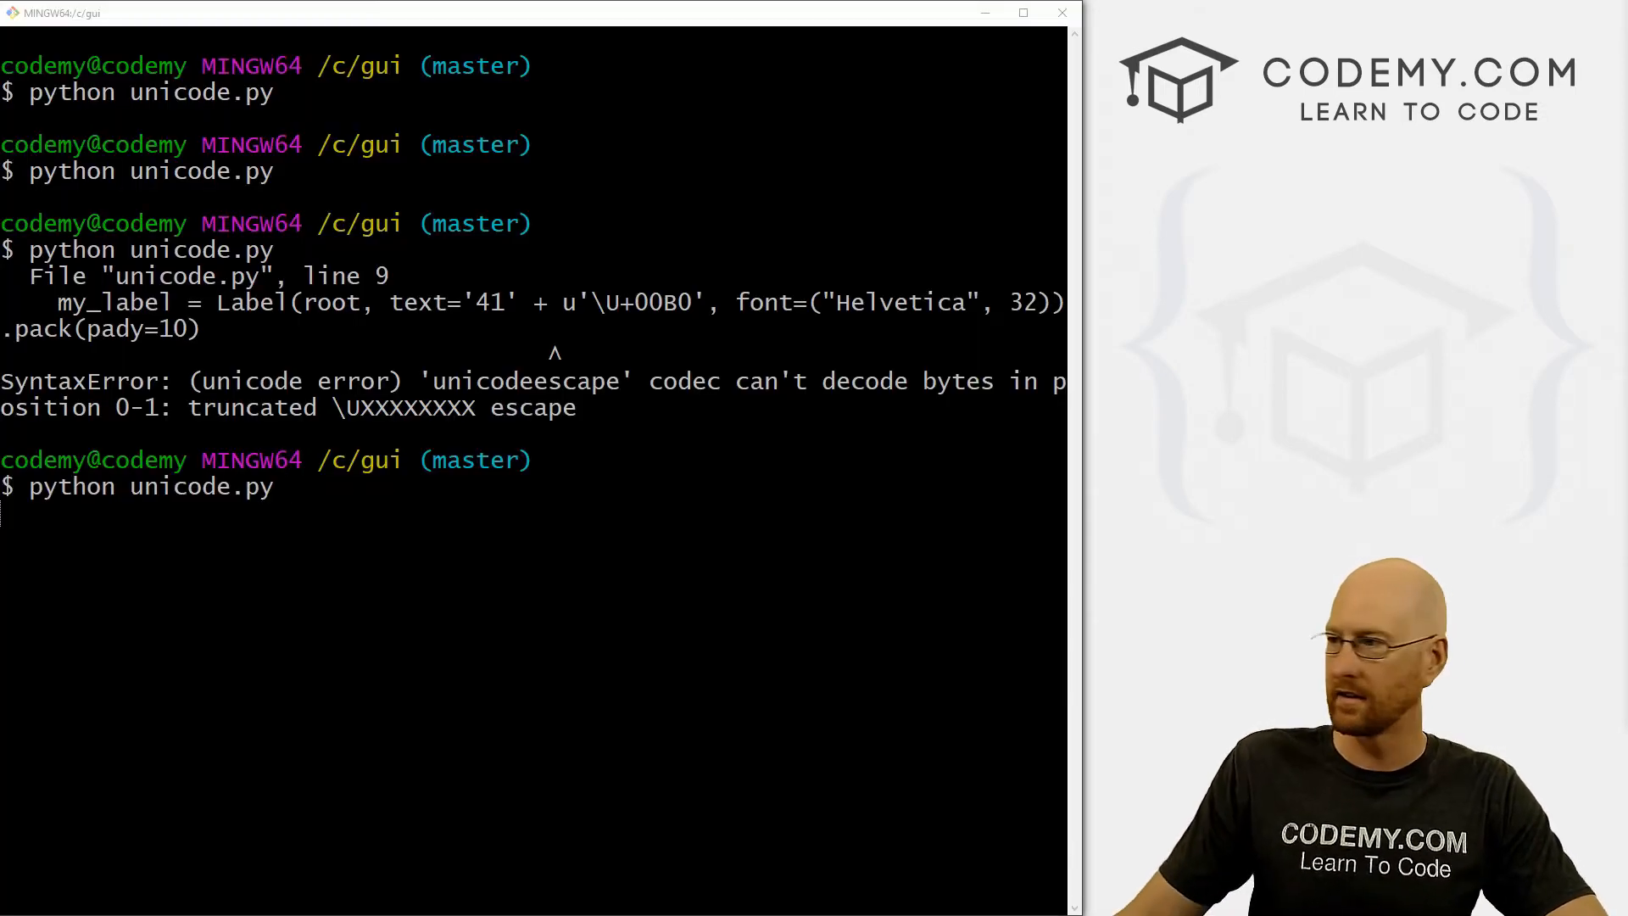
pyautogui.press('Return')
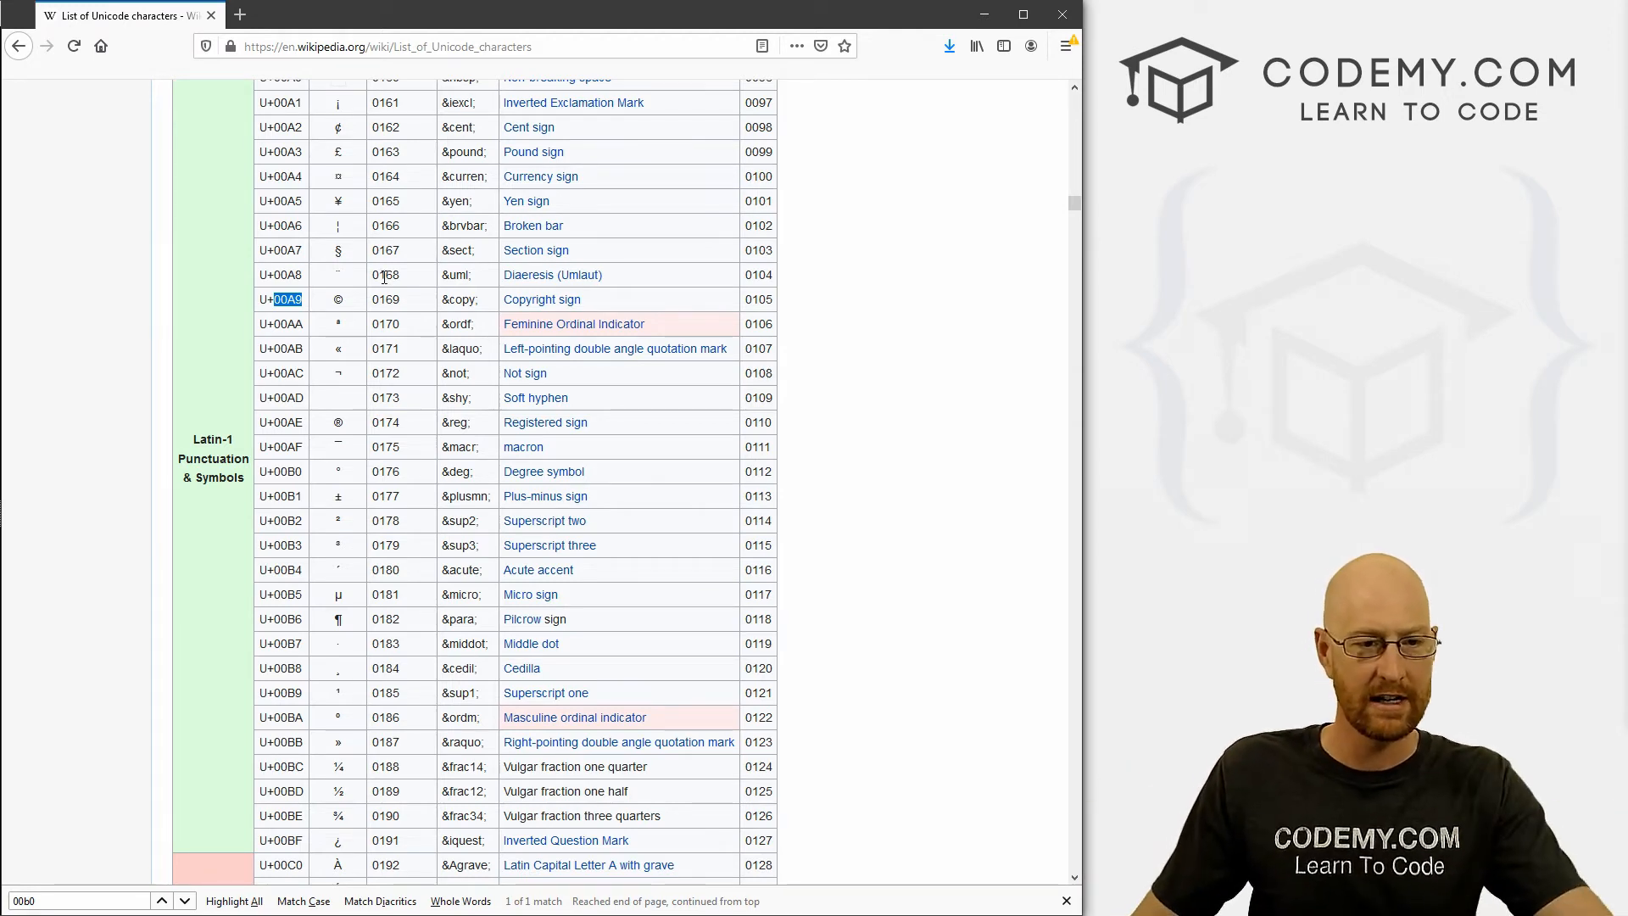
pyautogui.moveTo(352, 362)
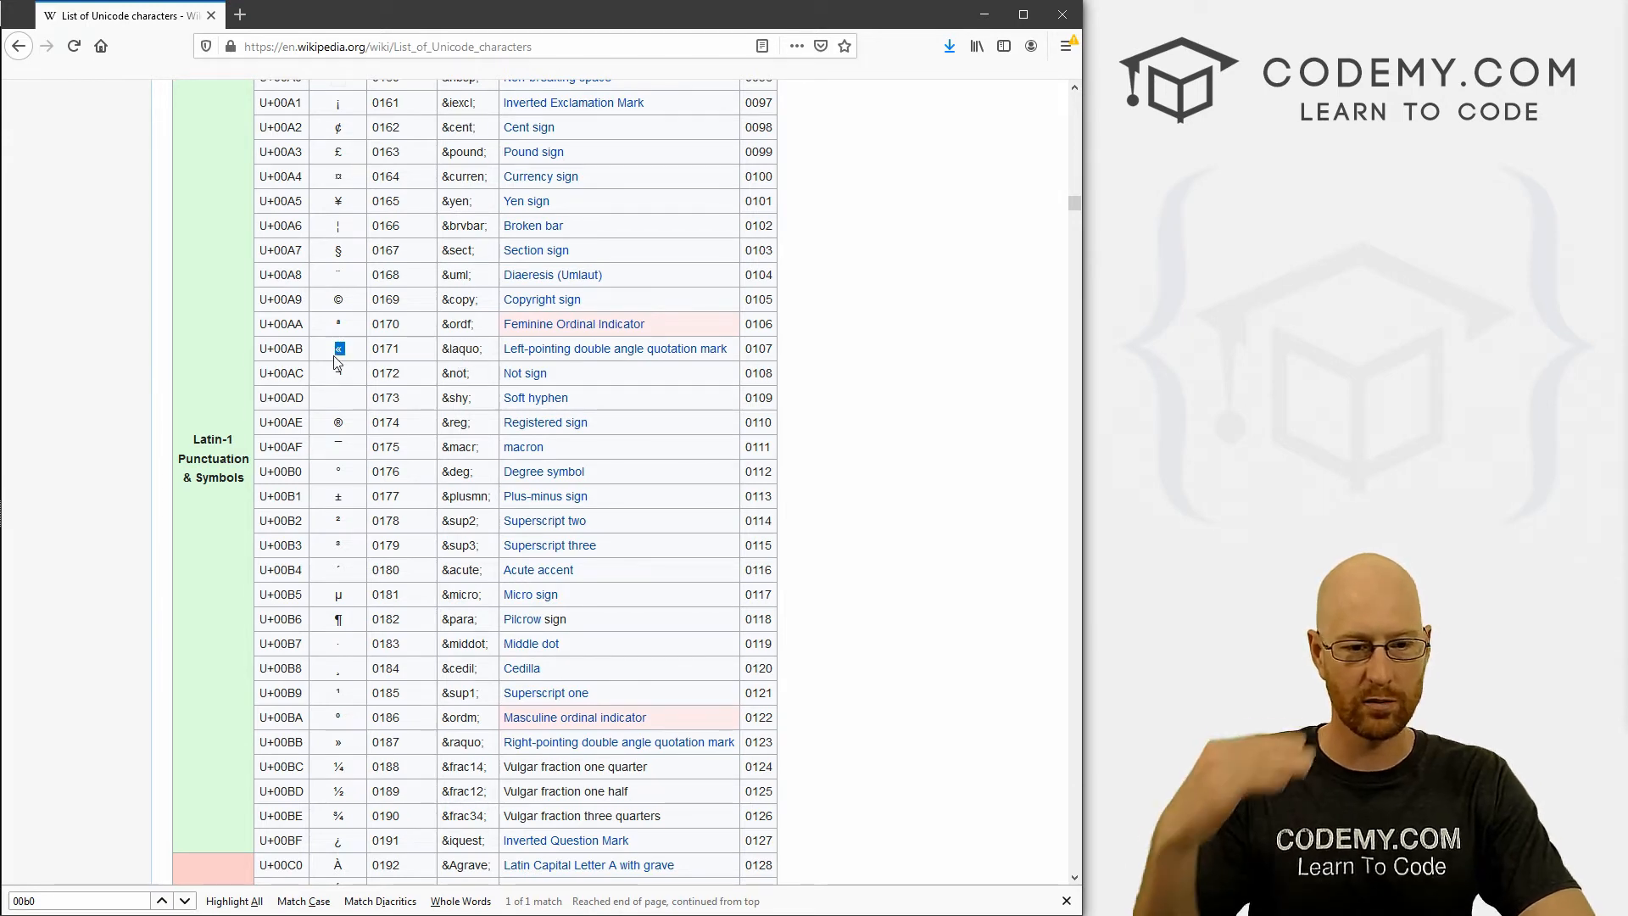
pyautogui.moveTo(350, 762)
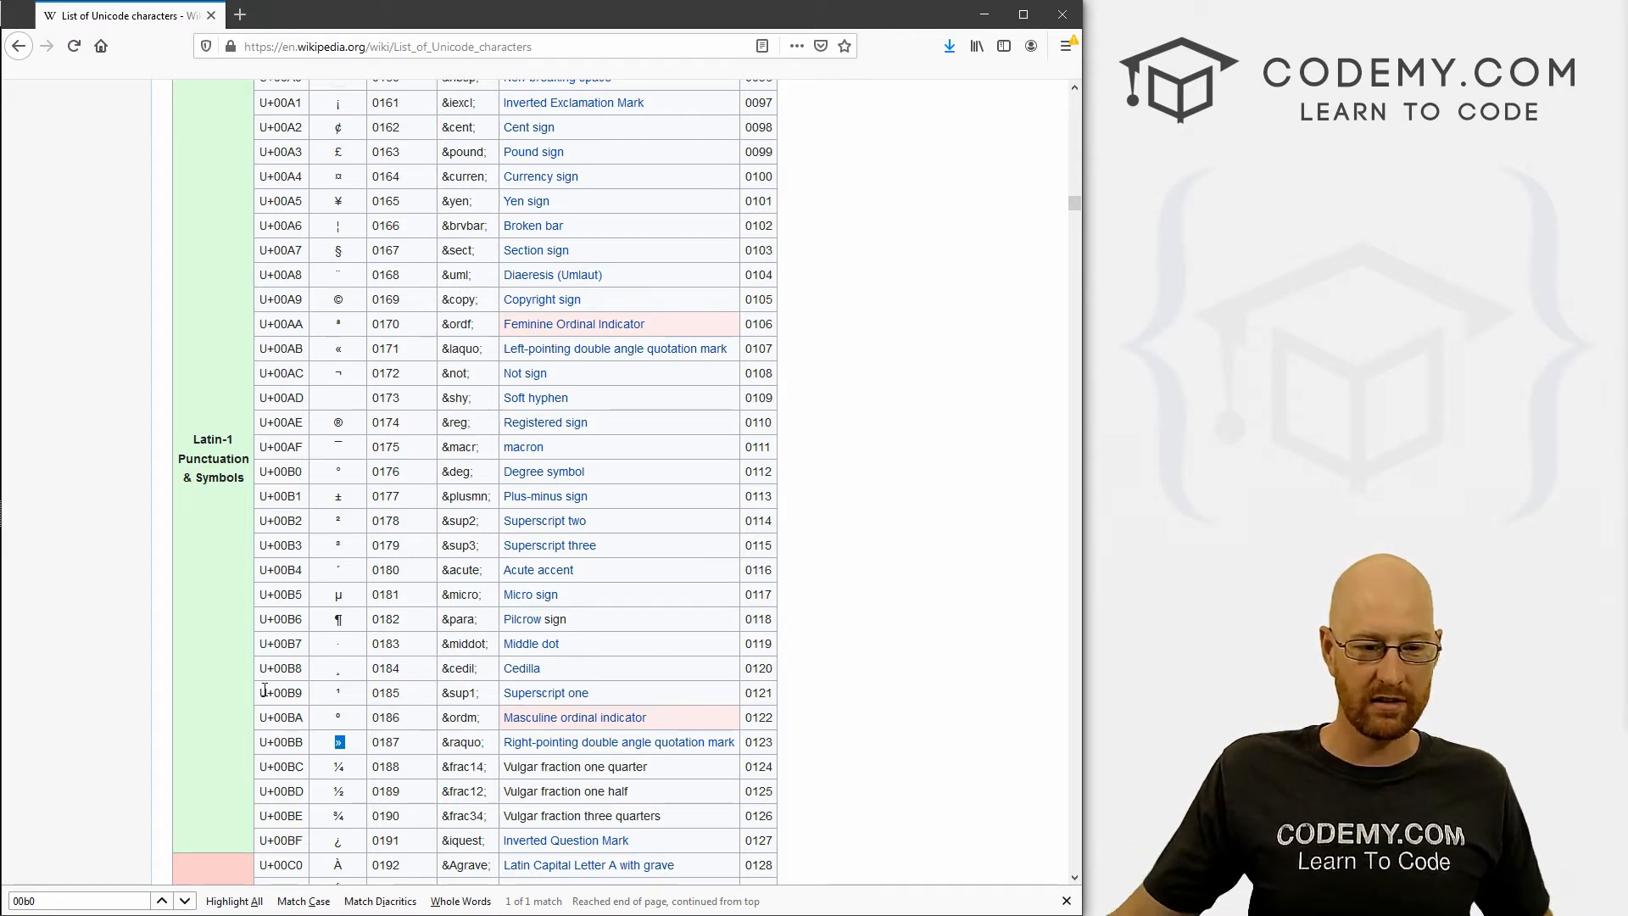
pyautogui.moveTo(319, 754)
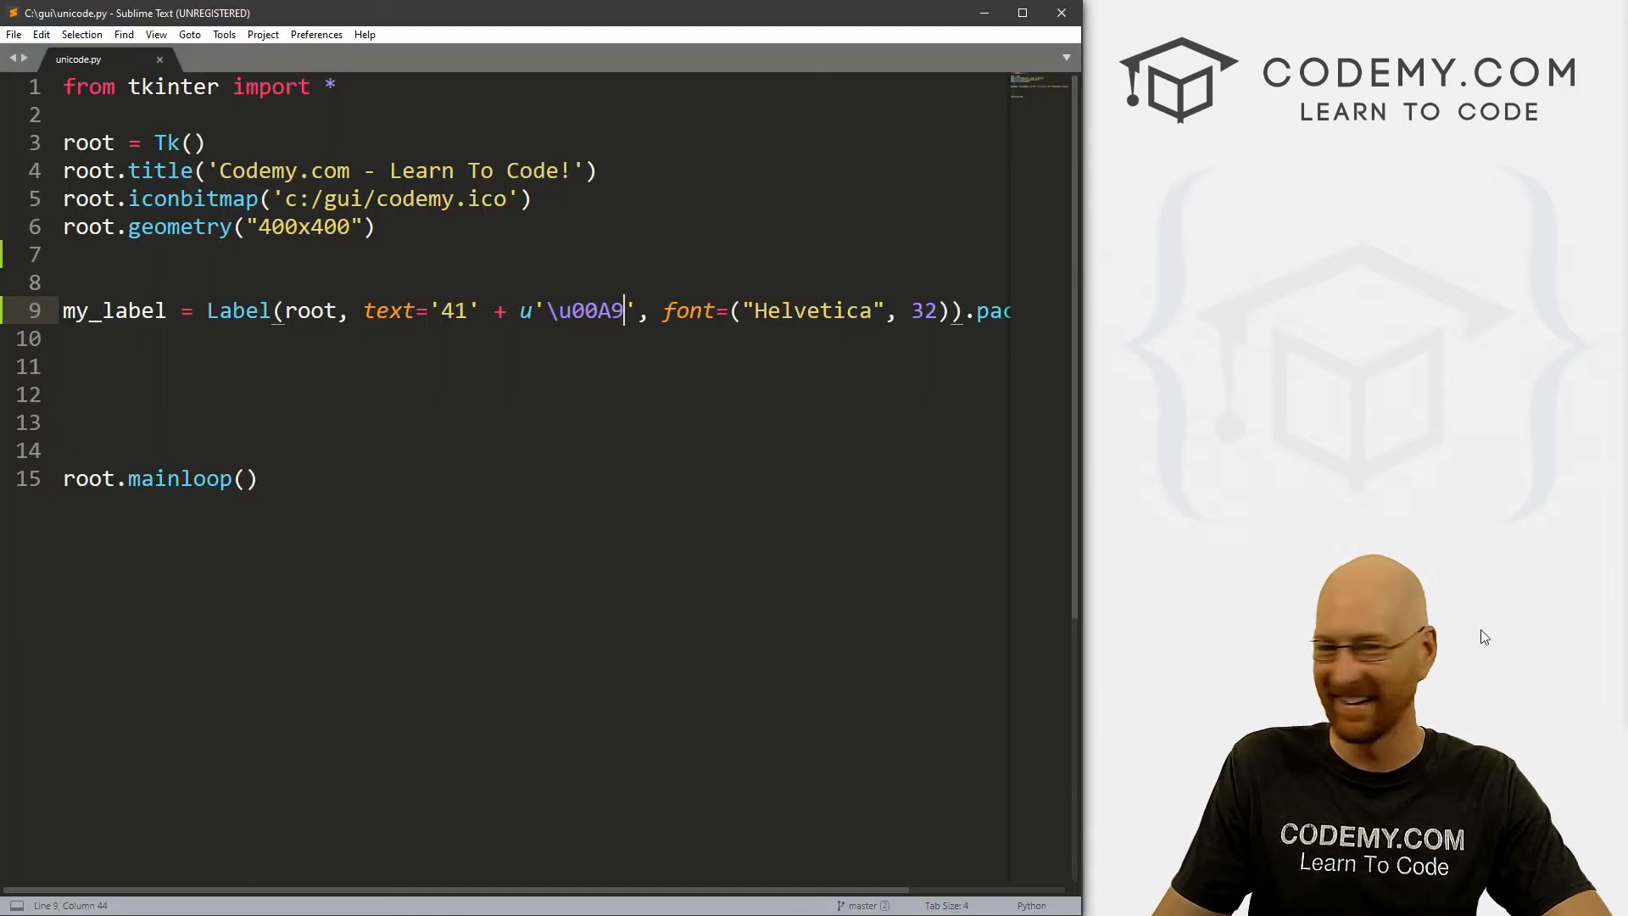
# Add my_button = Button(root, text=u'\u00BB').pack(pady=10) below the label and save
pyautogui.press('enter')
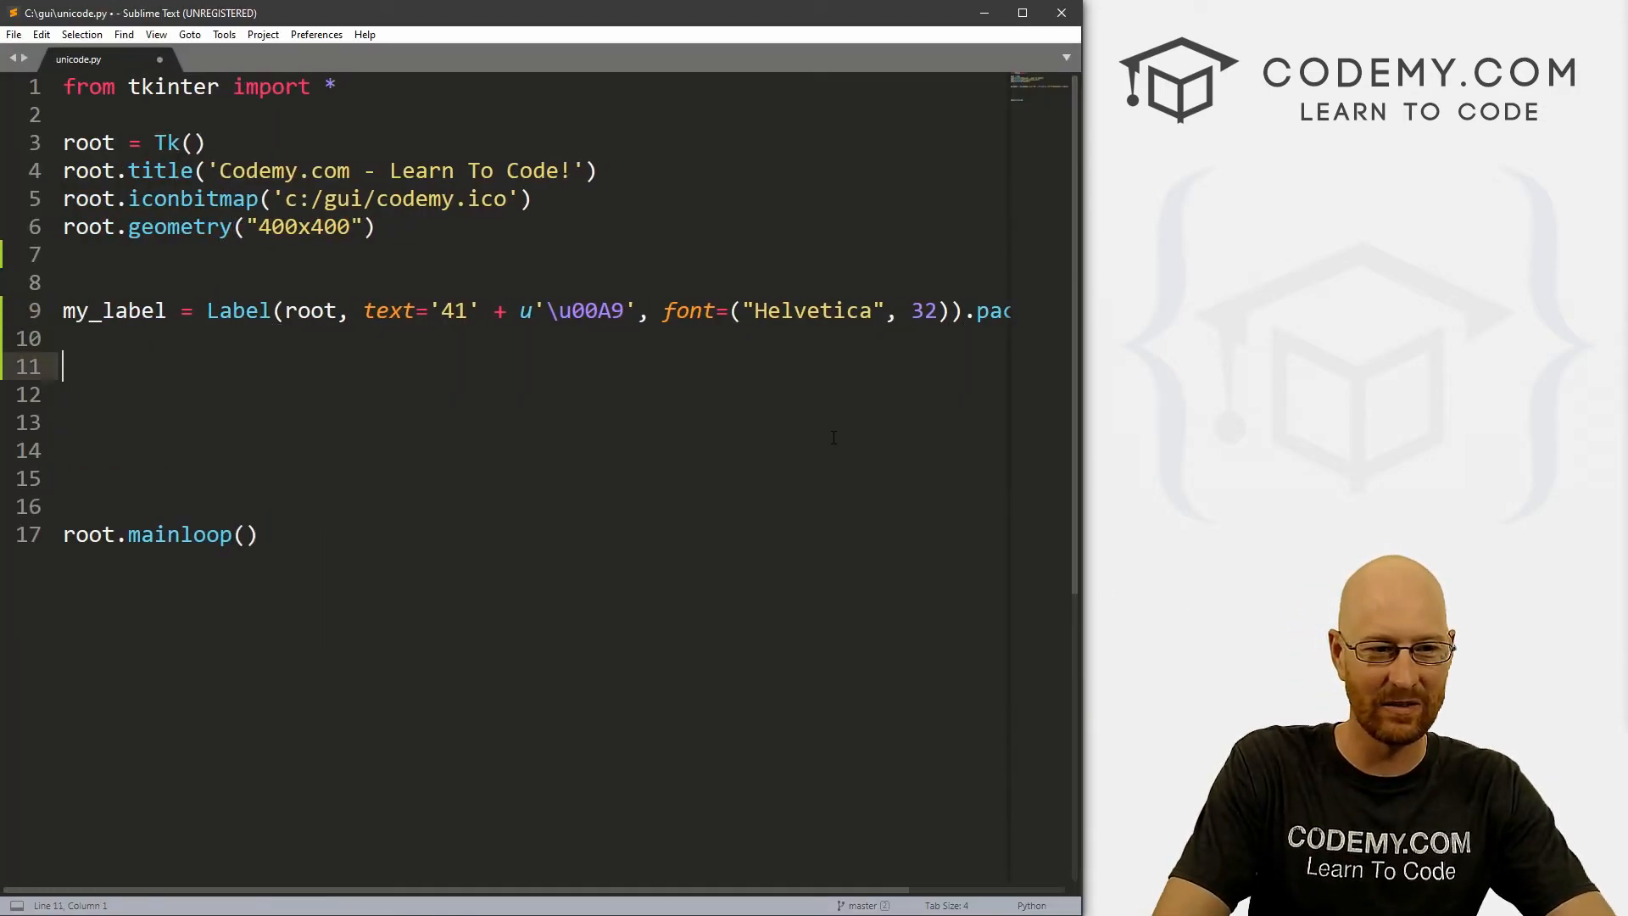
pyautogui.write('my_b')
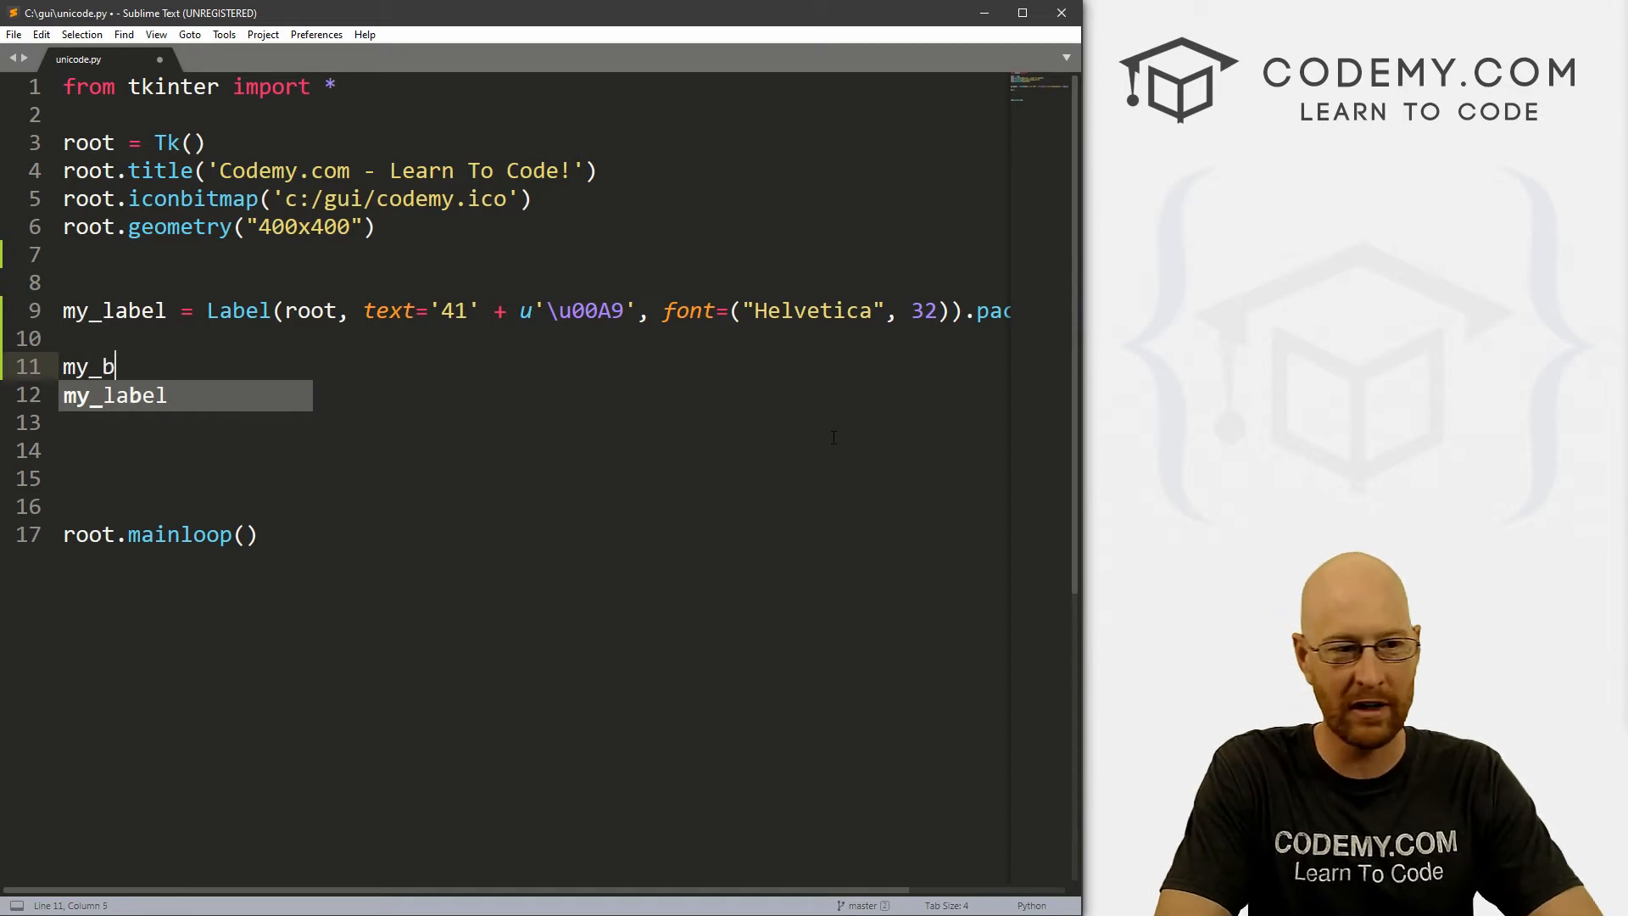
pyautogui.write('utton = Button(root,')
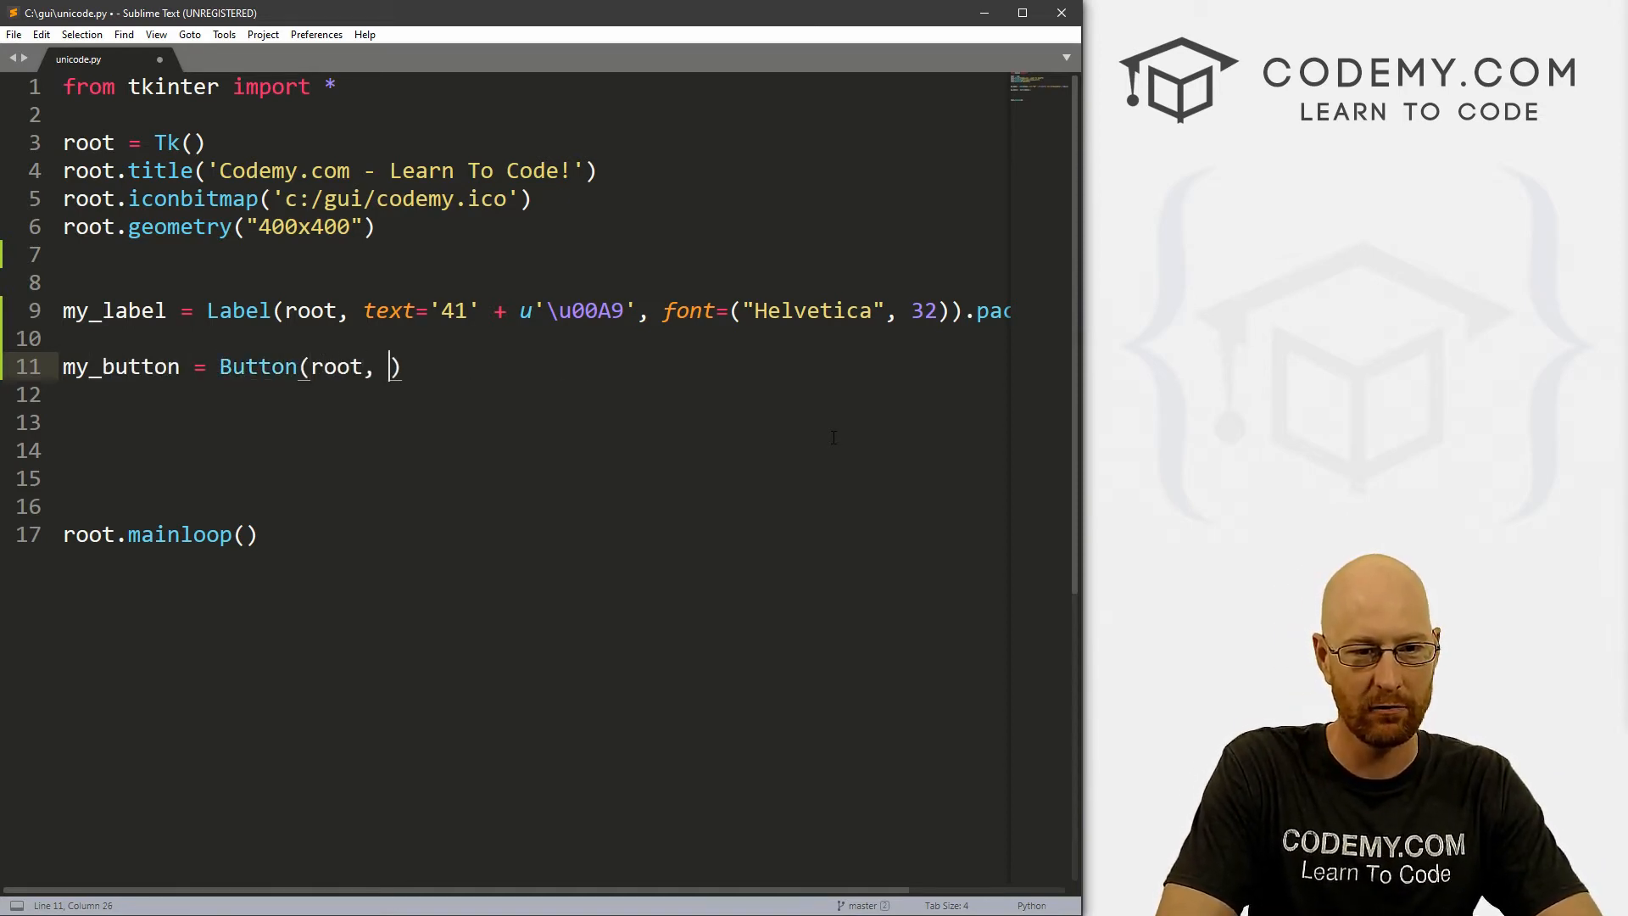
pyautogui.write('text=')
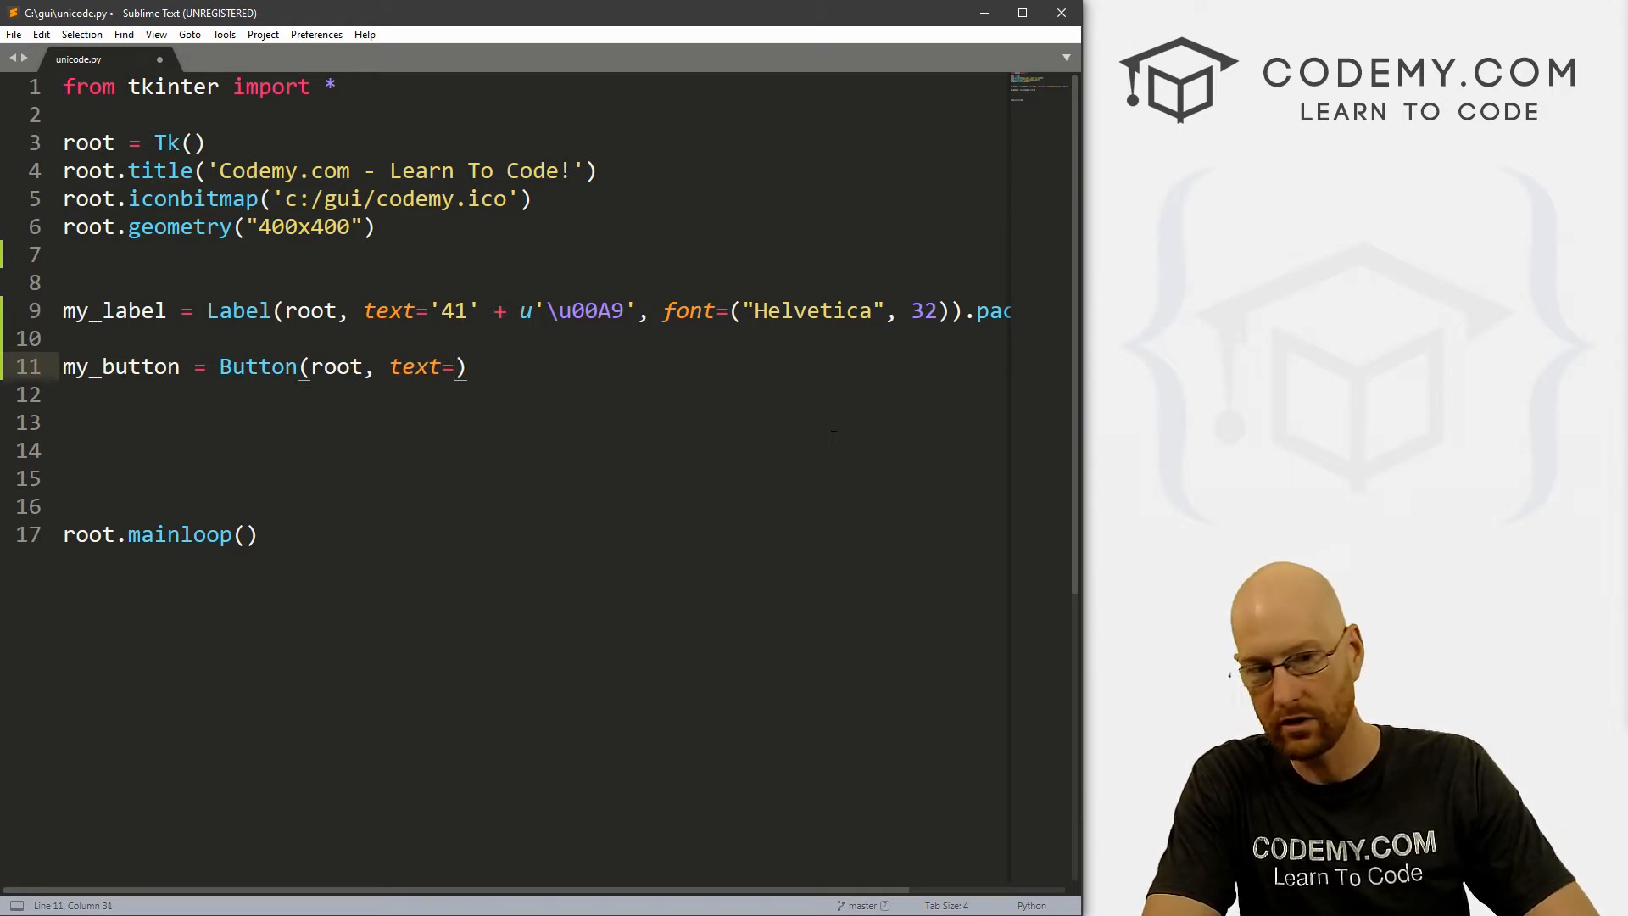
pyautogui.write("u''")
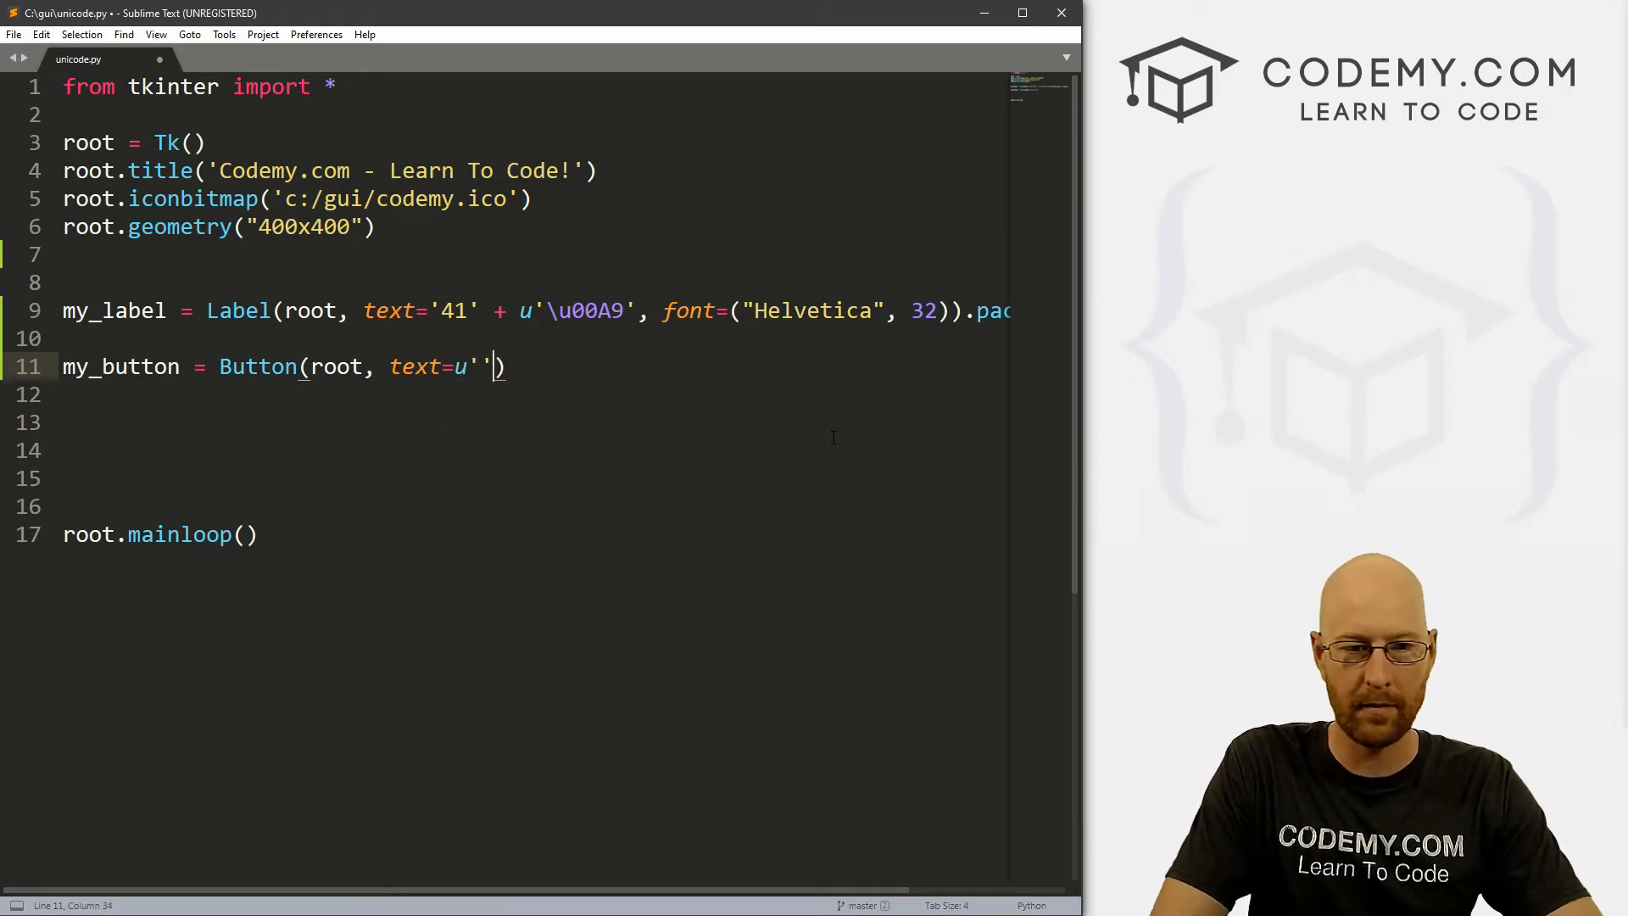
pyautogui.write('\\')
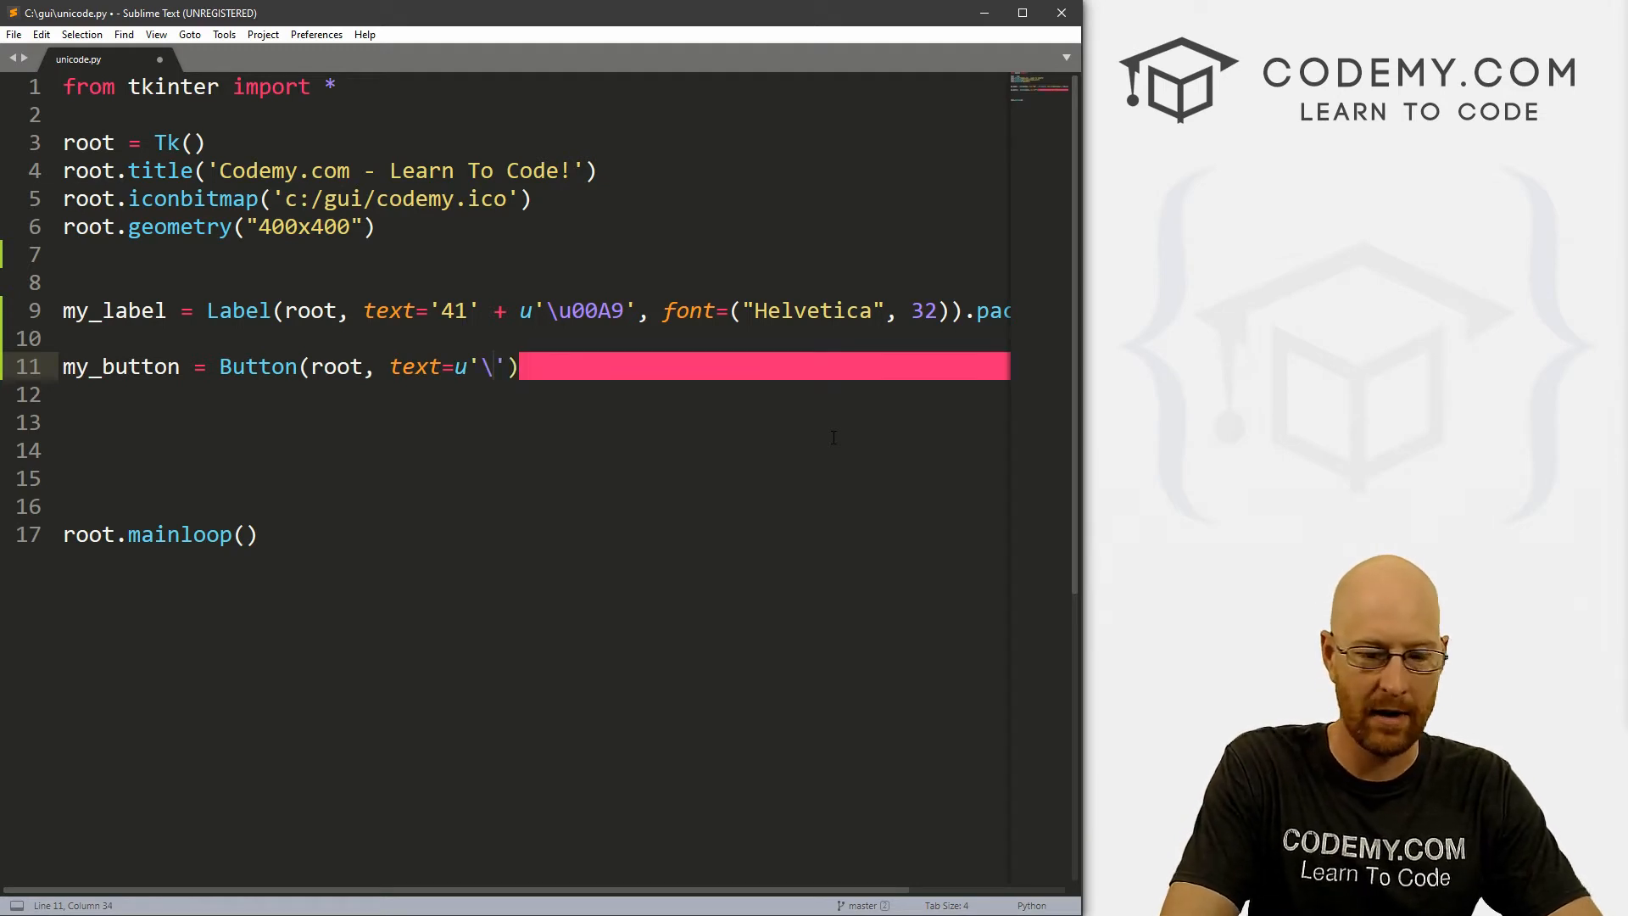
pyautogui.write("u00BB')")
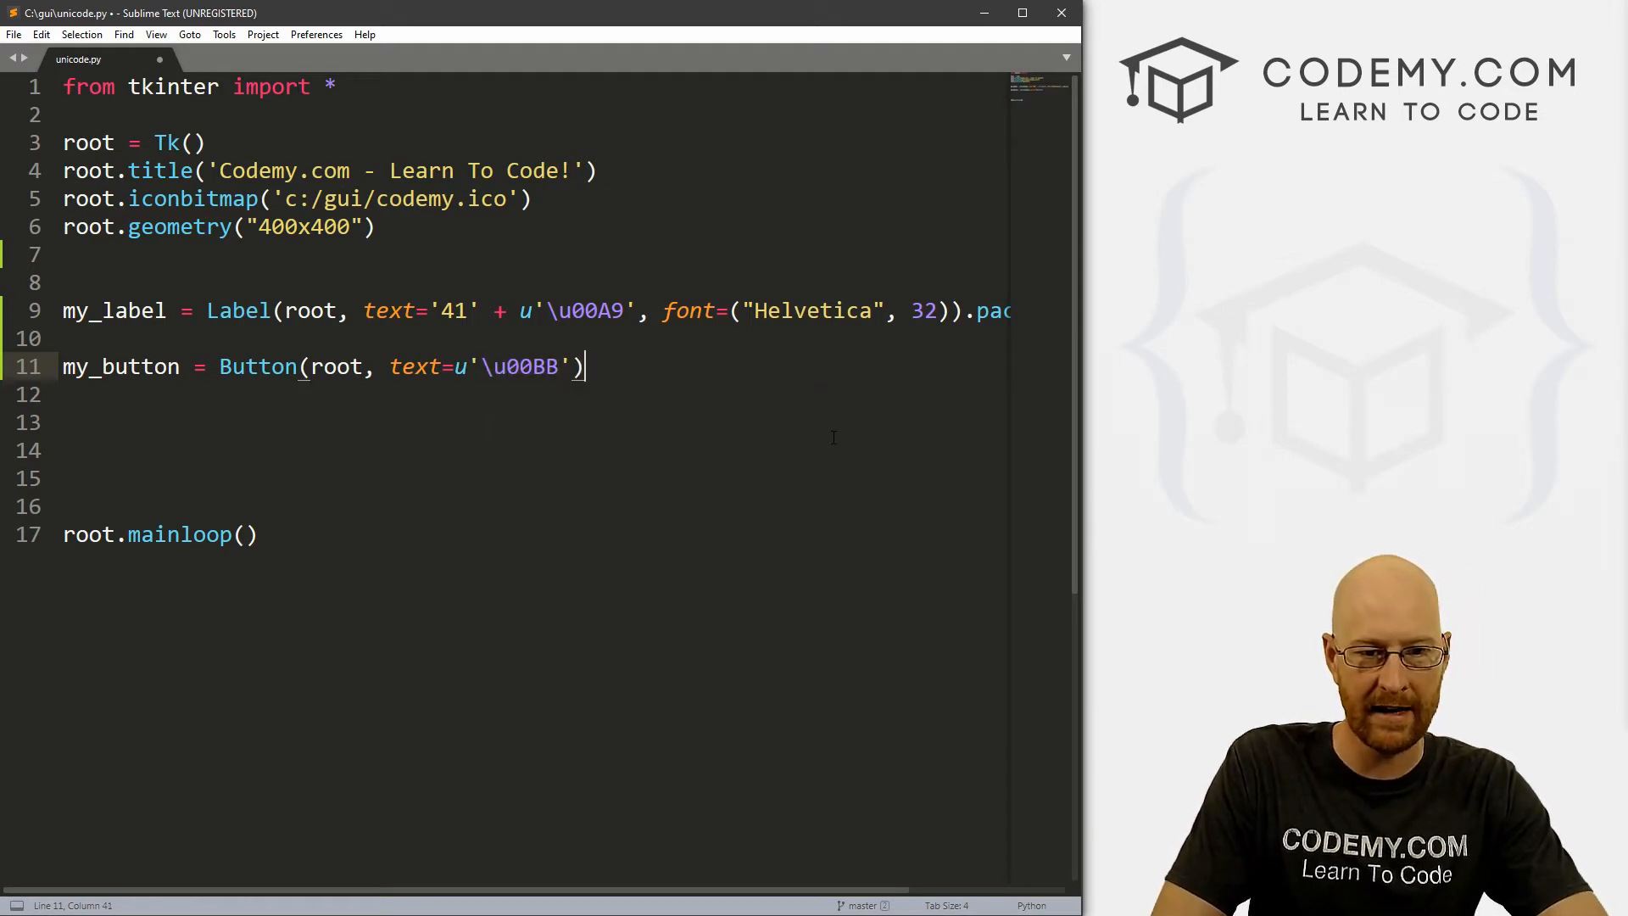
pyautogui.write('.')
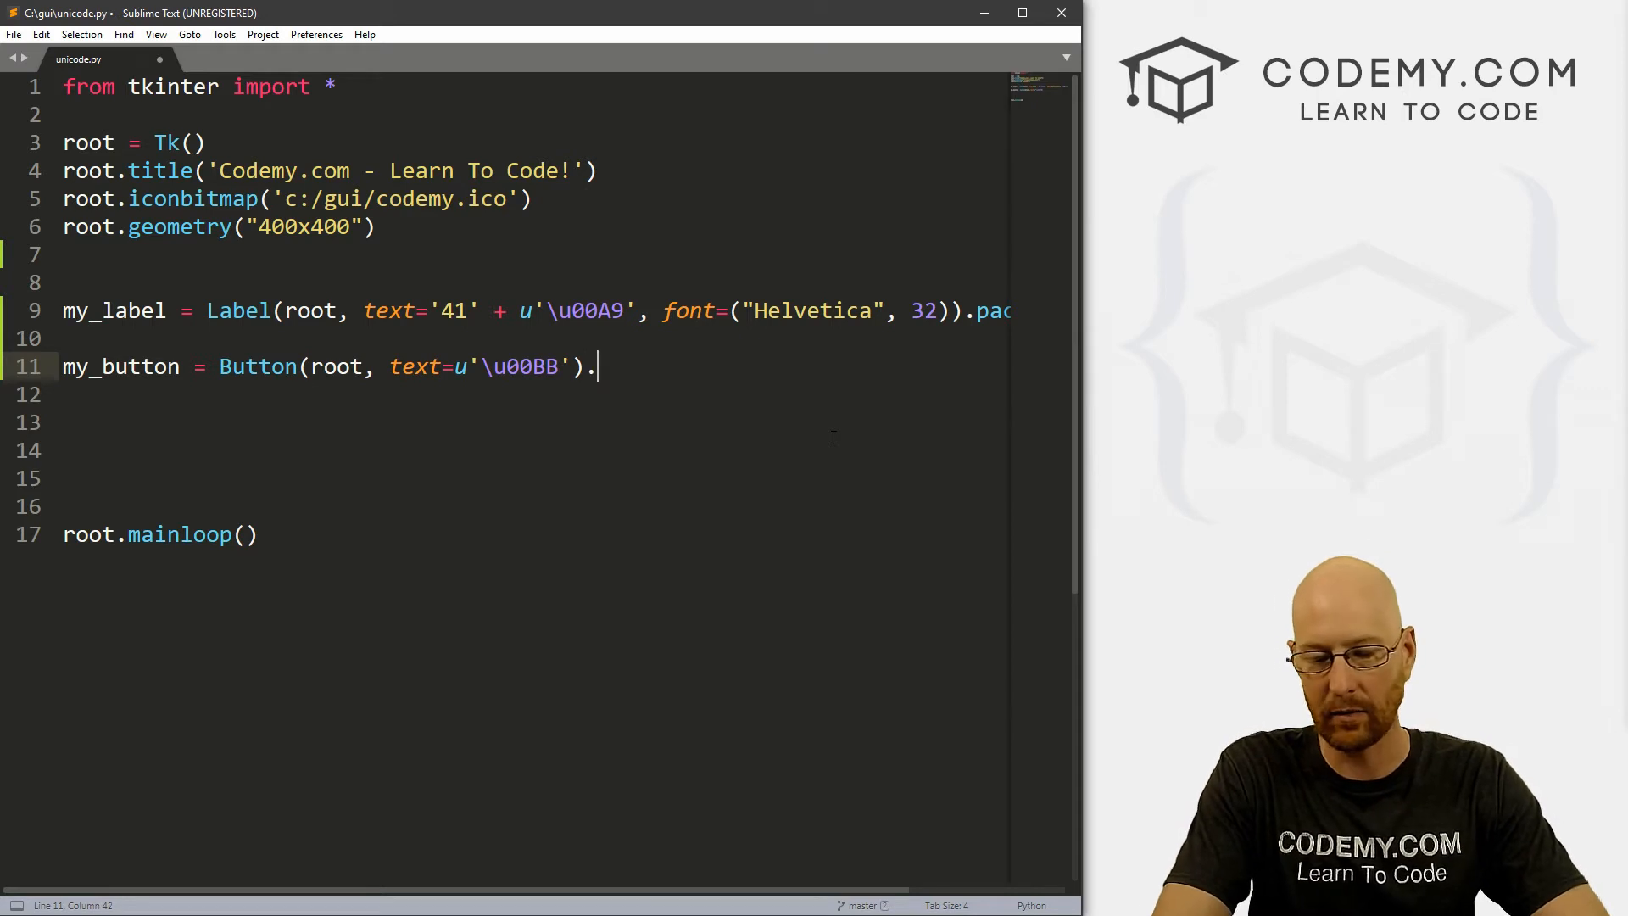
pyautogui.write('pack()')
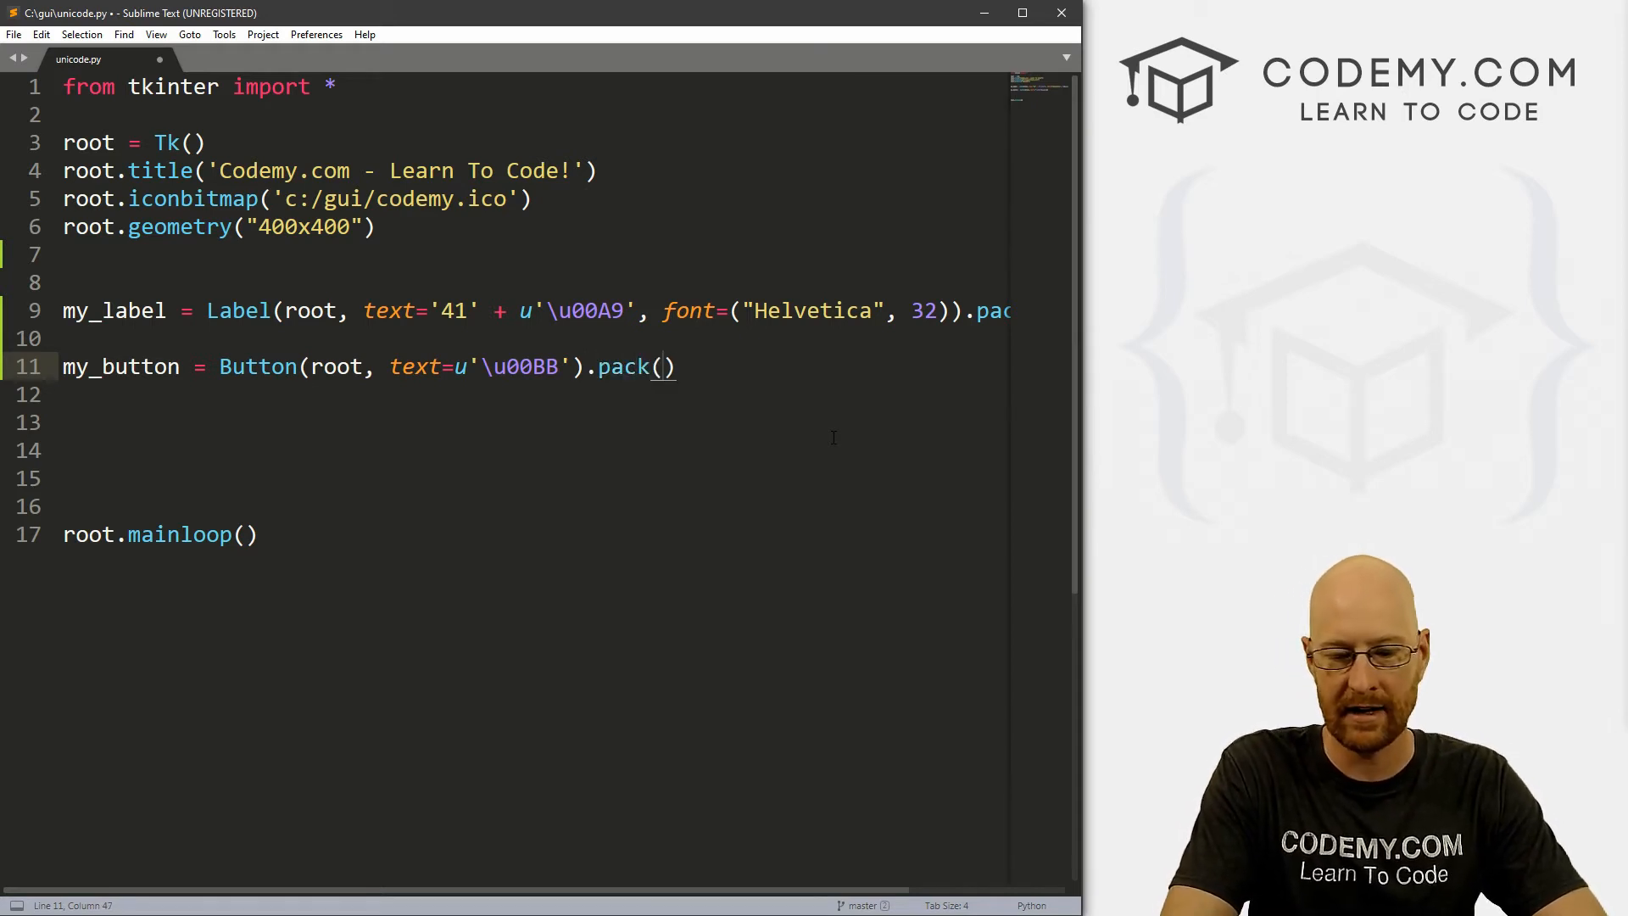
pyautogui.write('pady=10')
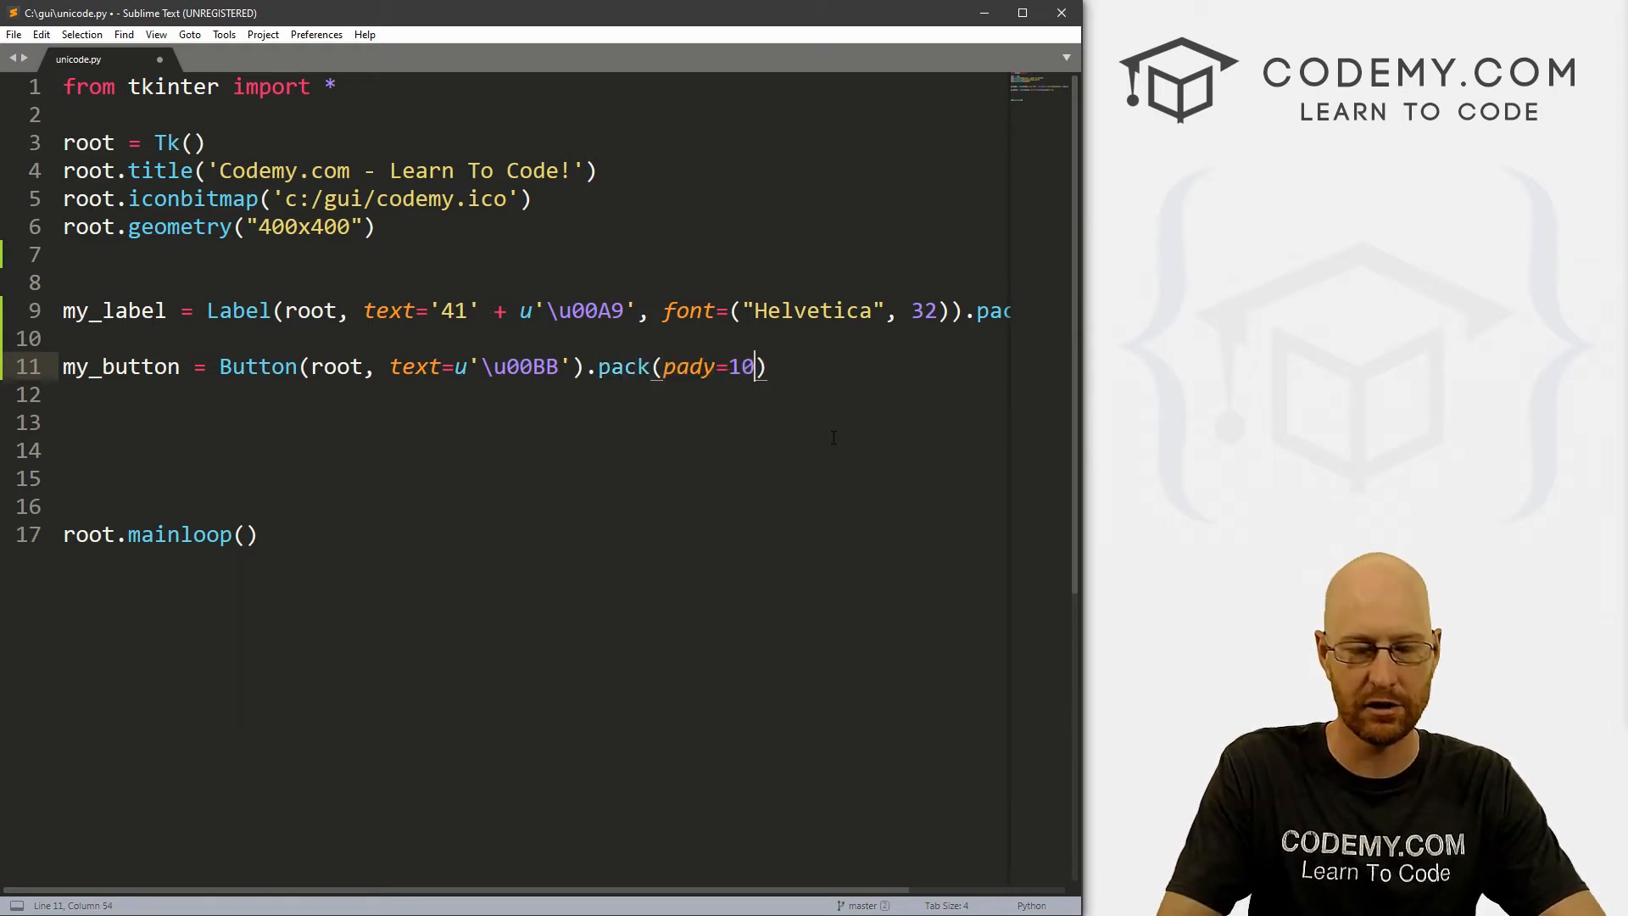
pyautogui.press('ctrl+s')
pyautogui.write(', ')
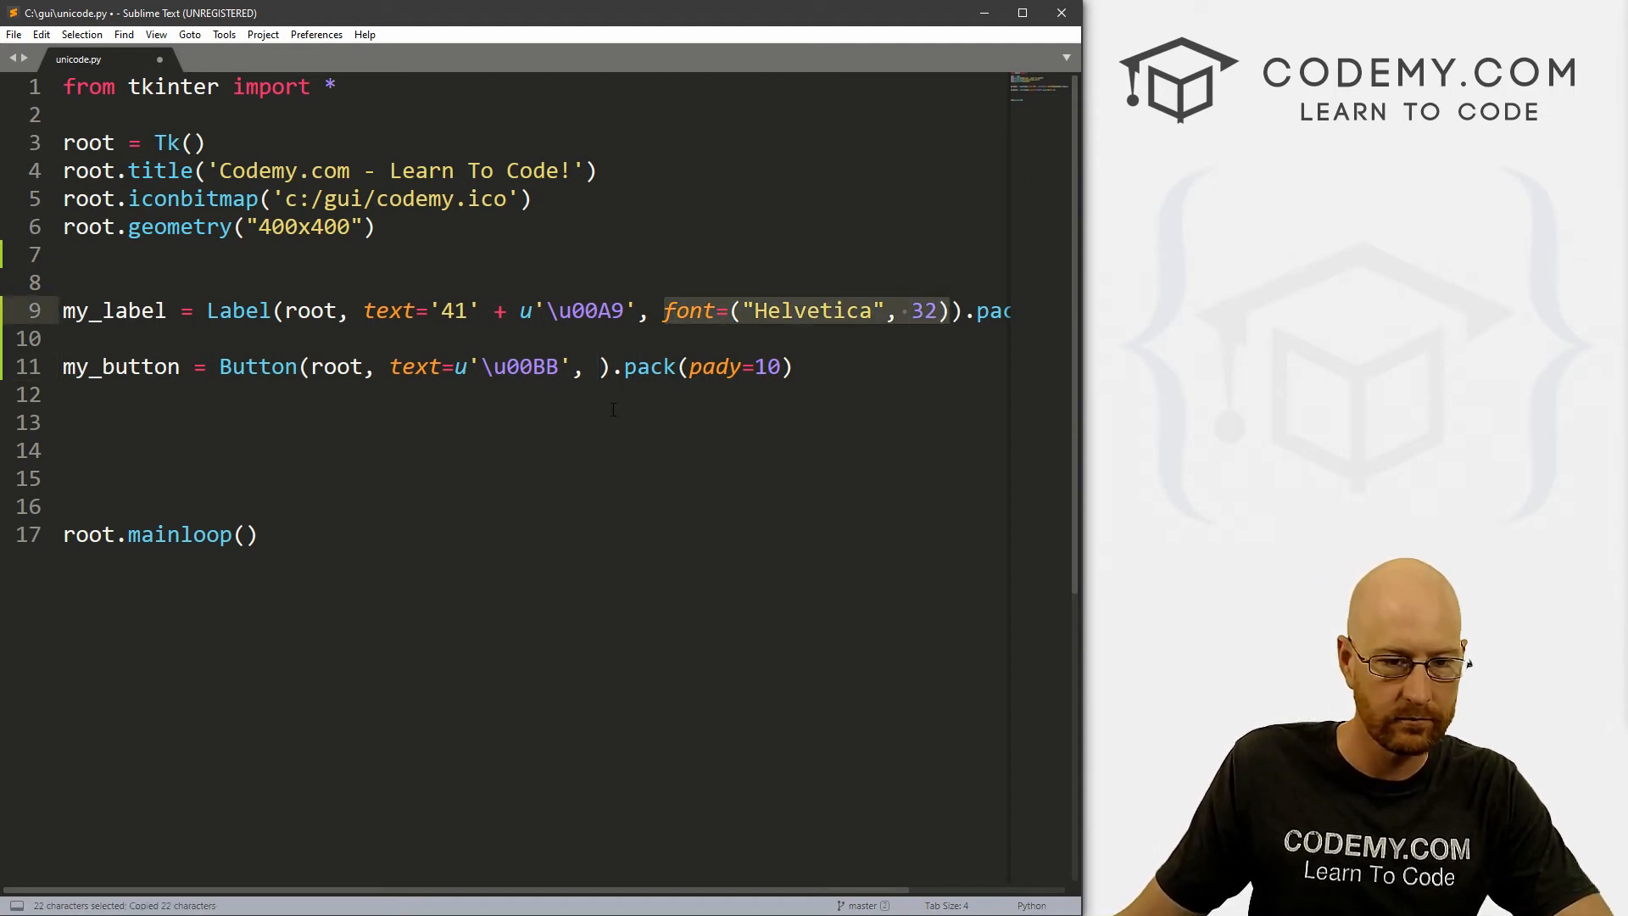
pyautogui.click(600, 366)
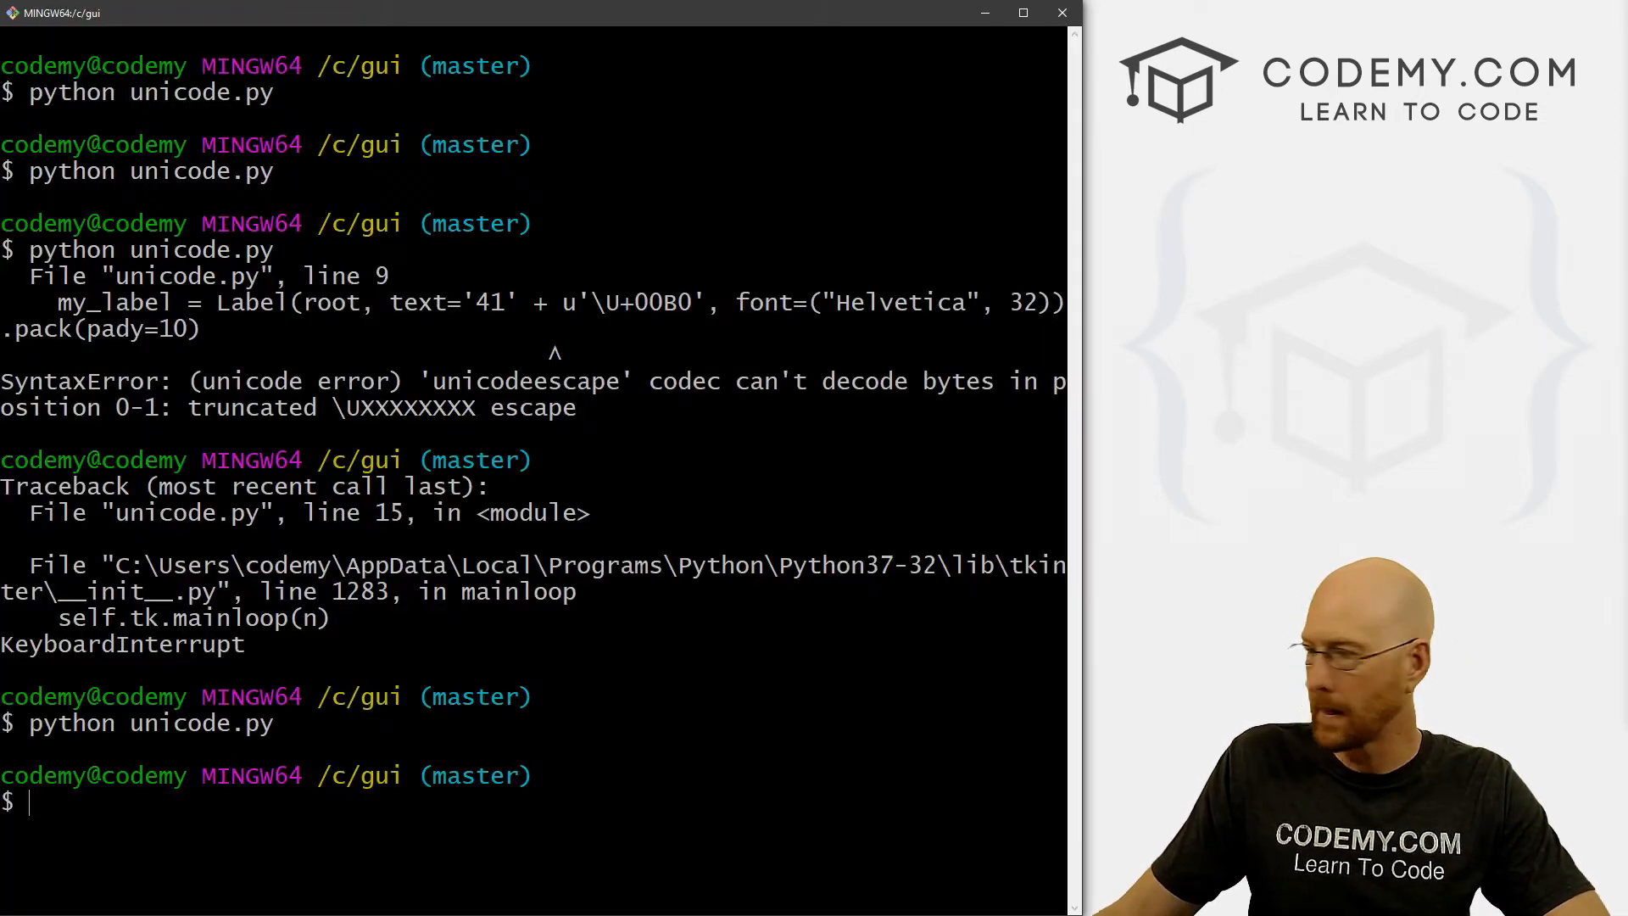
# Run python unicode.py and change the label's escape to \u00A2 so it reads 41¢ above the » button
pyautogui.write('python unicode.py')
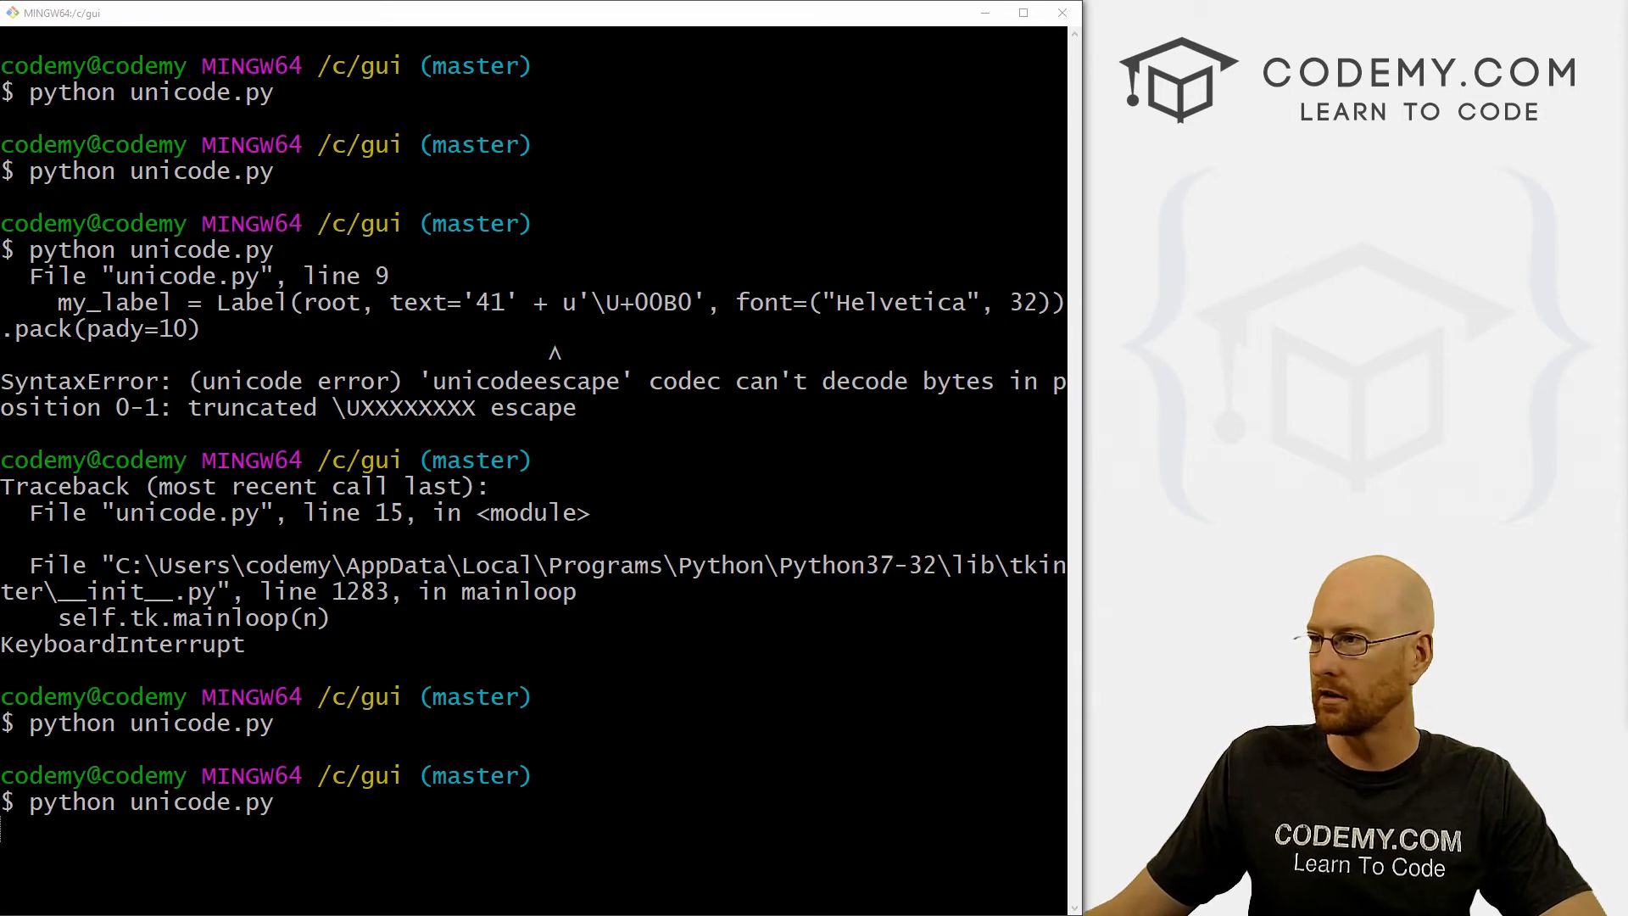
pyautogui.press('Return')
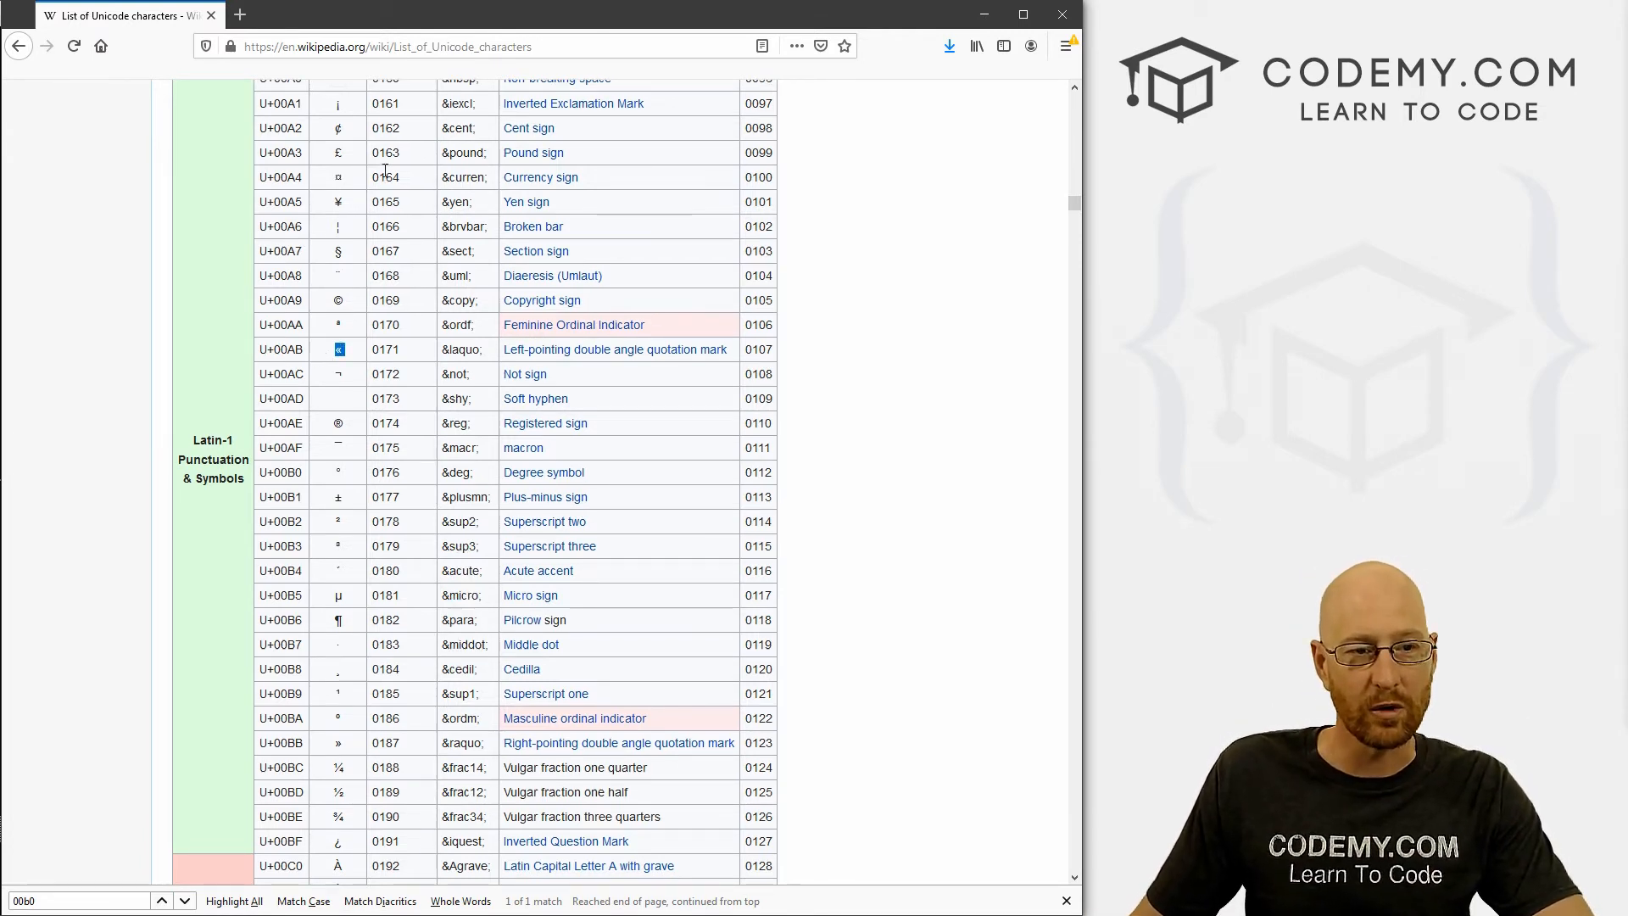
pyautogui.scroll(3)
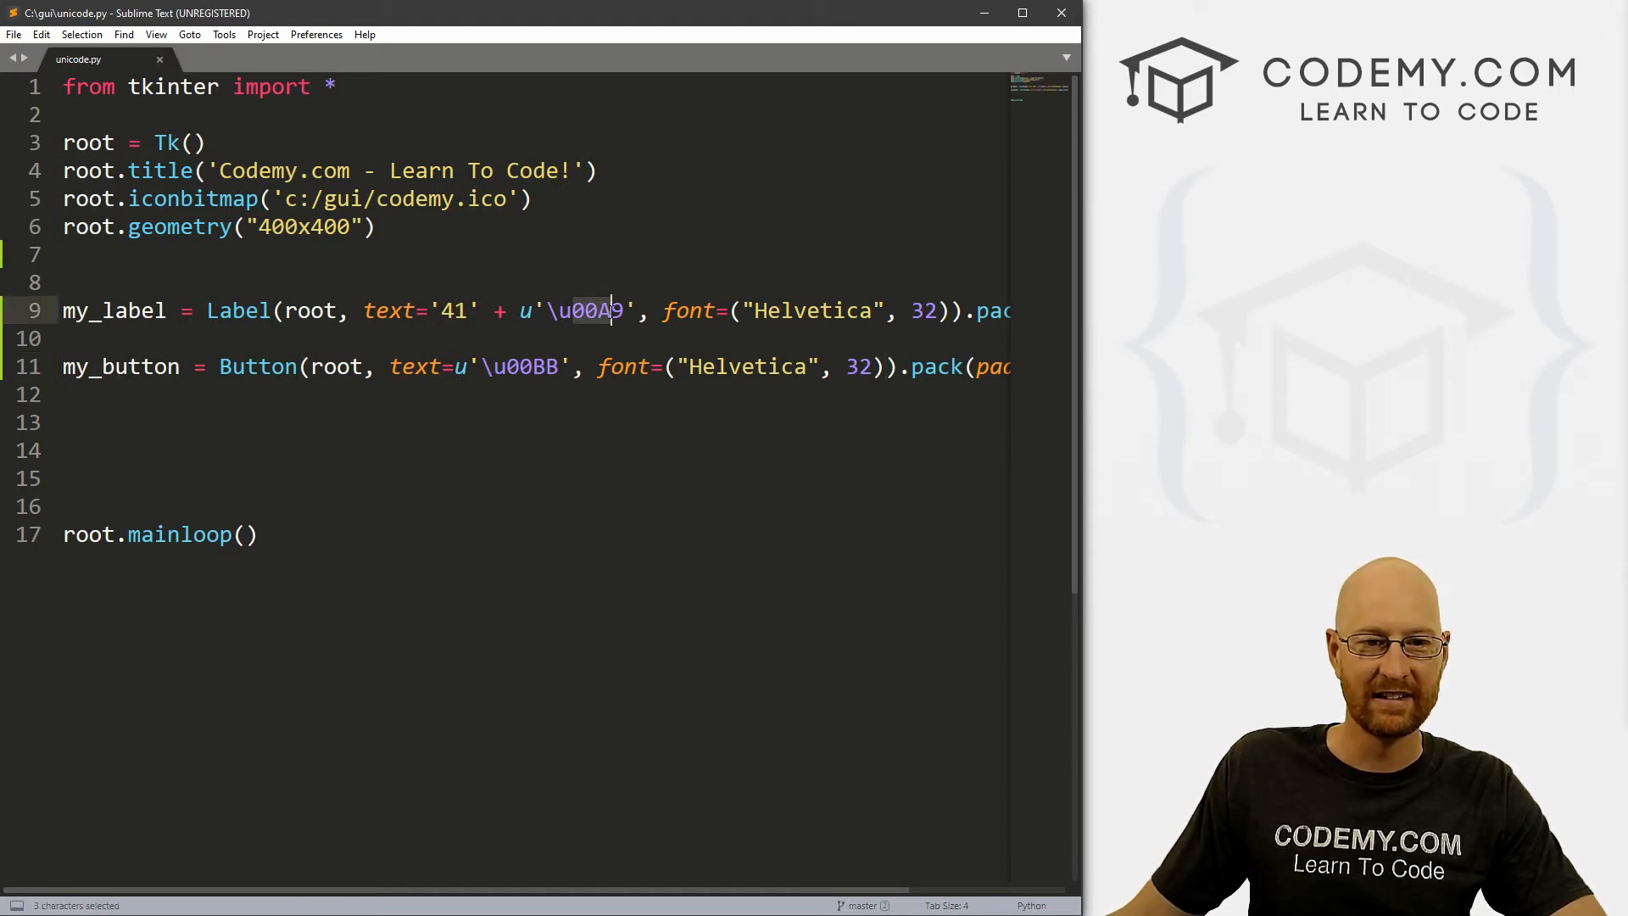
pyautogui.write('2')
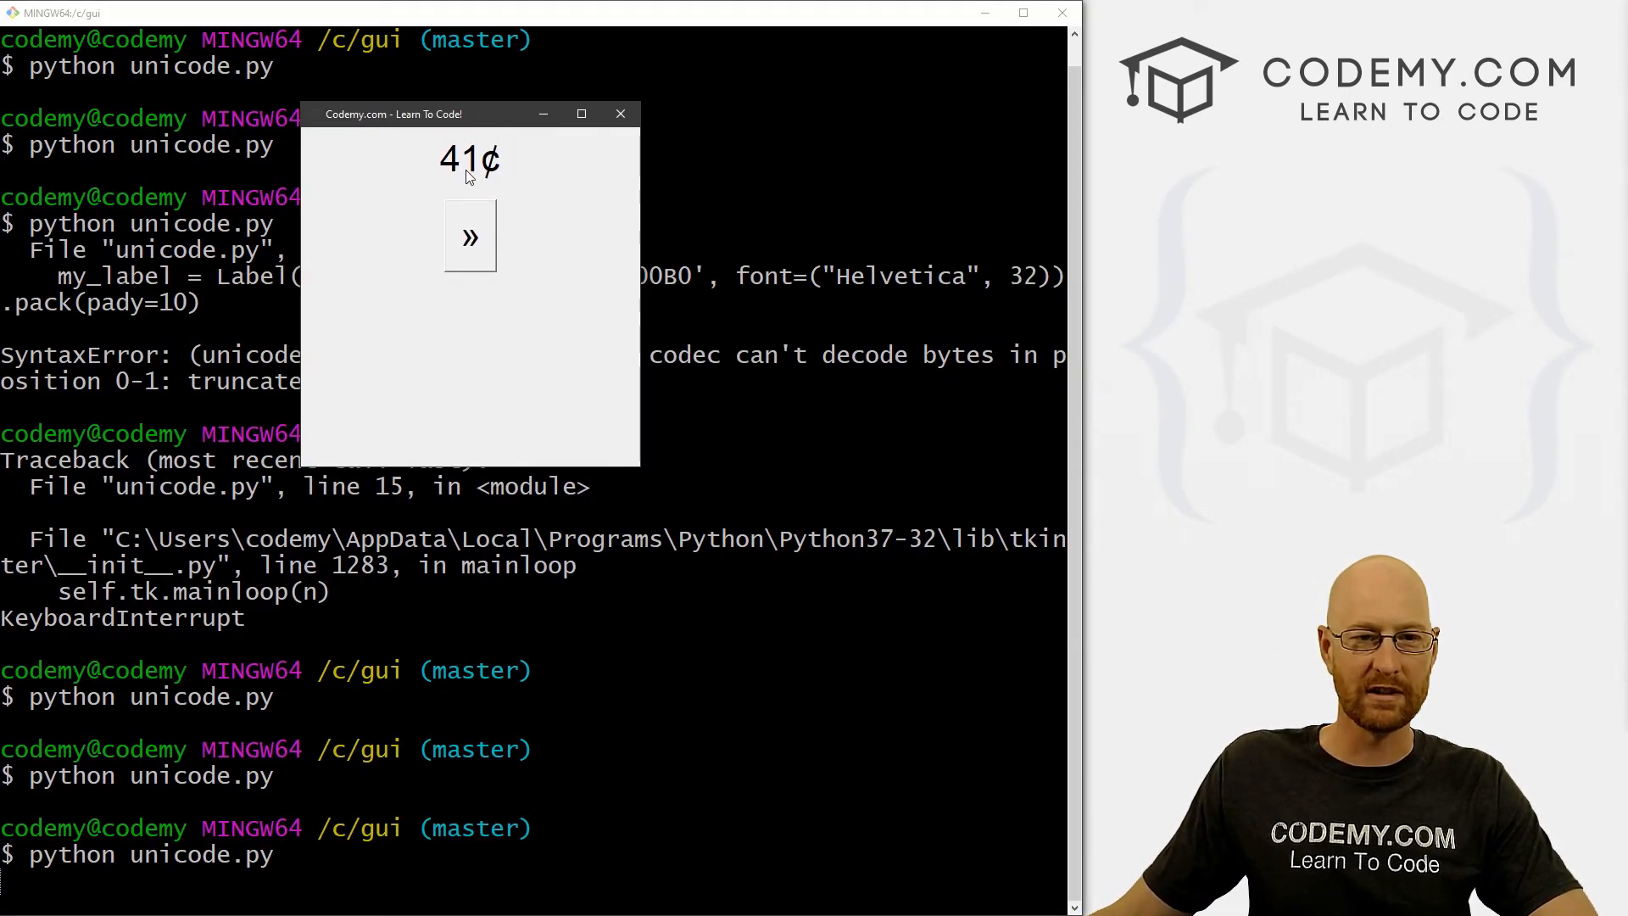
pyautogui.click(620, 112)
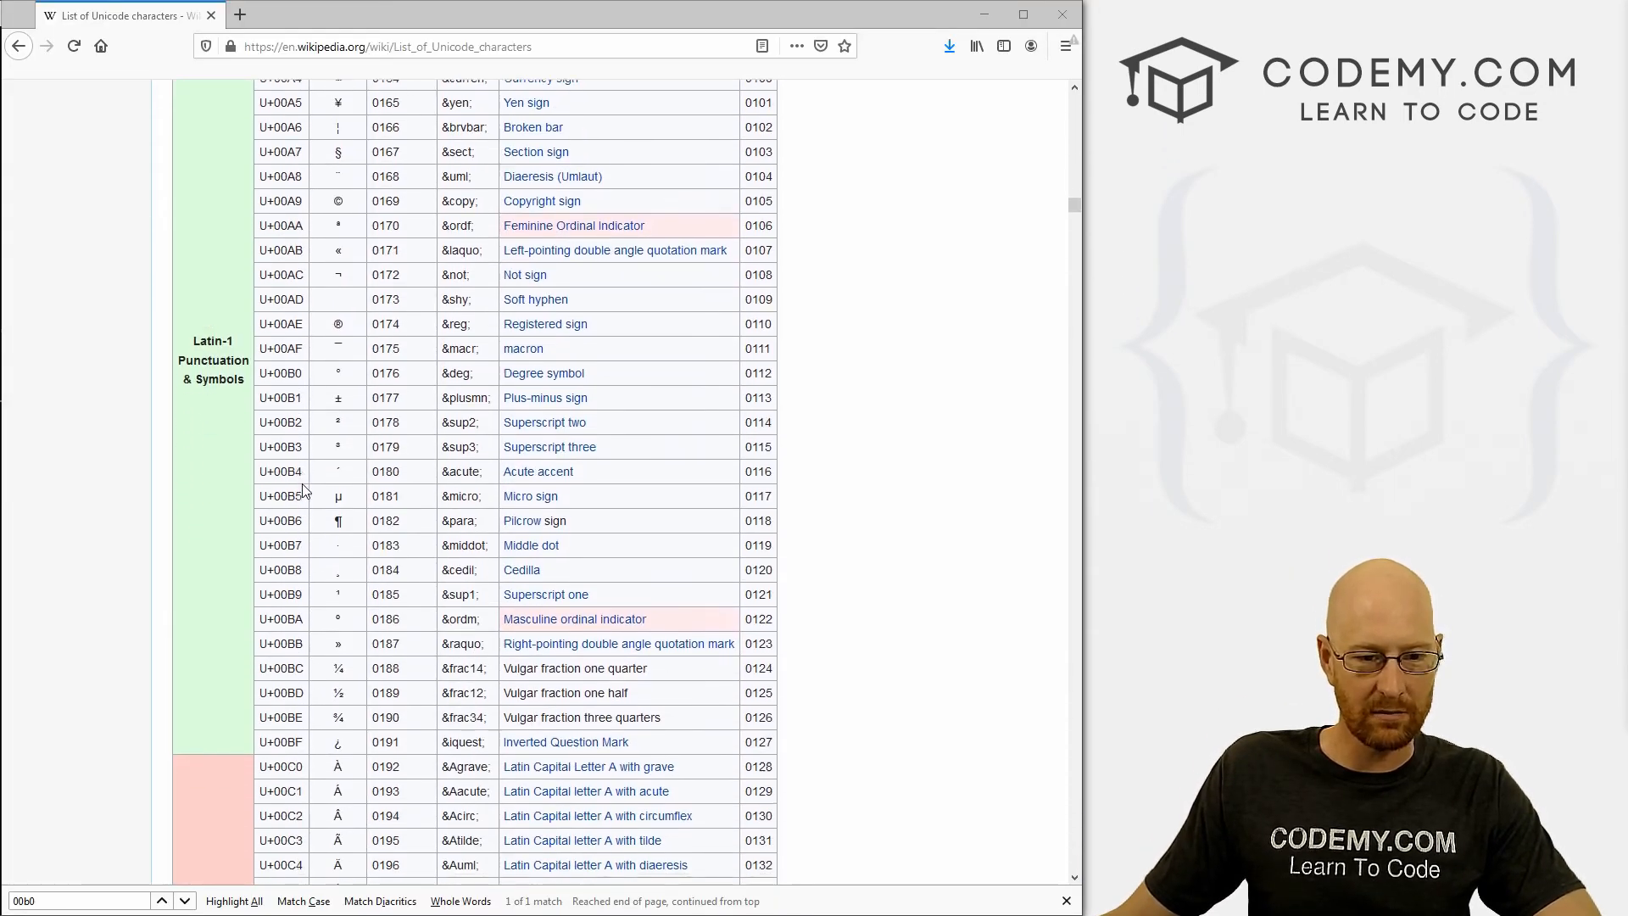
# Scroll through the Latin Extended-A and -B tables down to the Latin Extended Additional section
pyautogui.scroll(-3)
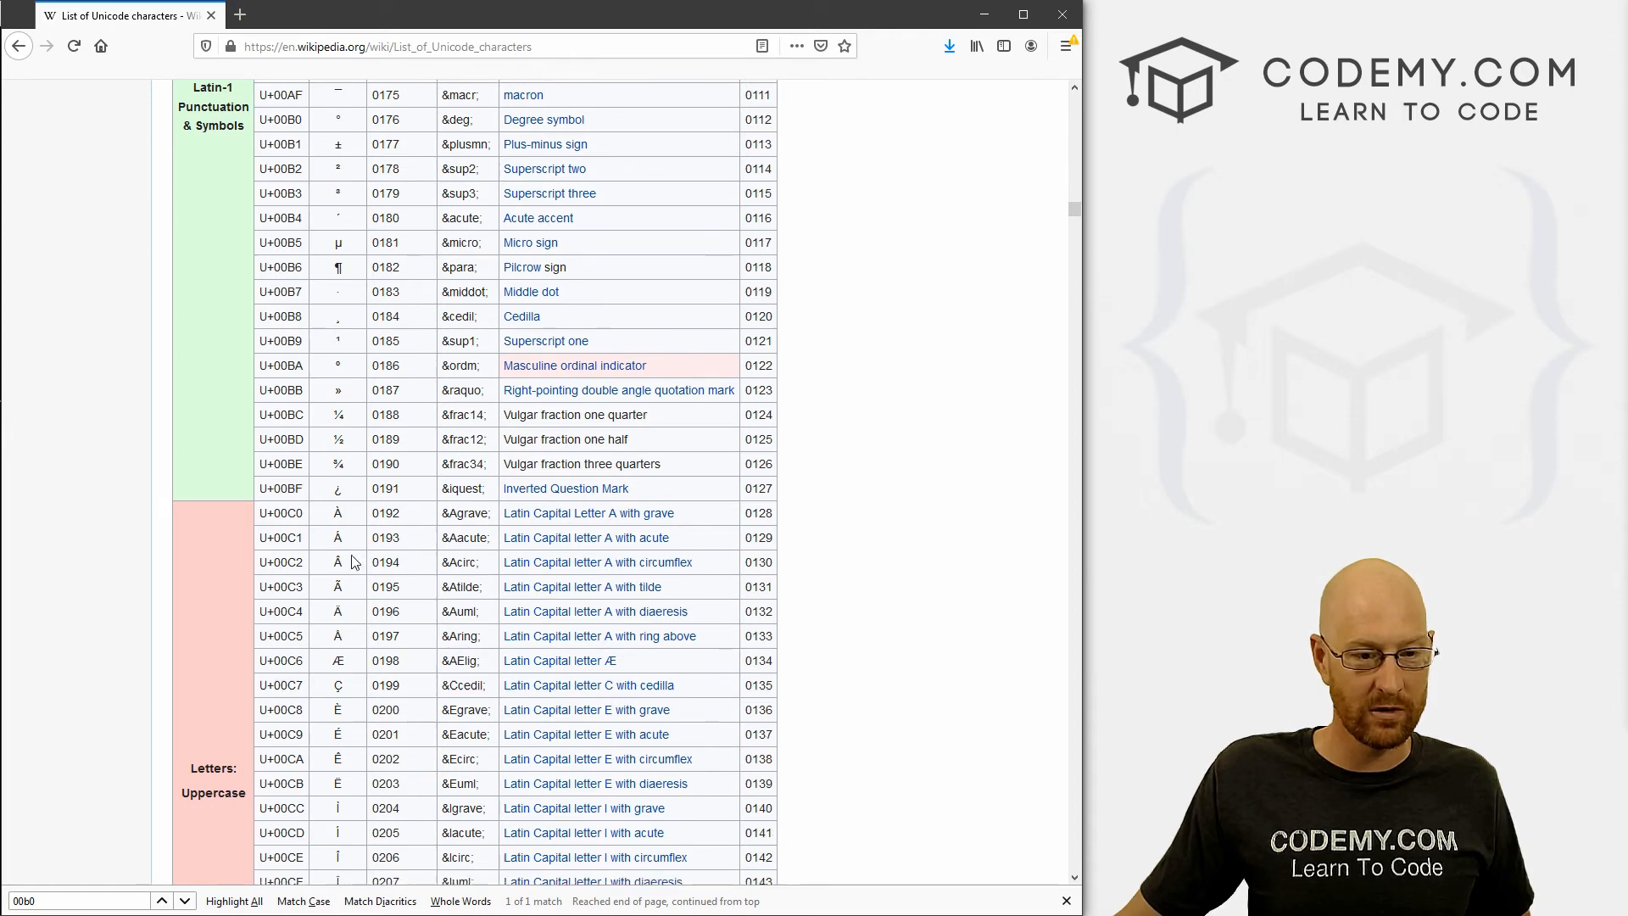
pyautogui.scroll(-3)
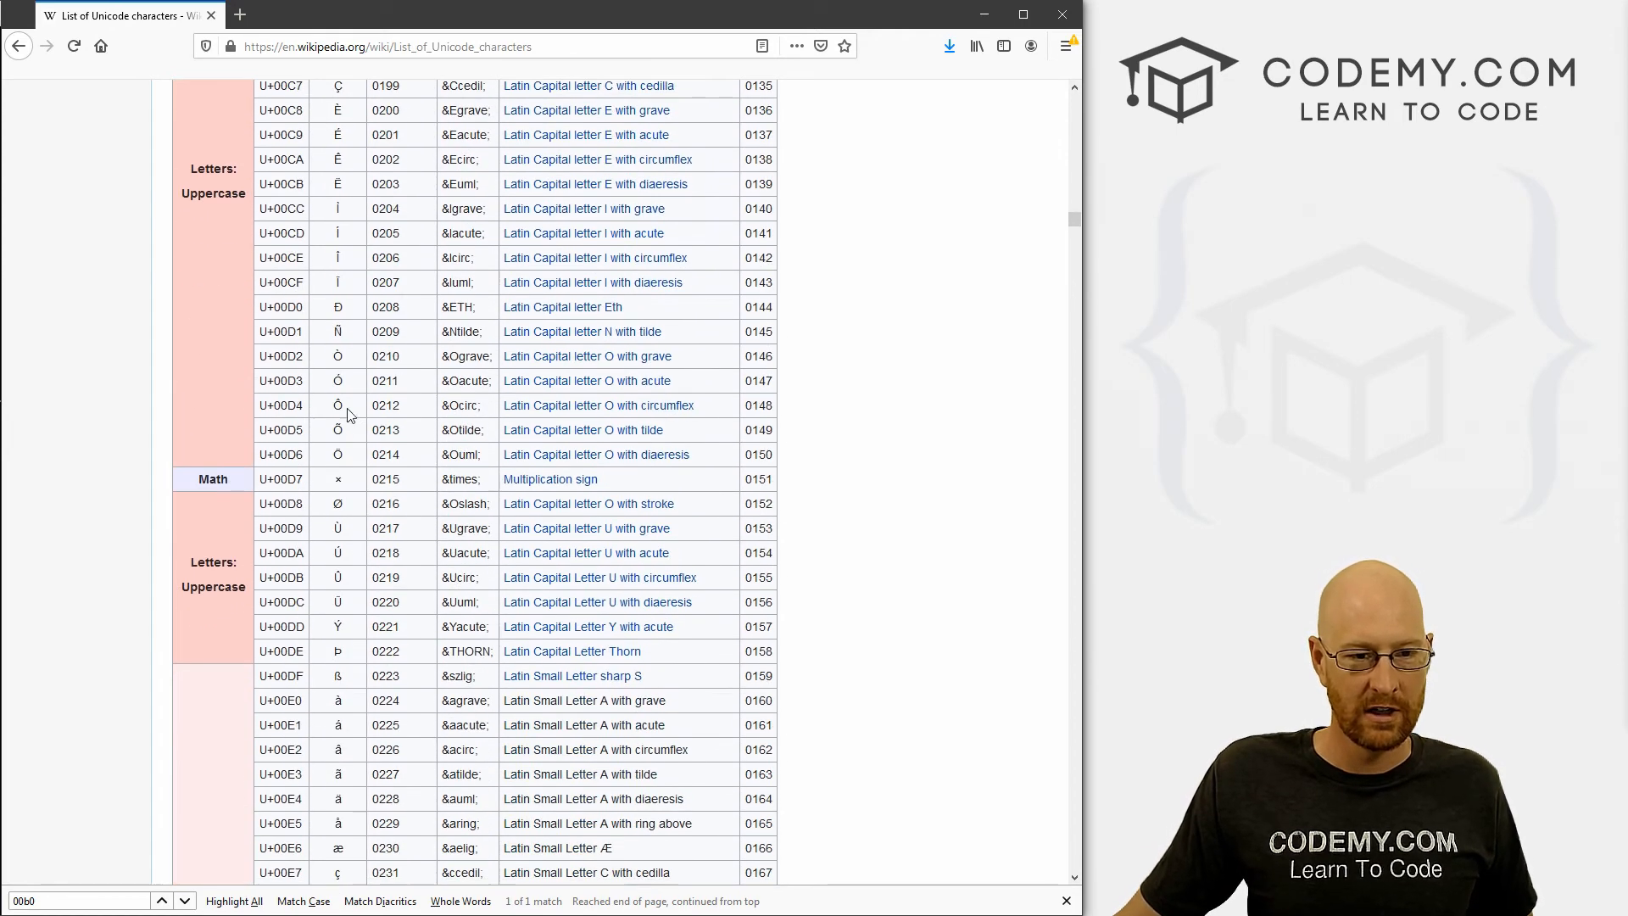
pyautogui.scroll(-3)
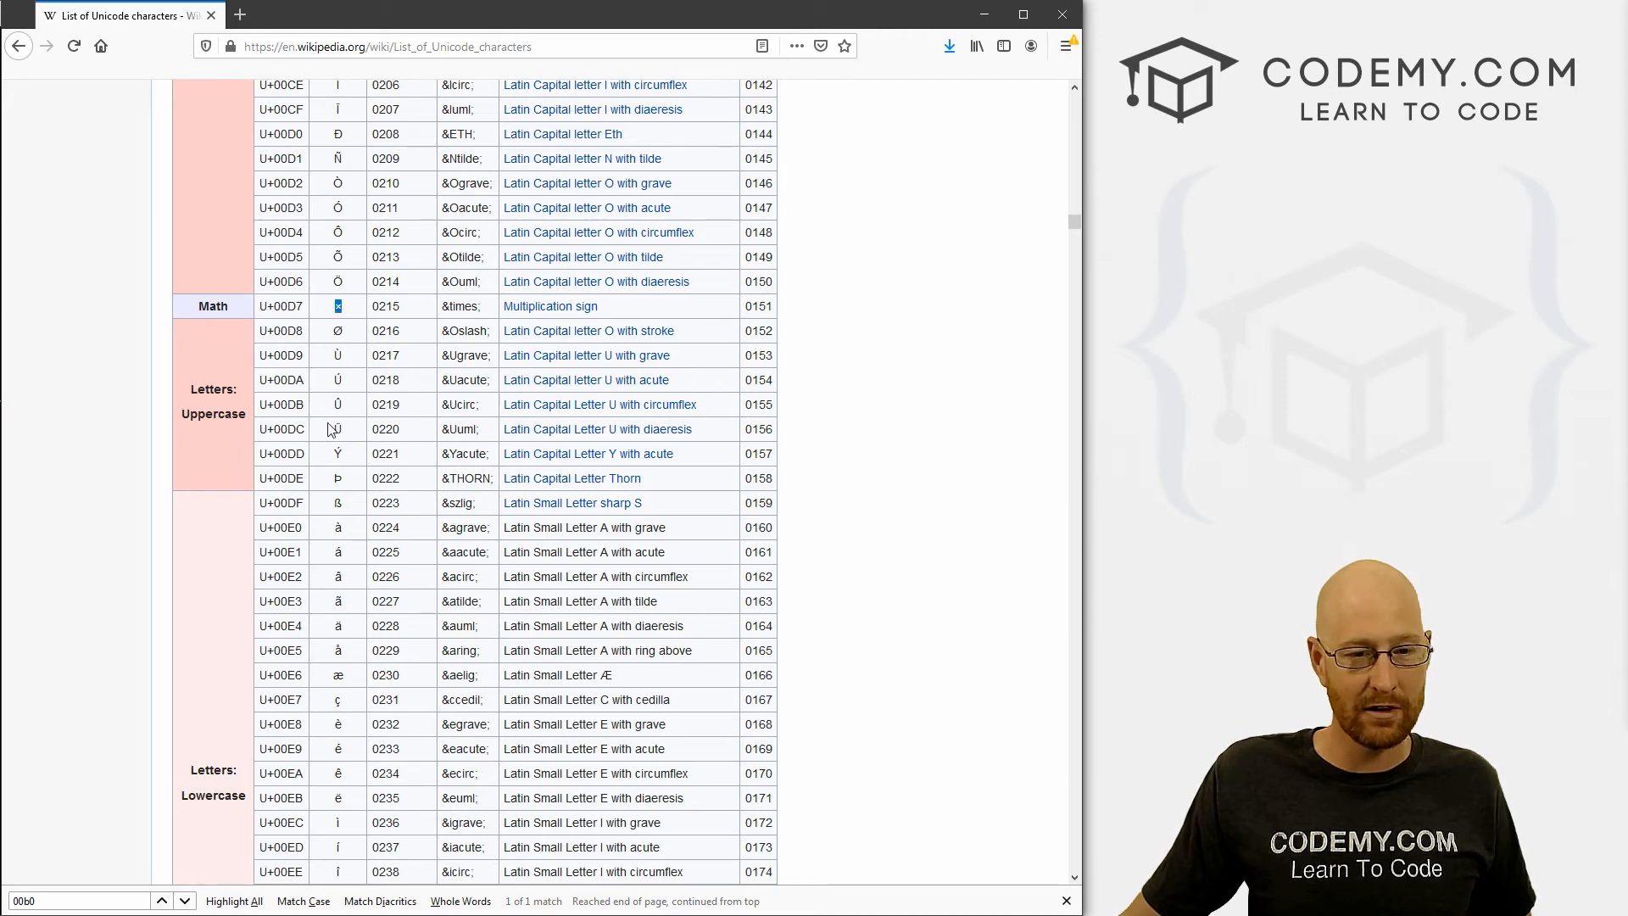
pyautogui.scroll(-3)
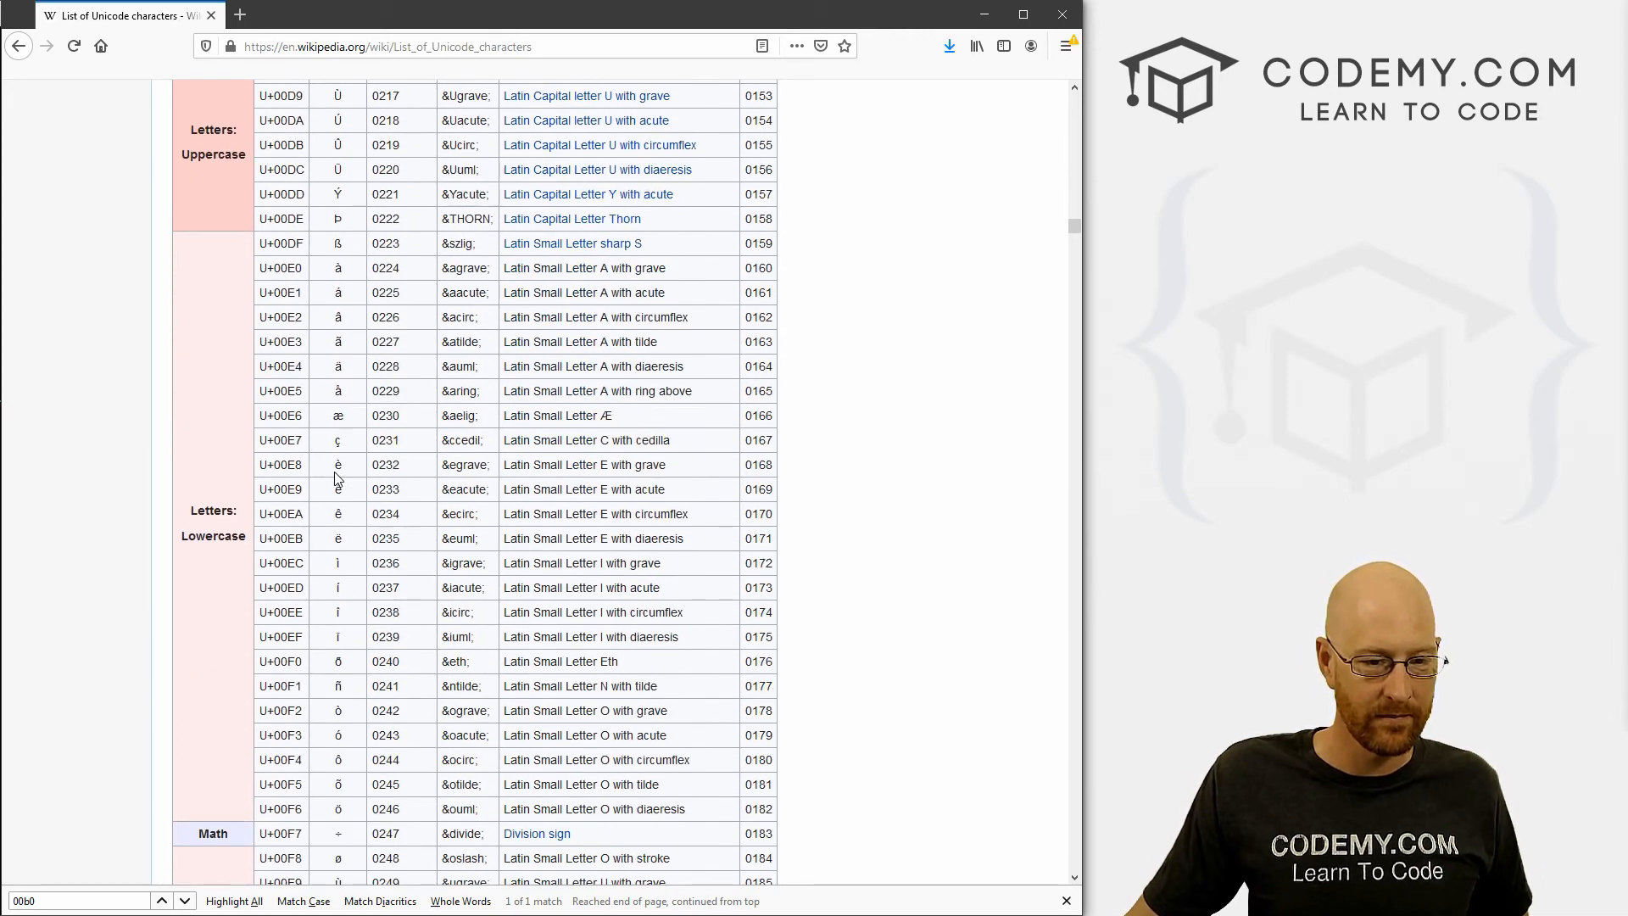
pyautogui.scroll(-3)
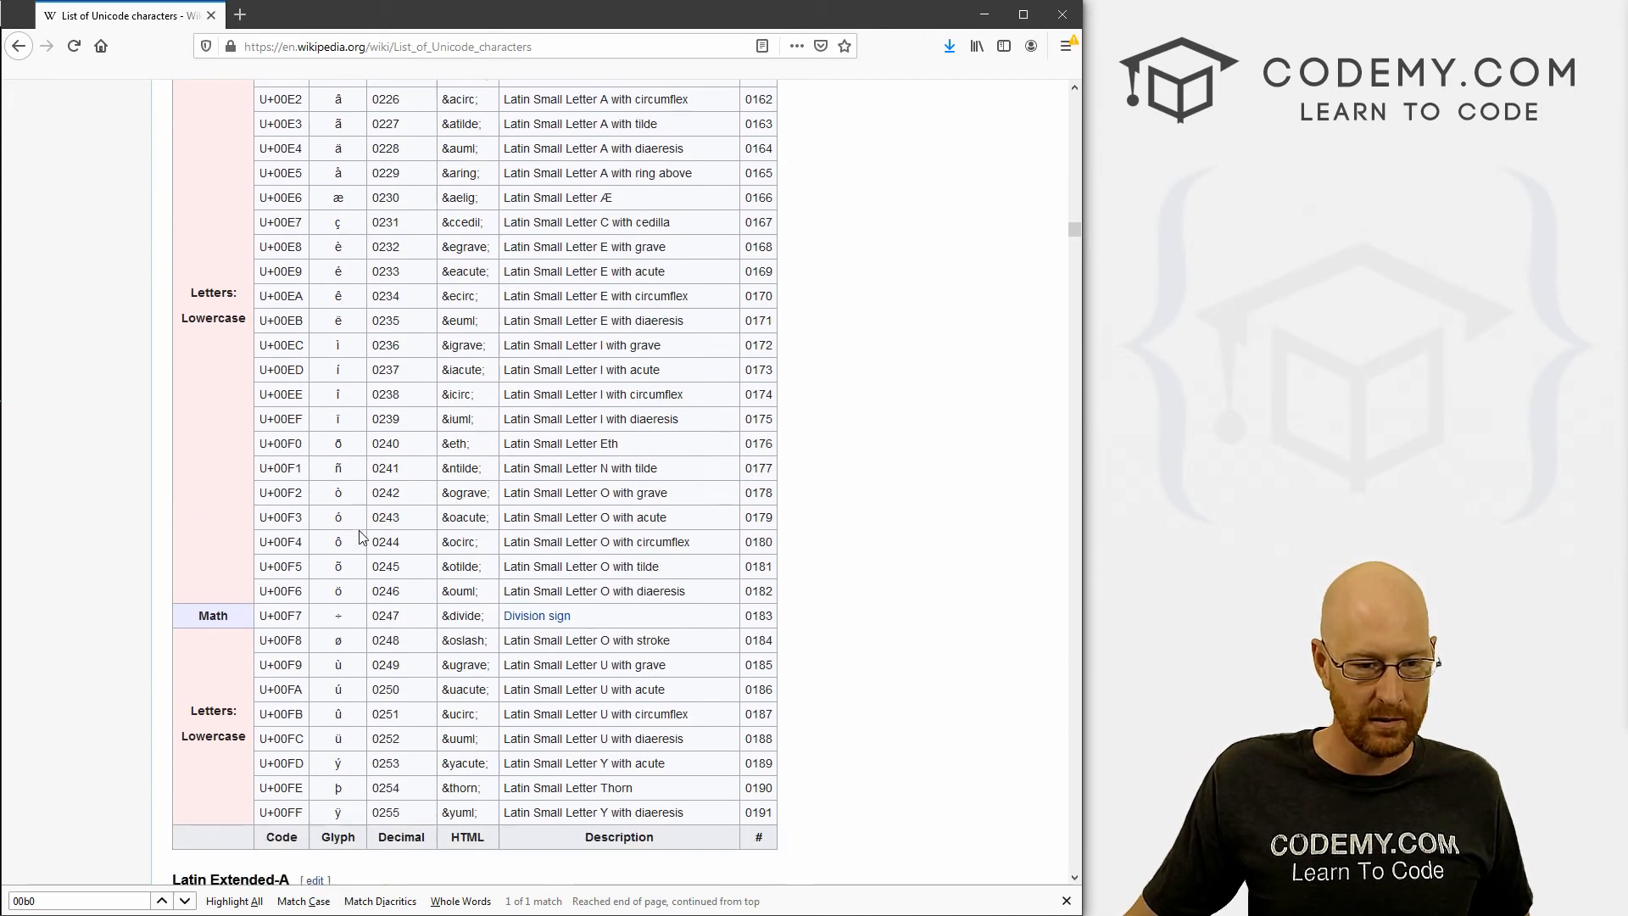
pyautogui.scroll(-3)
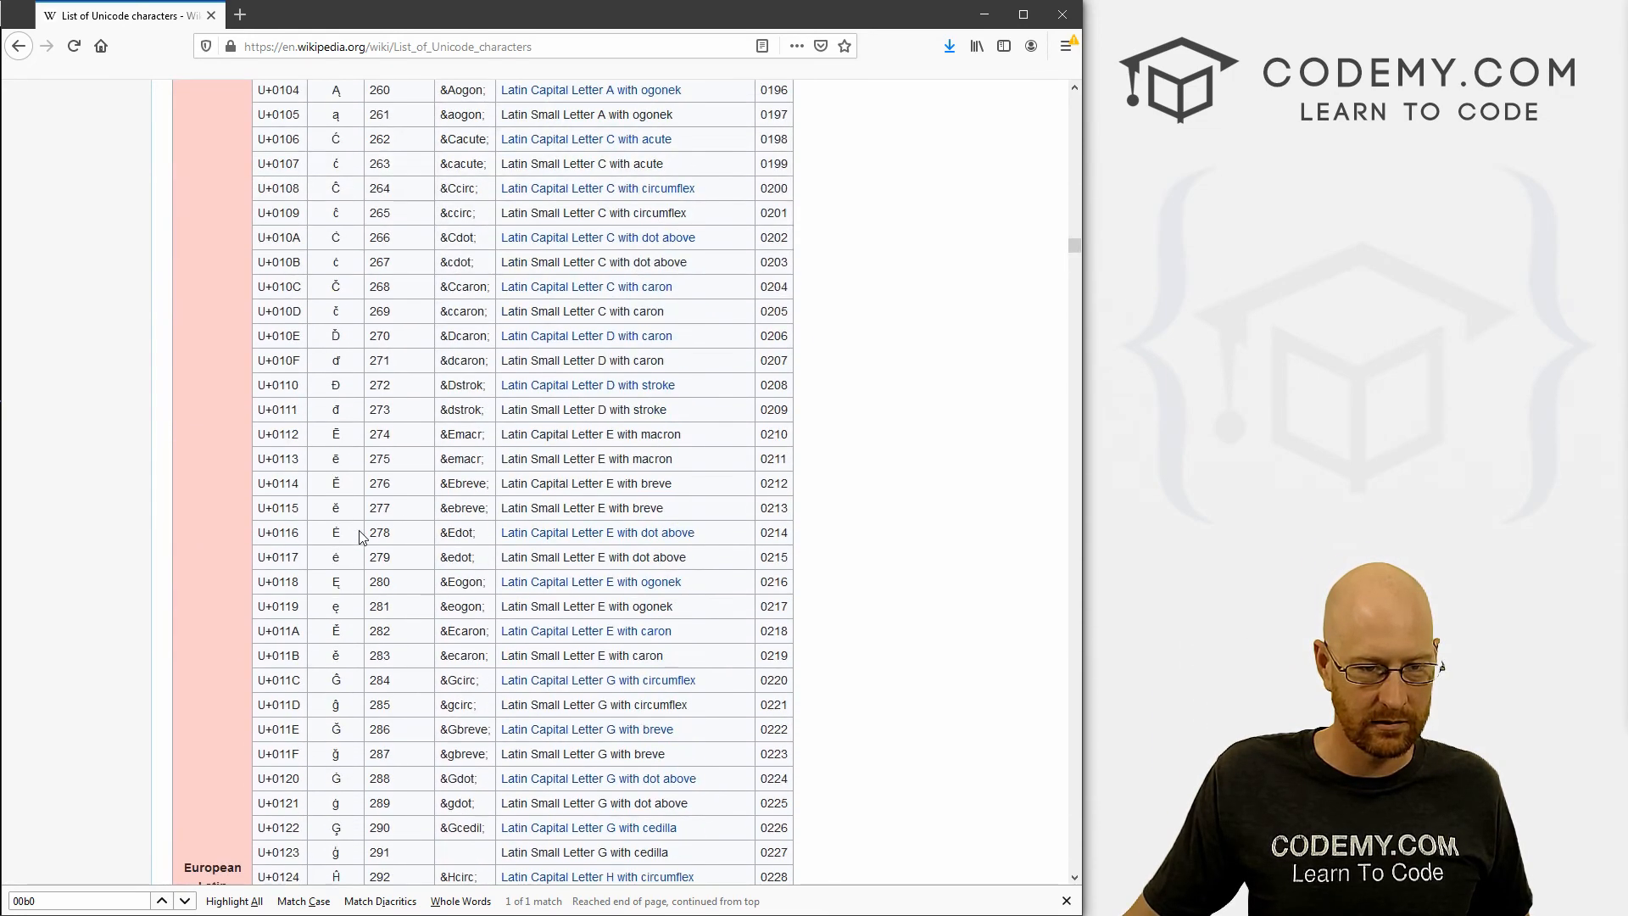
pyautogui.scroll(-3)
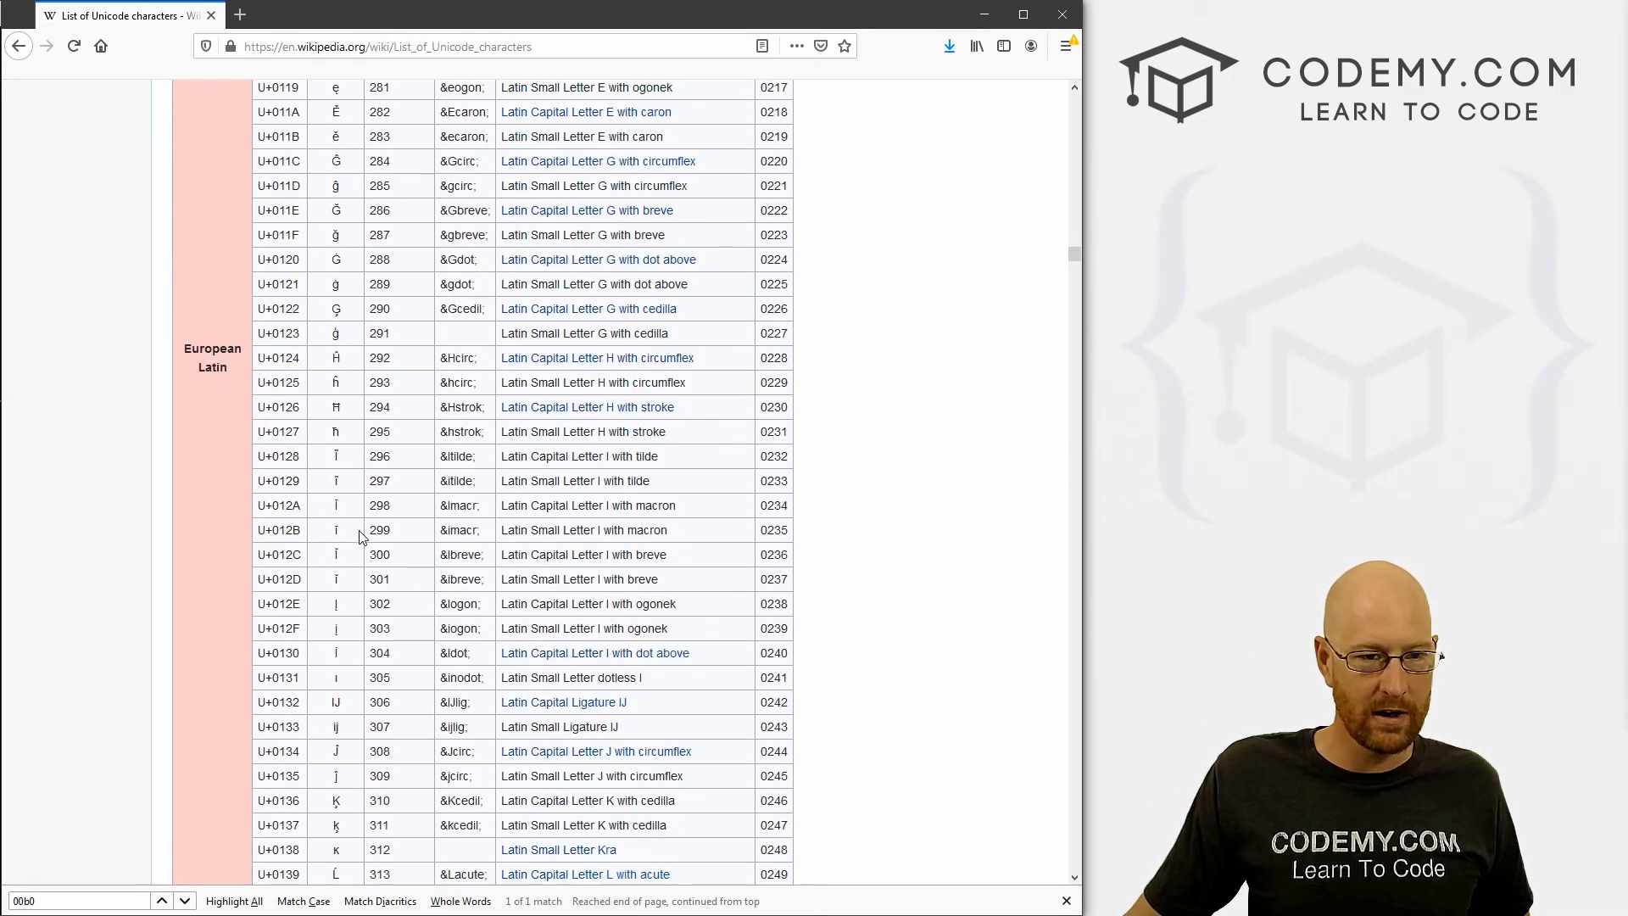
pyautogui.scroll(-3)
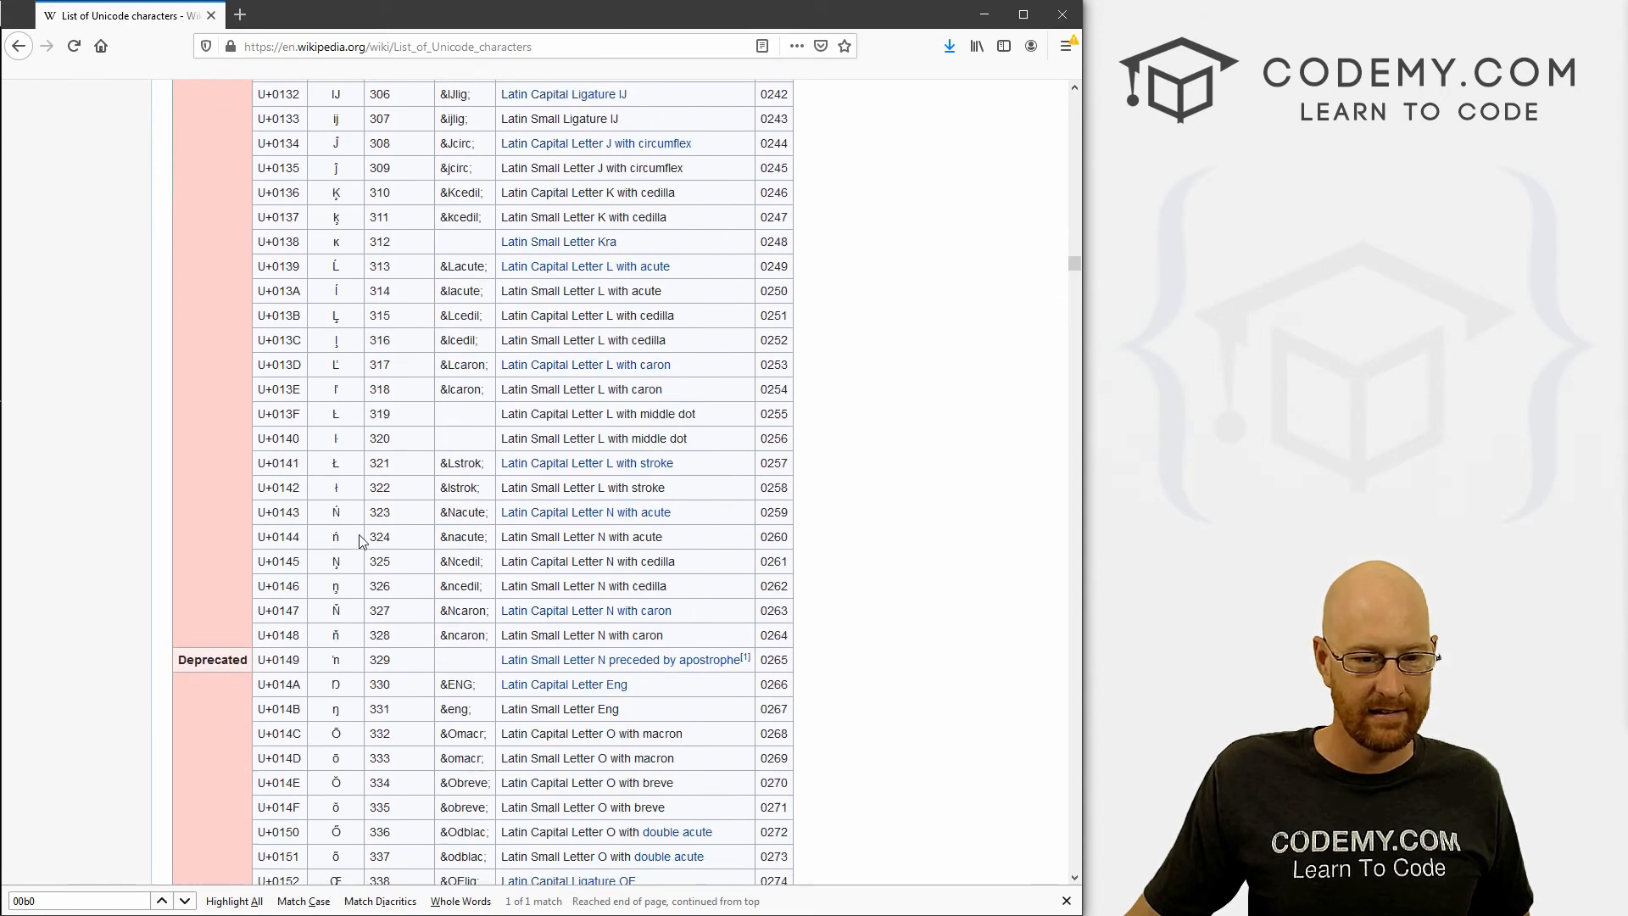
pyautogui.scroll(-3)
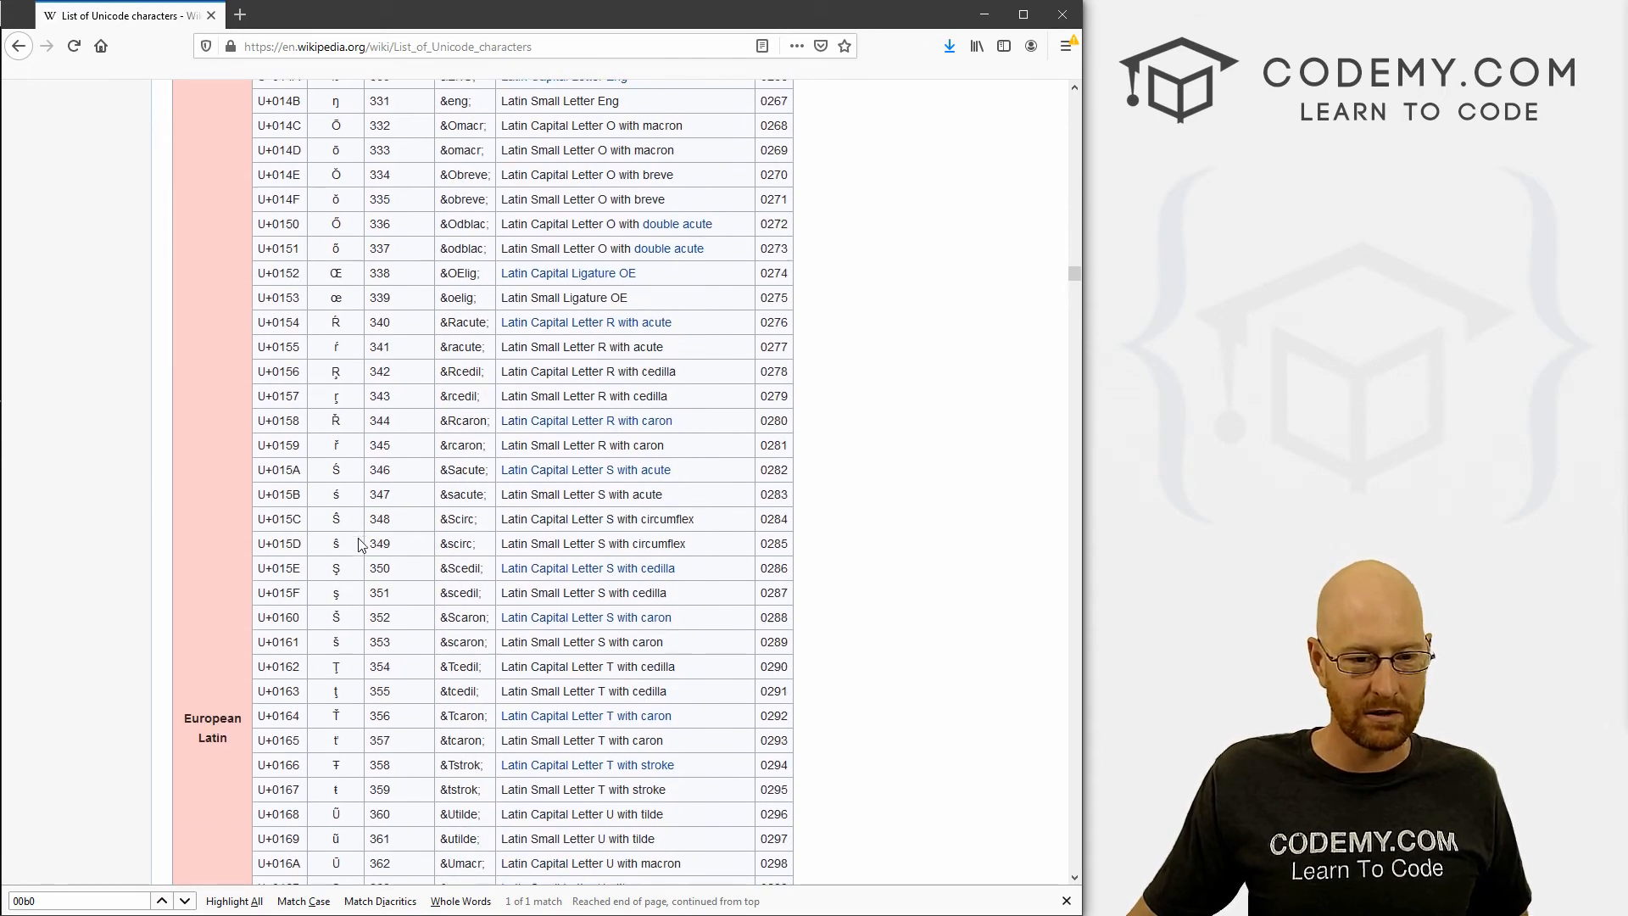
pyautogui.scroll(-3)
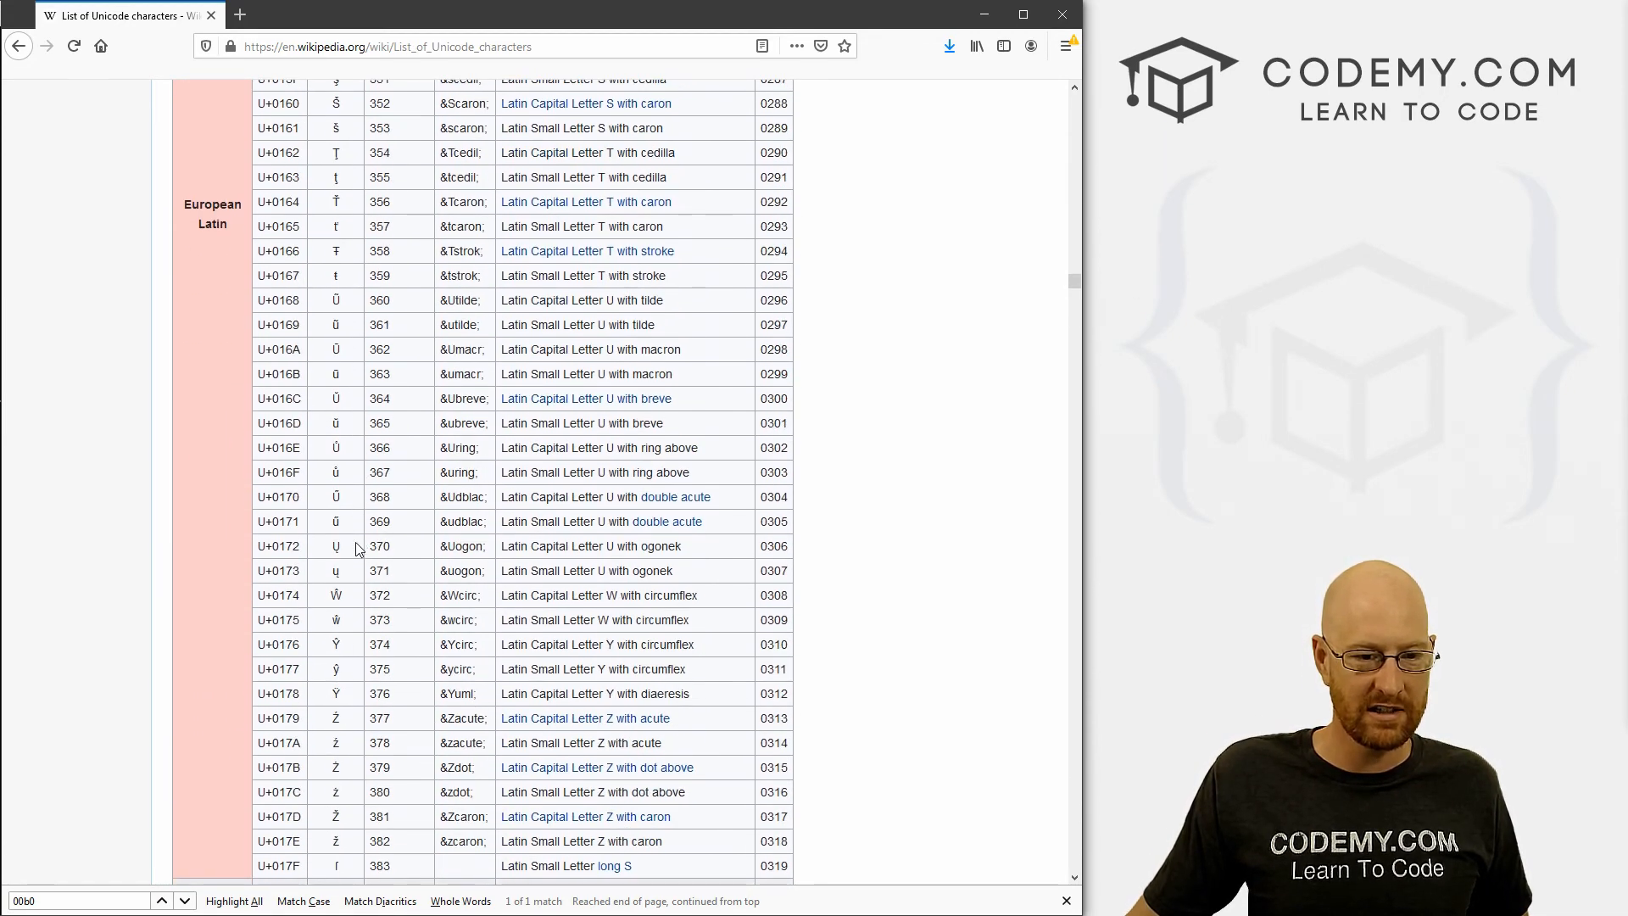
pyautogui.scroll(-3)
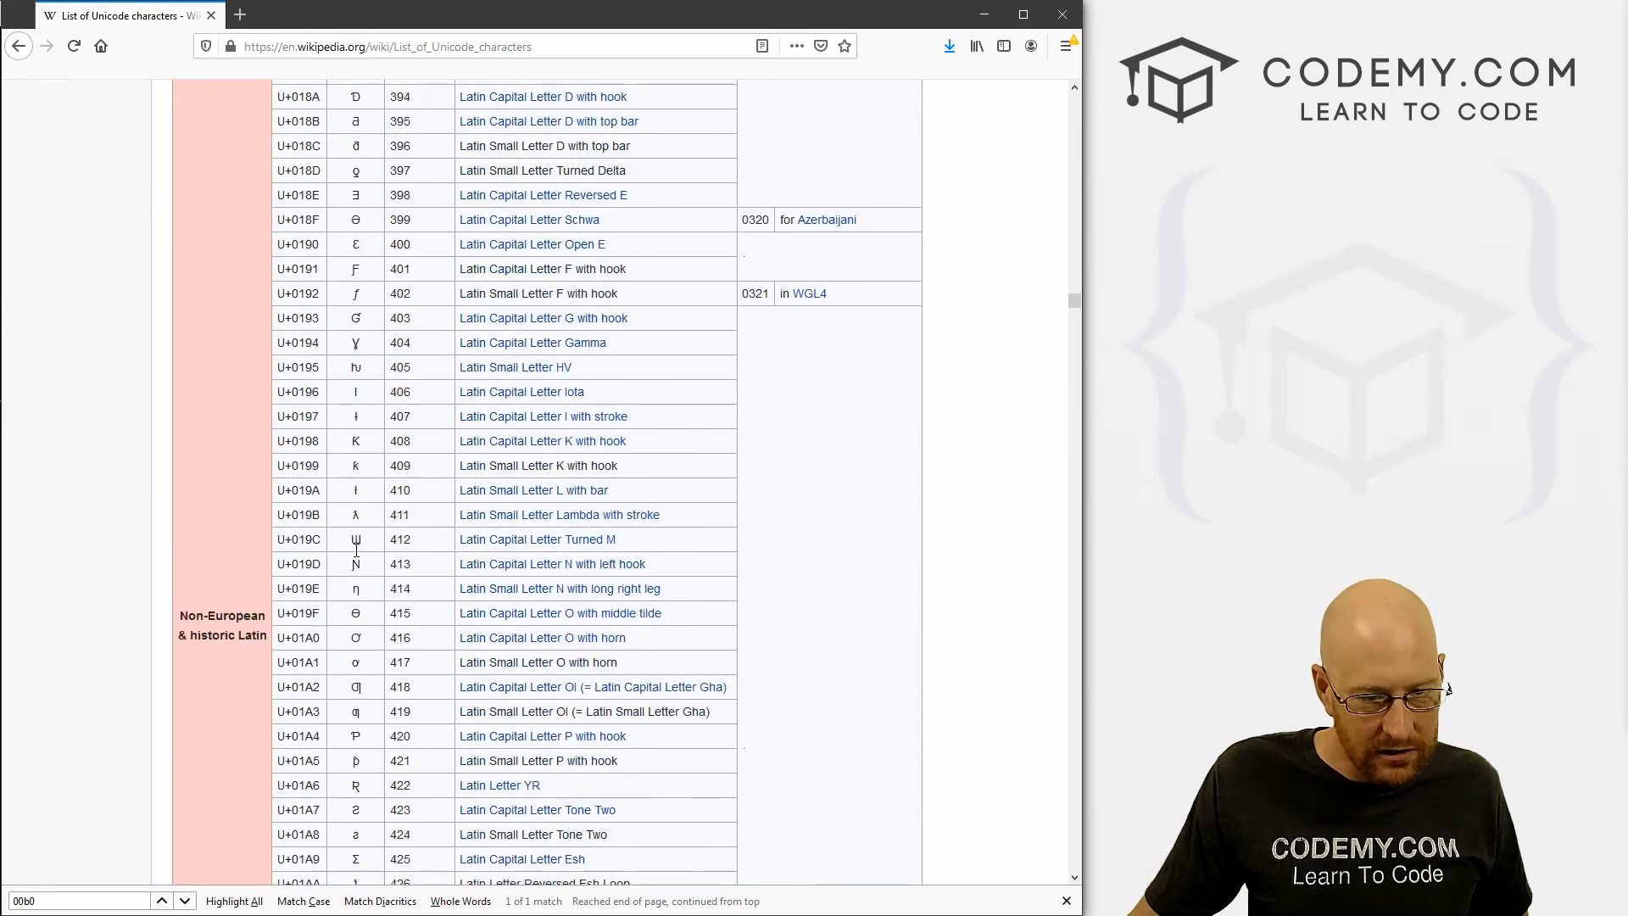
pyautogui.scroll(-3)
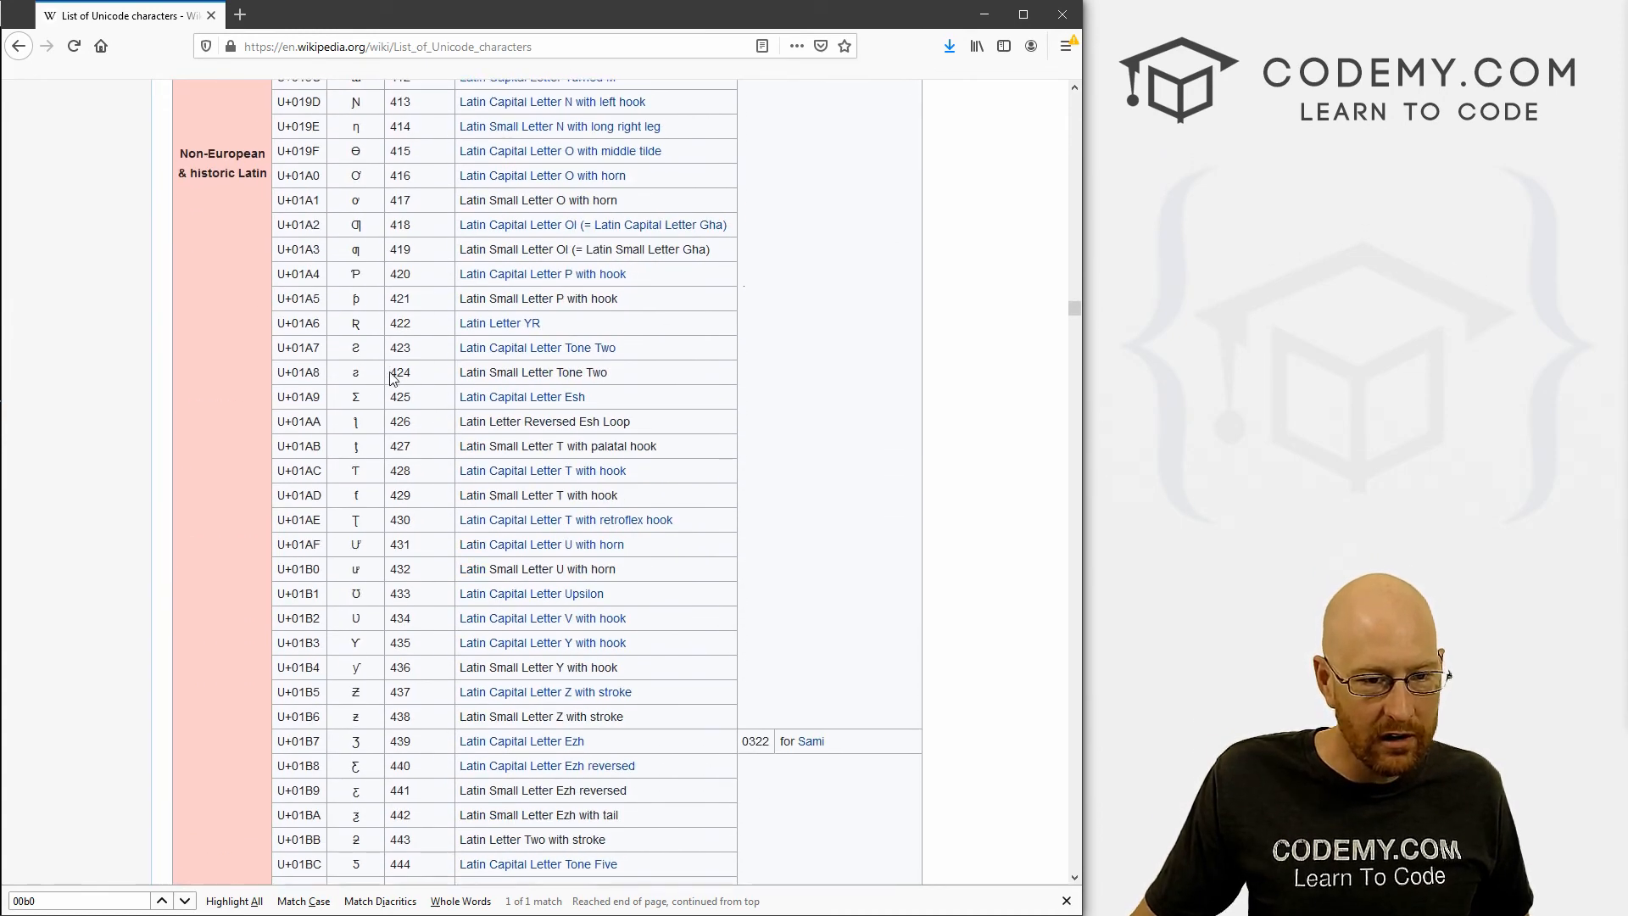
pyautogui.scroll(-3)
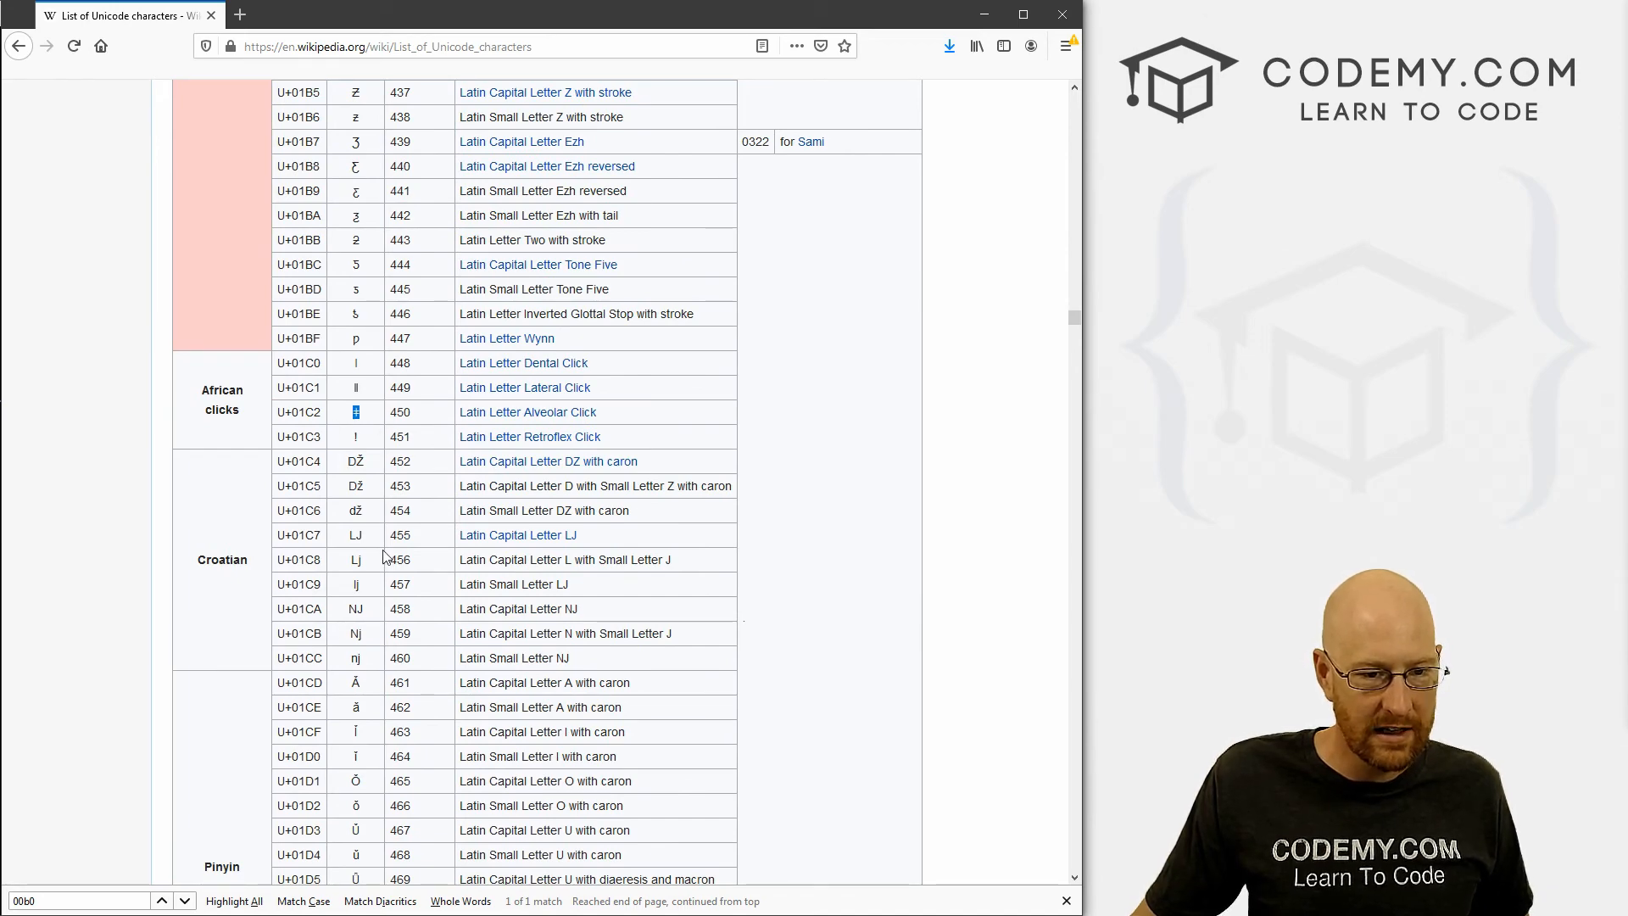
pyautogui.scroll(-3)
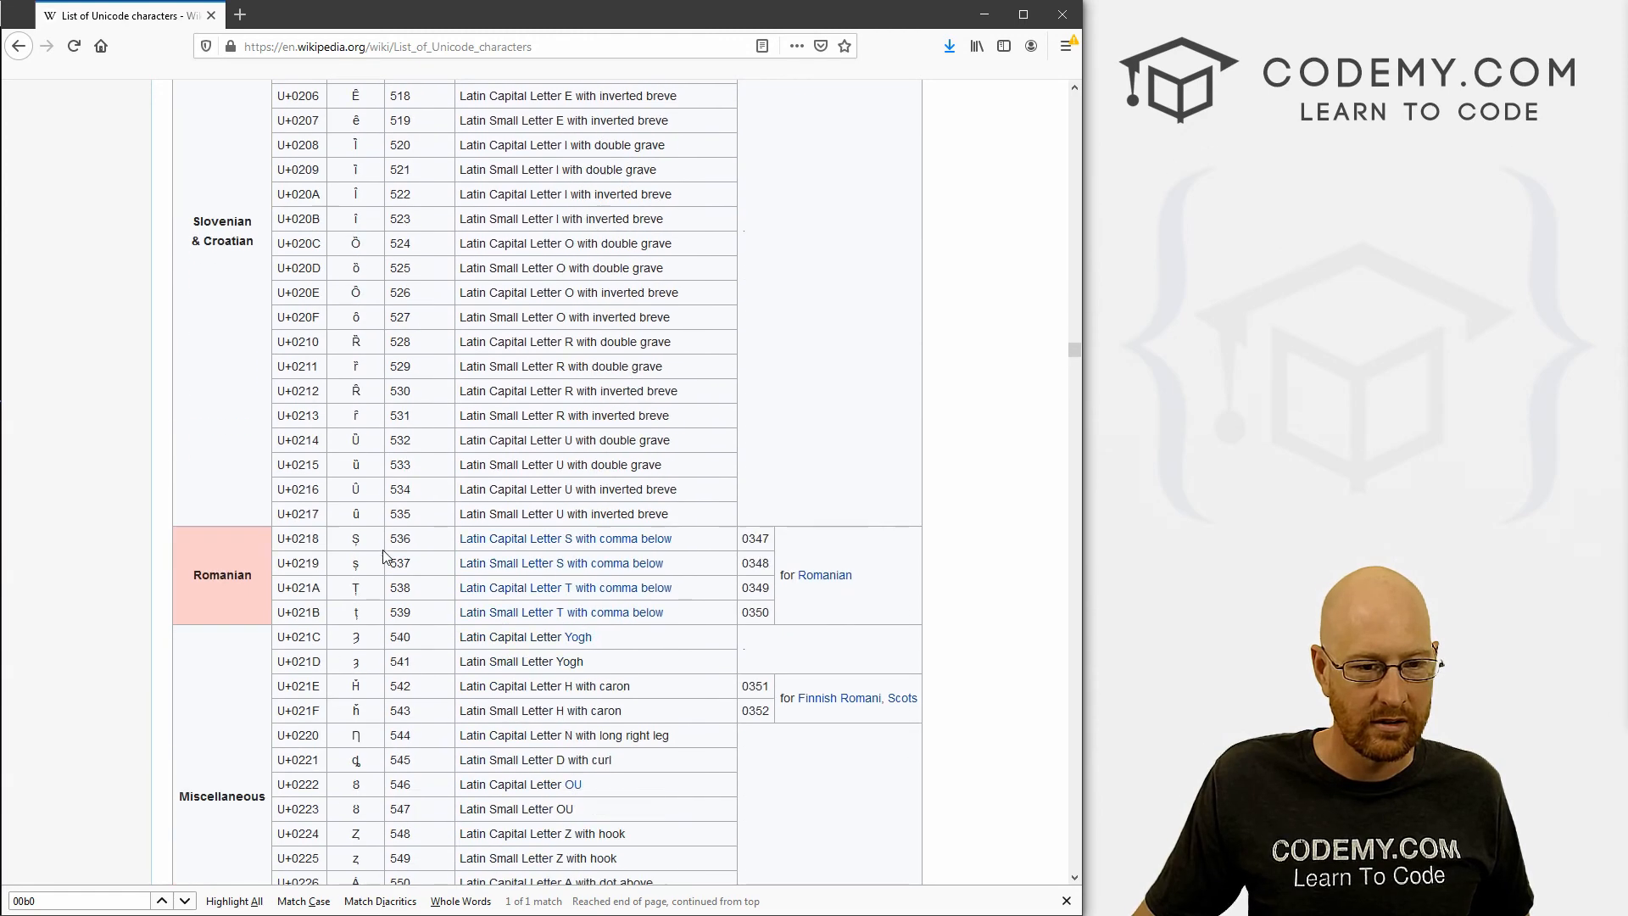
pyautogui.scroll(-3)
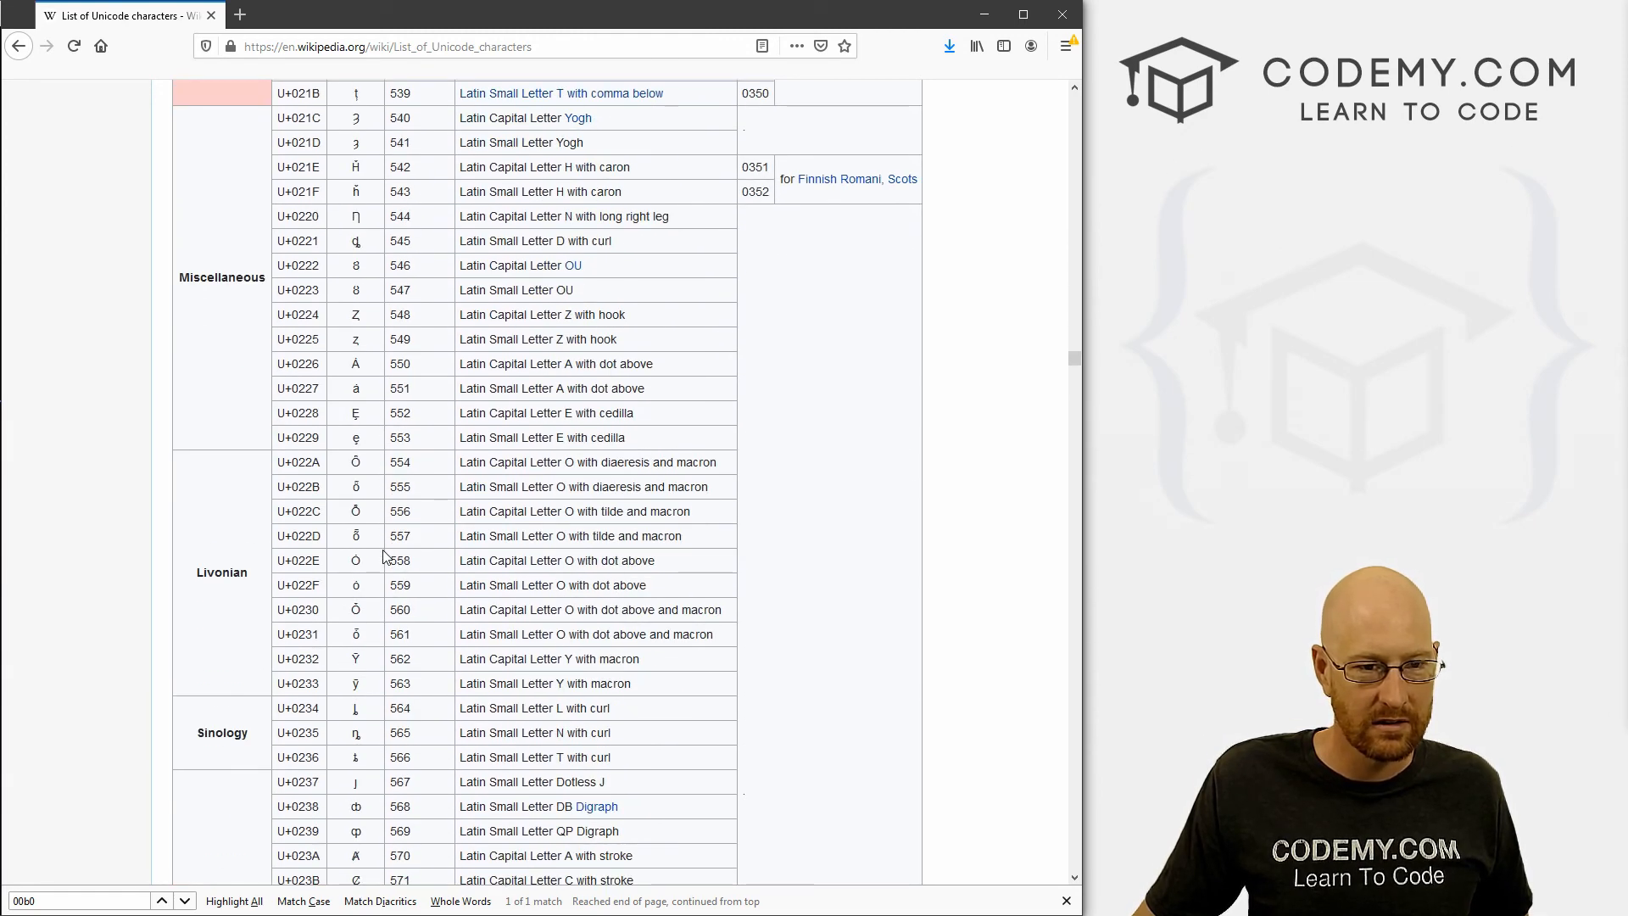
pyautogui.scroll(-3)
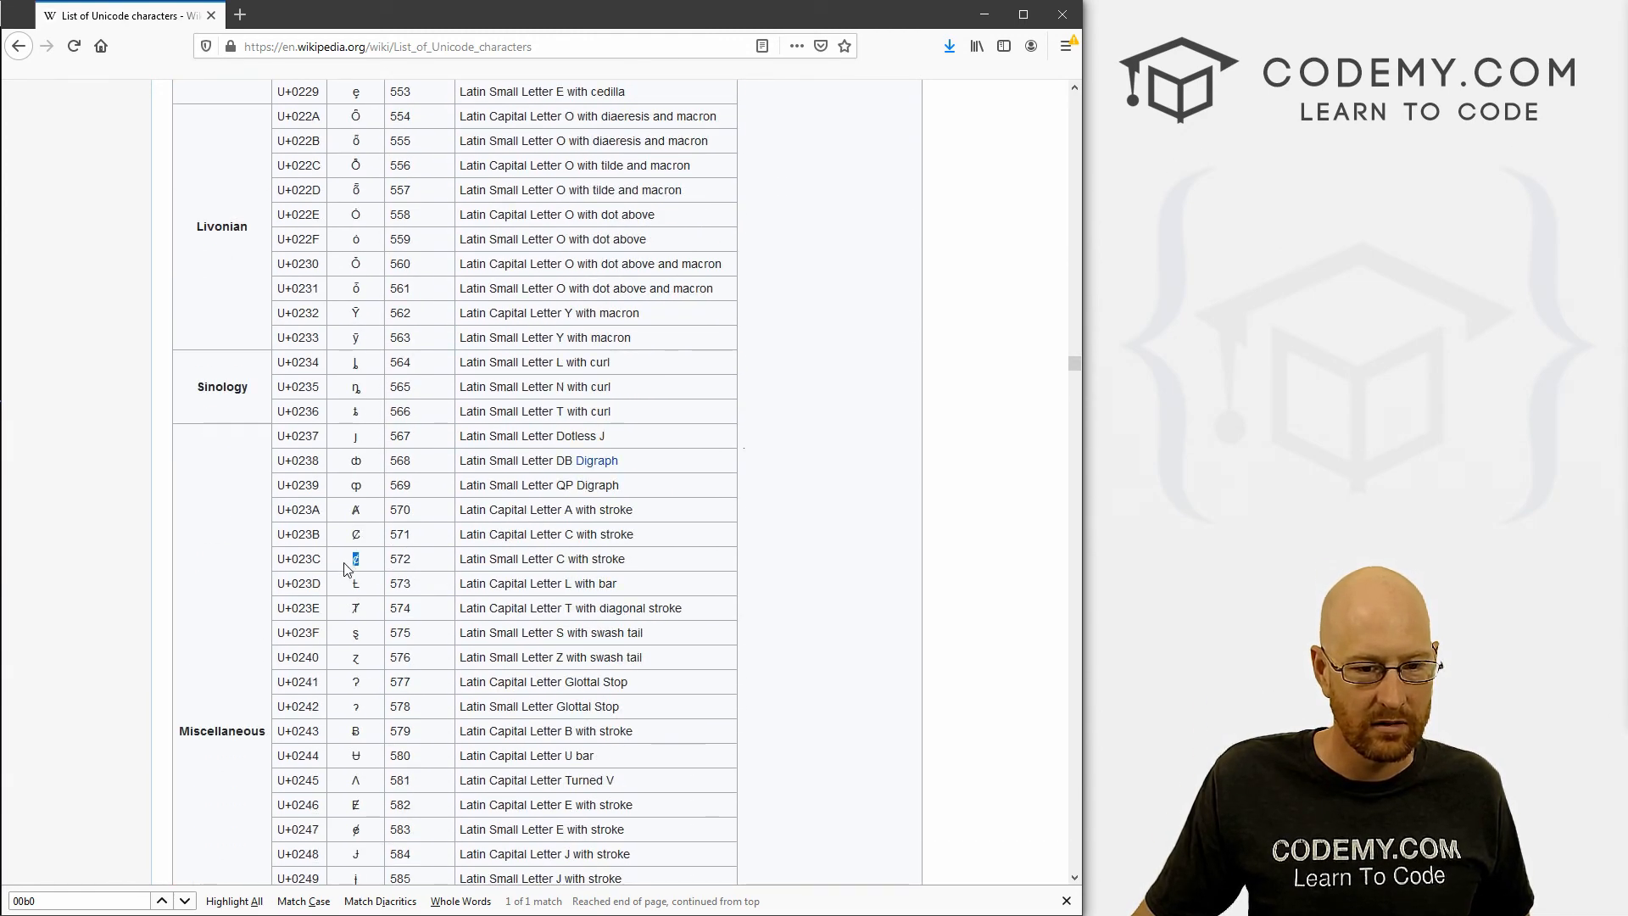
pyautogui.moveTo(380, 606)
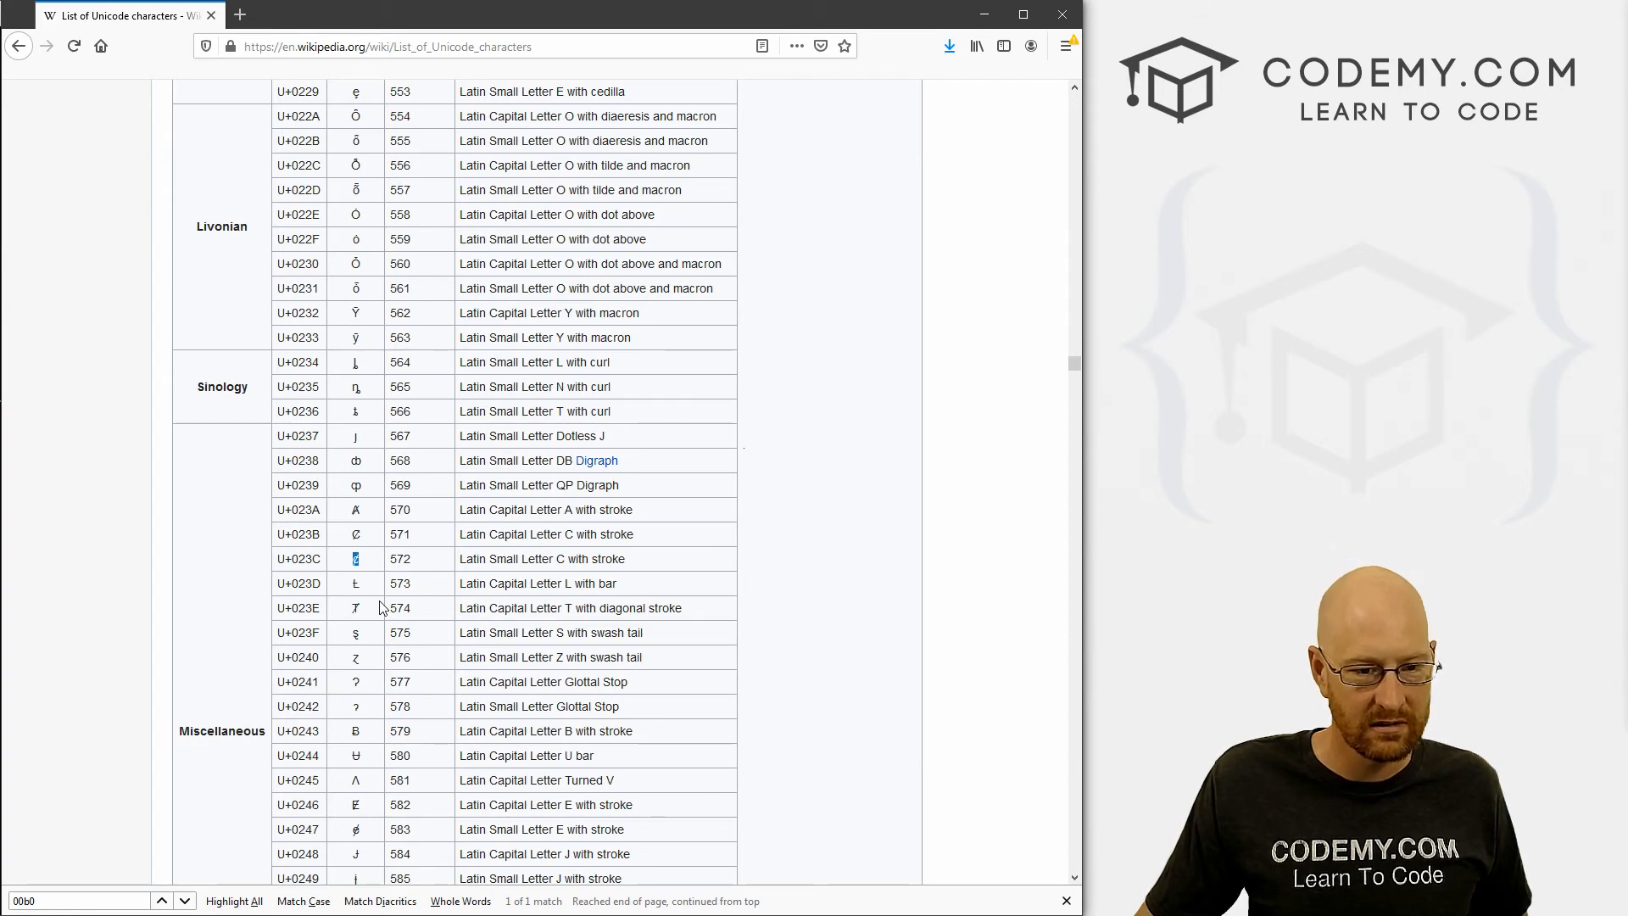
pyautogui.moveTo(345, 565)
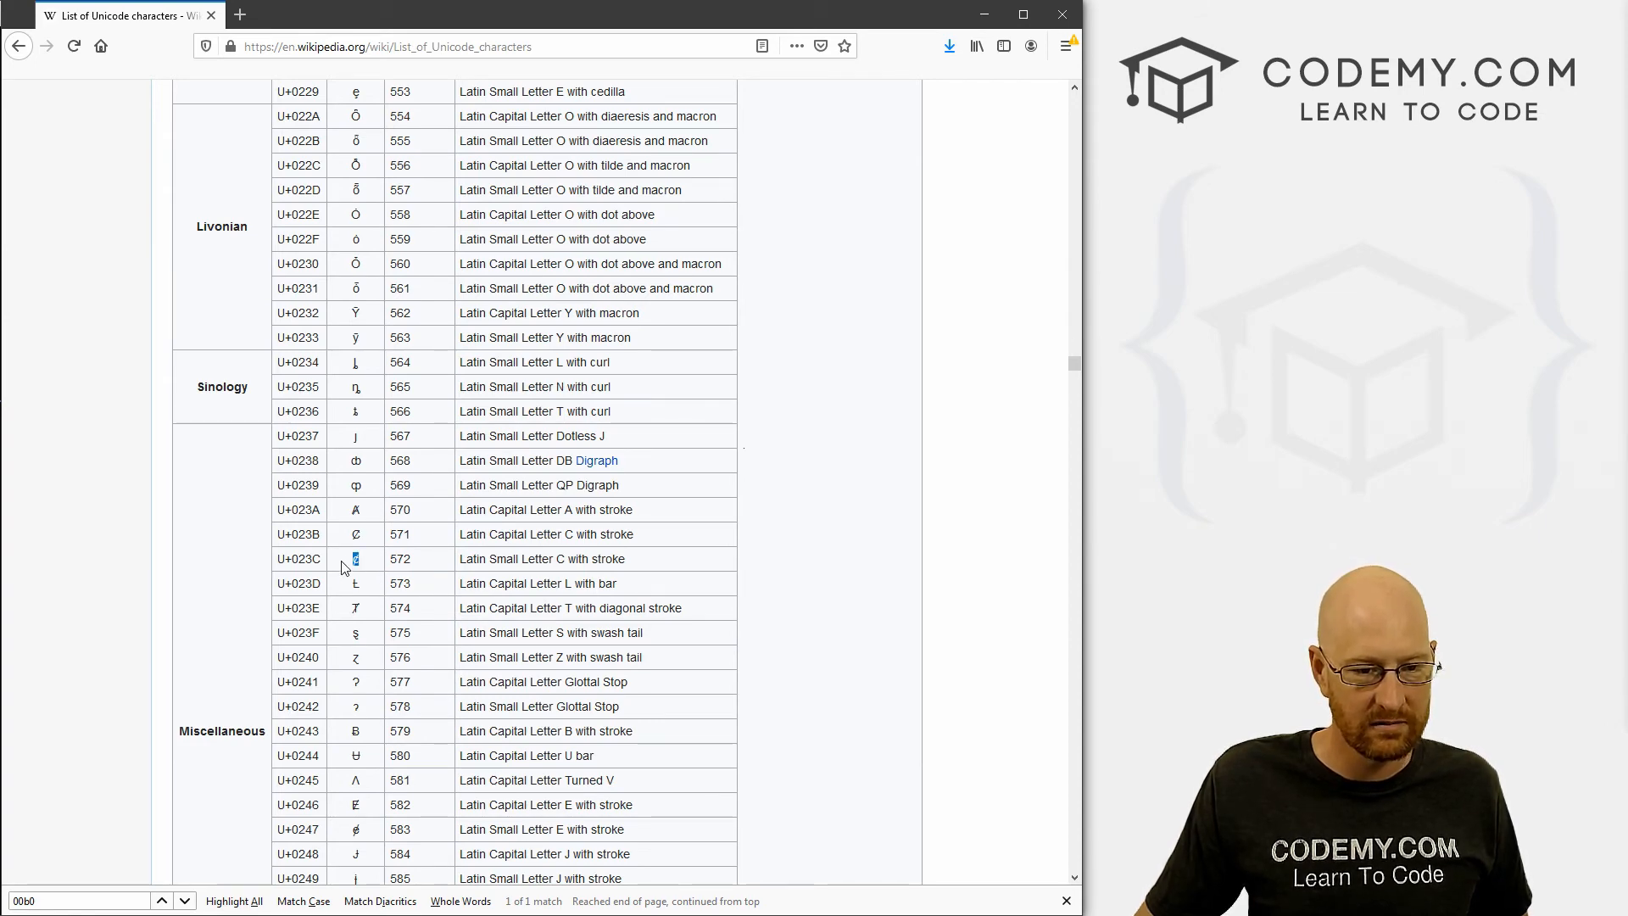
pyautogui.scroll(-3)
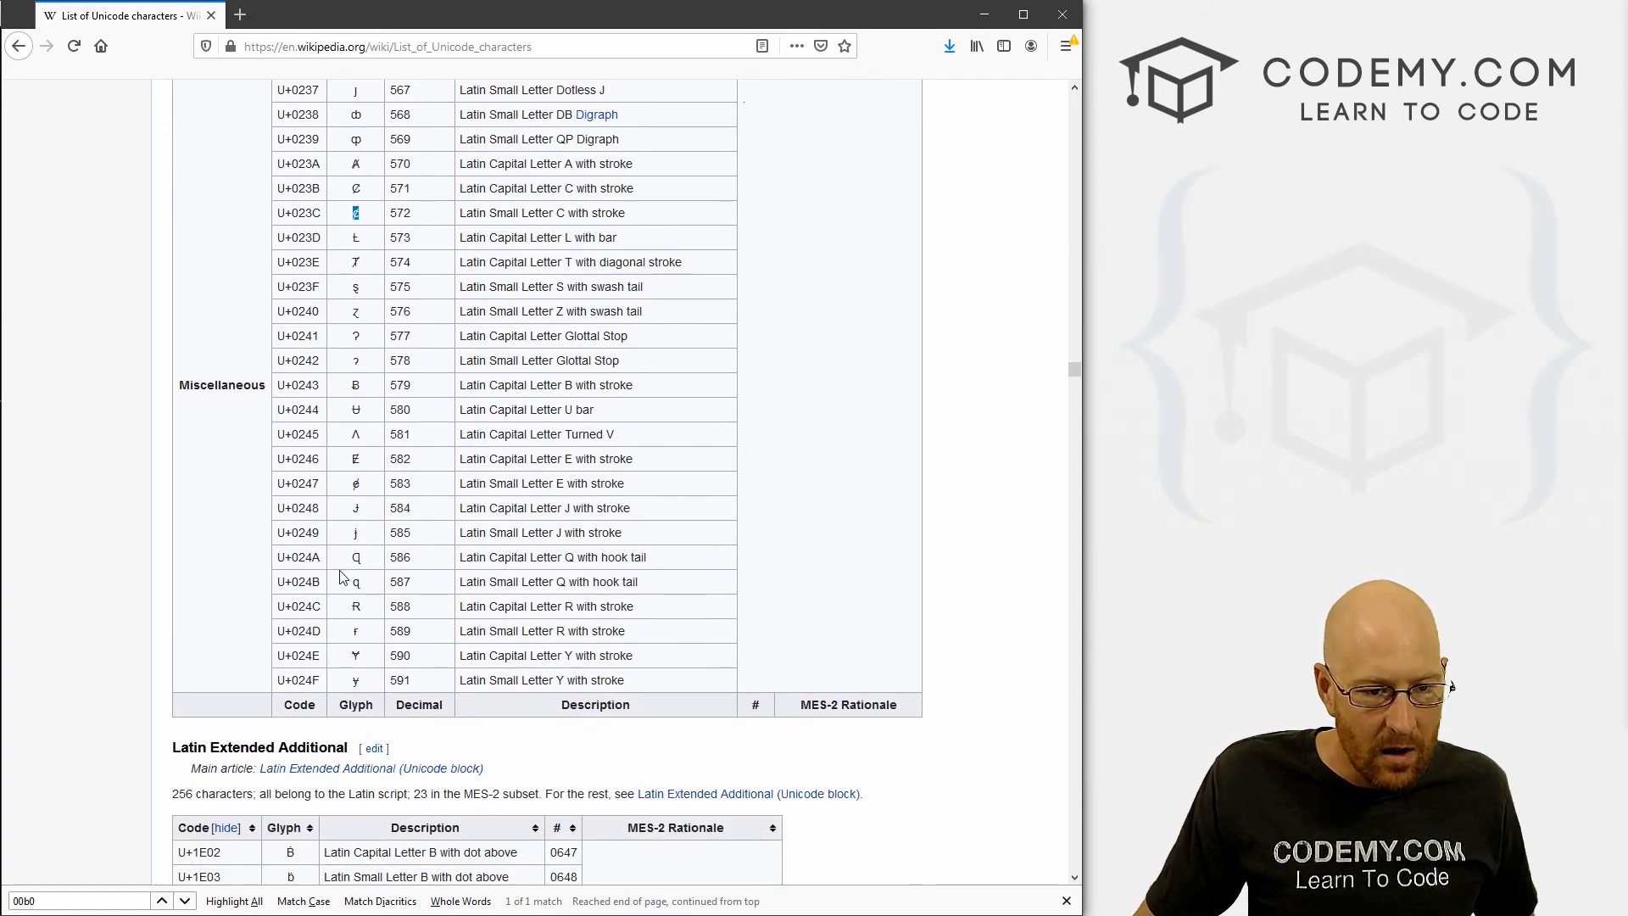
pyautogui.scroll(-3)
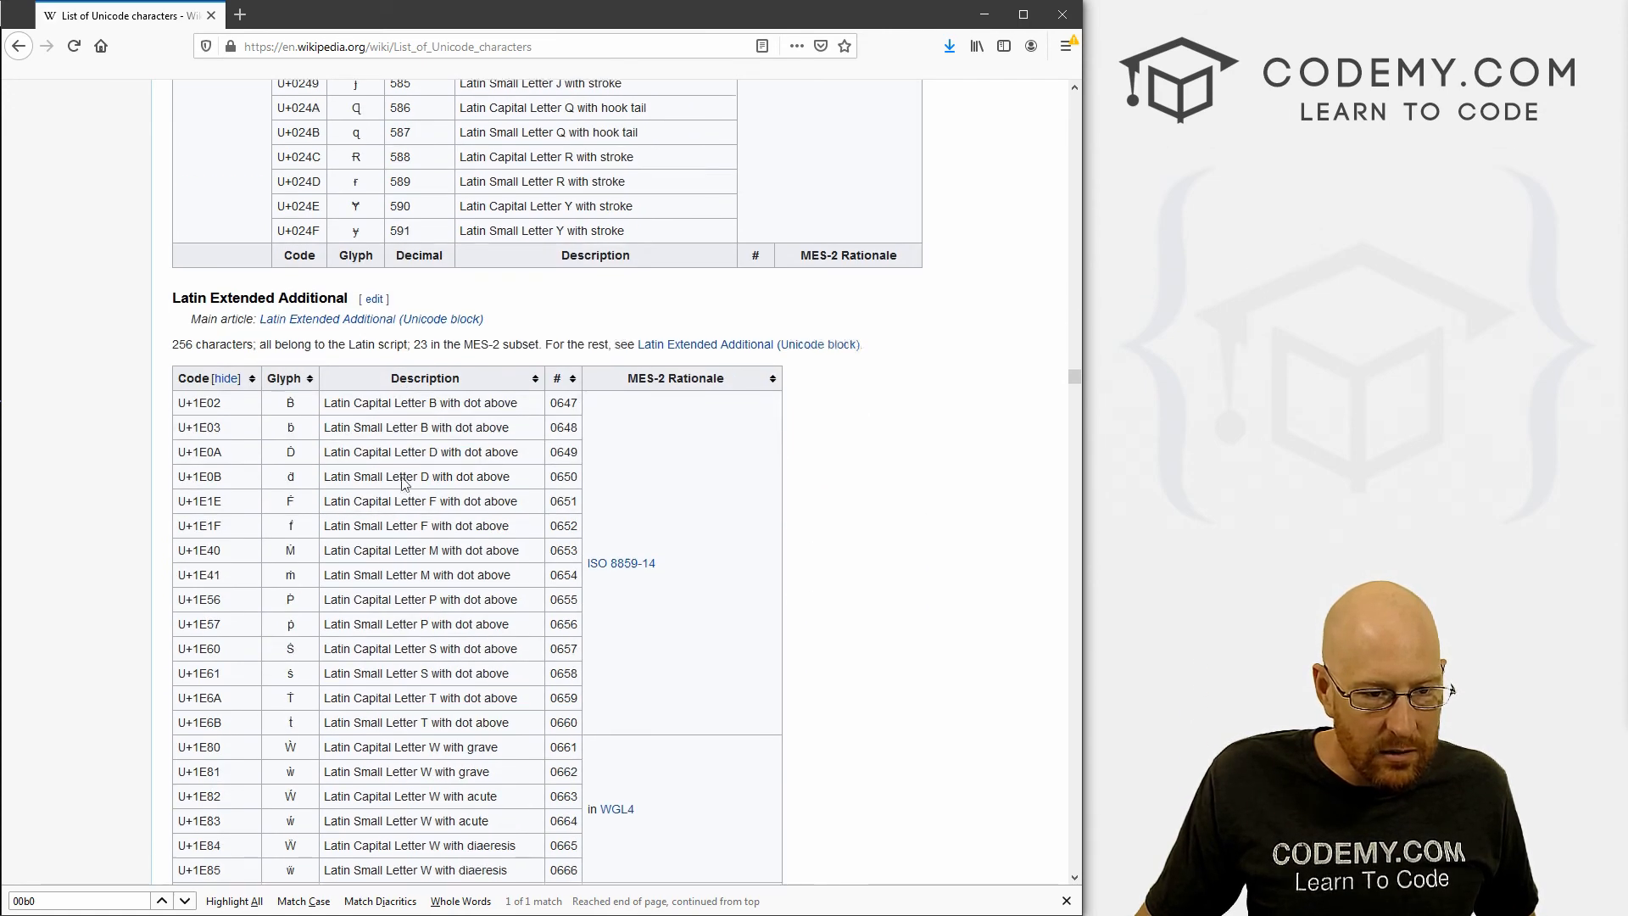
# Browse the Spacing modifier letters table, selecting the Modifier Letter Small W glyph, and continue into Greek
pyautogui.scroll(3)
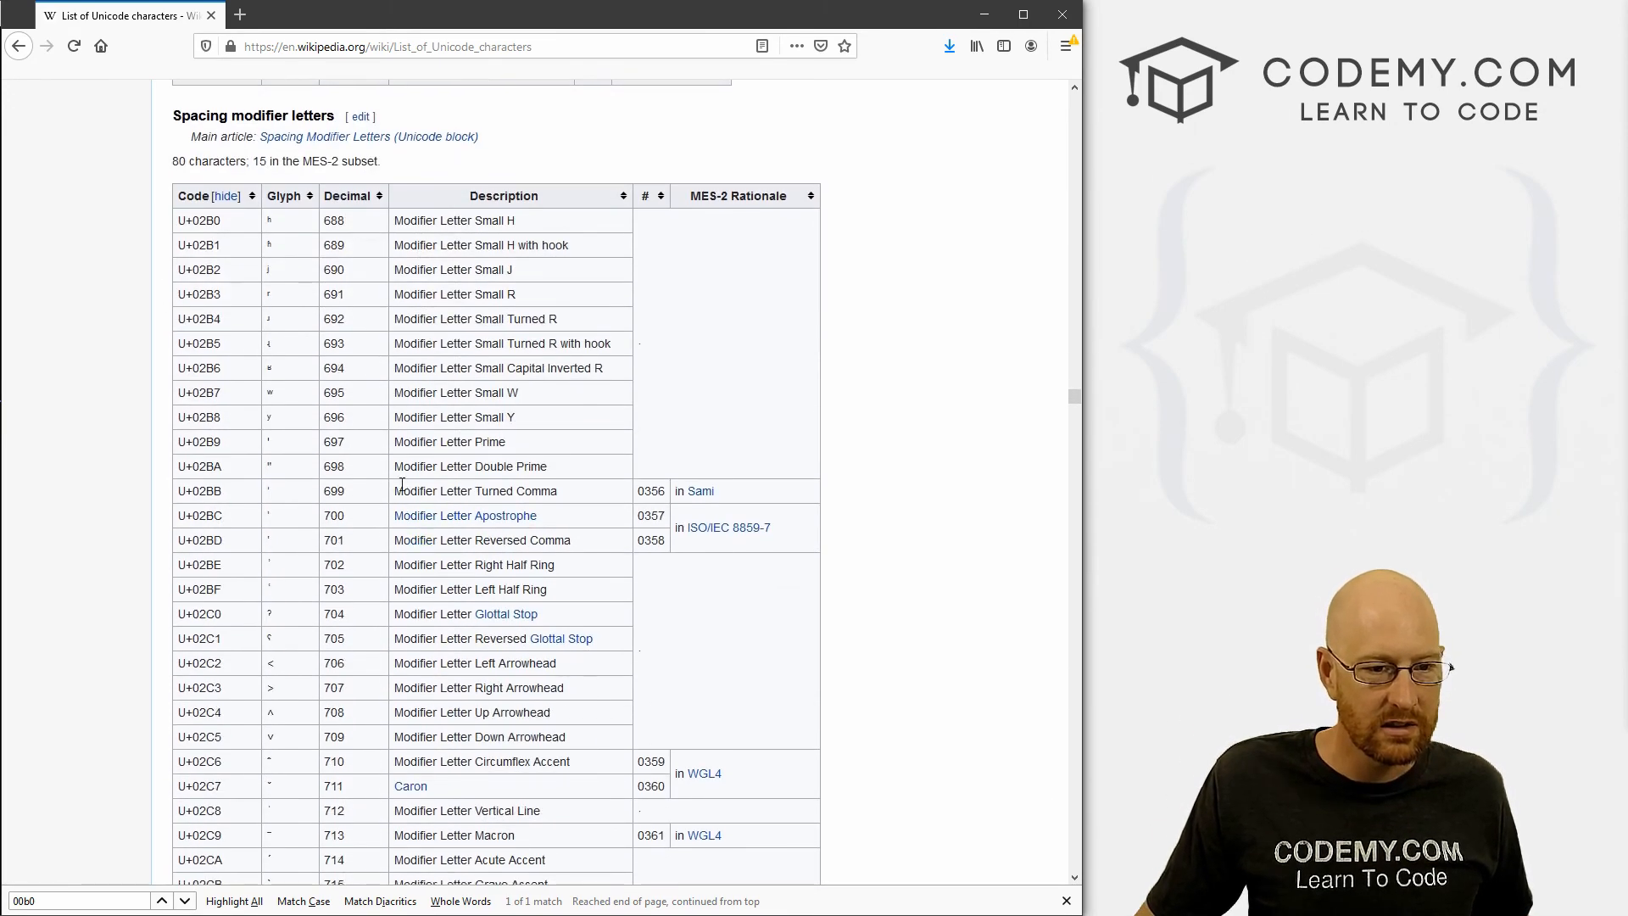
pyautogui.scroll(-3)
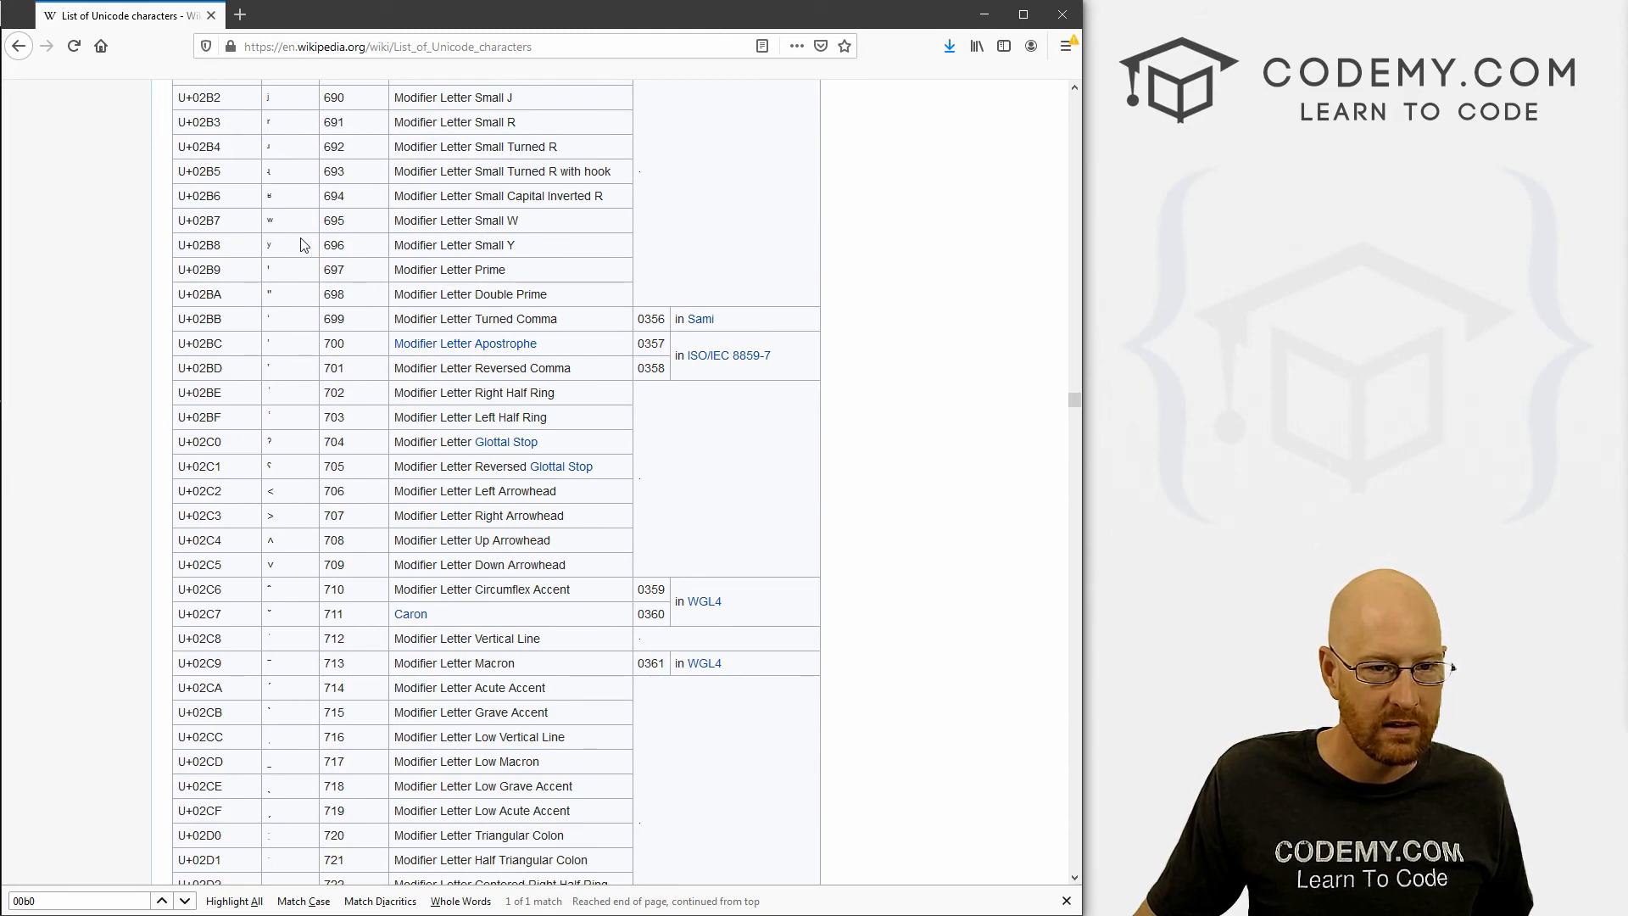
pyautogui.doubleClick(269, 221)
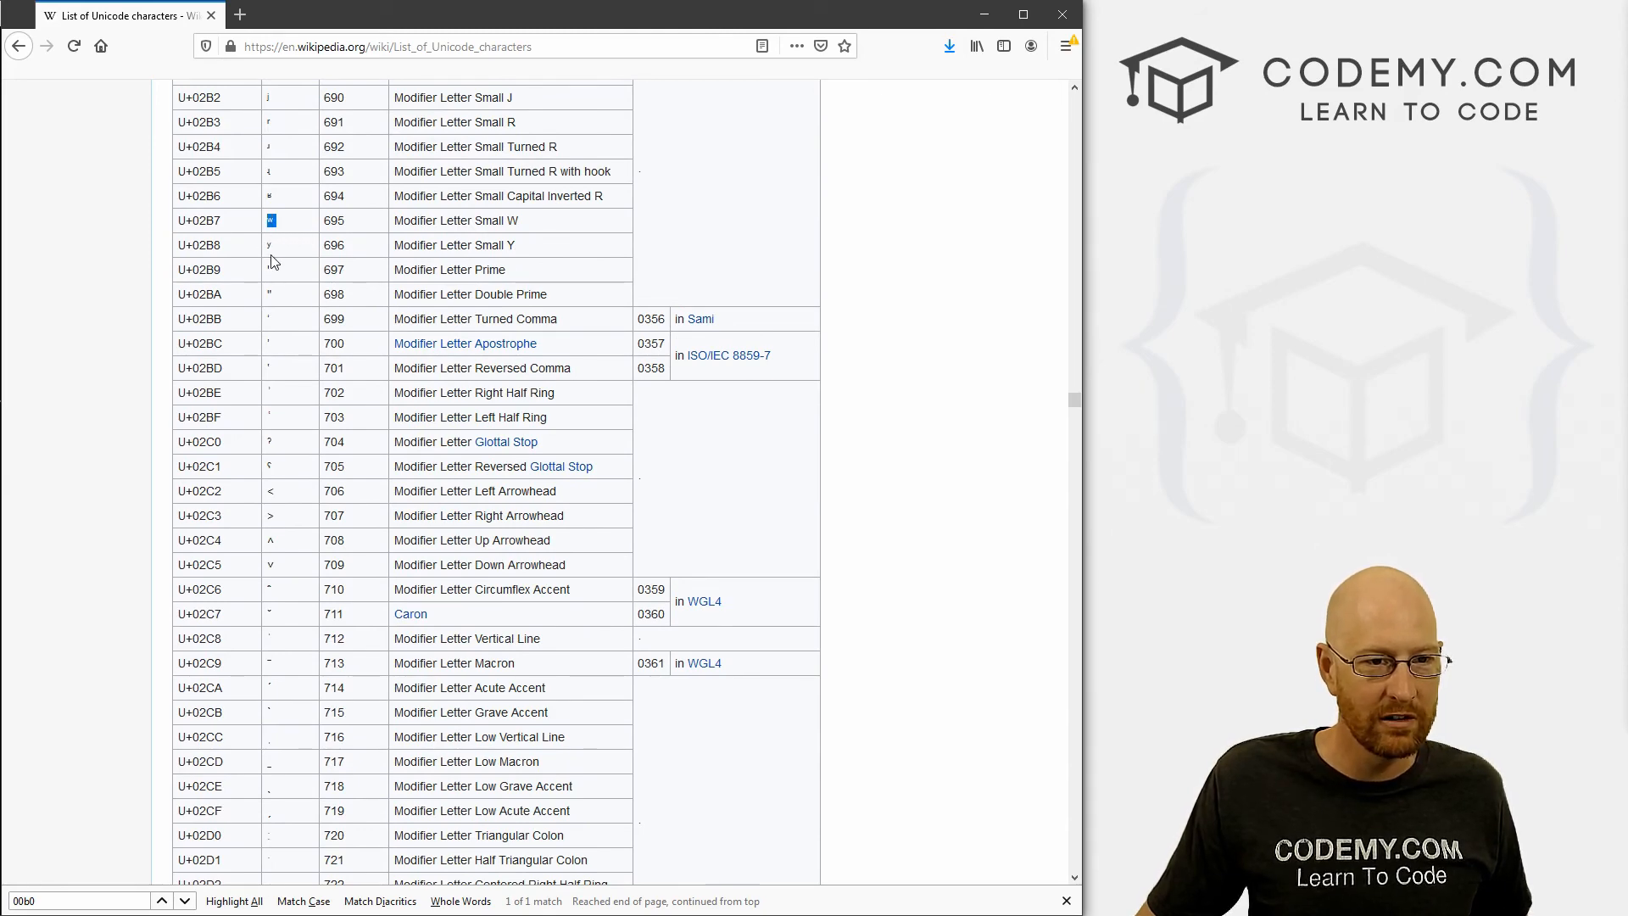
pyautogui.scroll(-3)
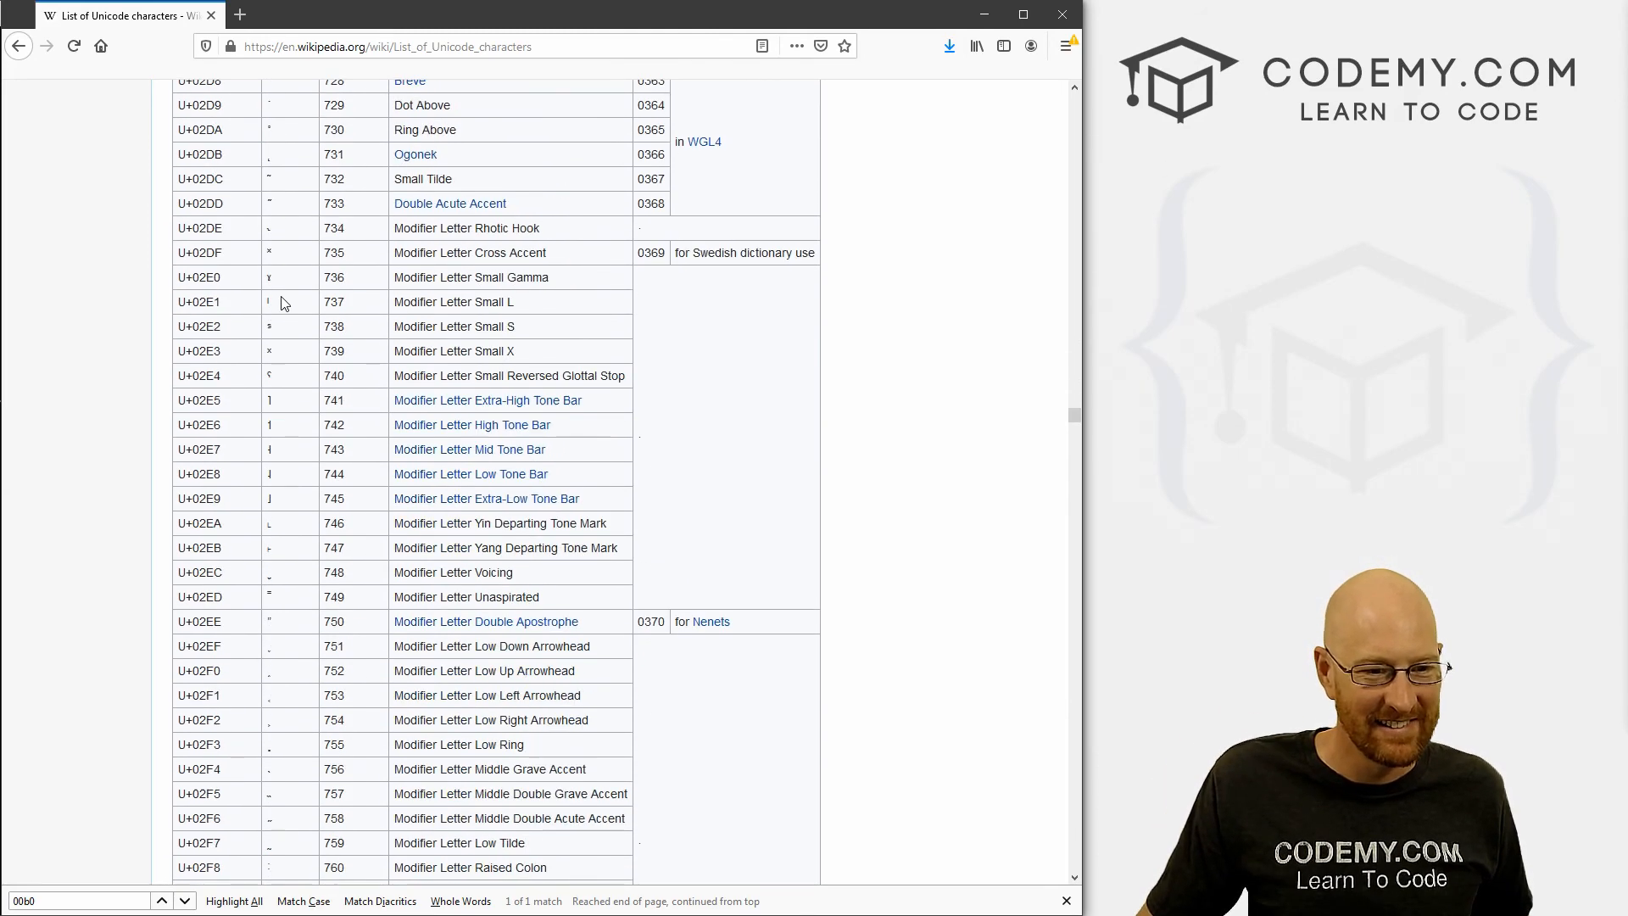
pyautogui.scroll(-3)
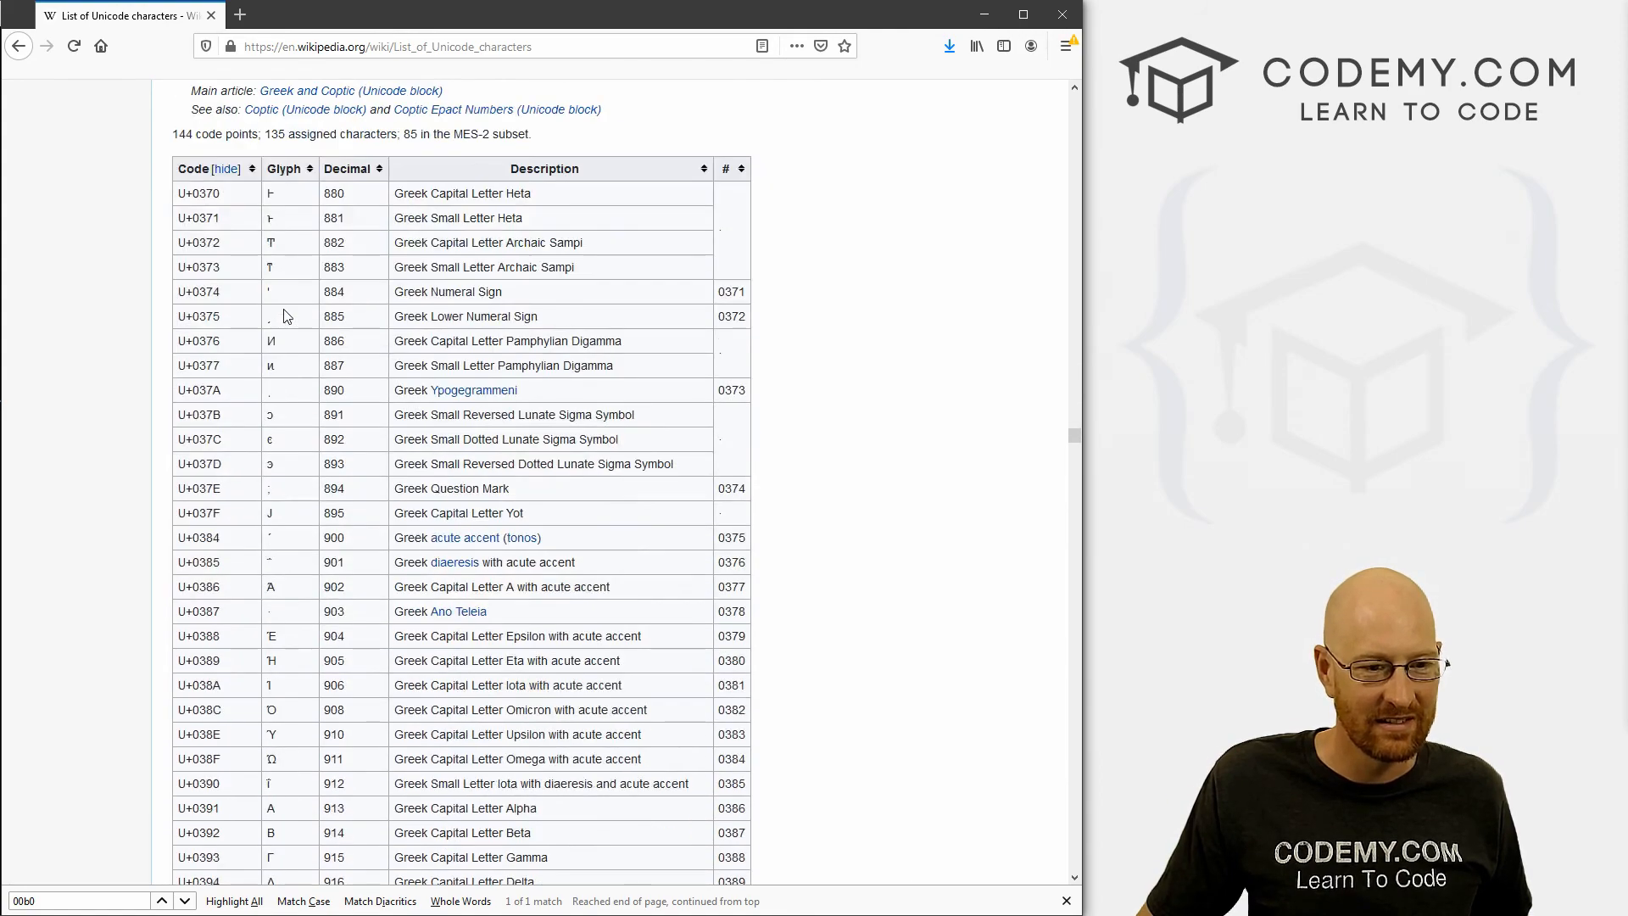
pyautogui.scroll(-3)
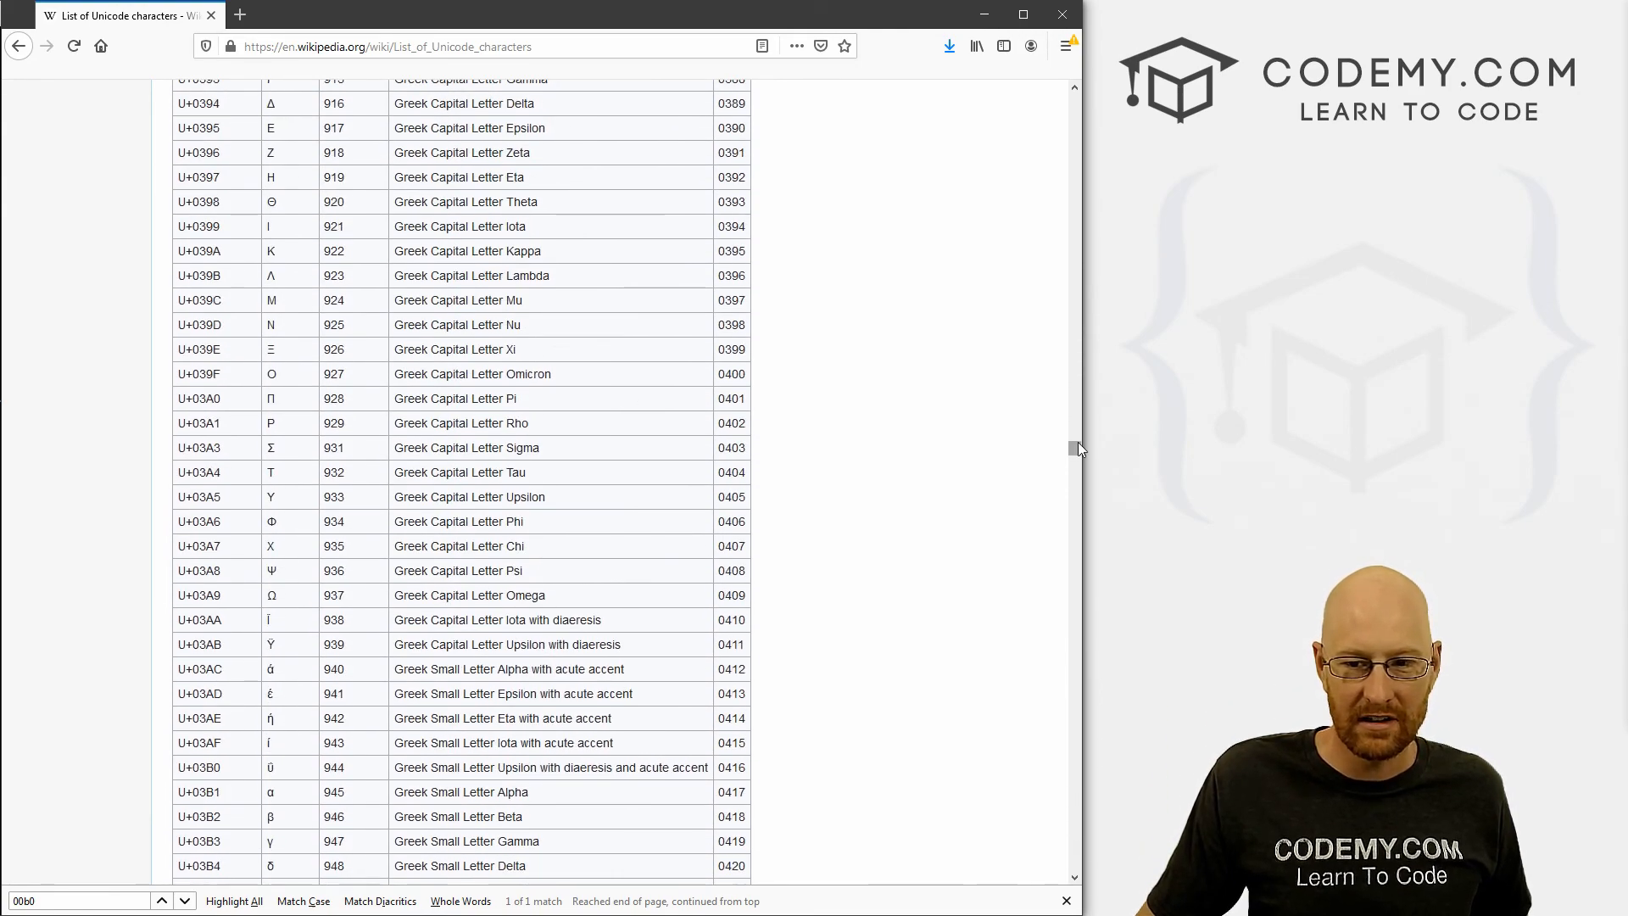
# Scroll on through the Greek Extended and Cyrillic tables, then back toward the page's Contents box
pyautogui.scroll(-3)
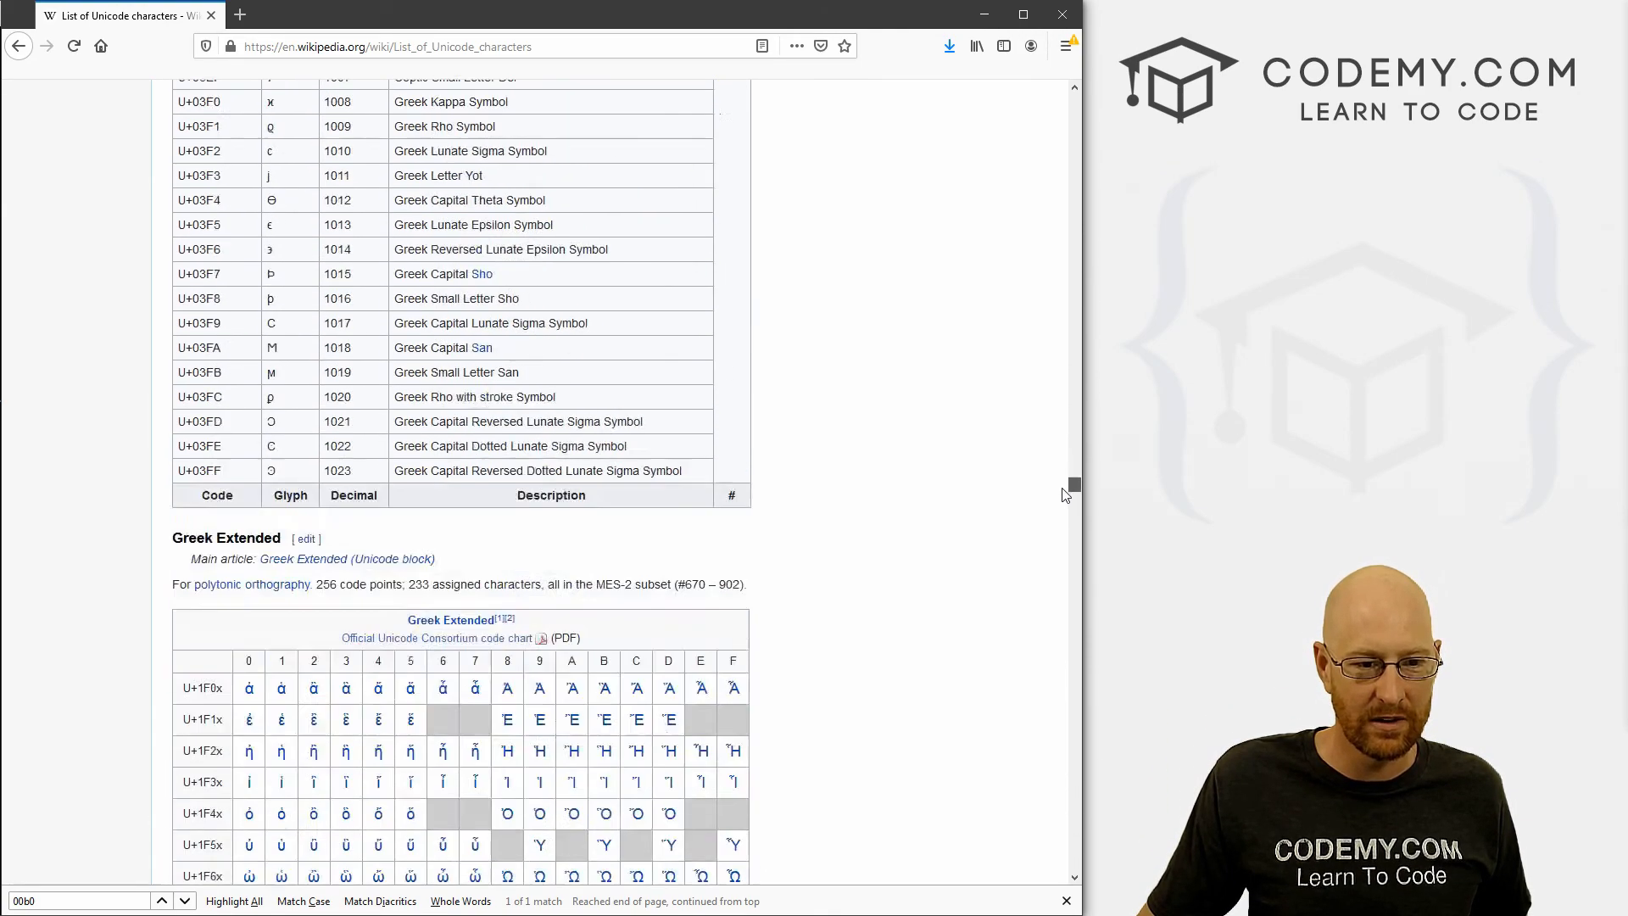
pyautogui.scroll(-3)
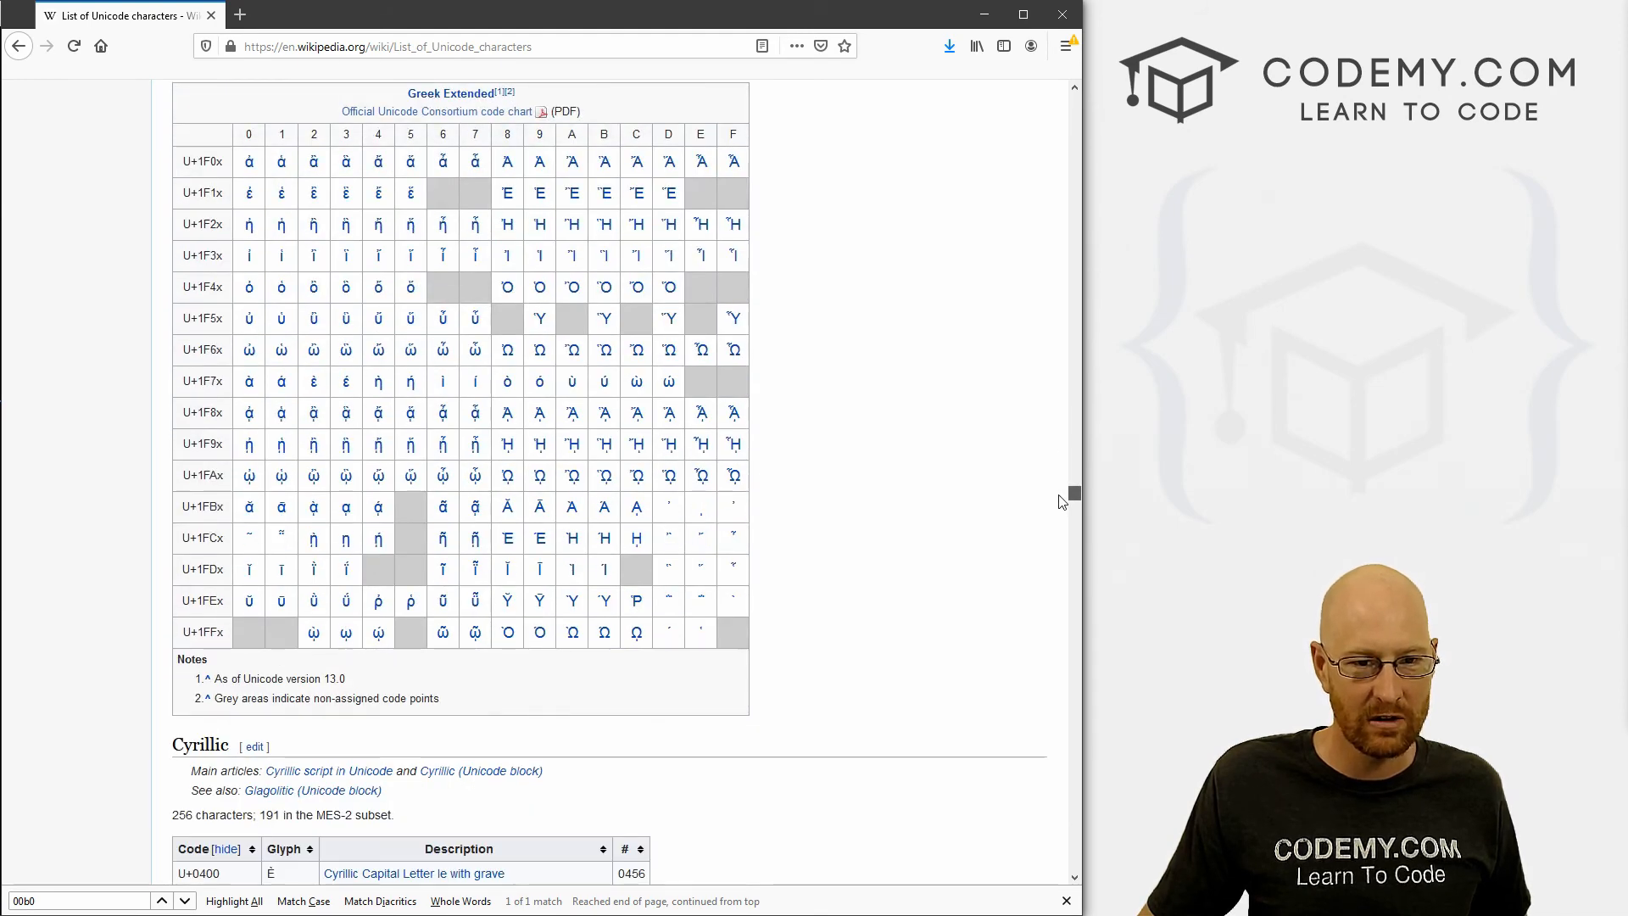
pyautogui.scroll(-3)
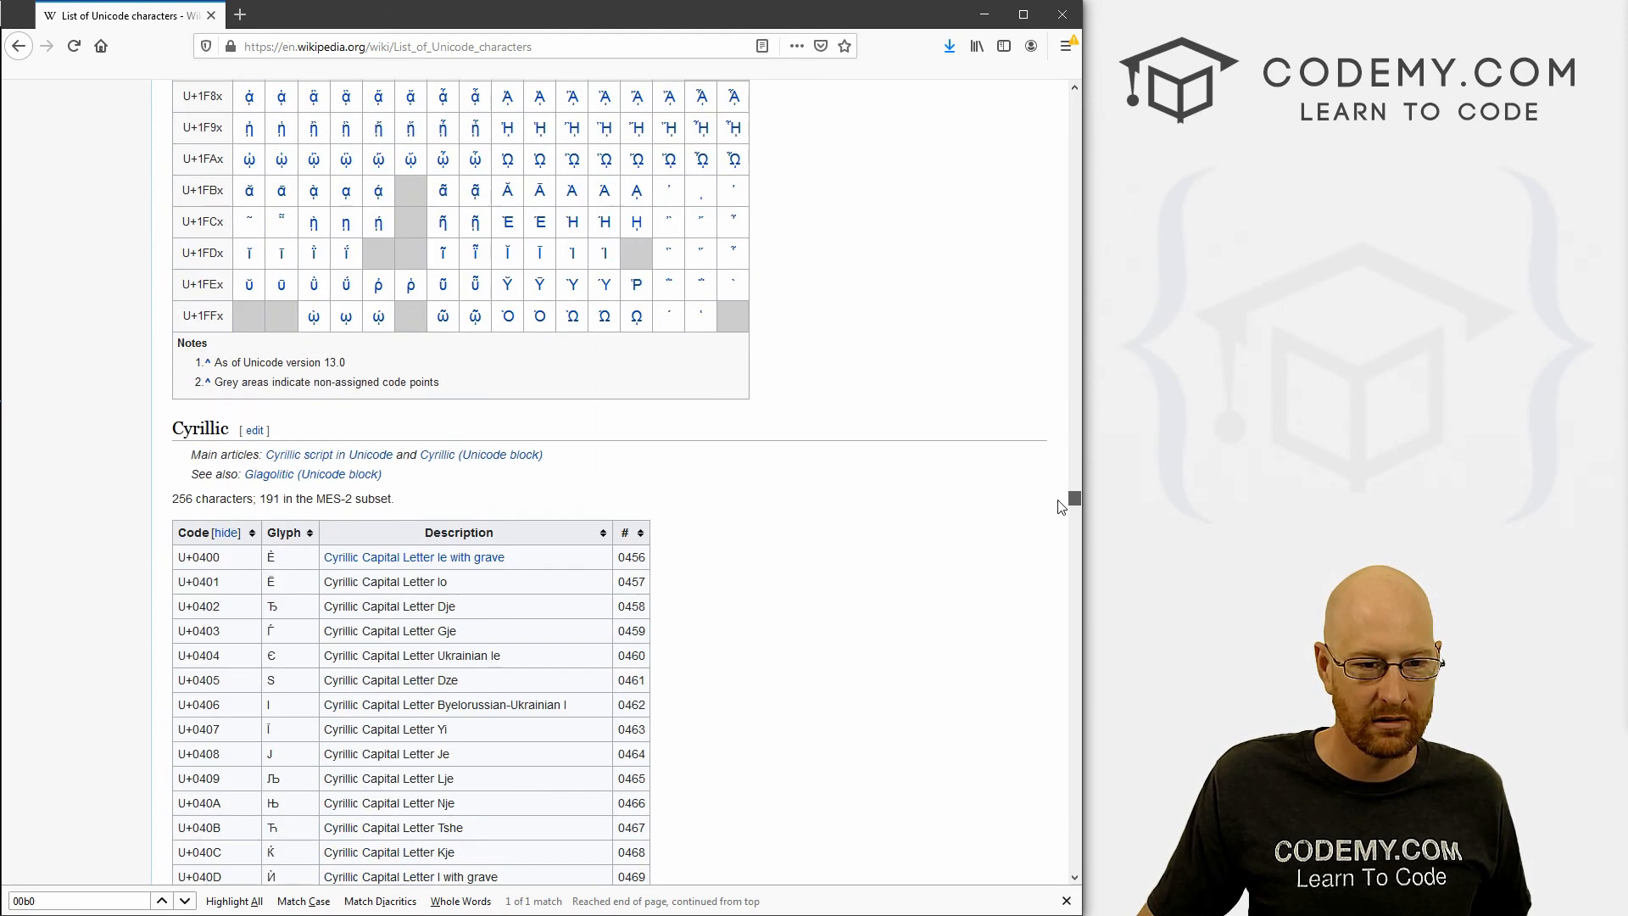
pyautogui.scroll(-3)
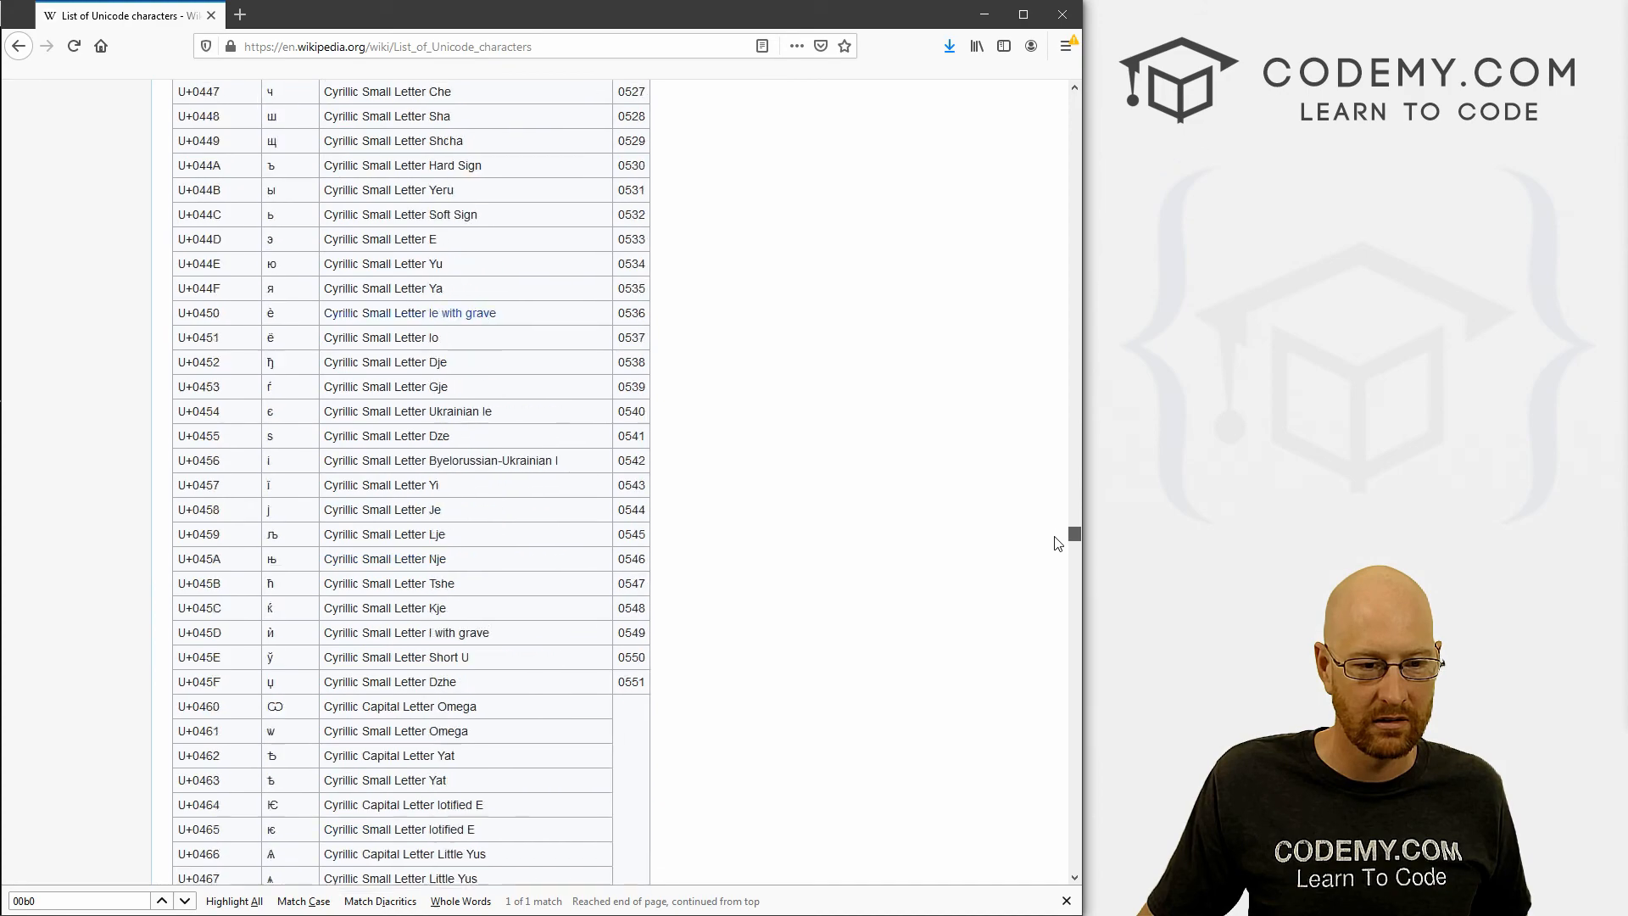
pyautogui.scroll(-3)
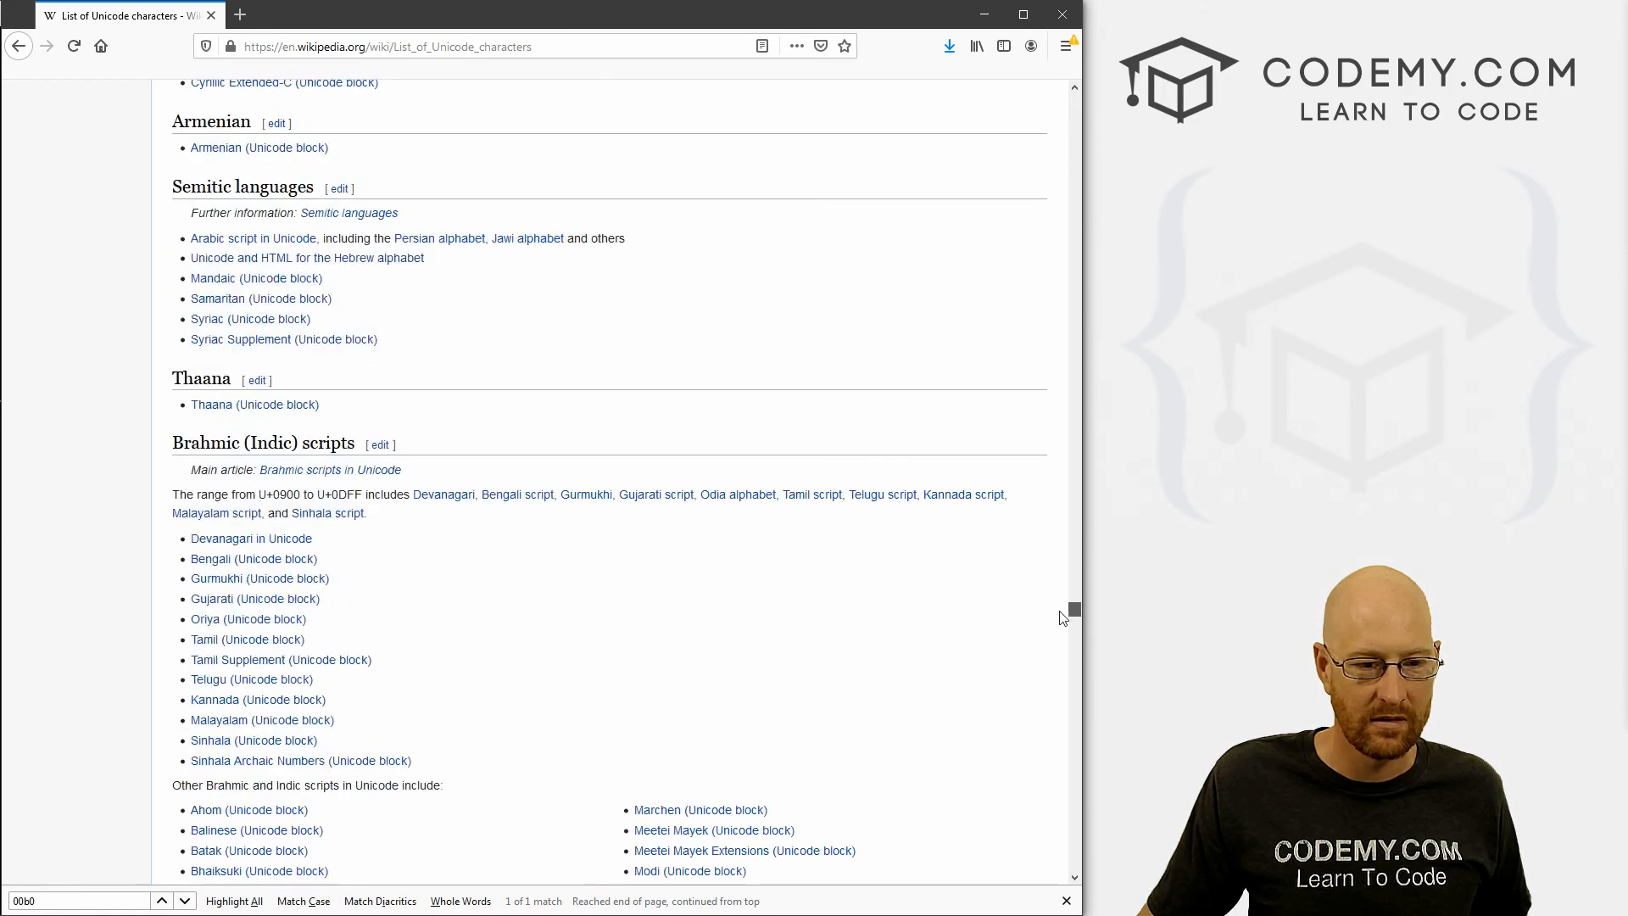
pyautogui.scroll(3)
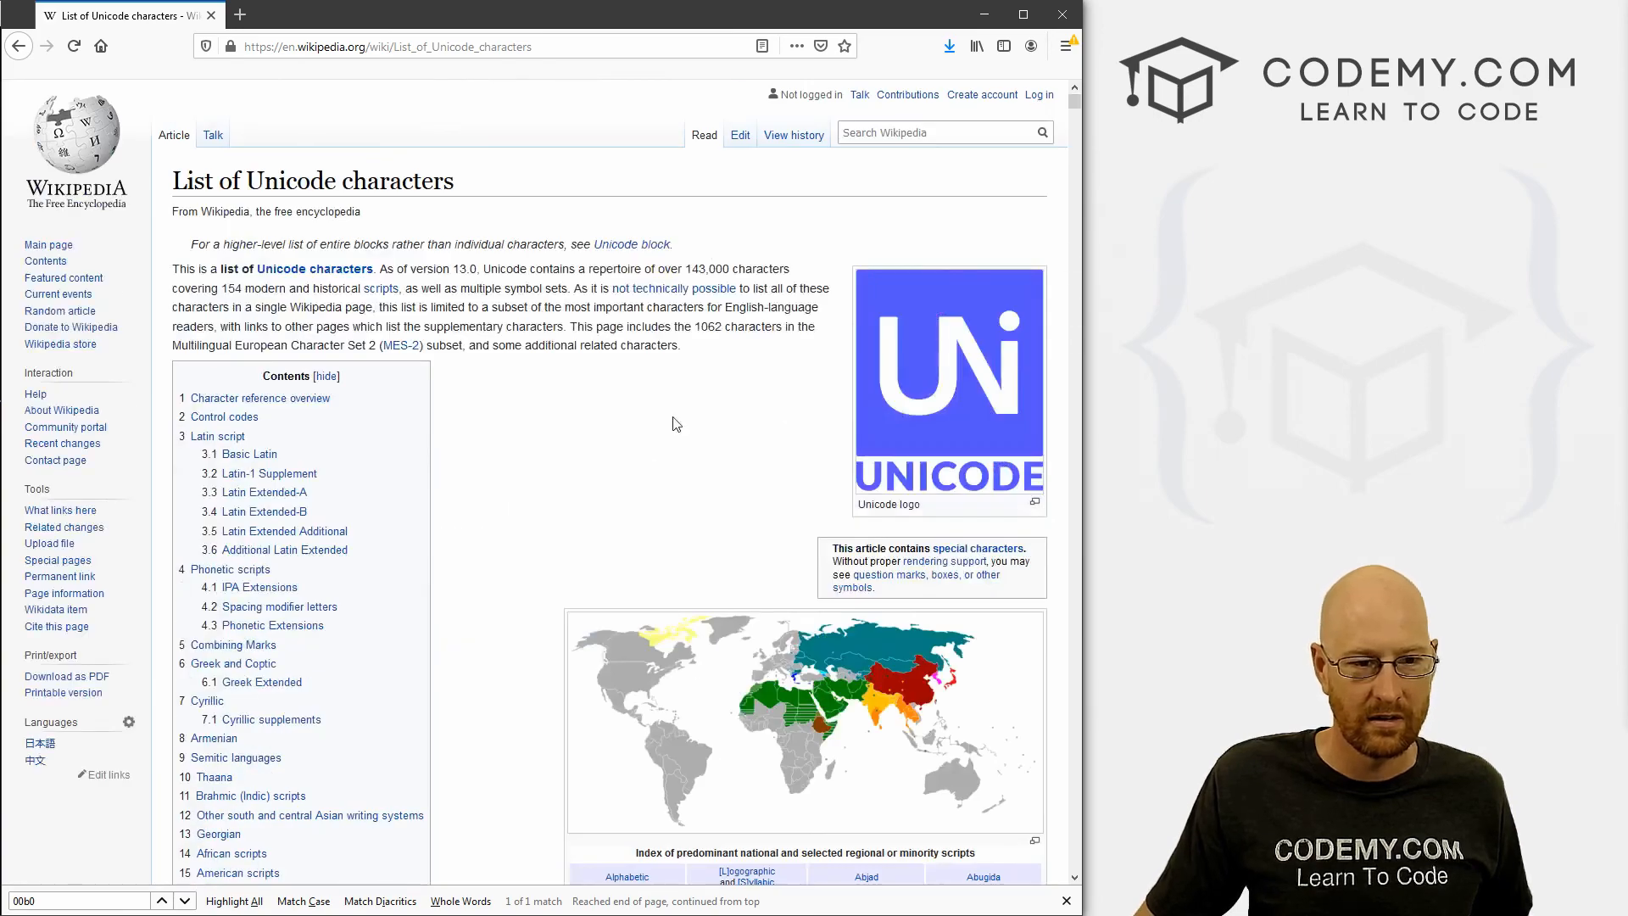
pyautogui.scroll(-3)
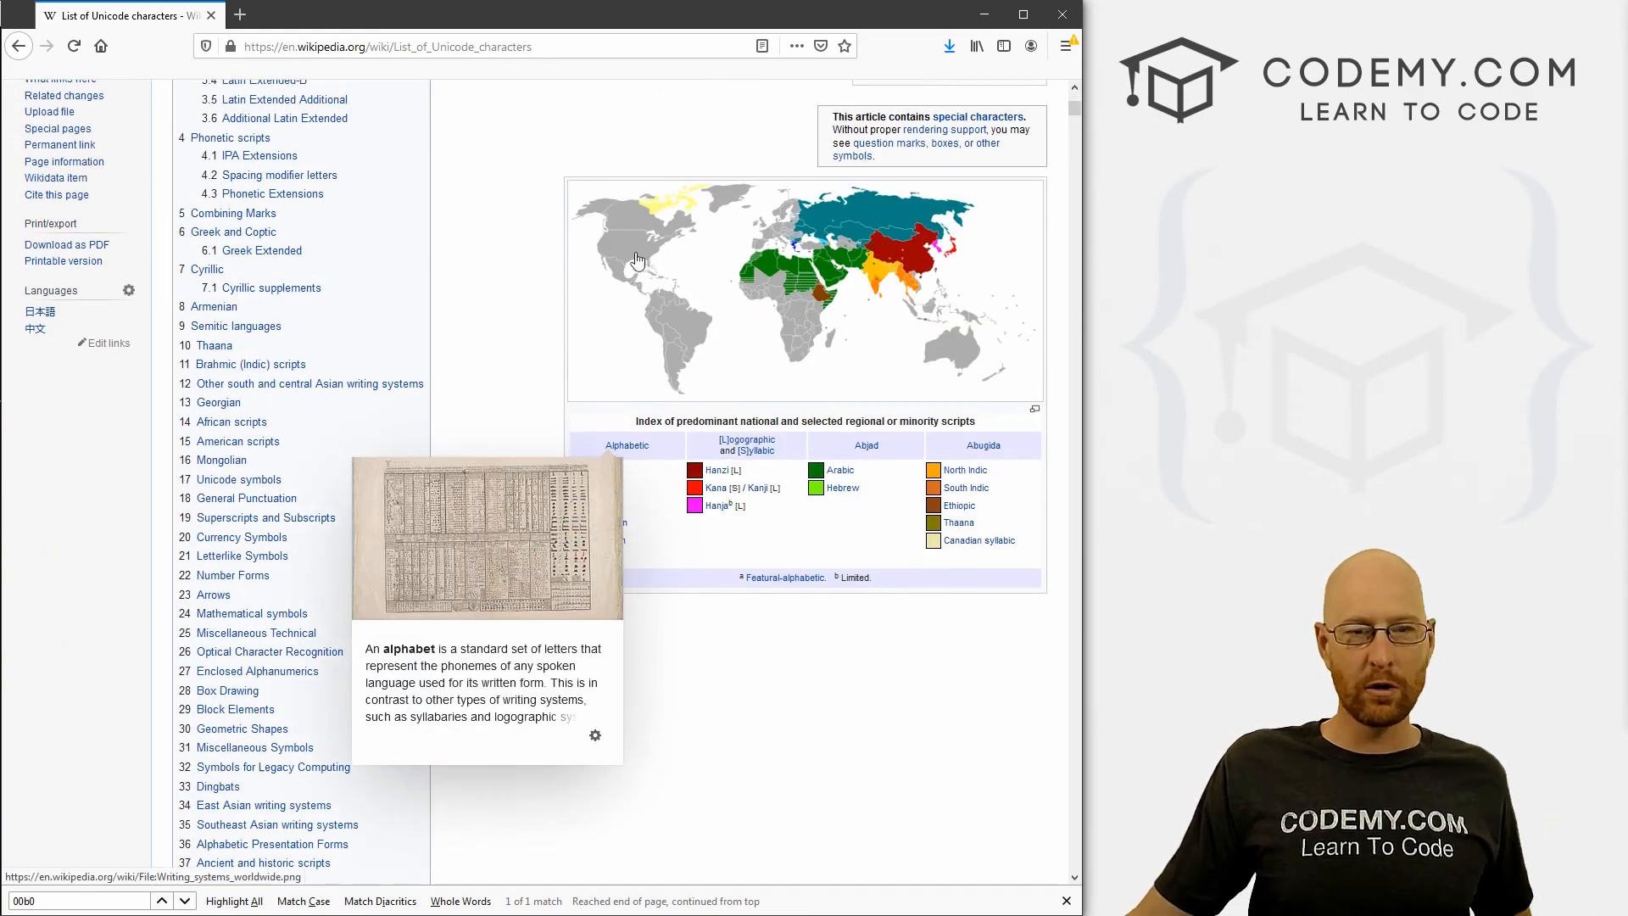